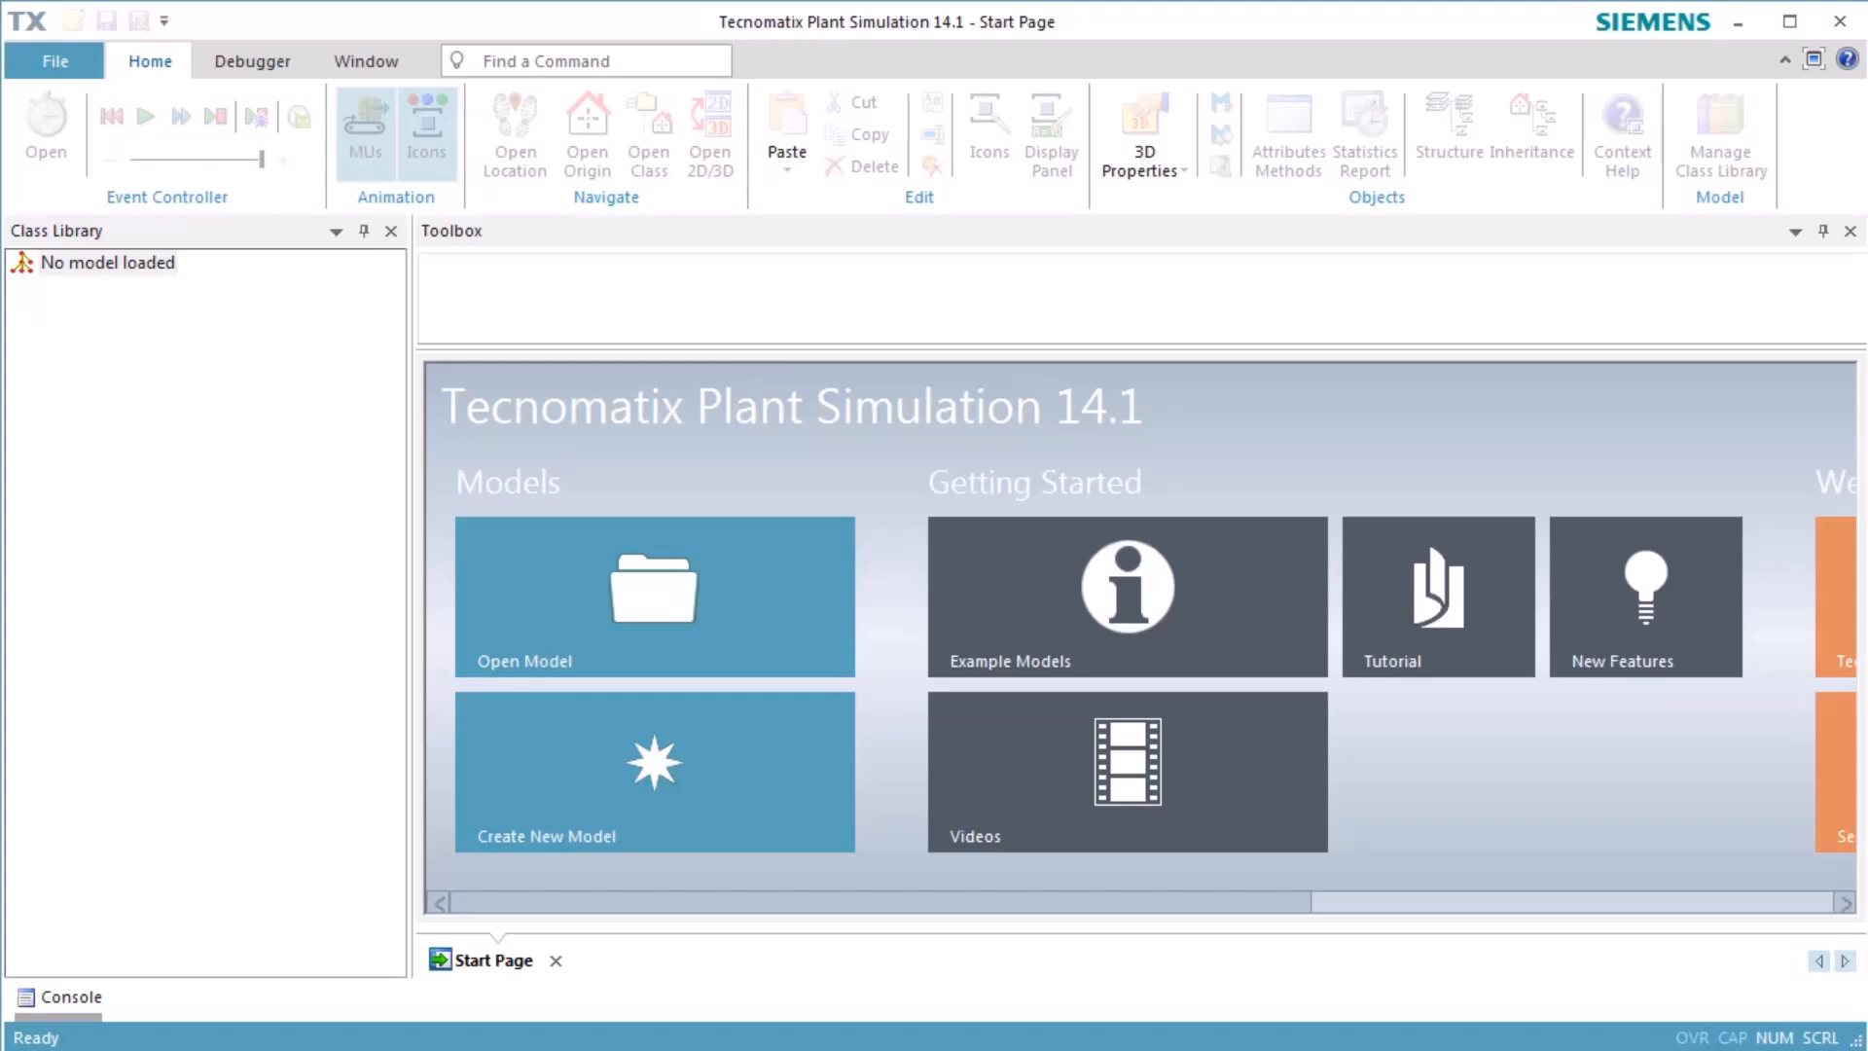
Create a new empty 3D model containing only the event controller.
left_click(653, 773)
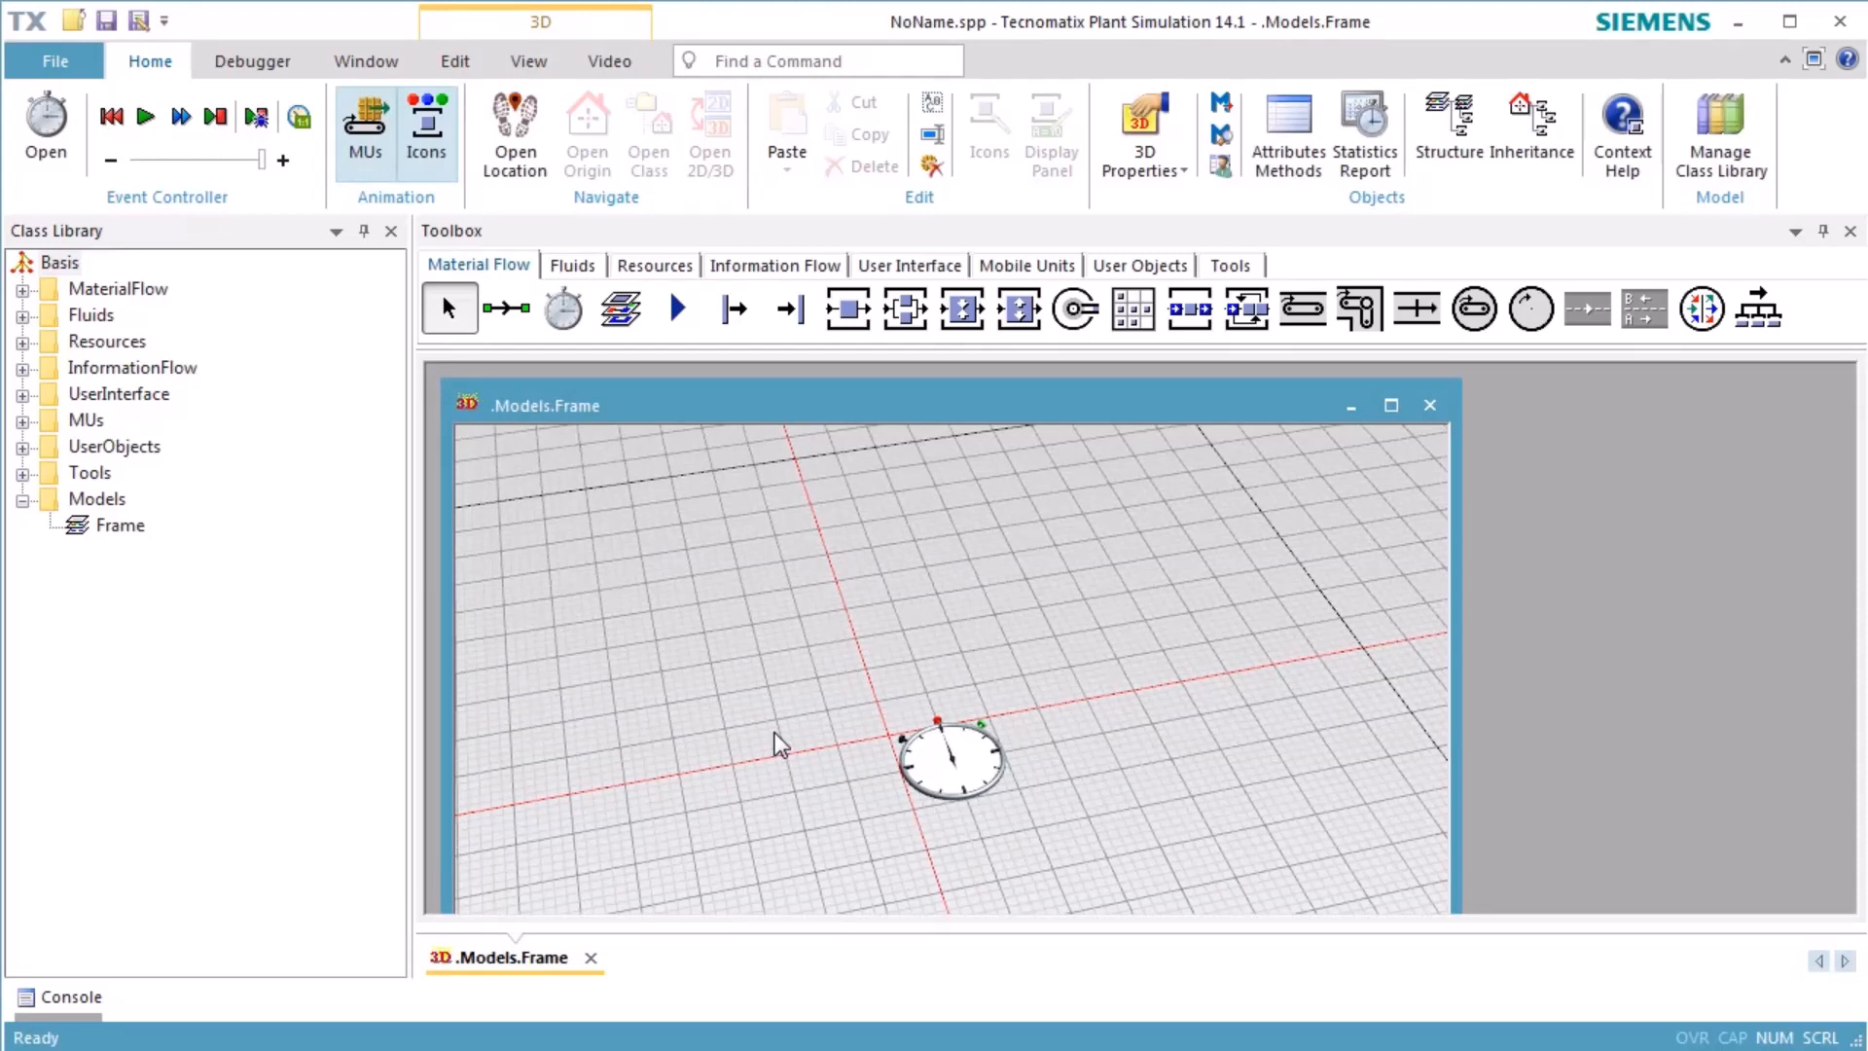
mouse_move(255, 490)
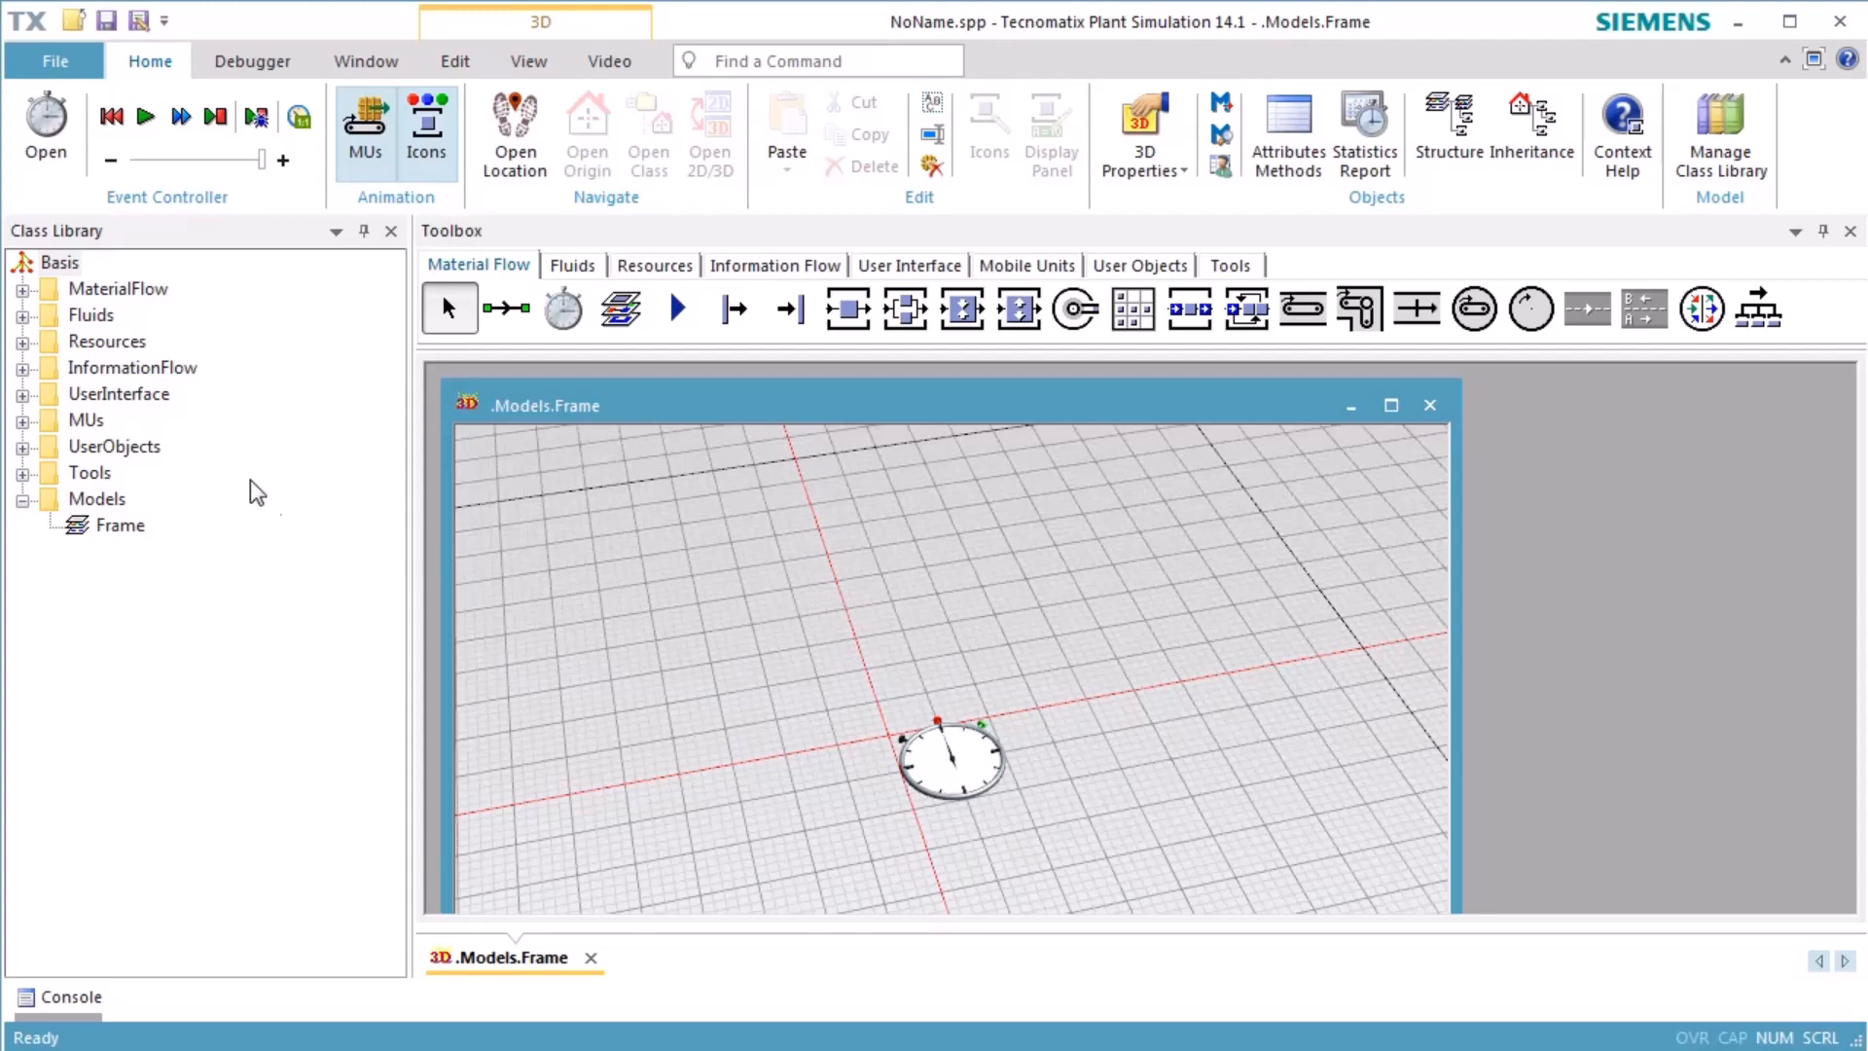
Add a new frame class to the UserObjects folder.
left_click(21, 446)
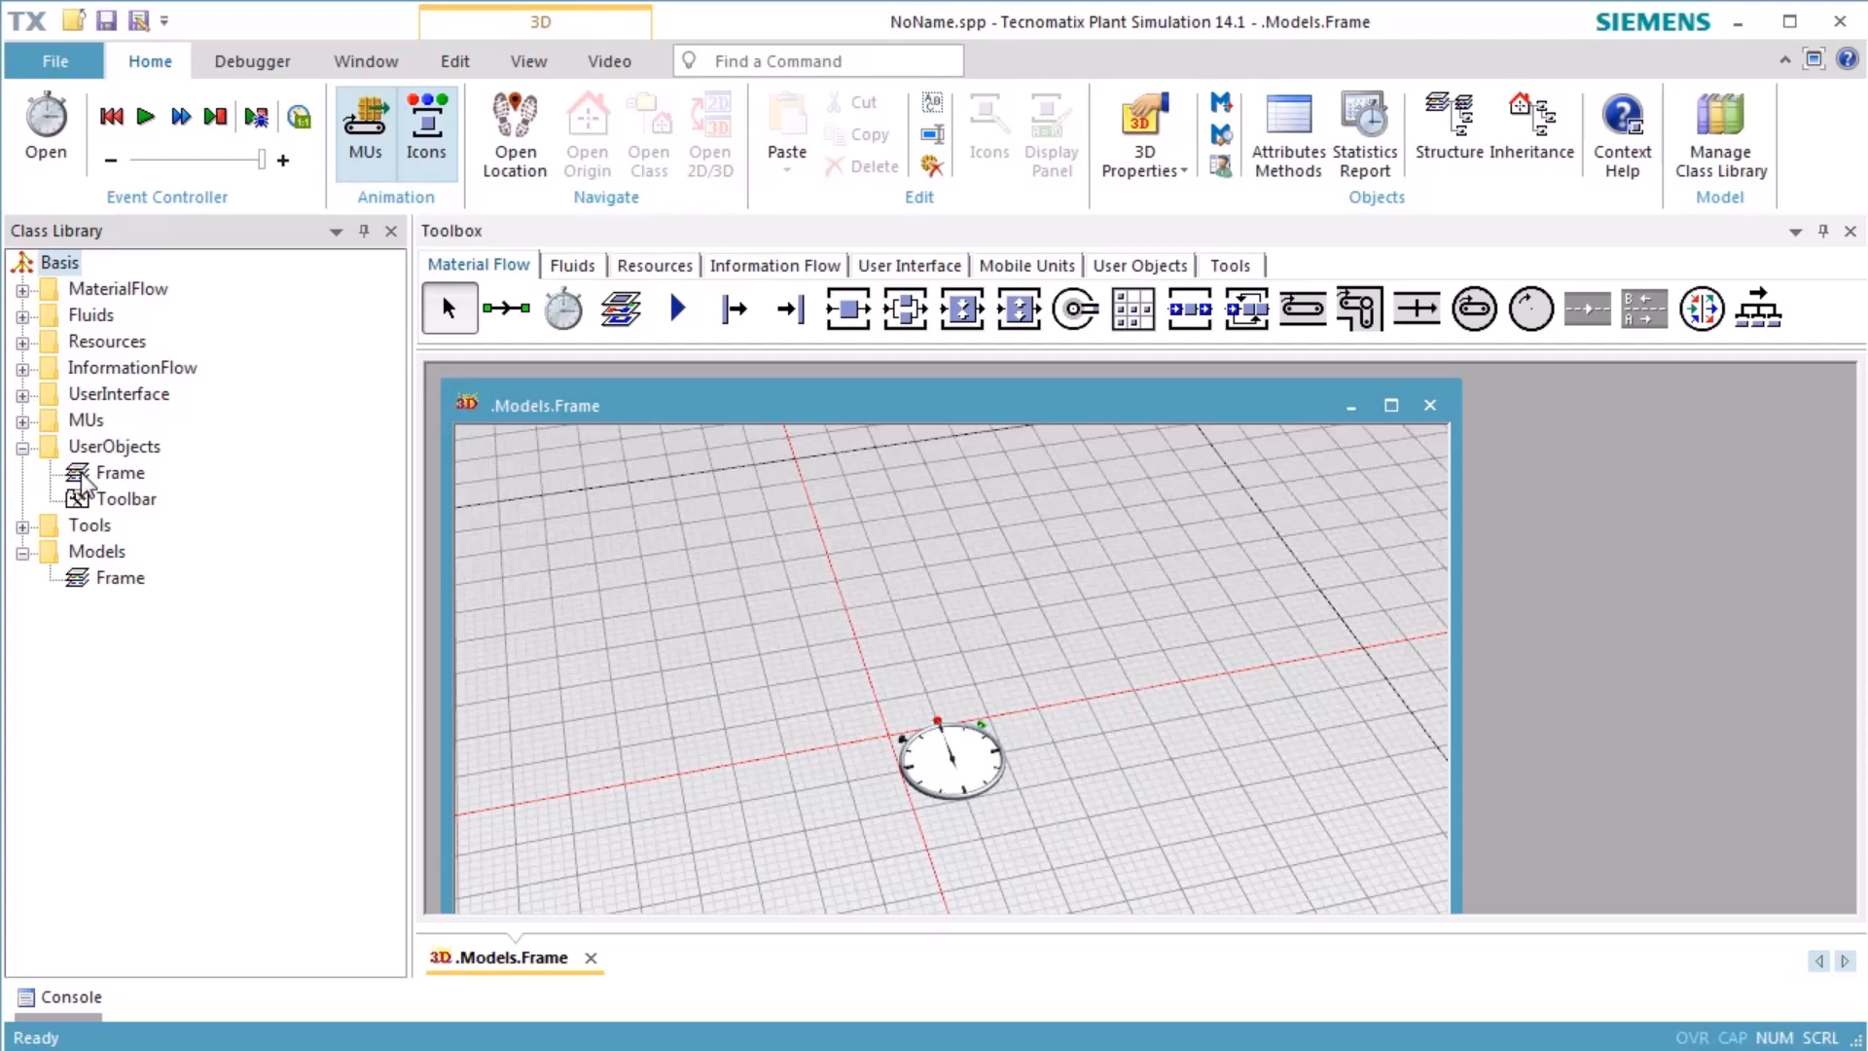
double_click(119, 472)
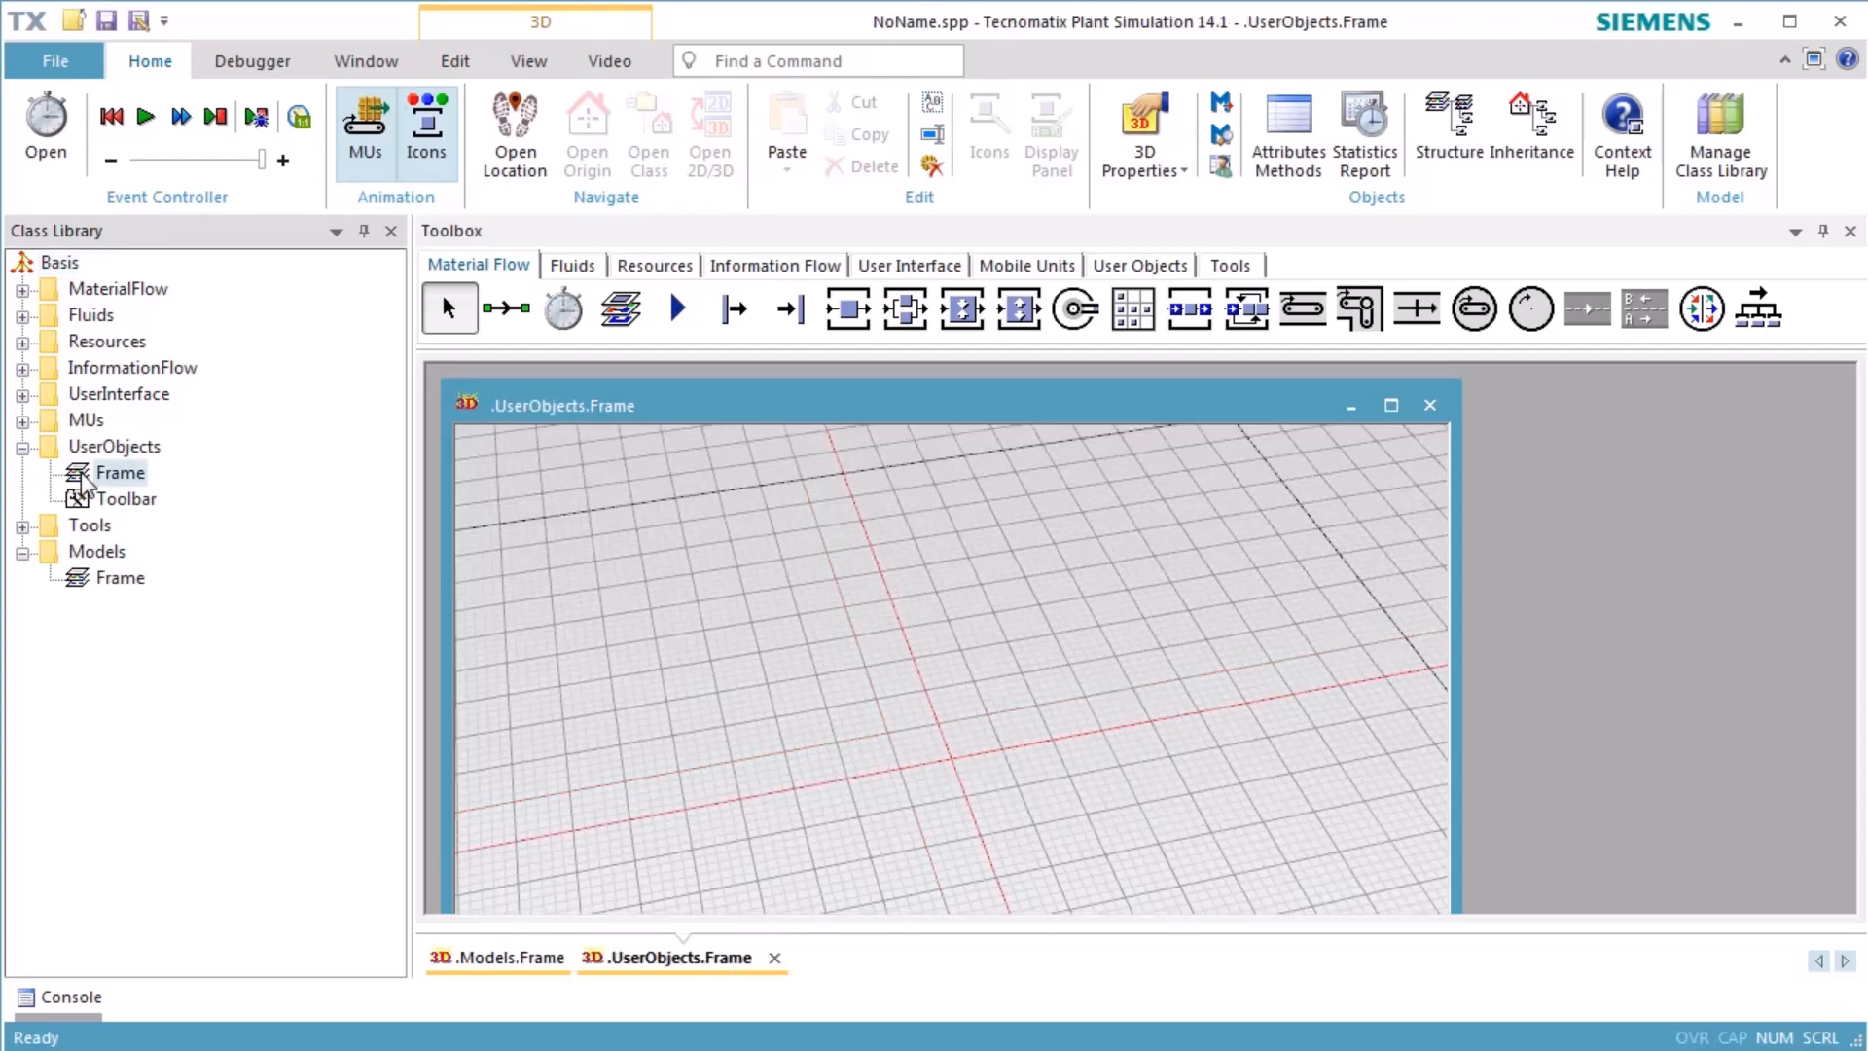
right_click(115, 445)
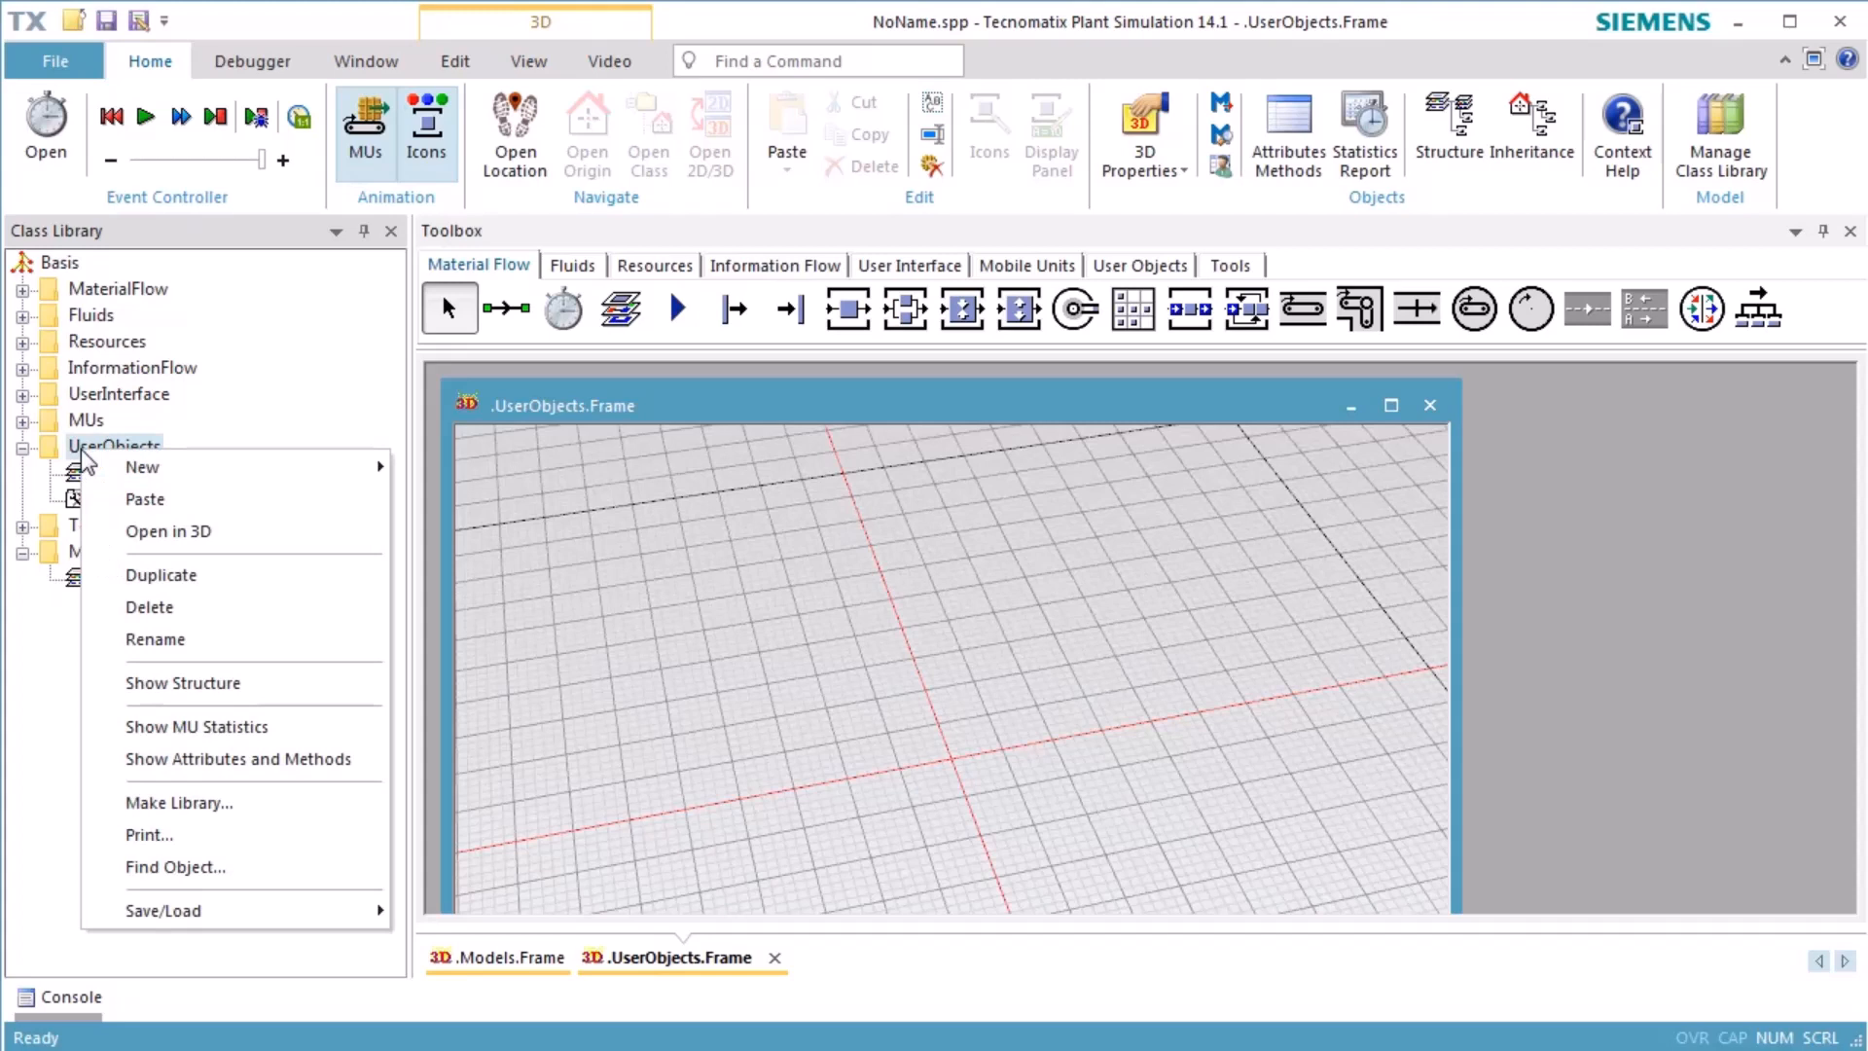
mouse_move(142, 467)
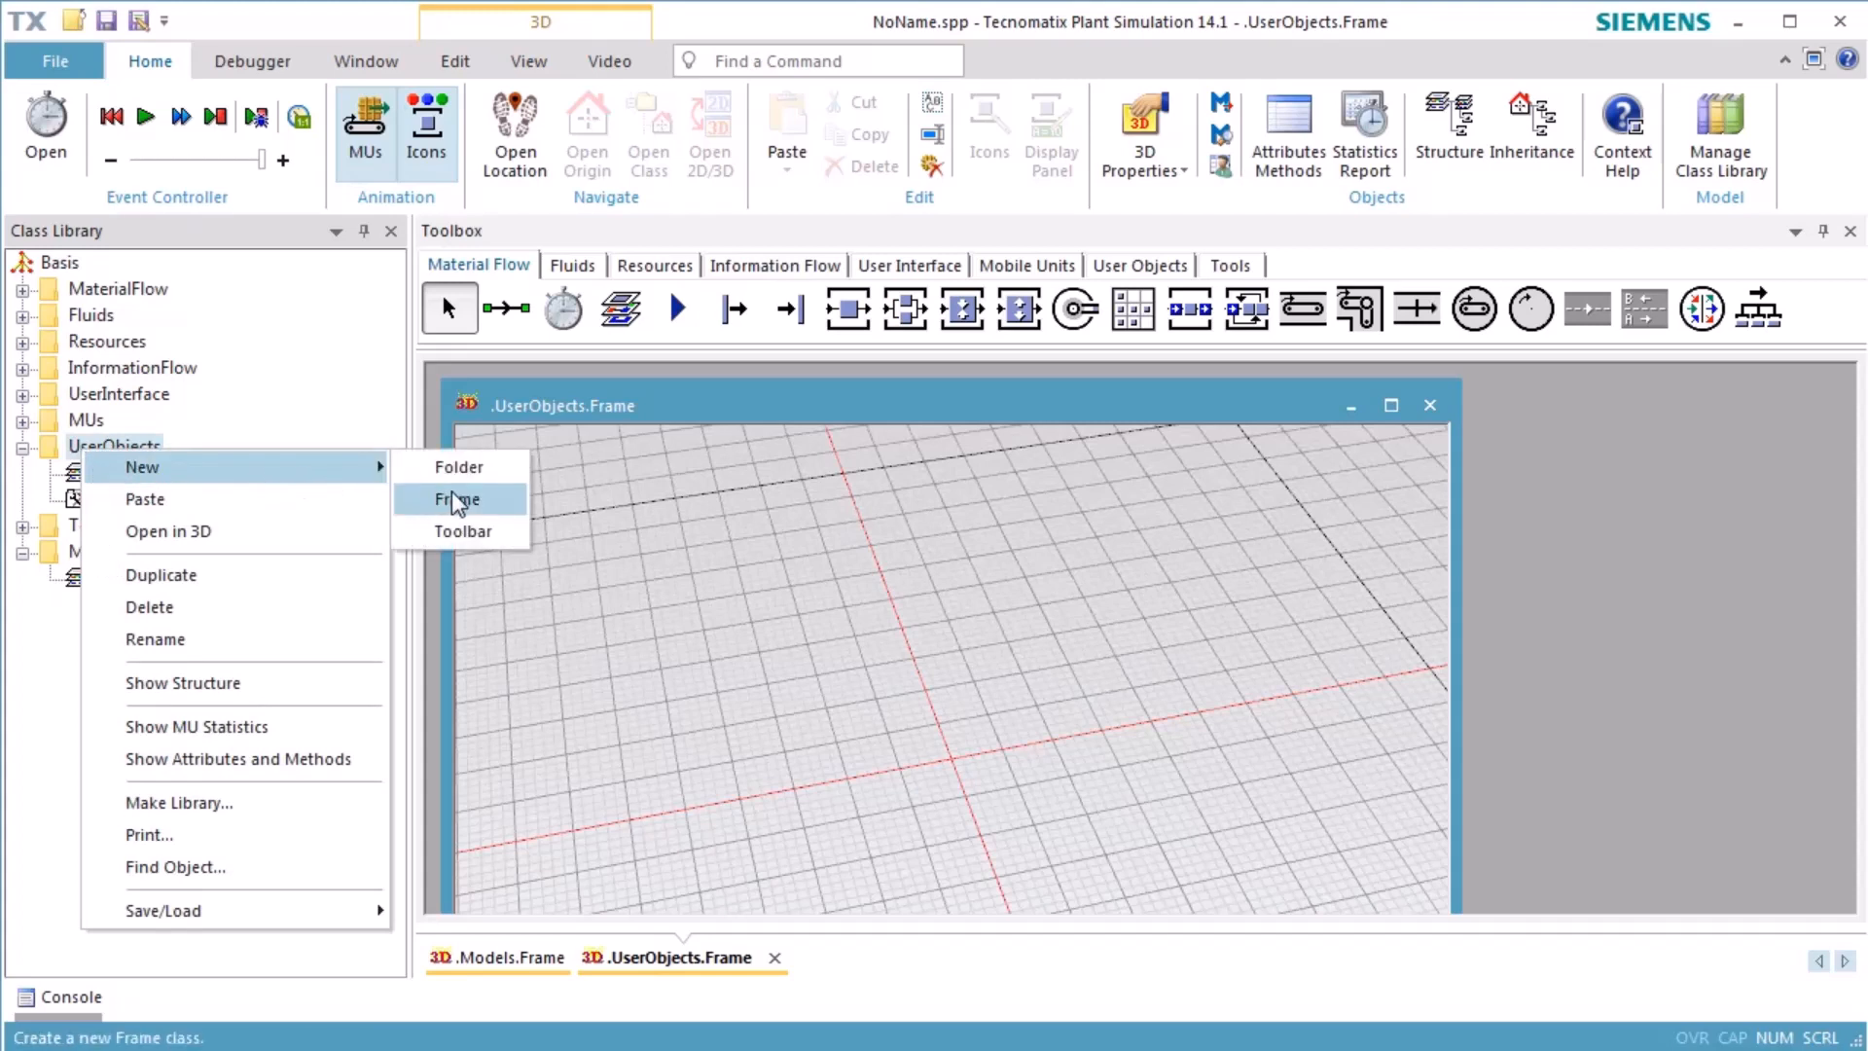
left_click(457, 498)
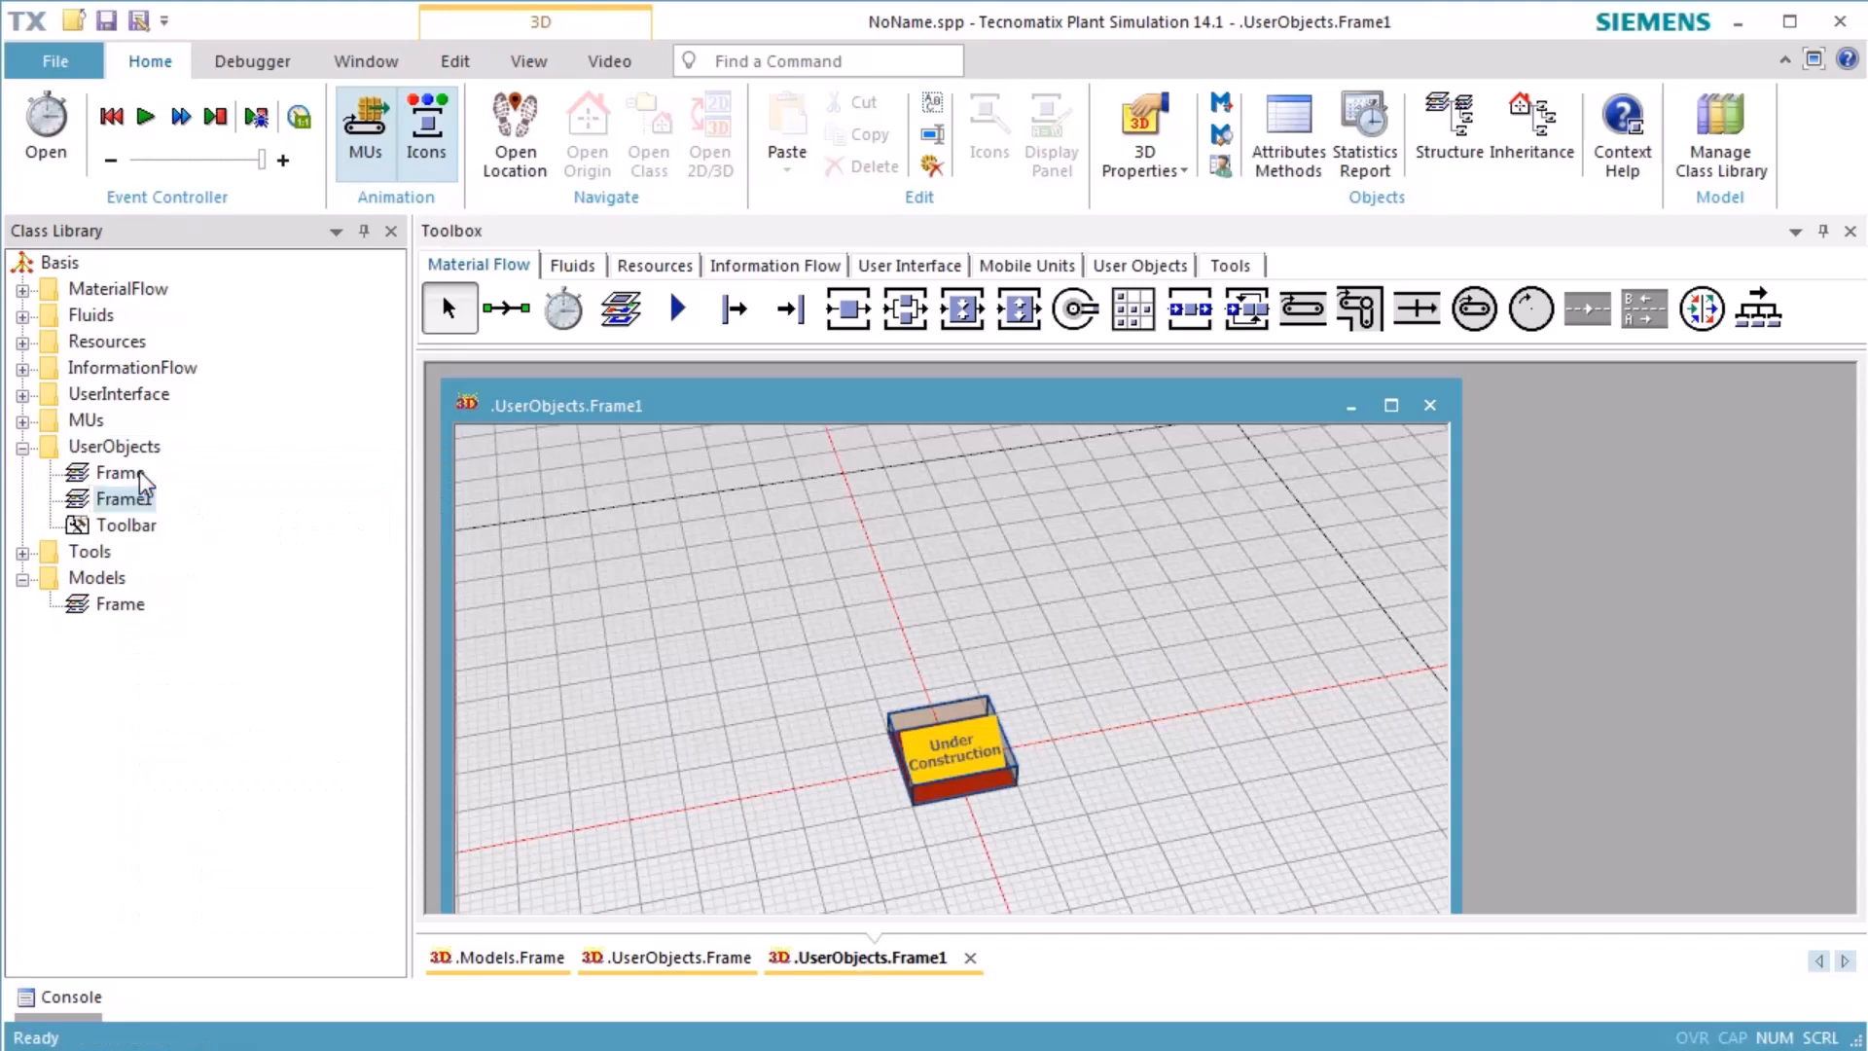
Rename the original Frame class to MyStation.
key("F2")
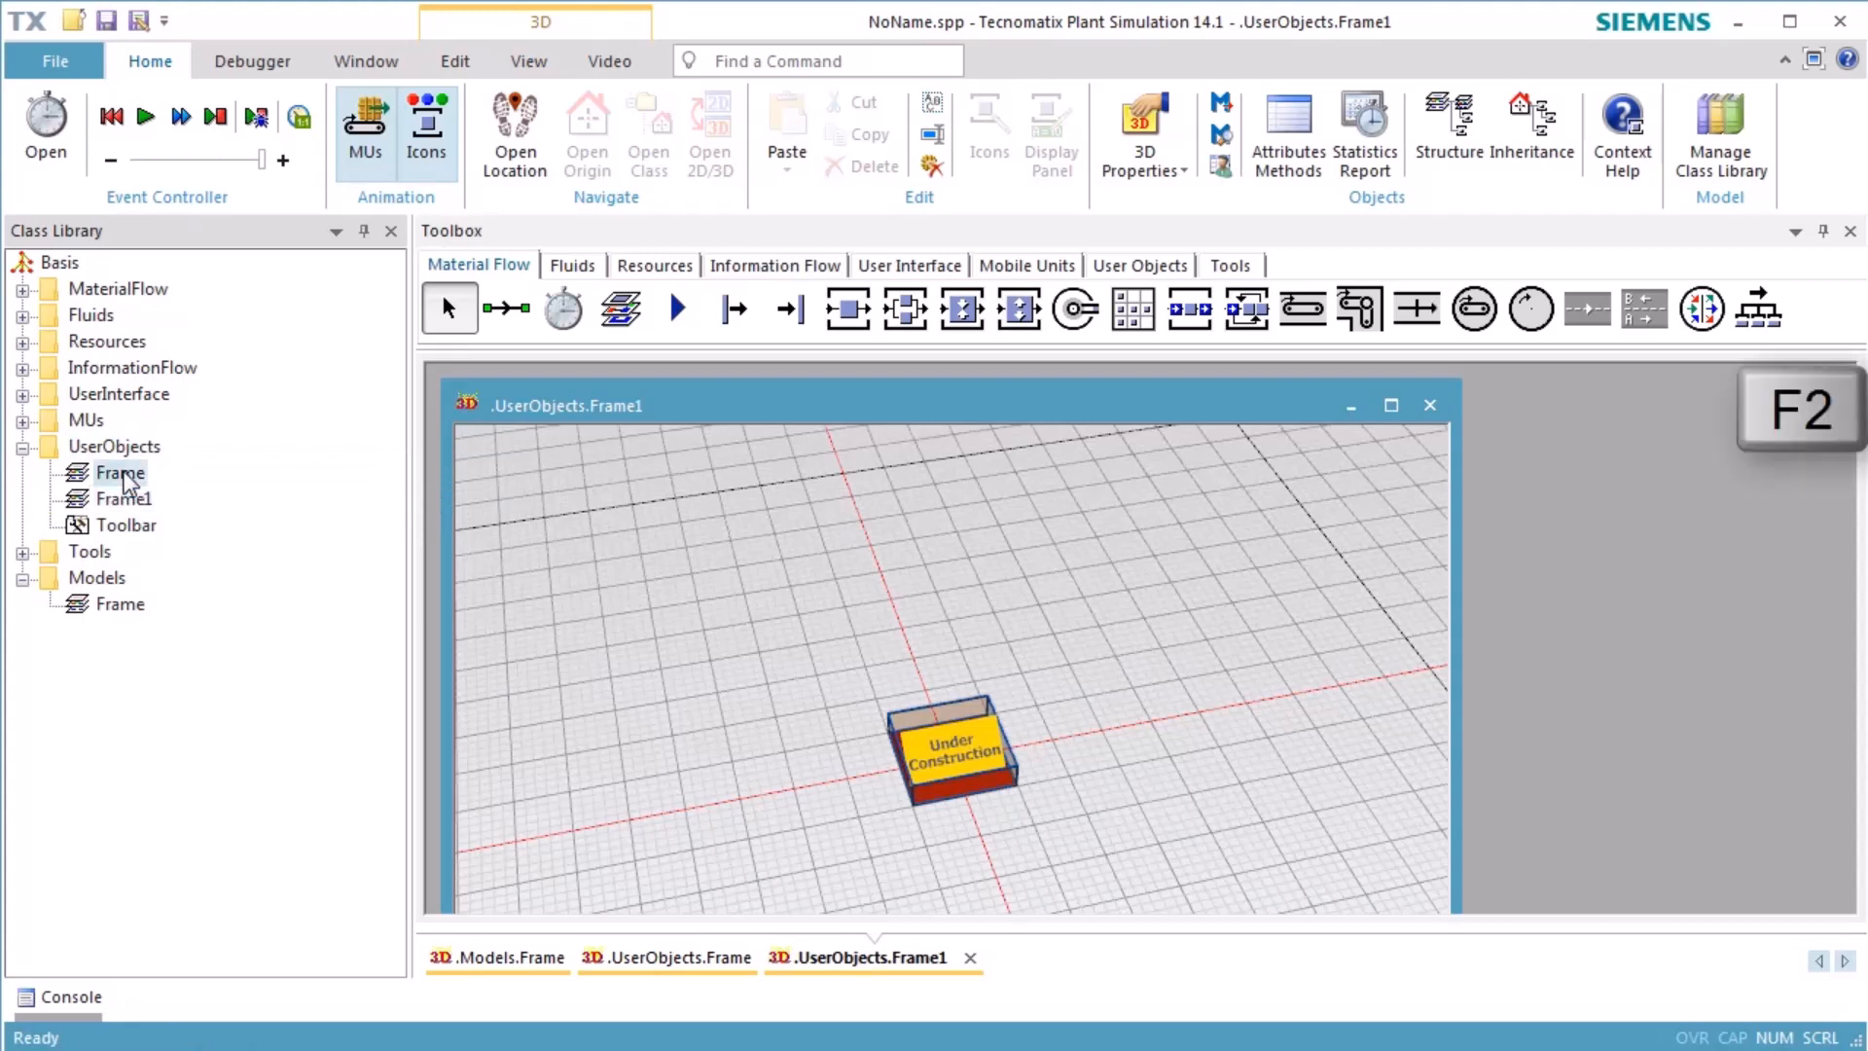
key("F2")
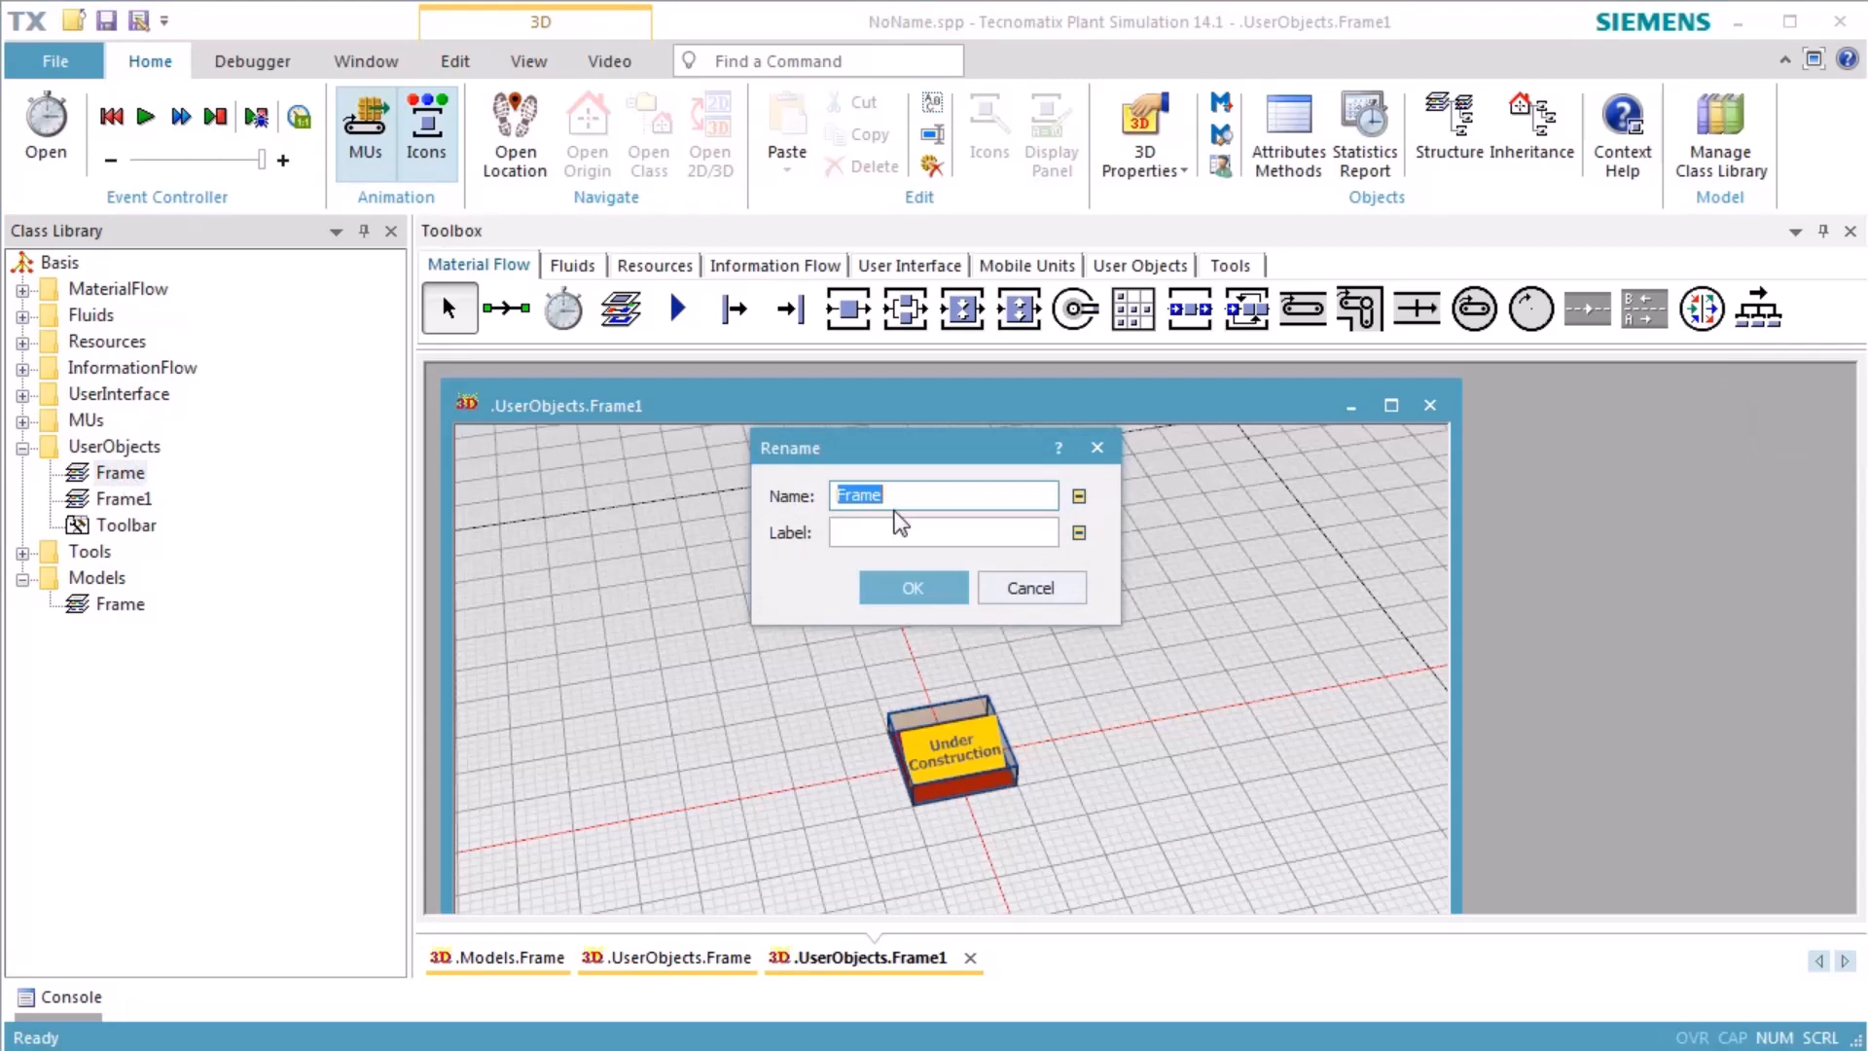
type("My")
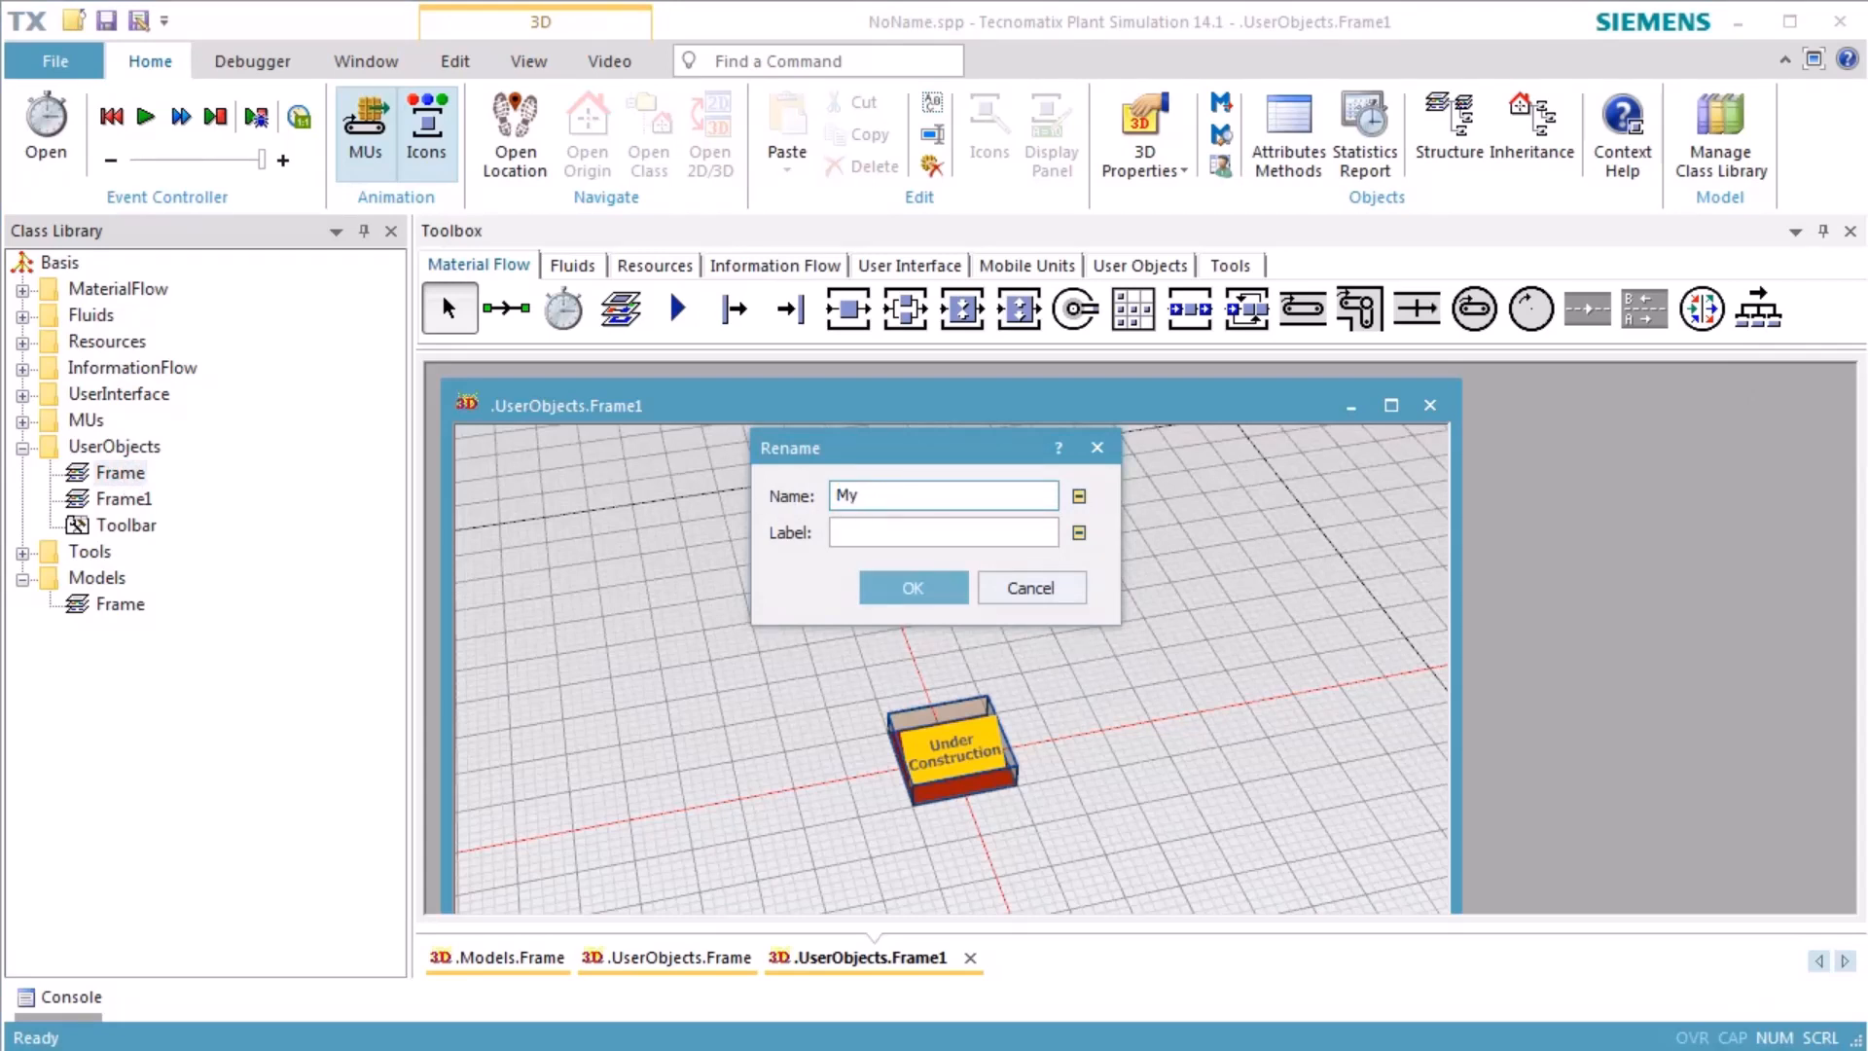
type("Station")
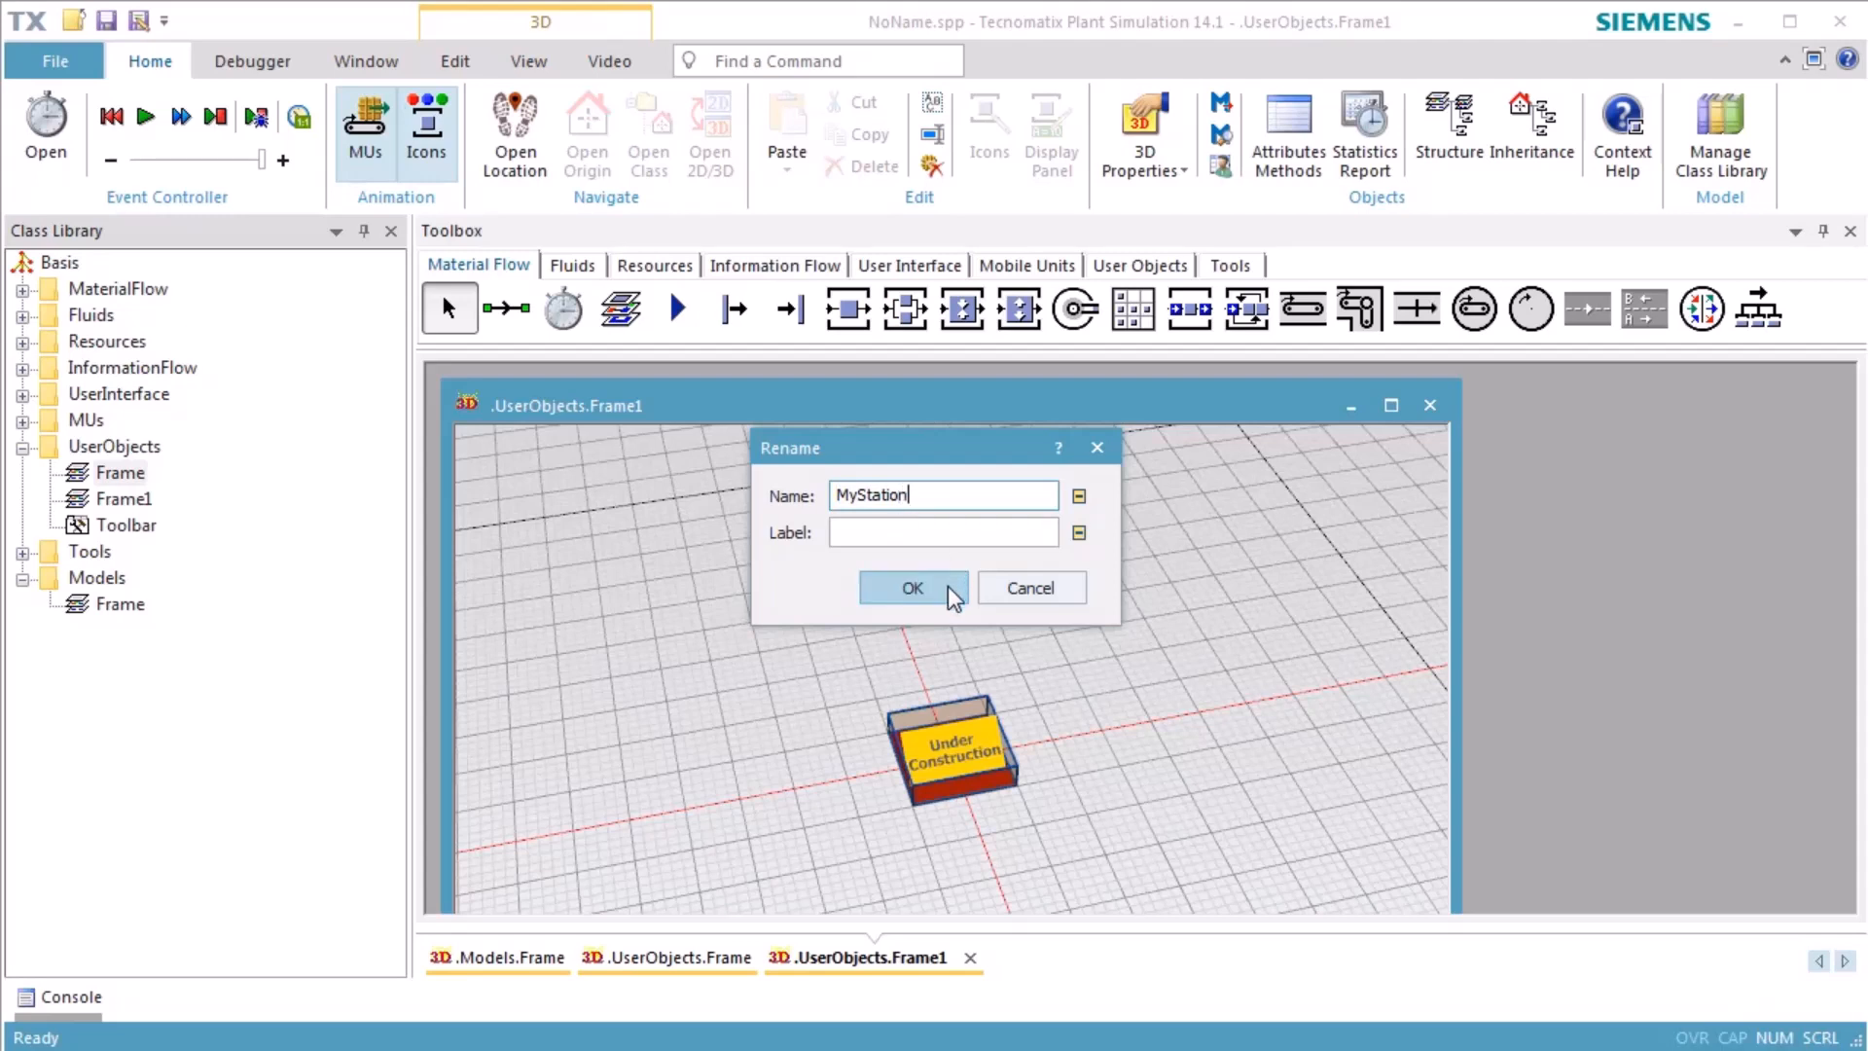
left_click(912, 588)
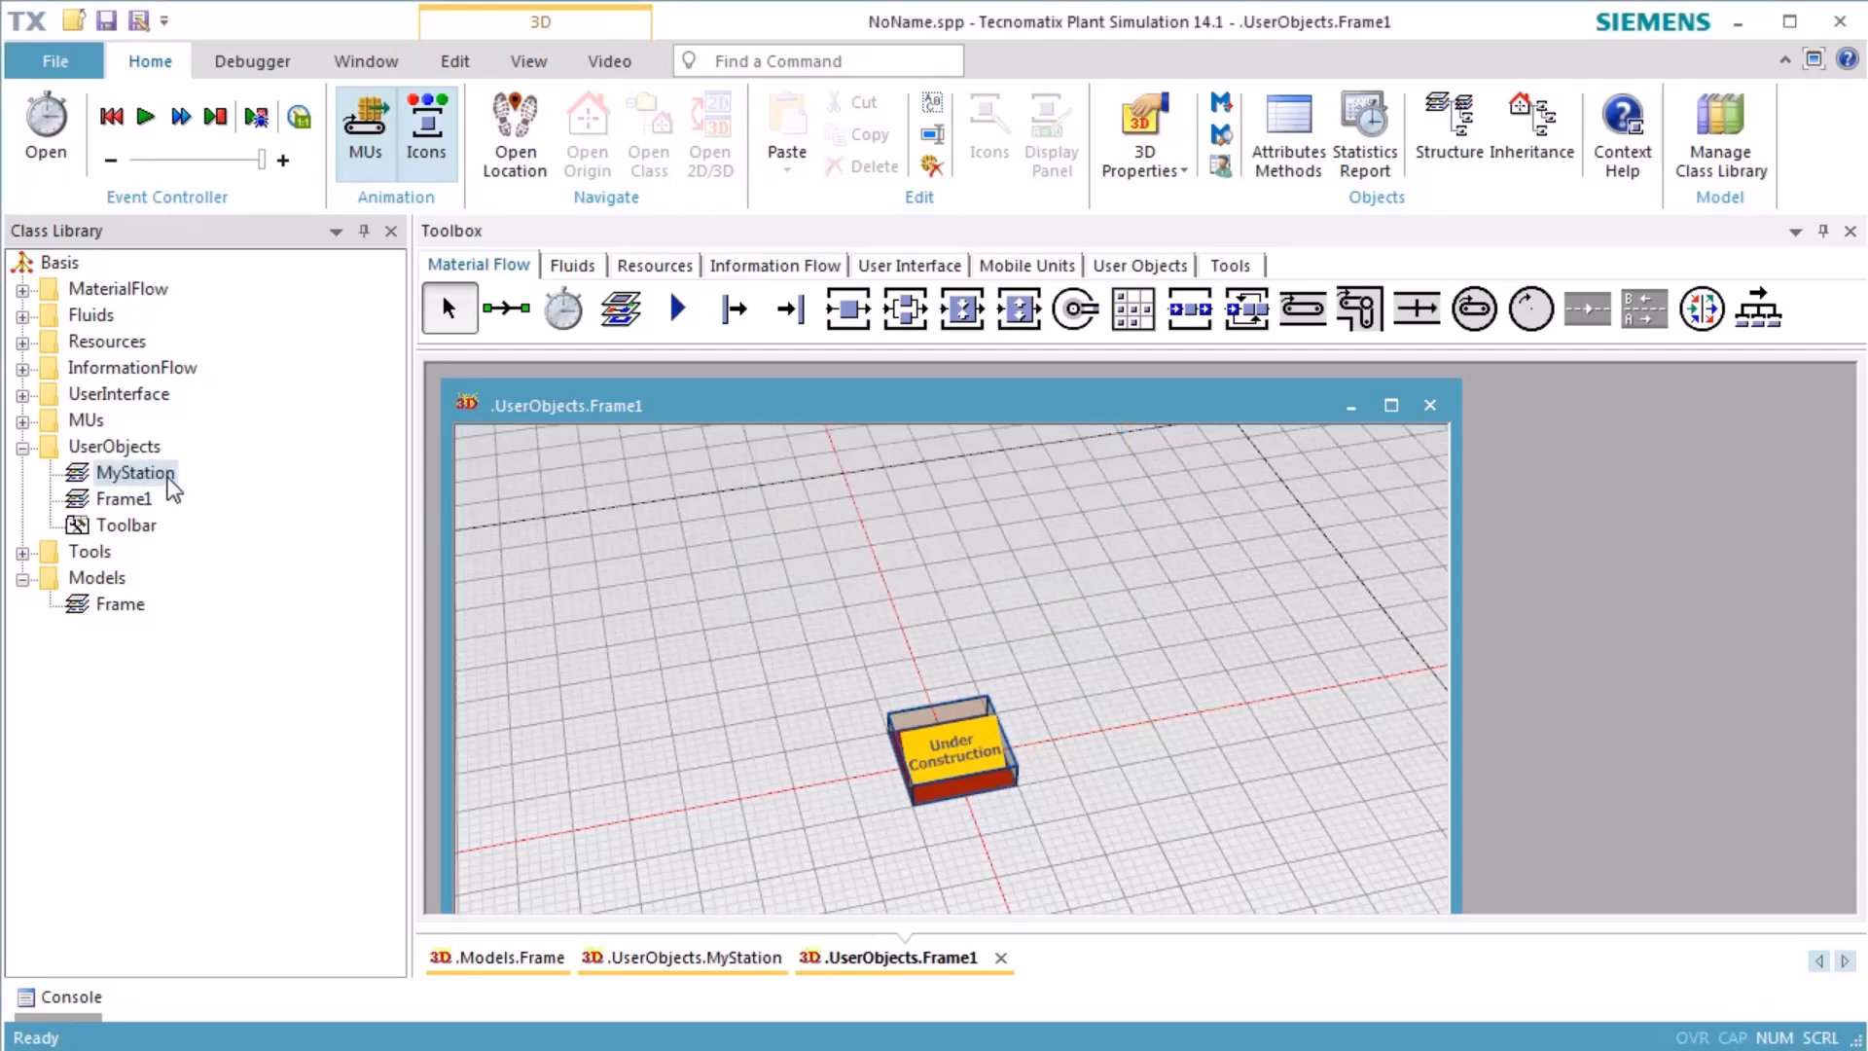
Maximize the MyStation frame window and switch to the top-down Planning View.
left_click(688, 957)
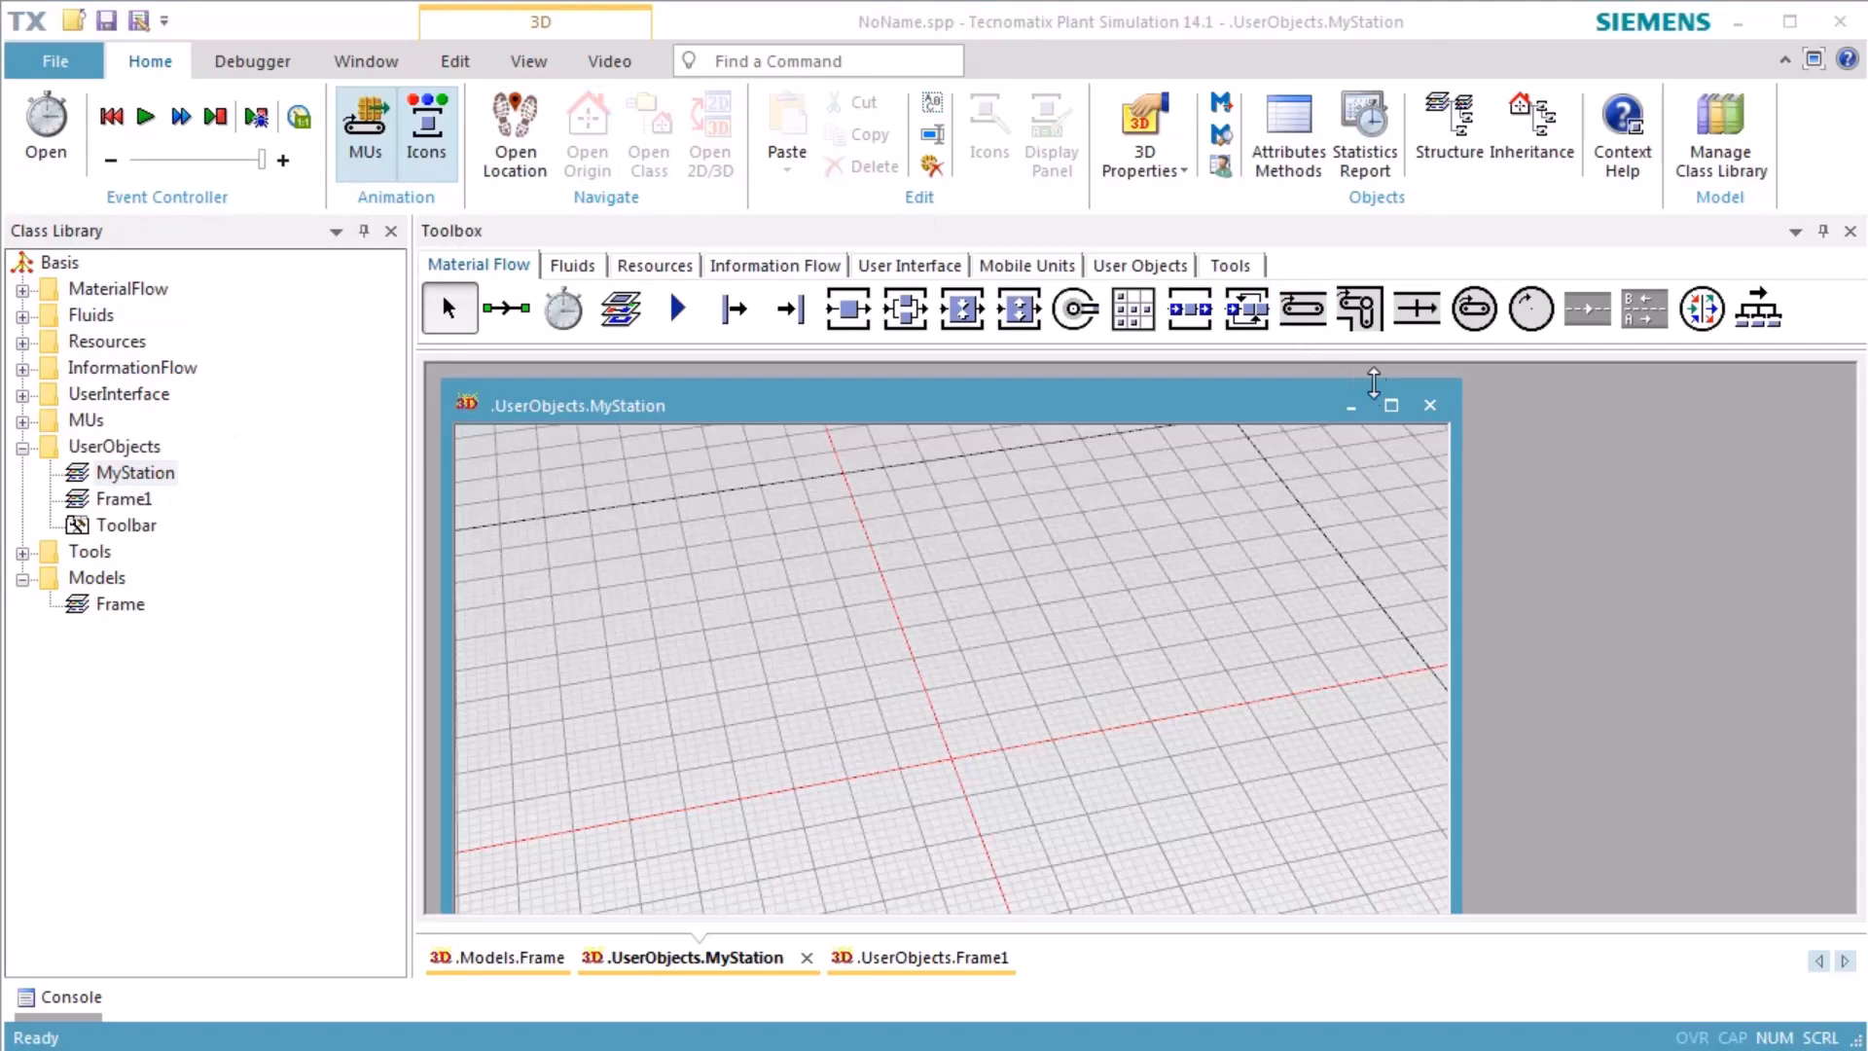
left_click(1390, 406)
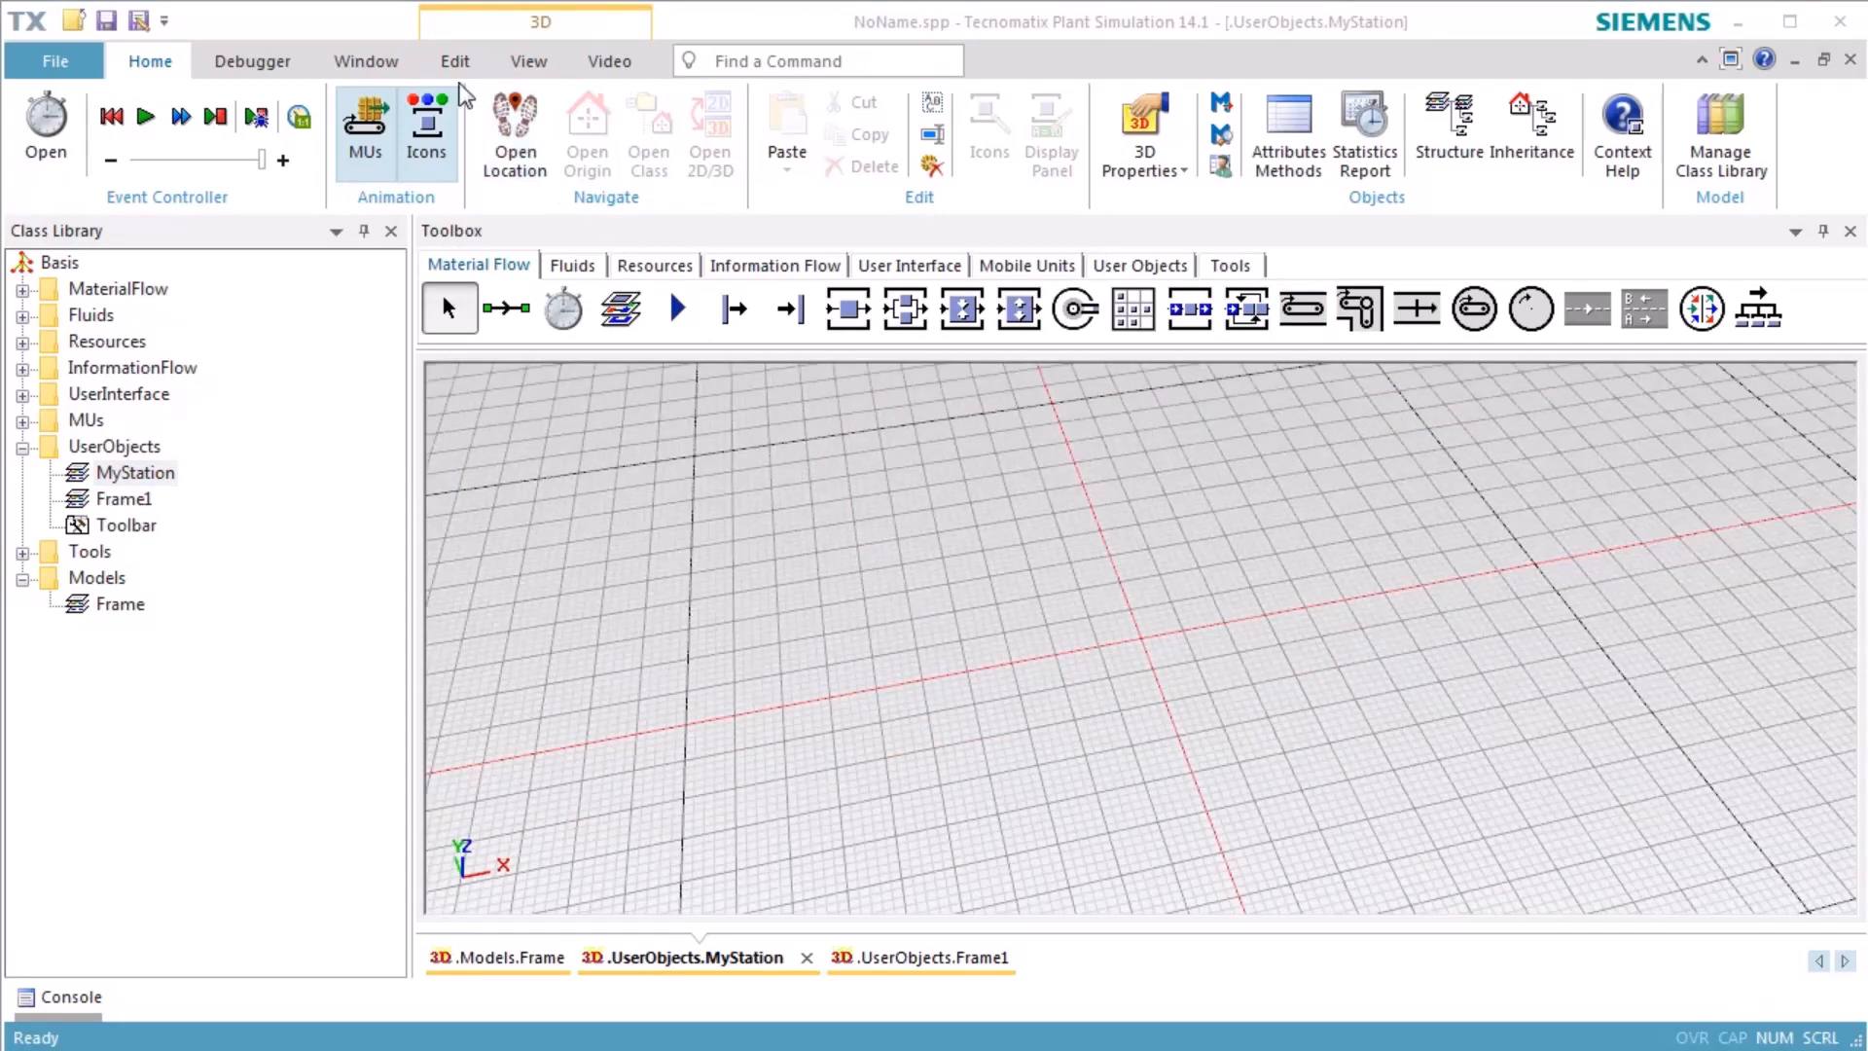
left_click(528, 60)
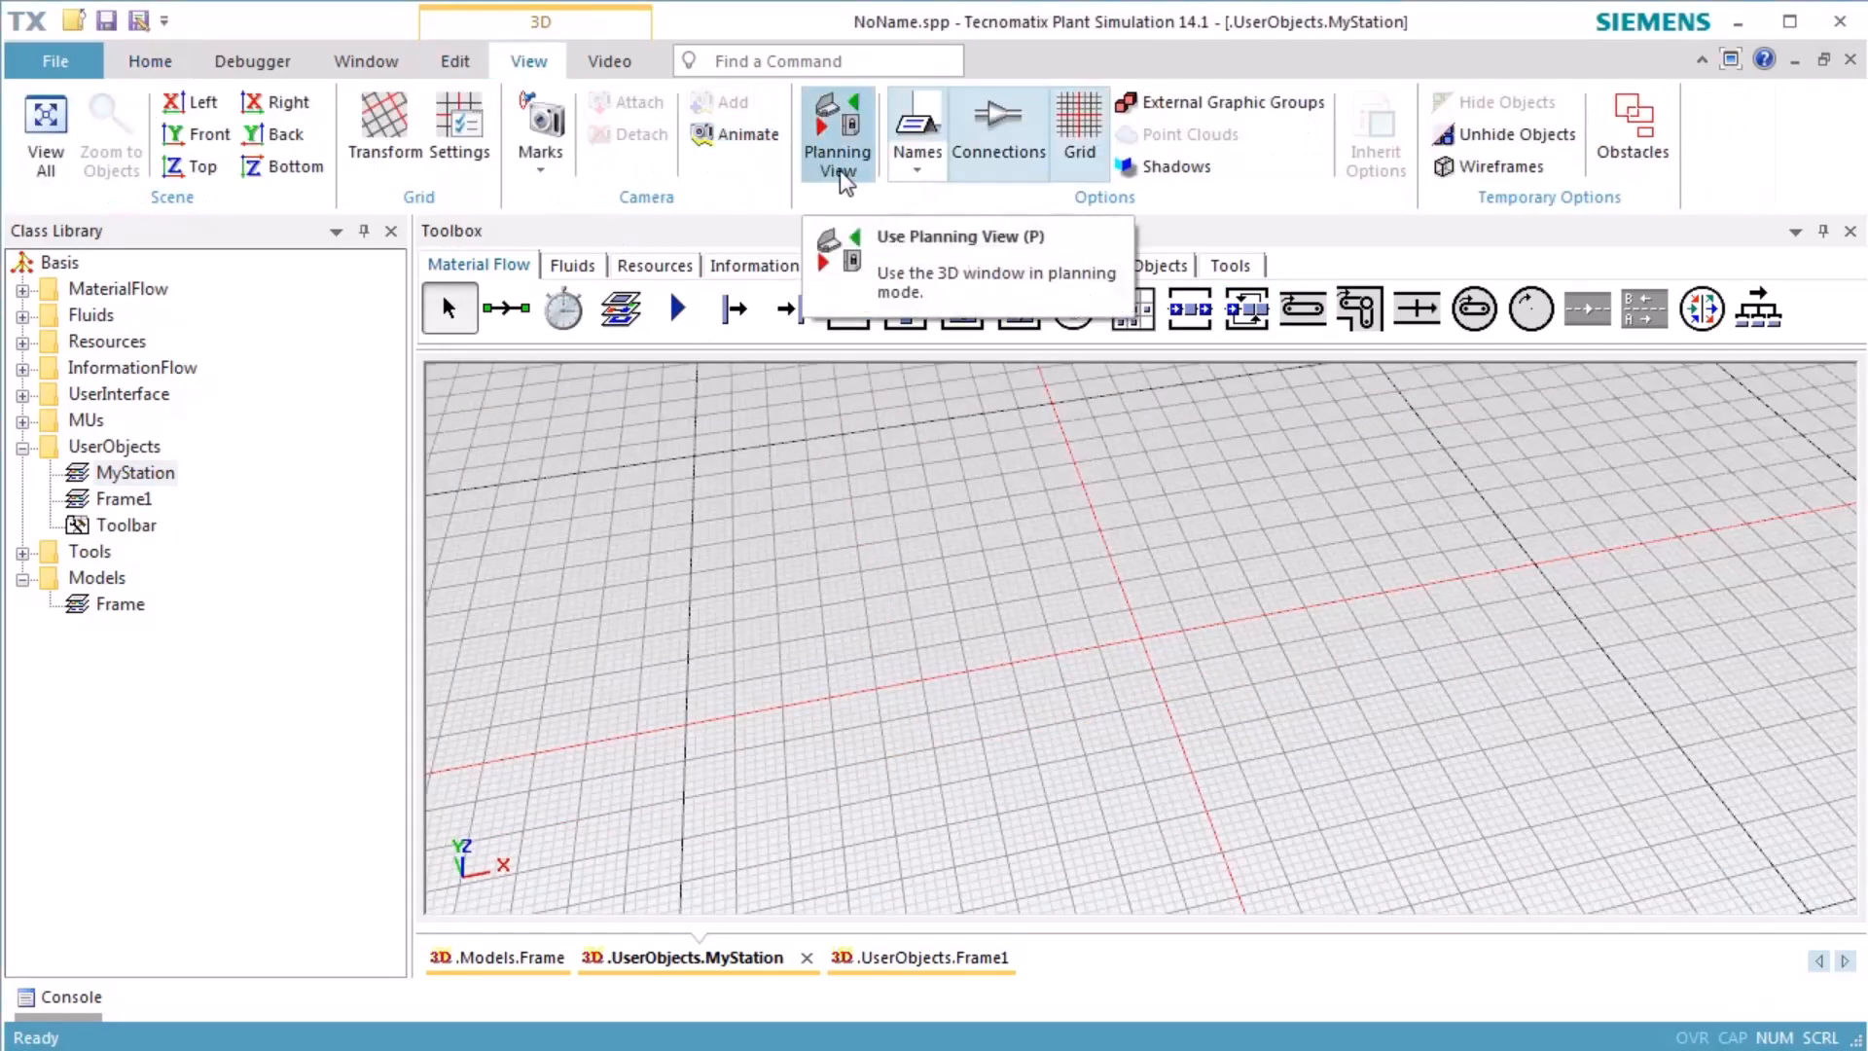
left_click(837, 126)
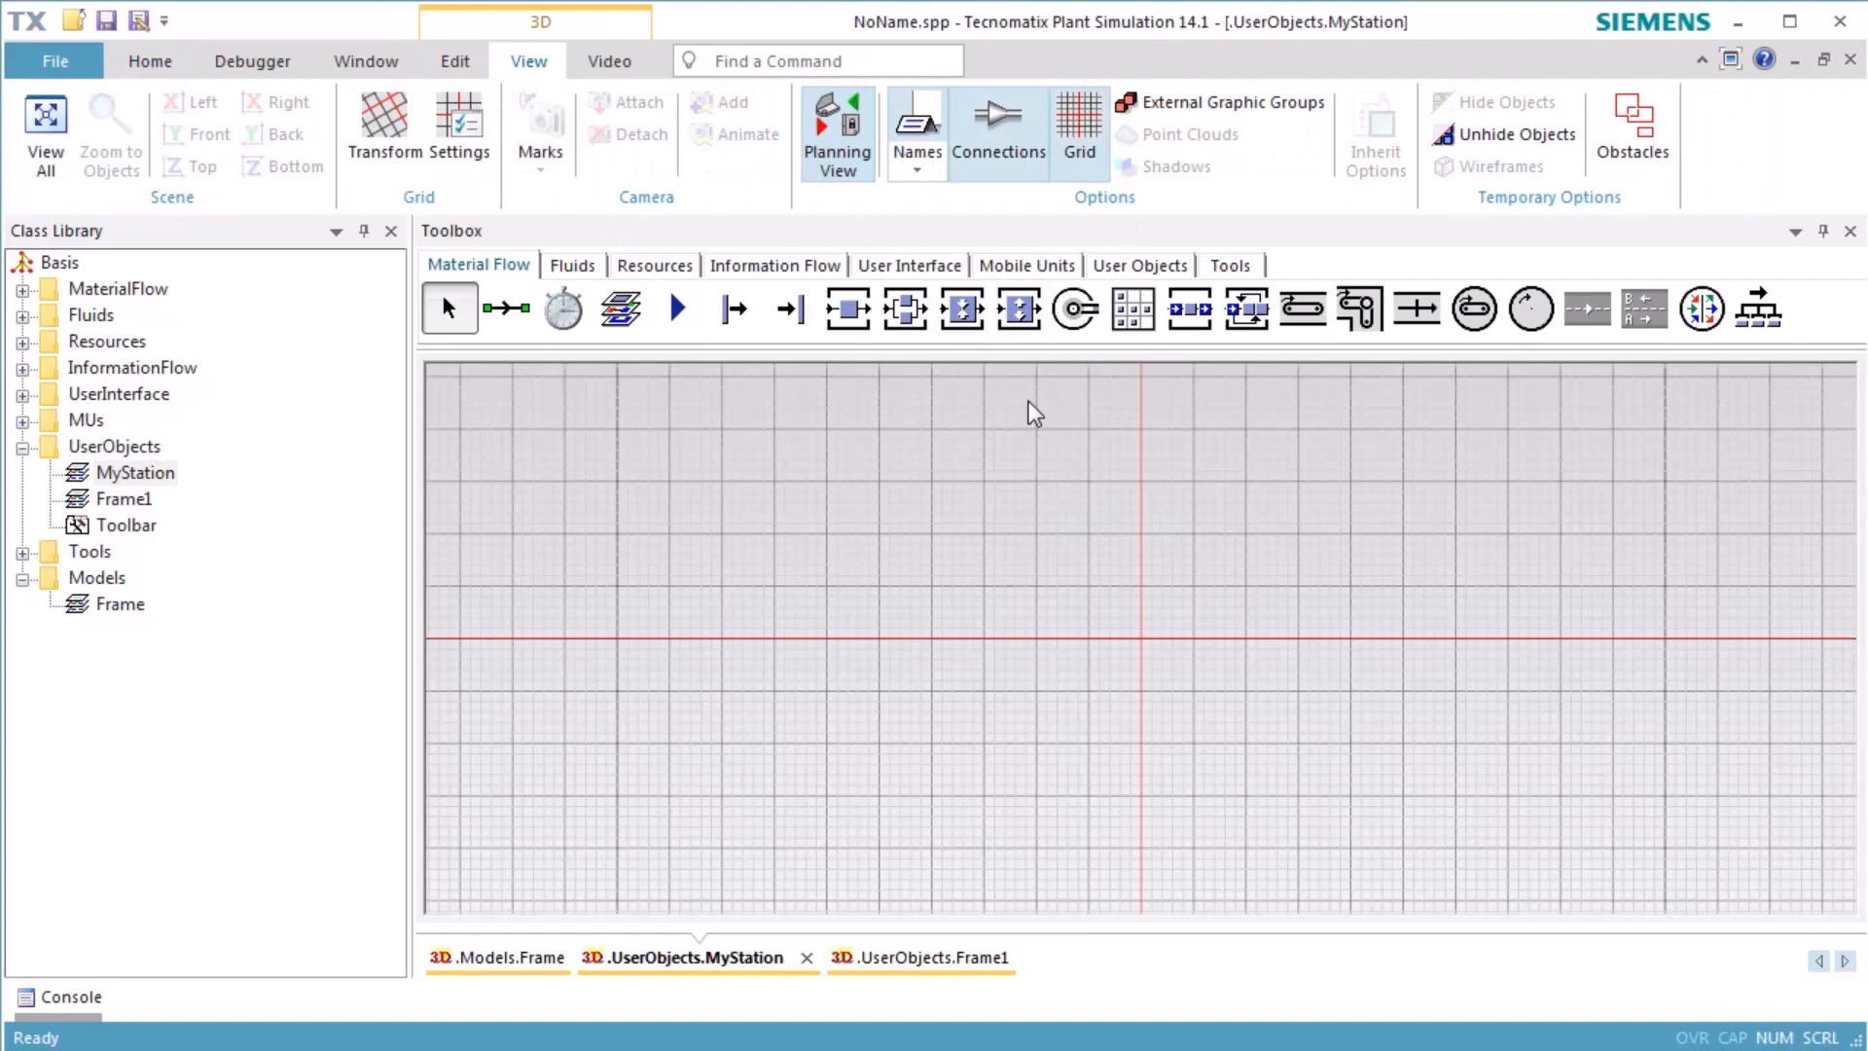
Insert a SingleProc station with Interface objects on either side.
left_click(848, 309)
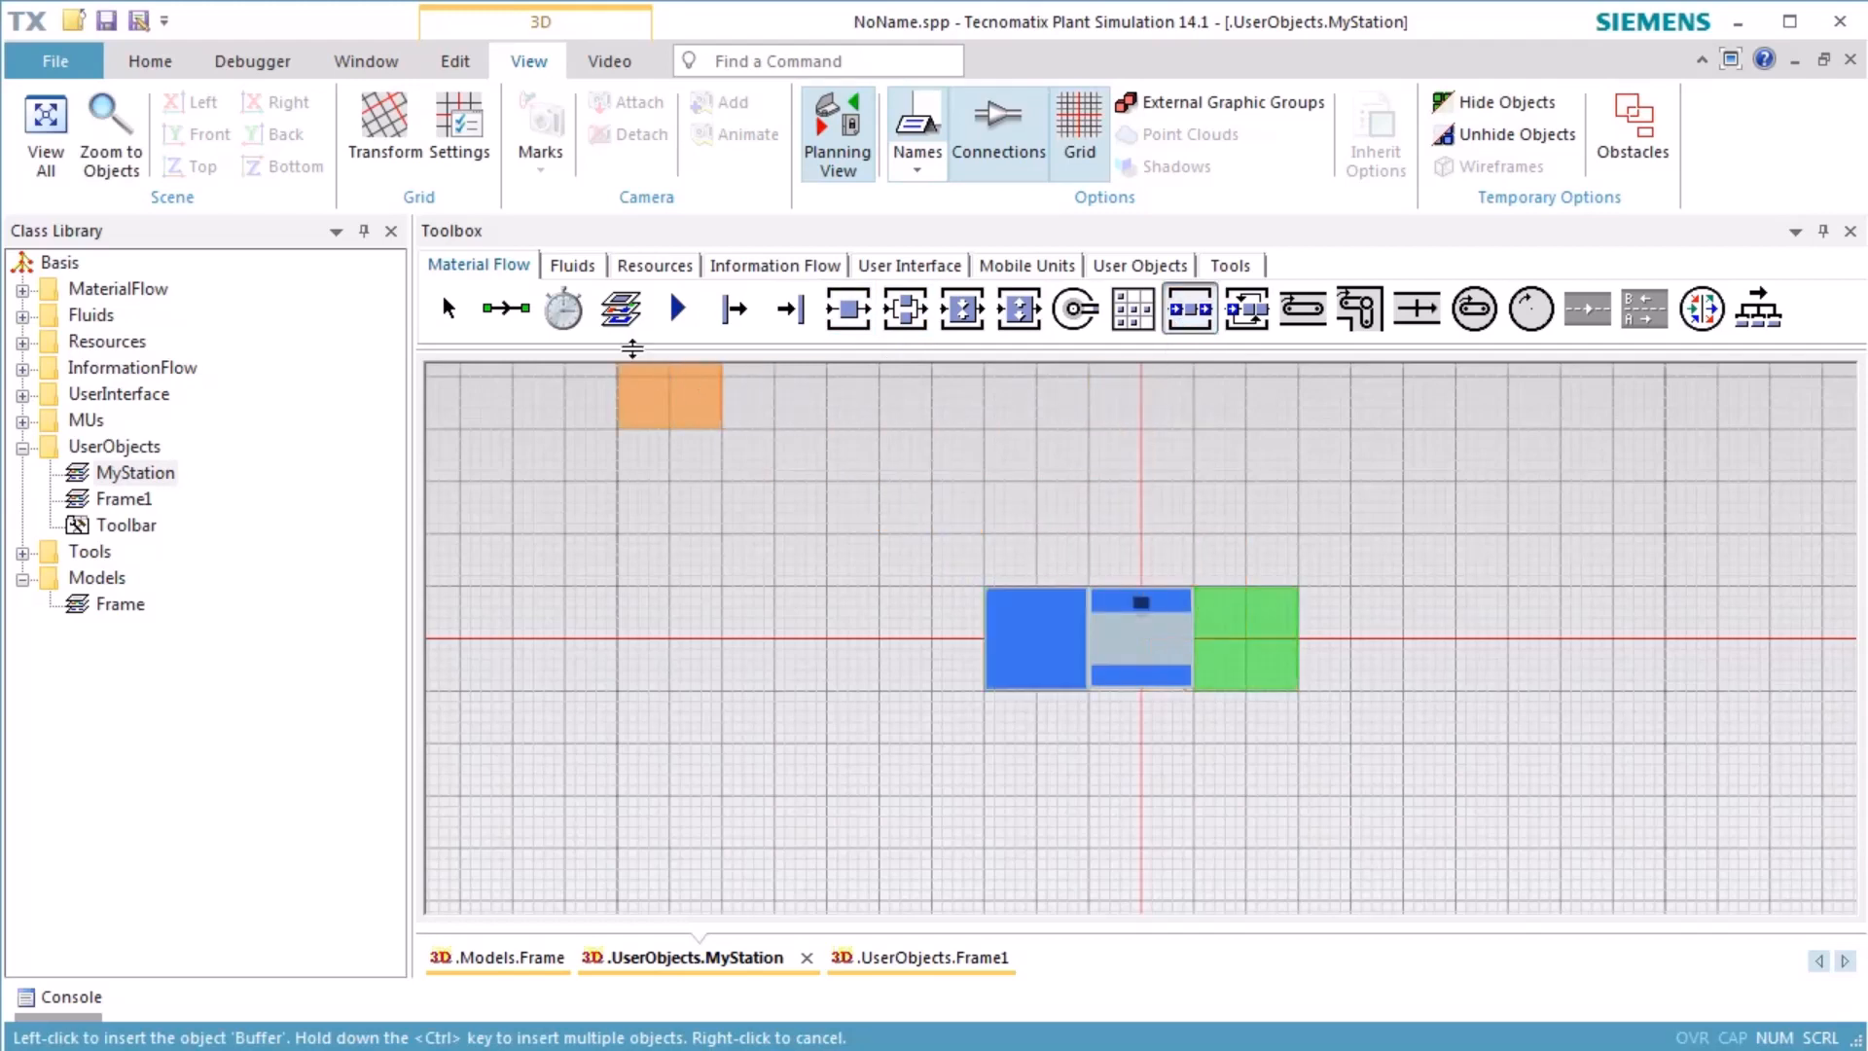
left_click(677, 309)
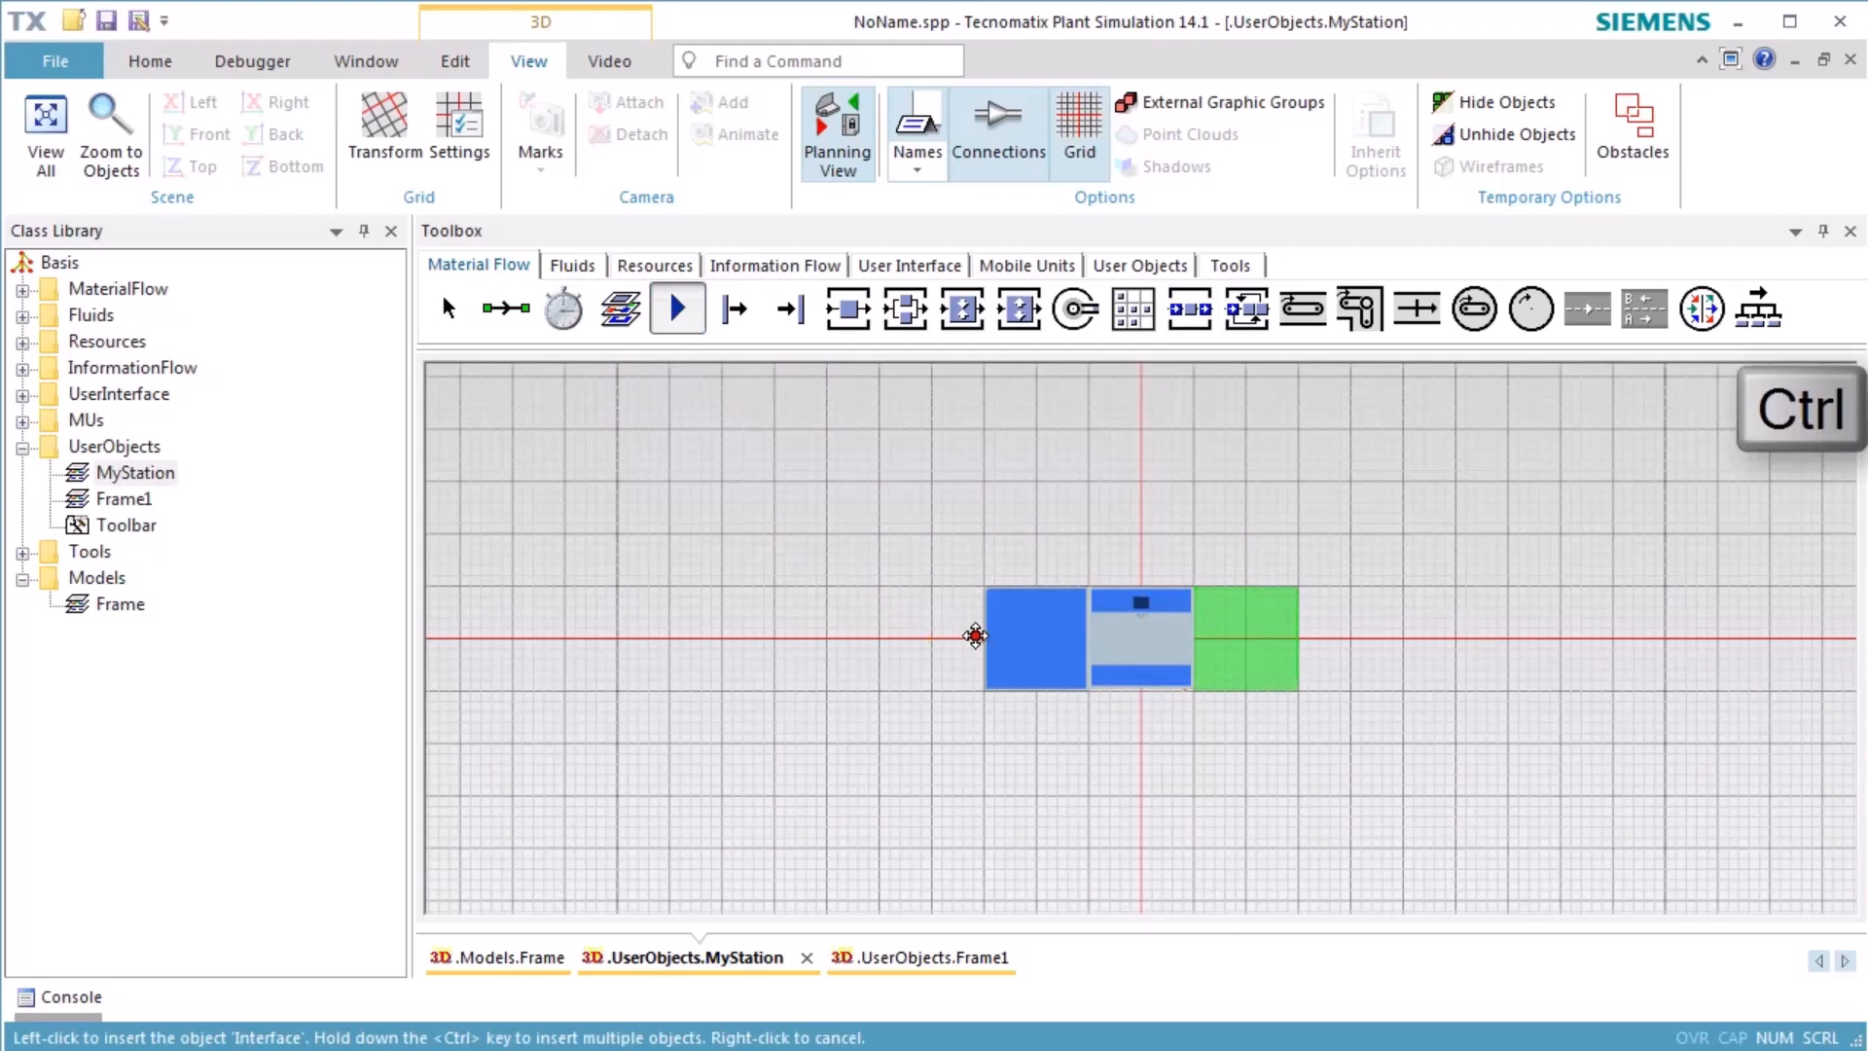
left_click(1245, 645)
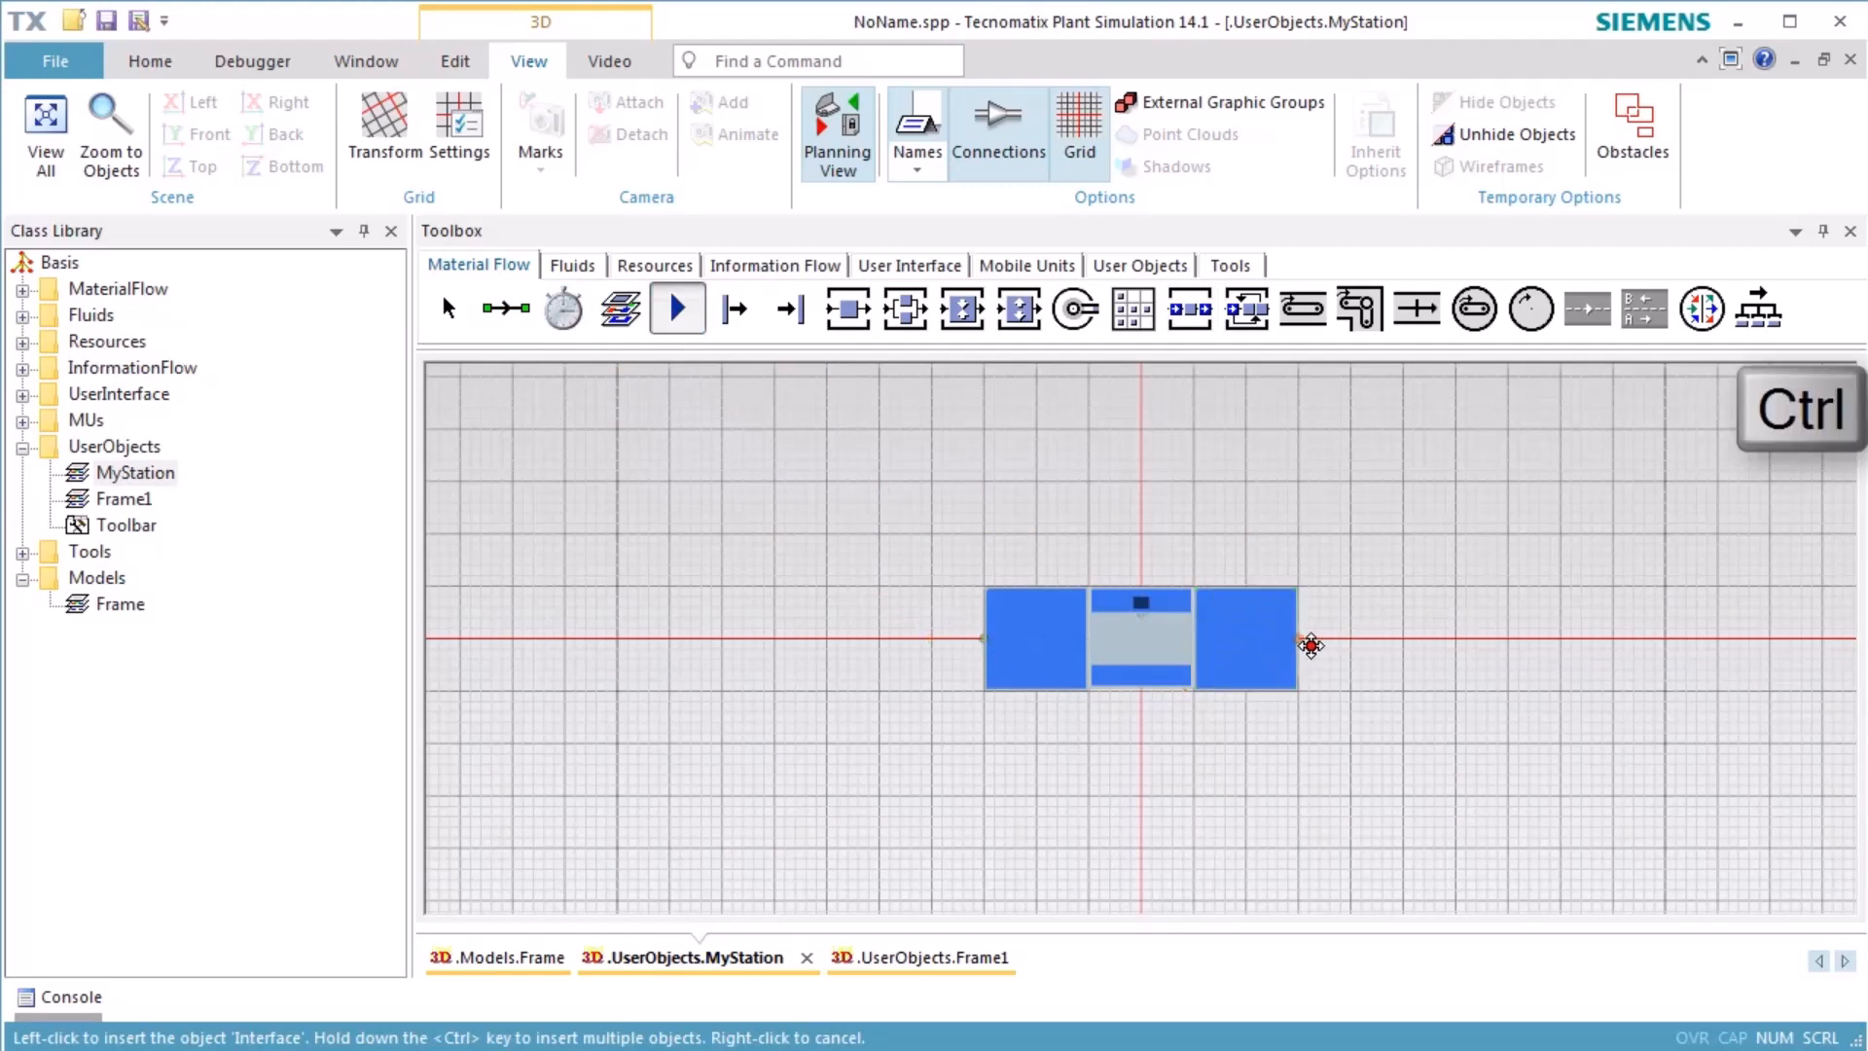
left_click(505, 309)
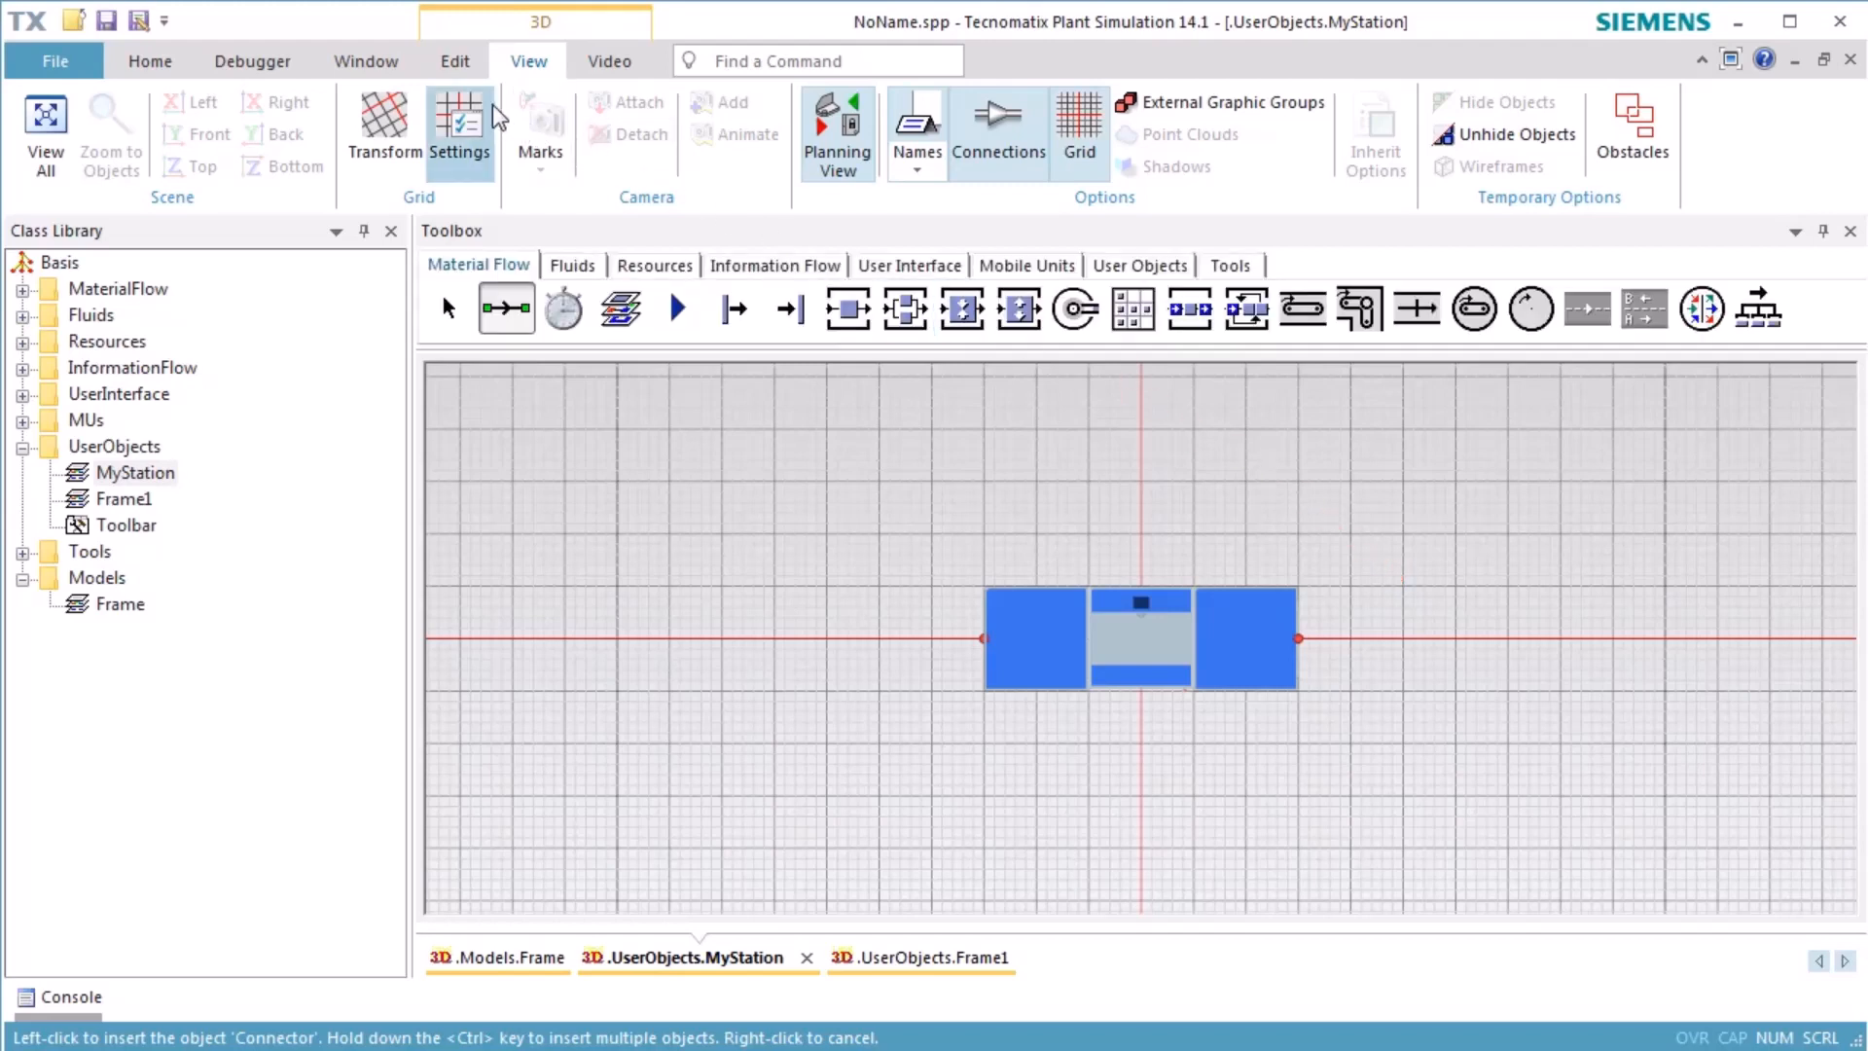
Create a fence shape with width 6 and depth 3 around the station.
left_click(454, 61)
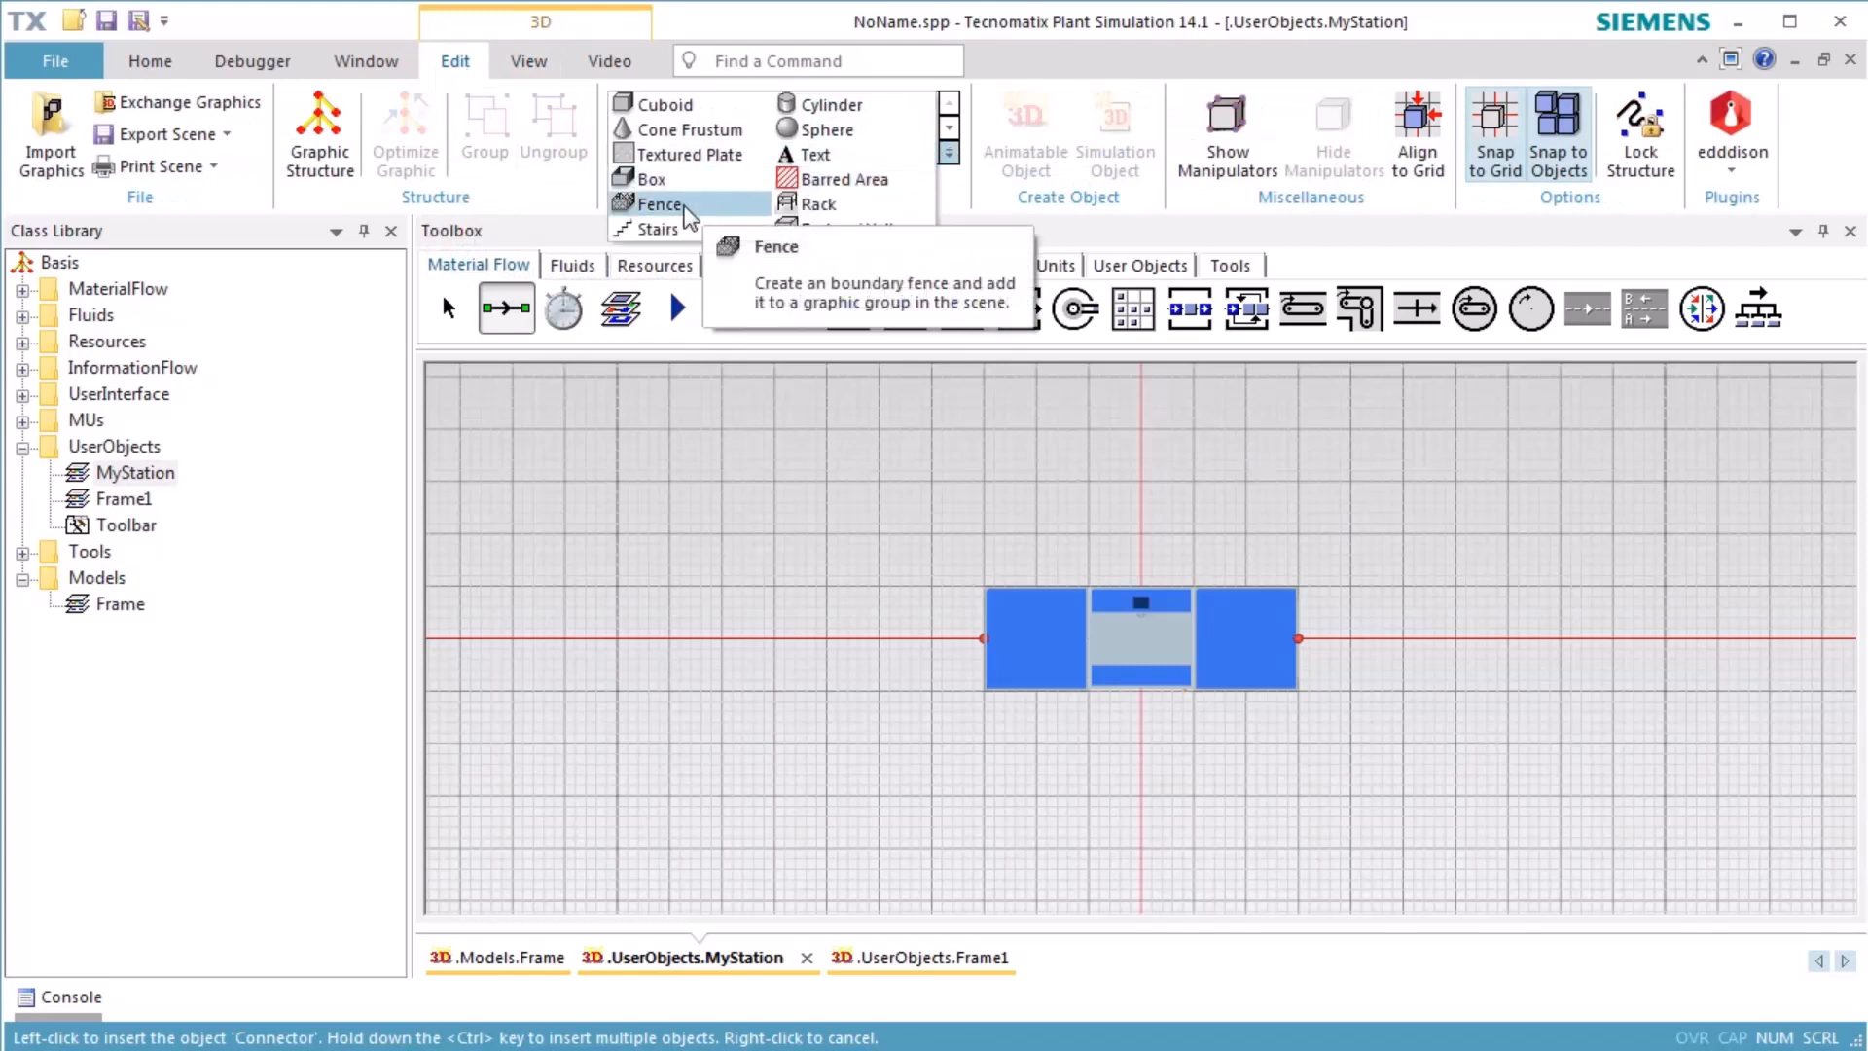
left_click(660, 203)
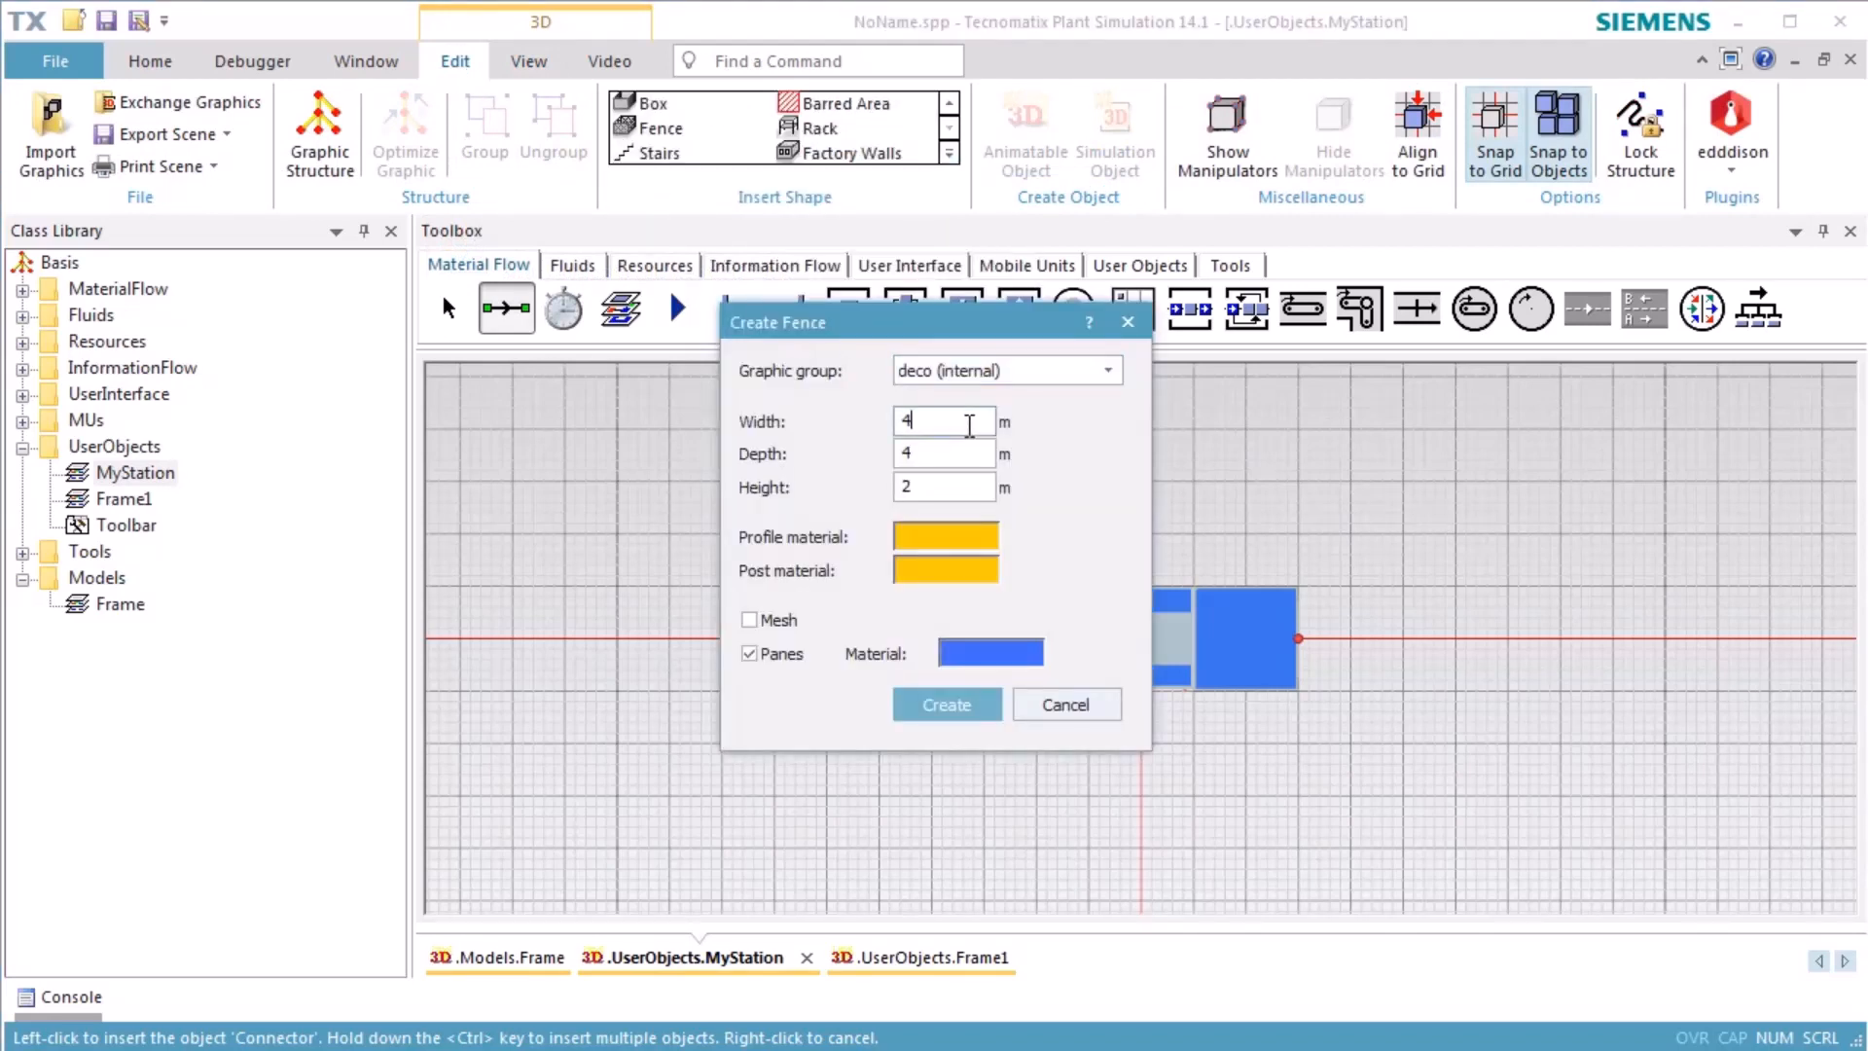
type("6")
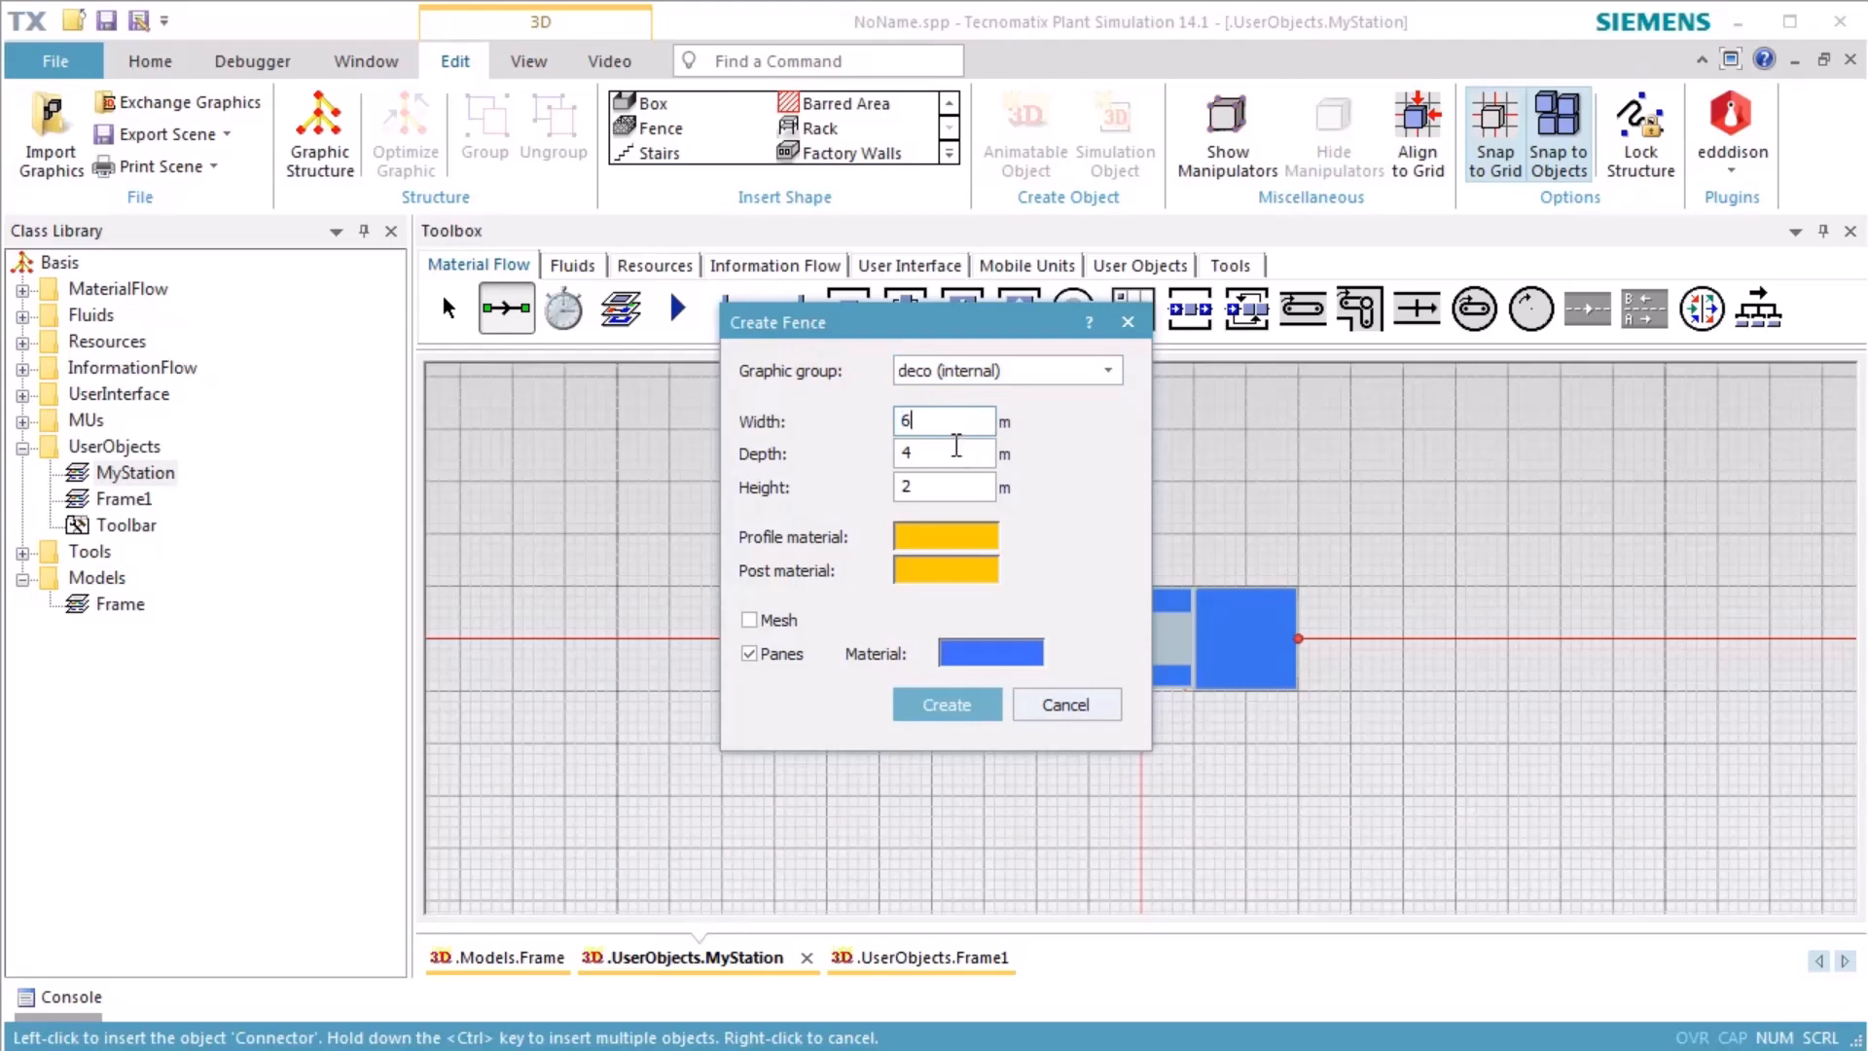
left_click(945, 453)
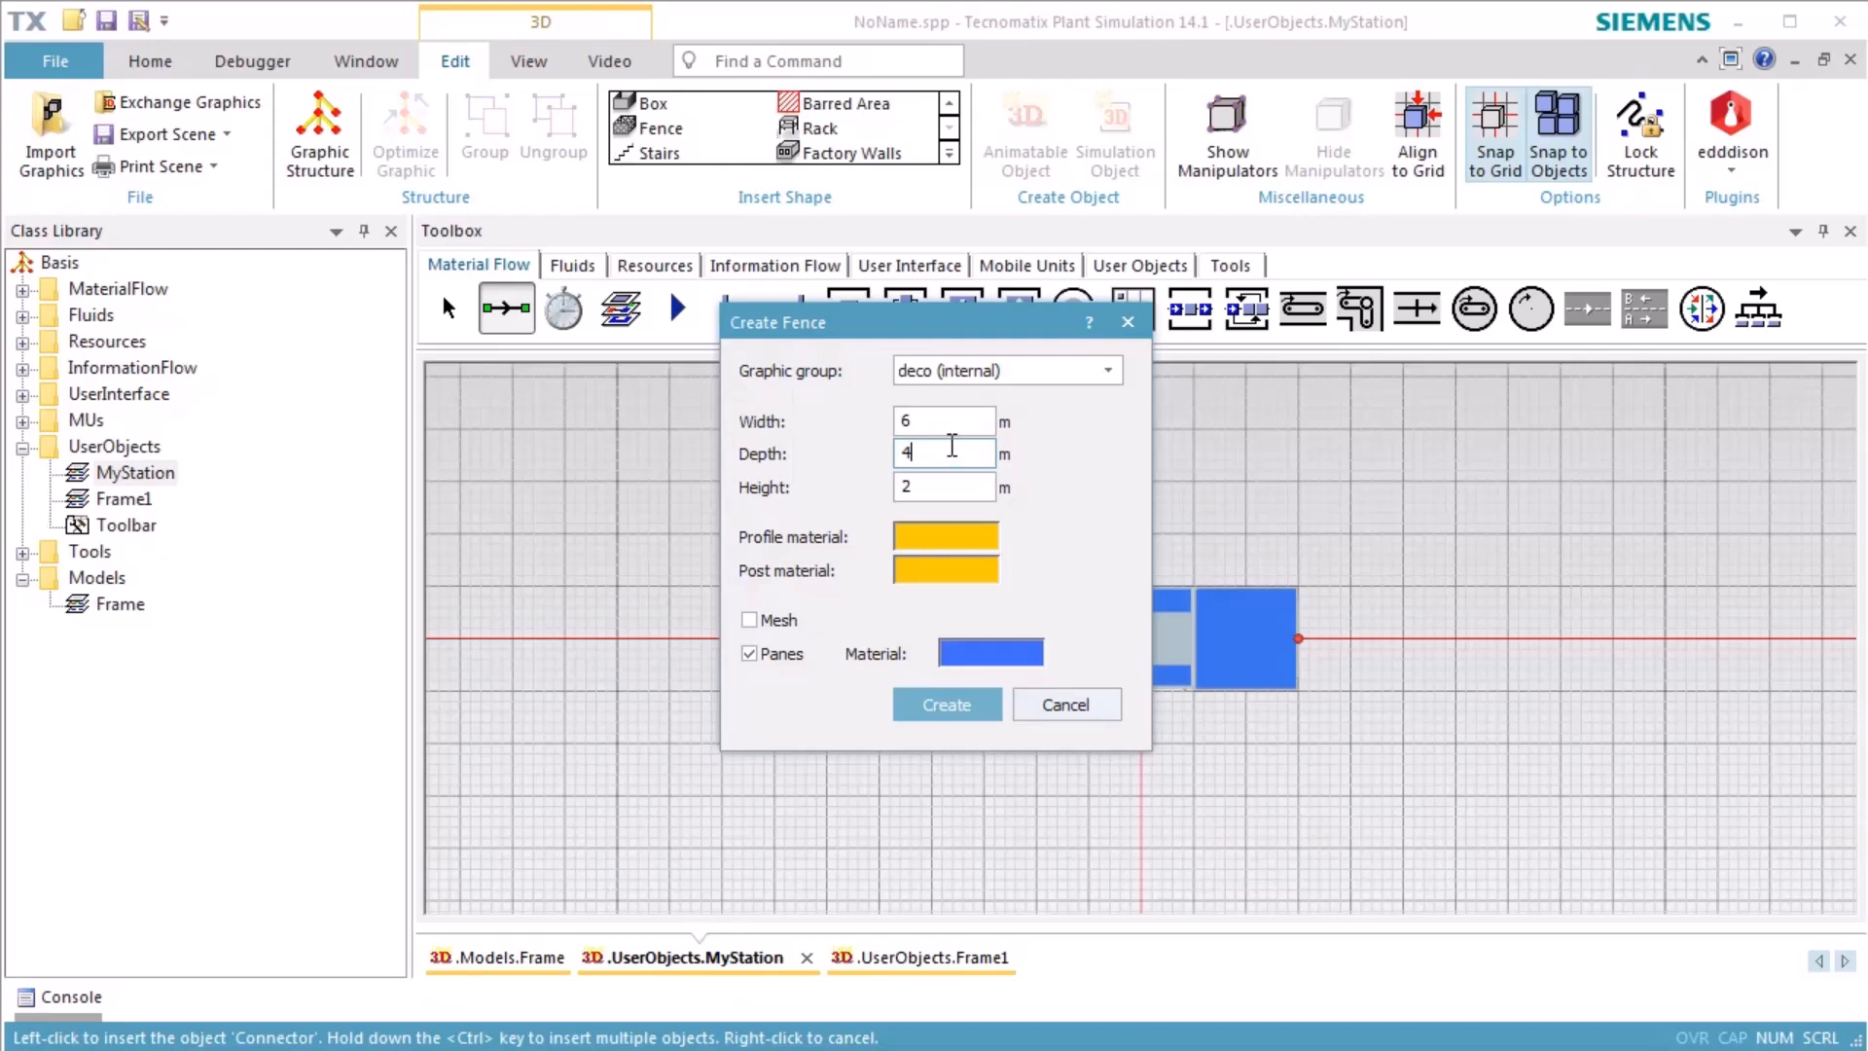
type("3")
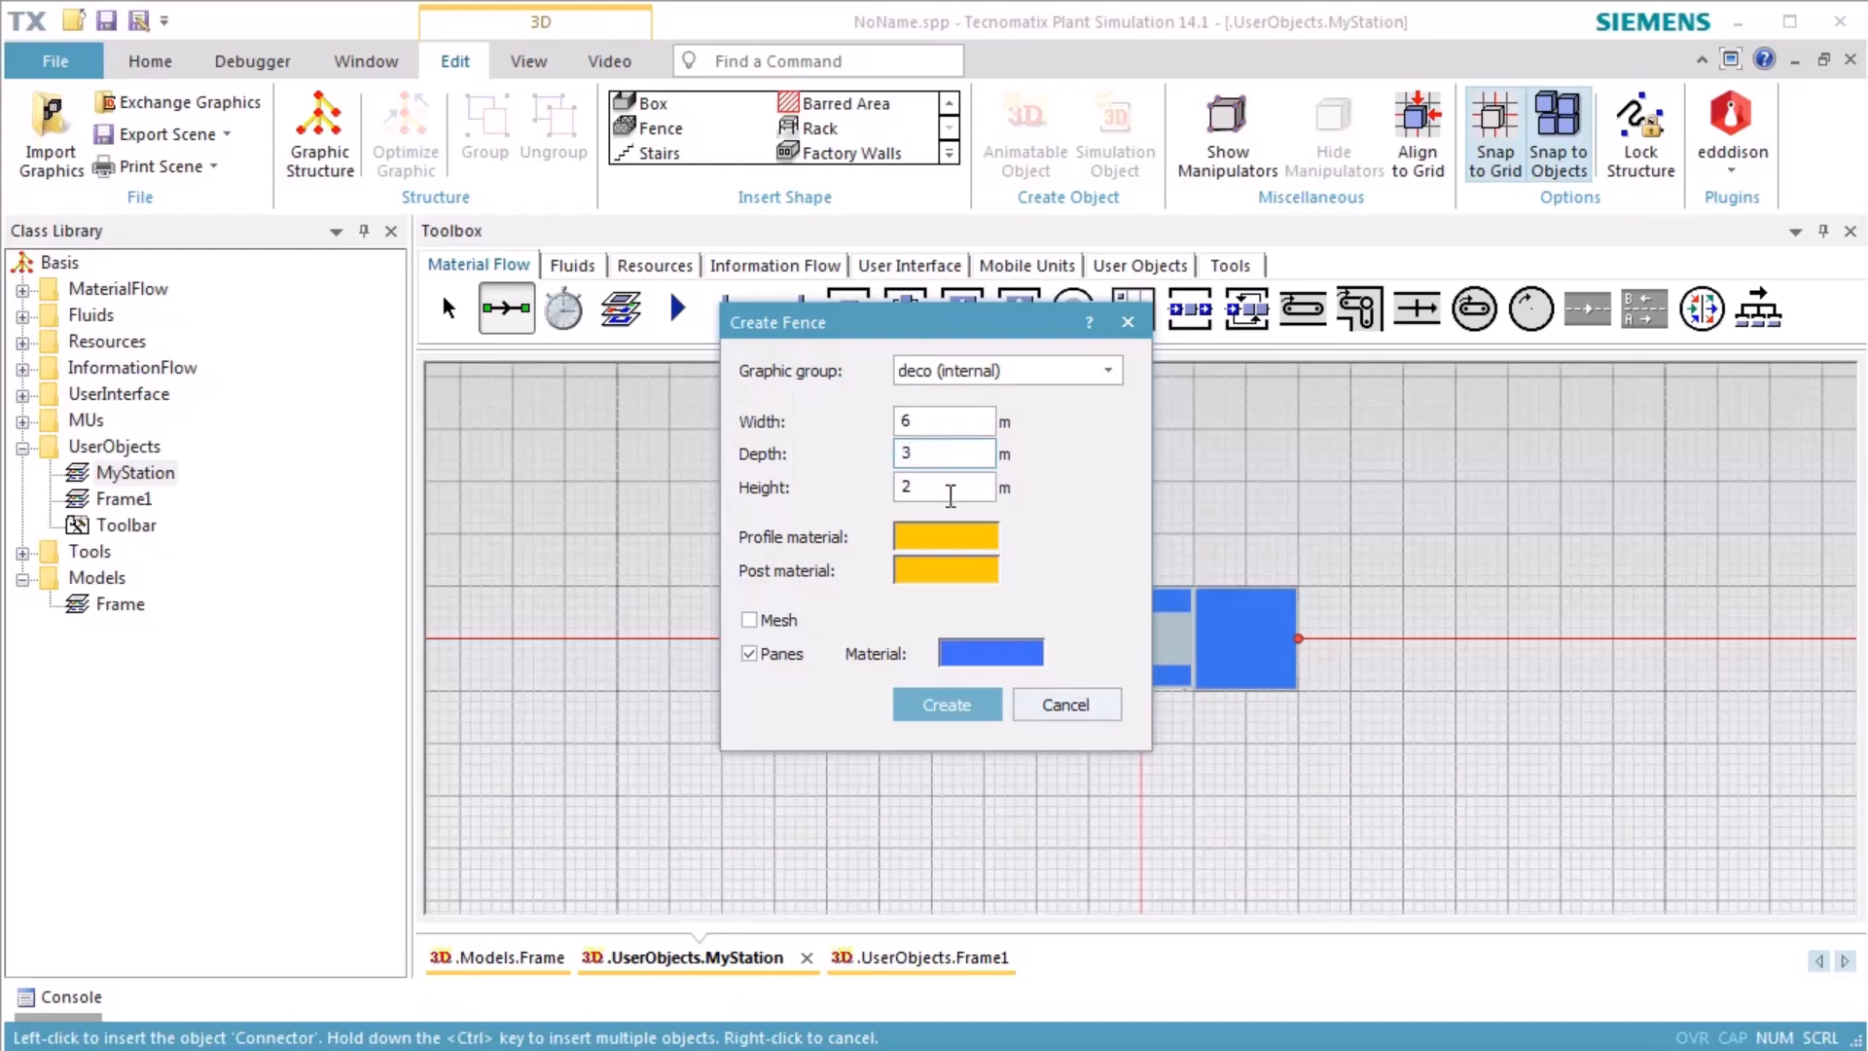
left_click(947, 703)
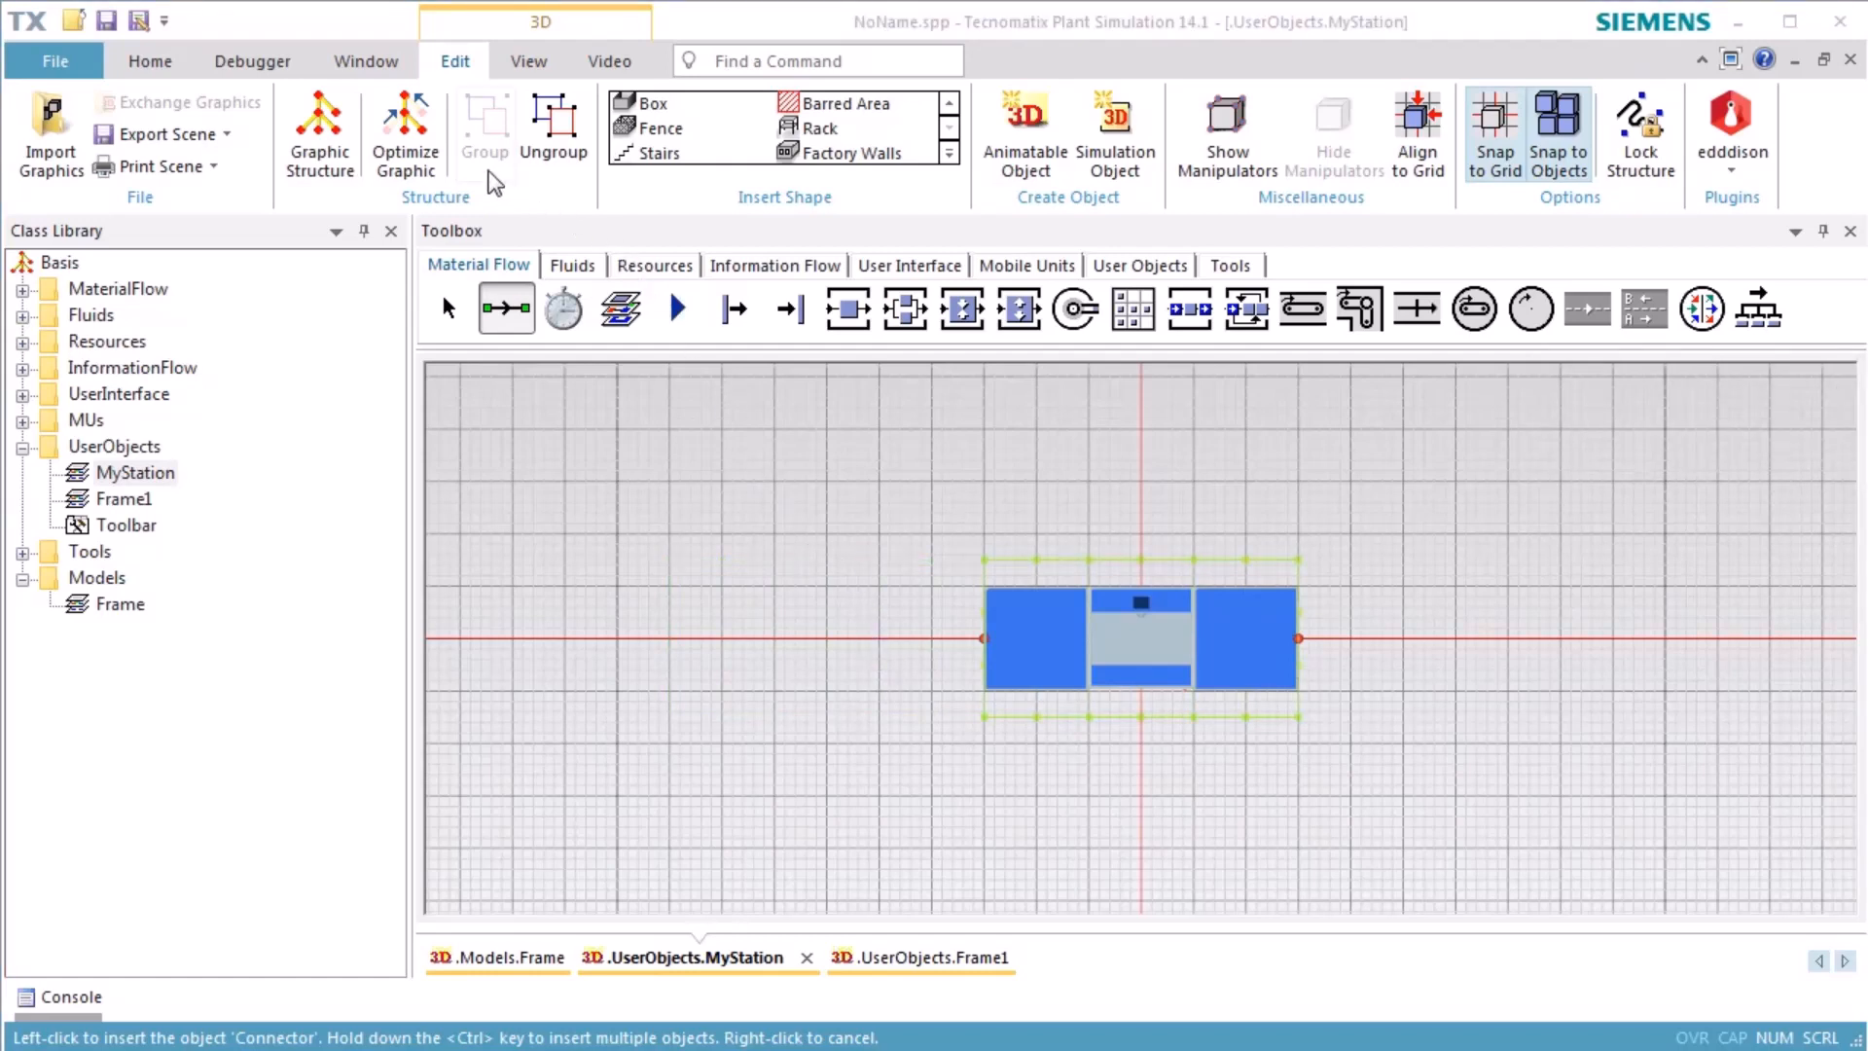
Delete fence panels deco.Fence.(4).(5) and deco.Fence.(2).(5) from MyStation.
left_click(528, 60)
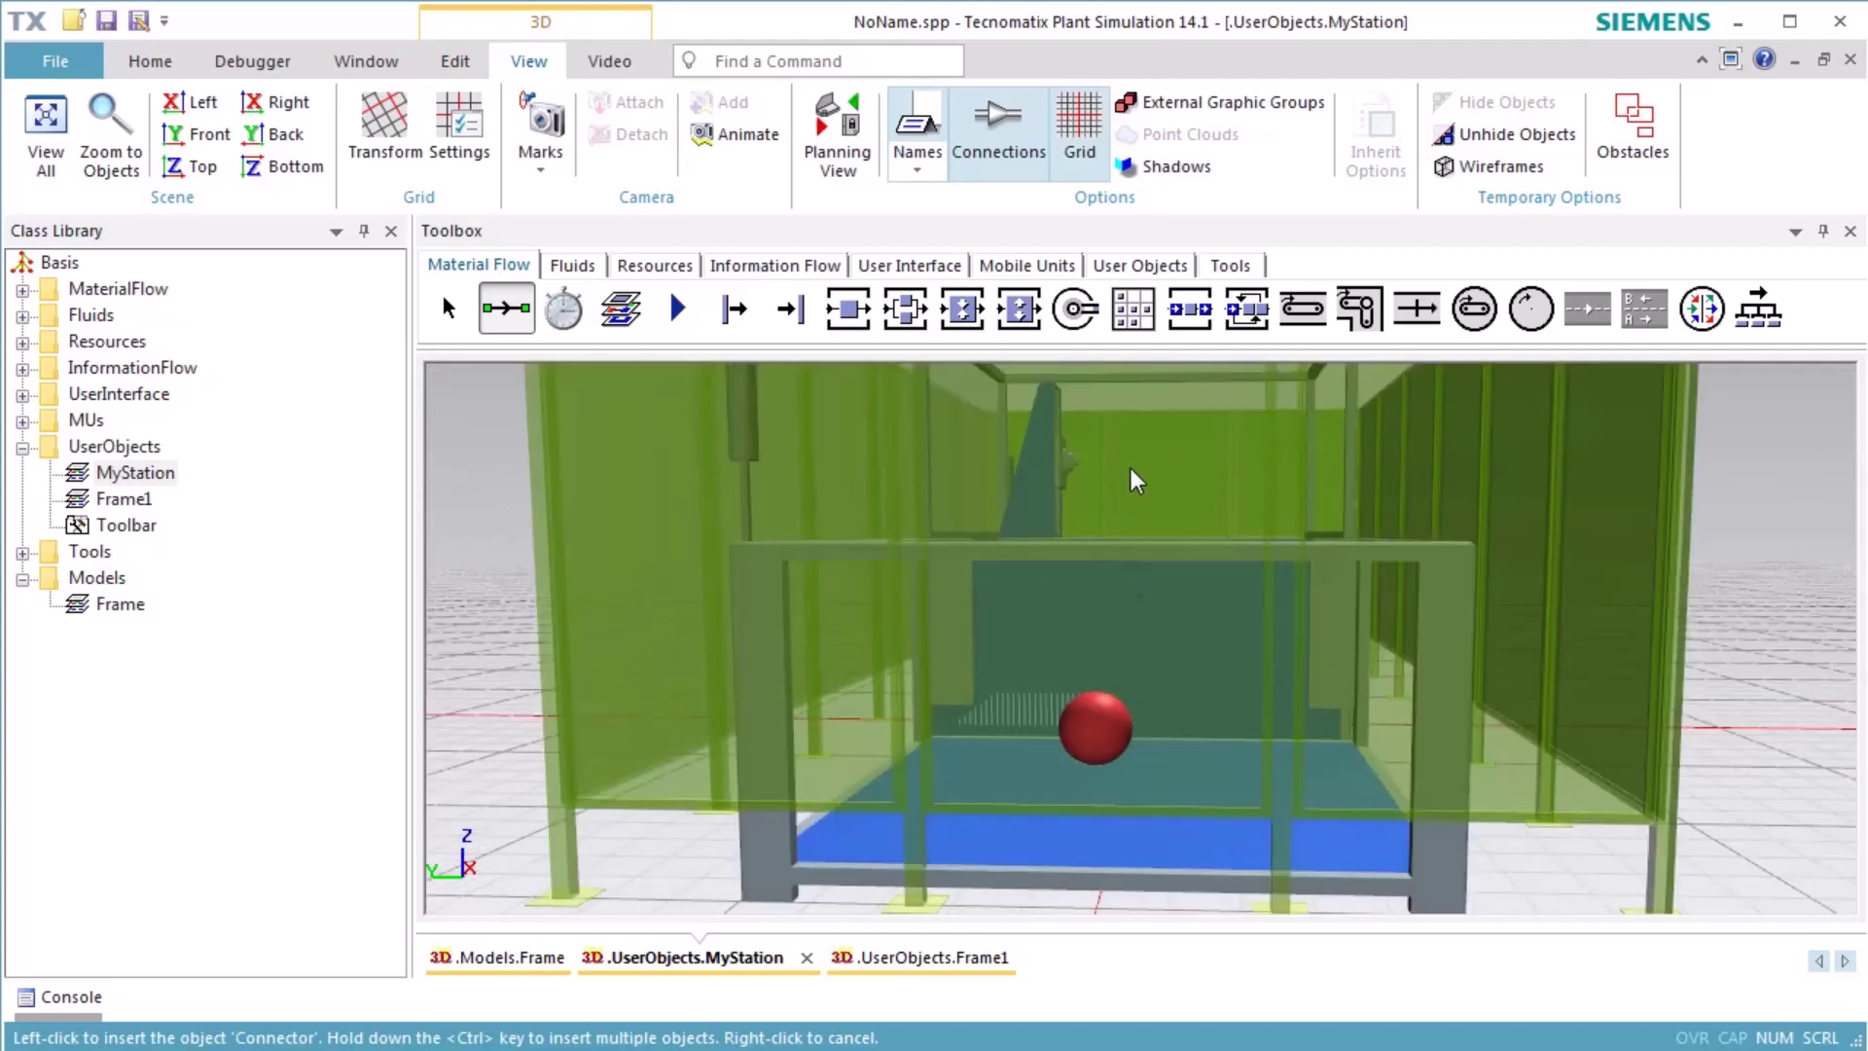
mouse_move(1134, 479)
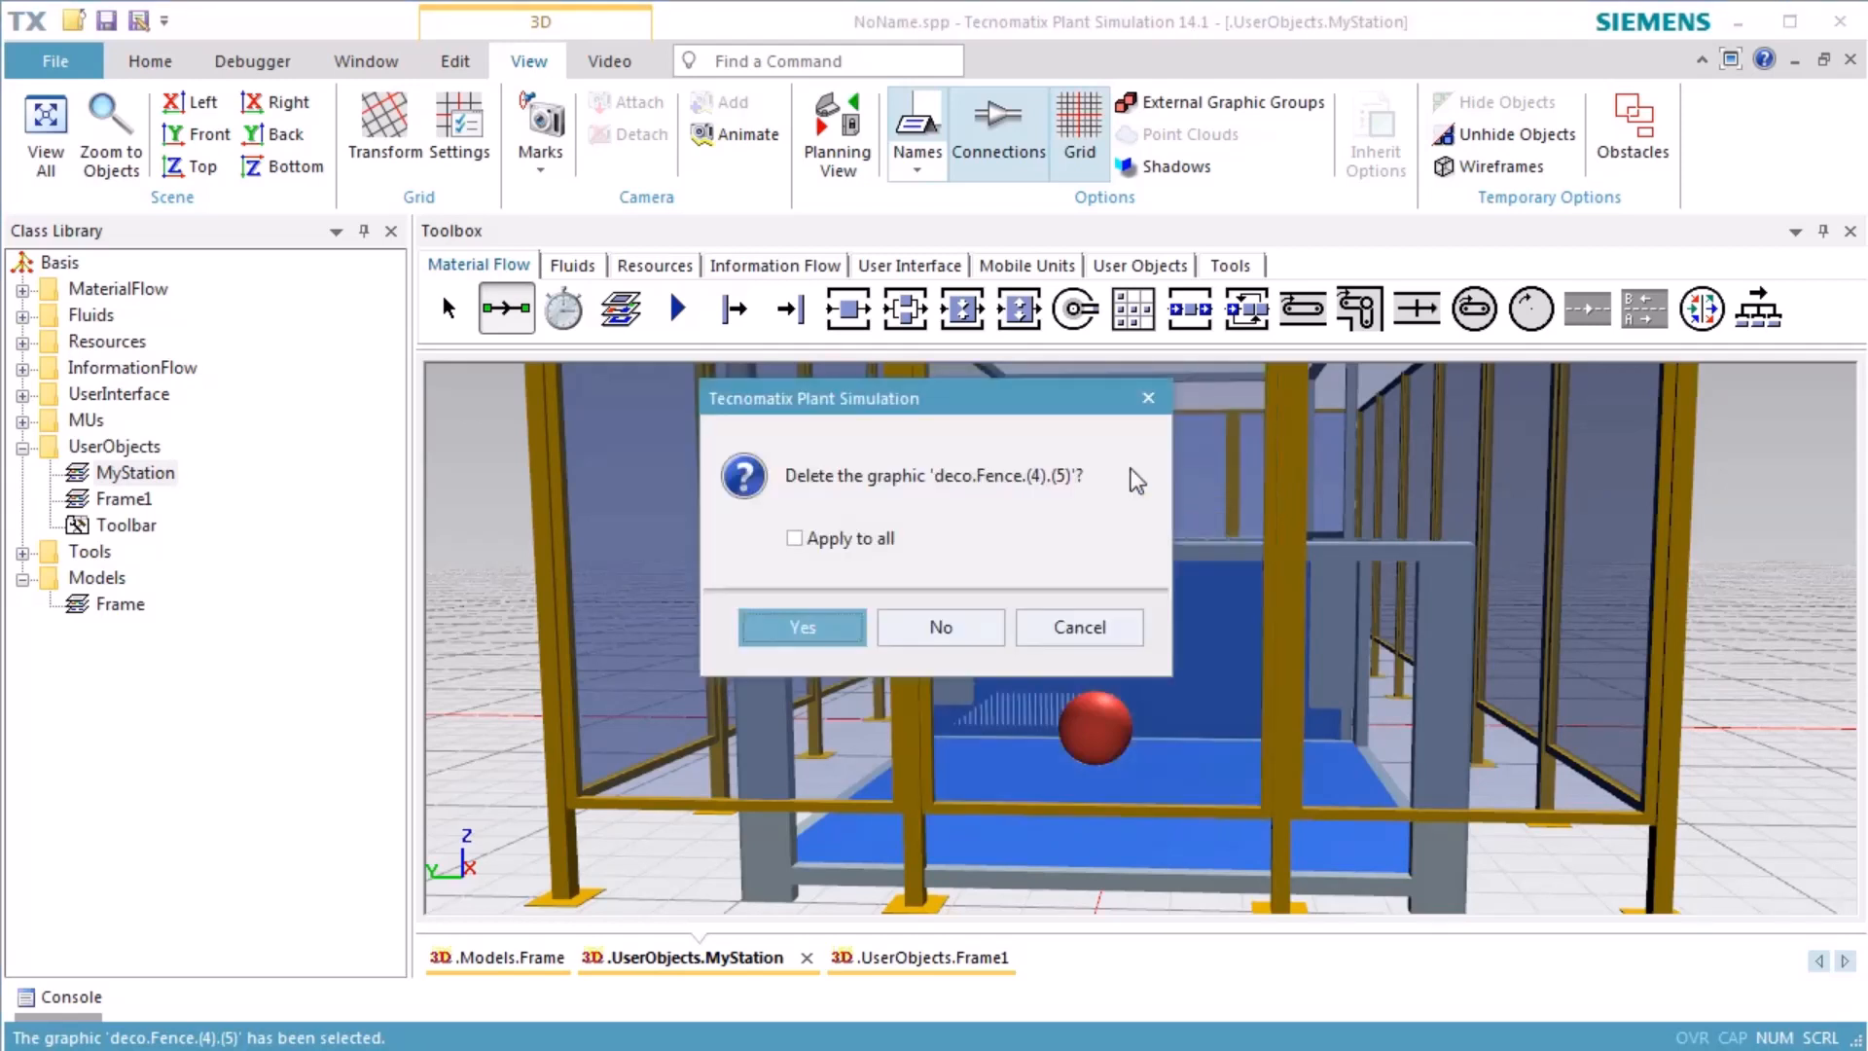
left_click(802, 626)
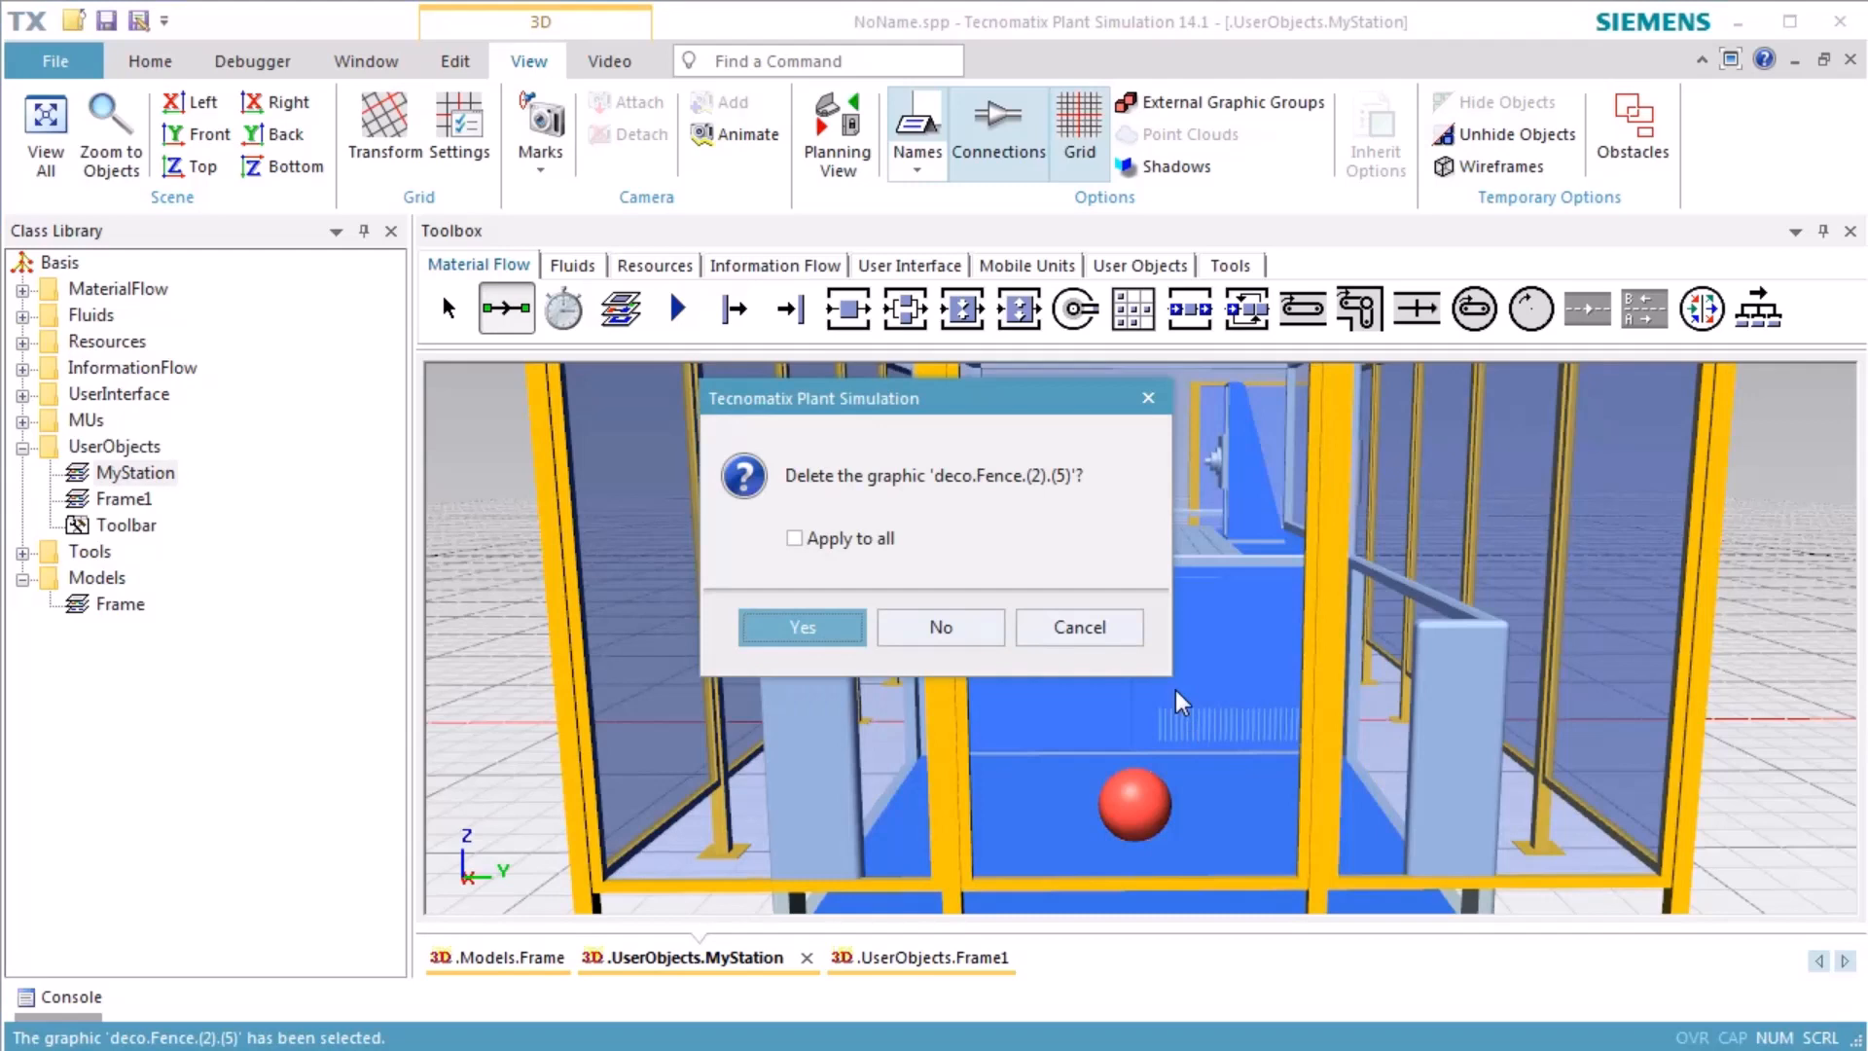
left_click(803, 626)
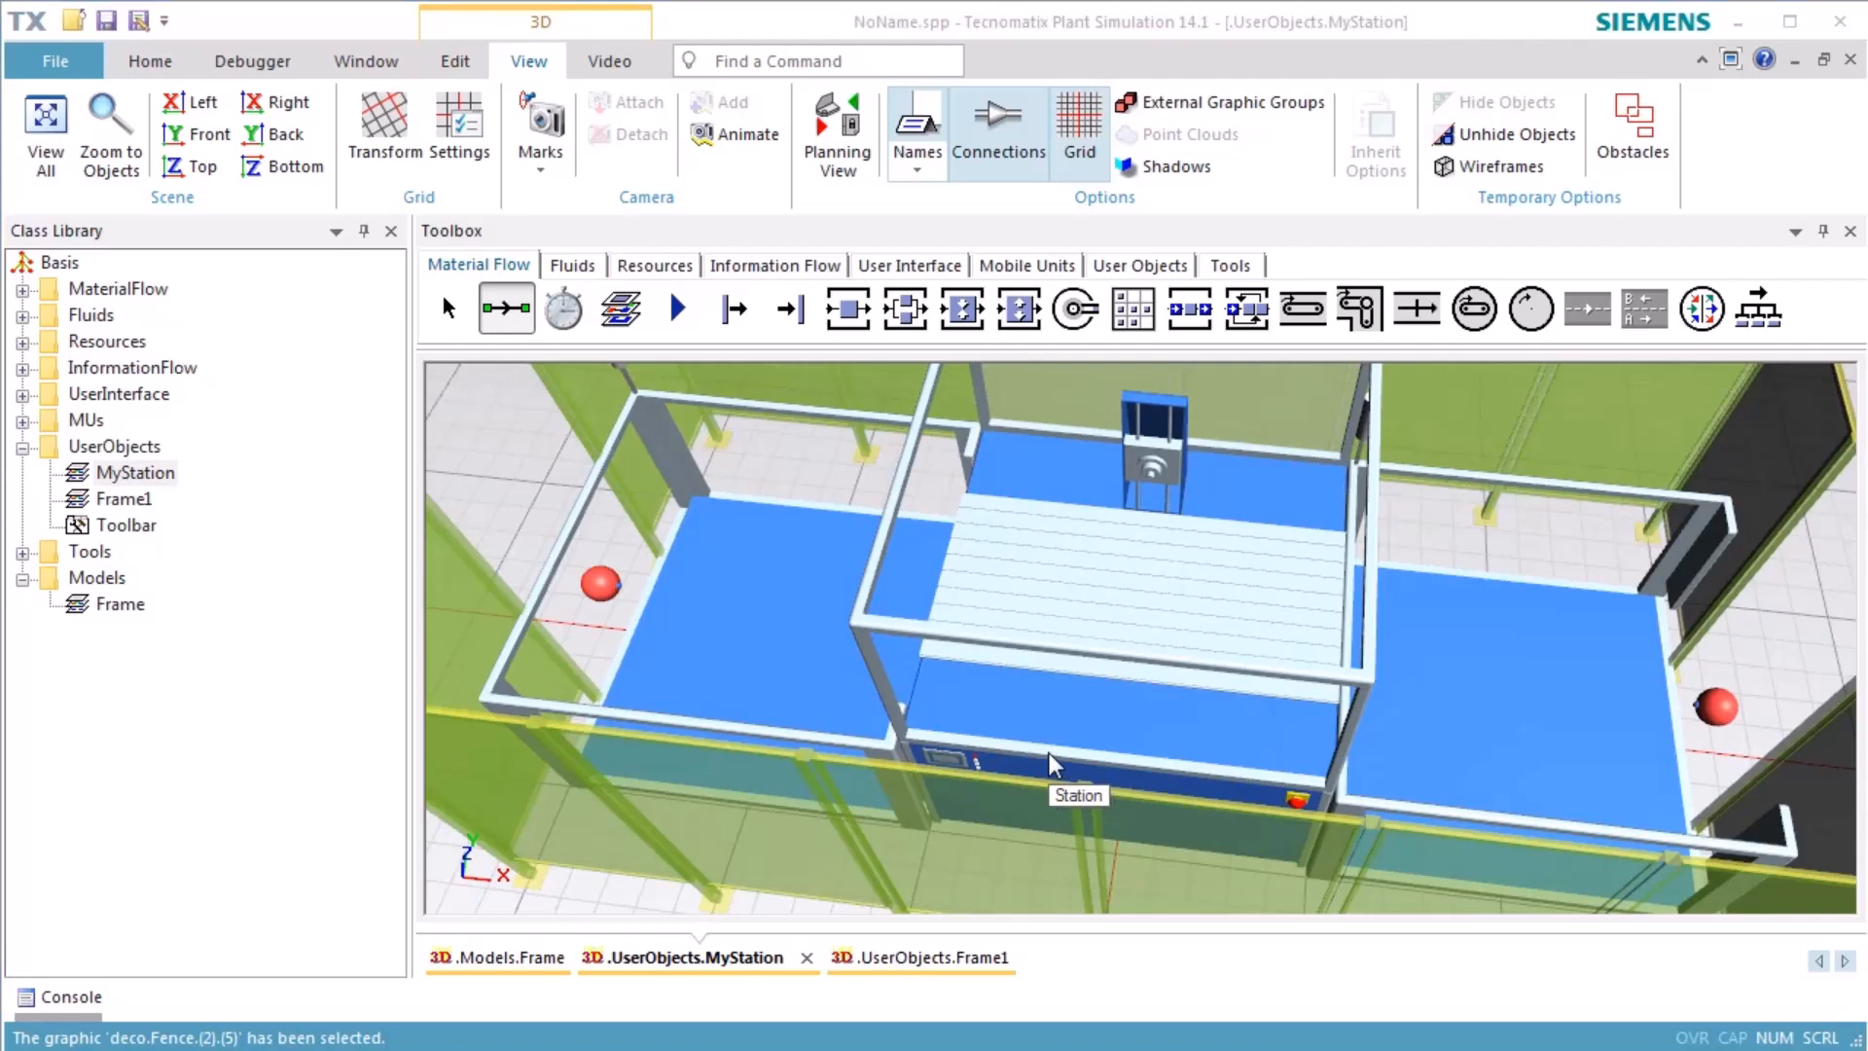
mouse_move(1057, 760)
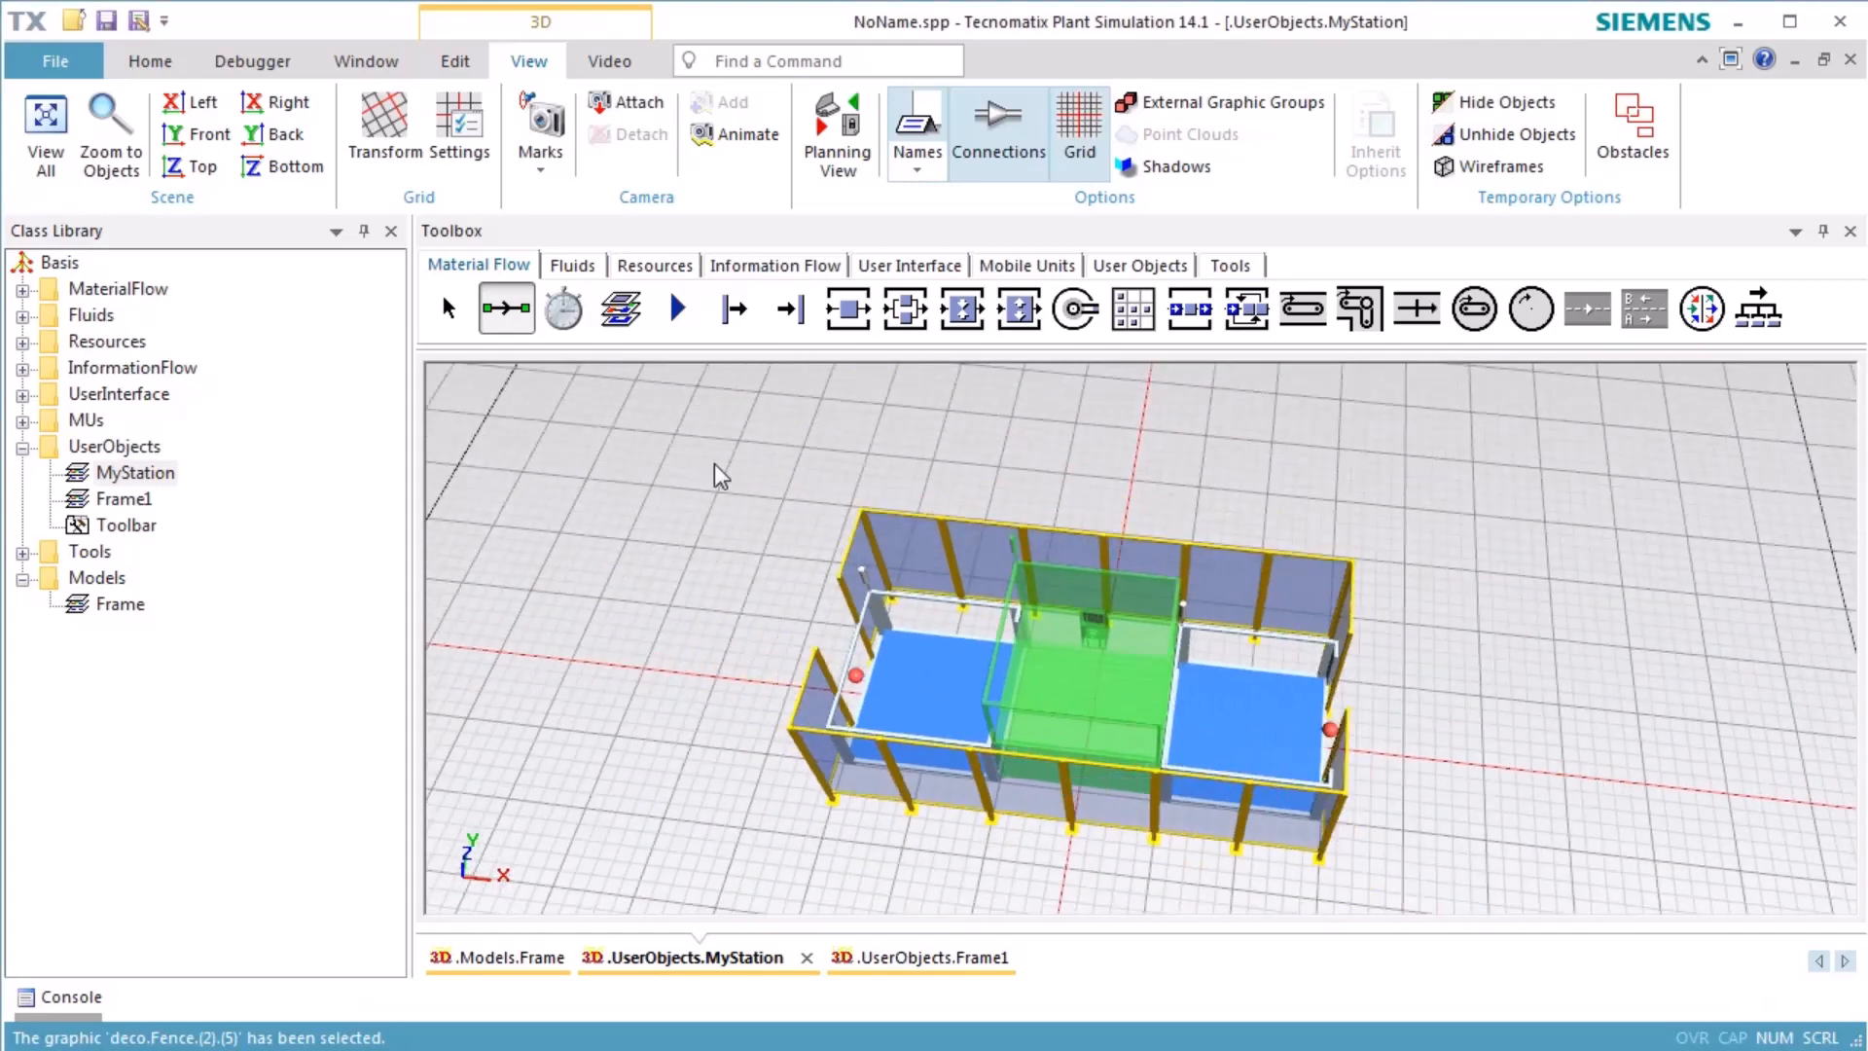
Place a Method, Variable and TableFile from Information Flow around the station.
left_click(775, 264)
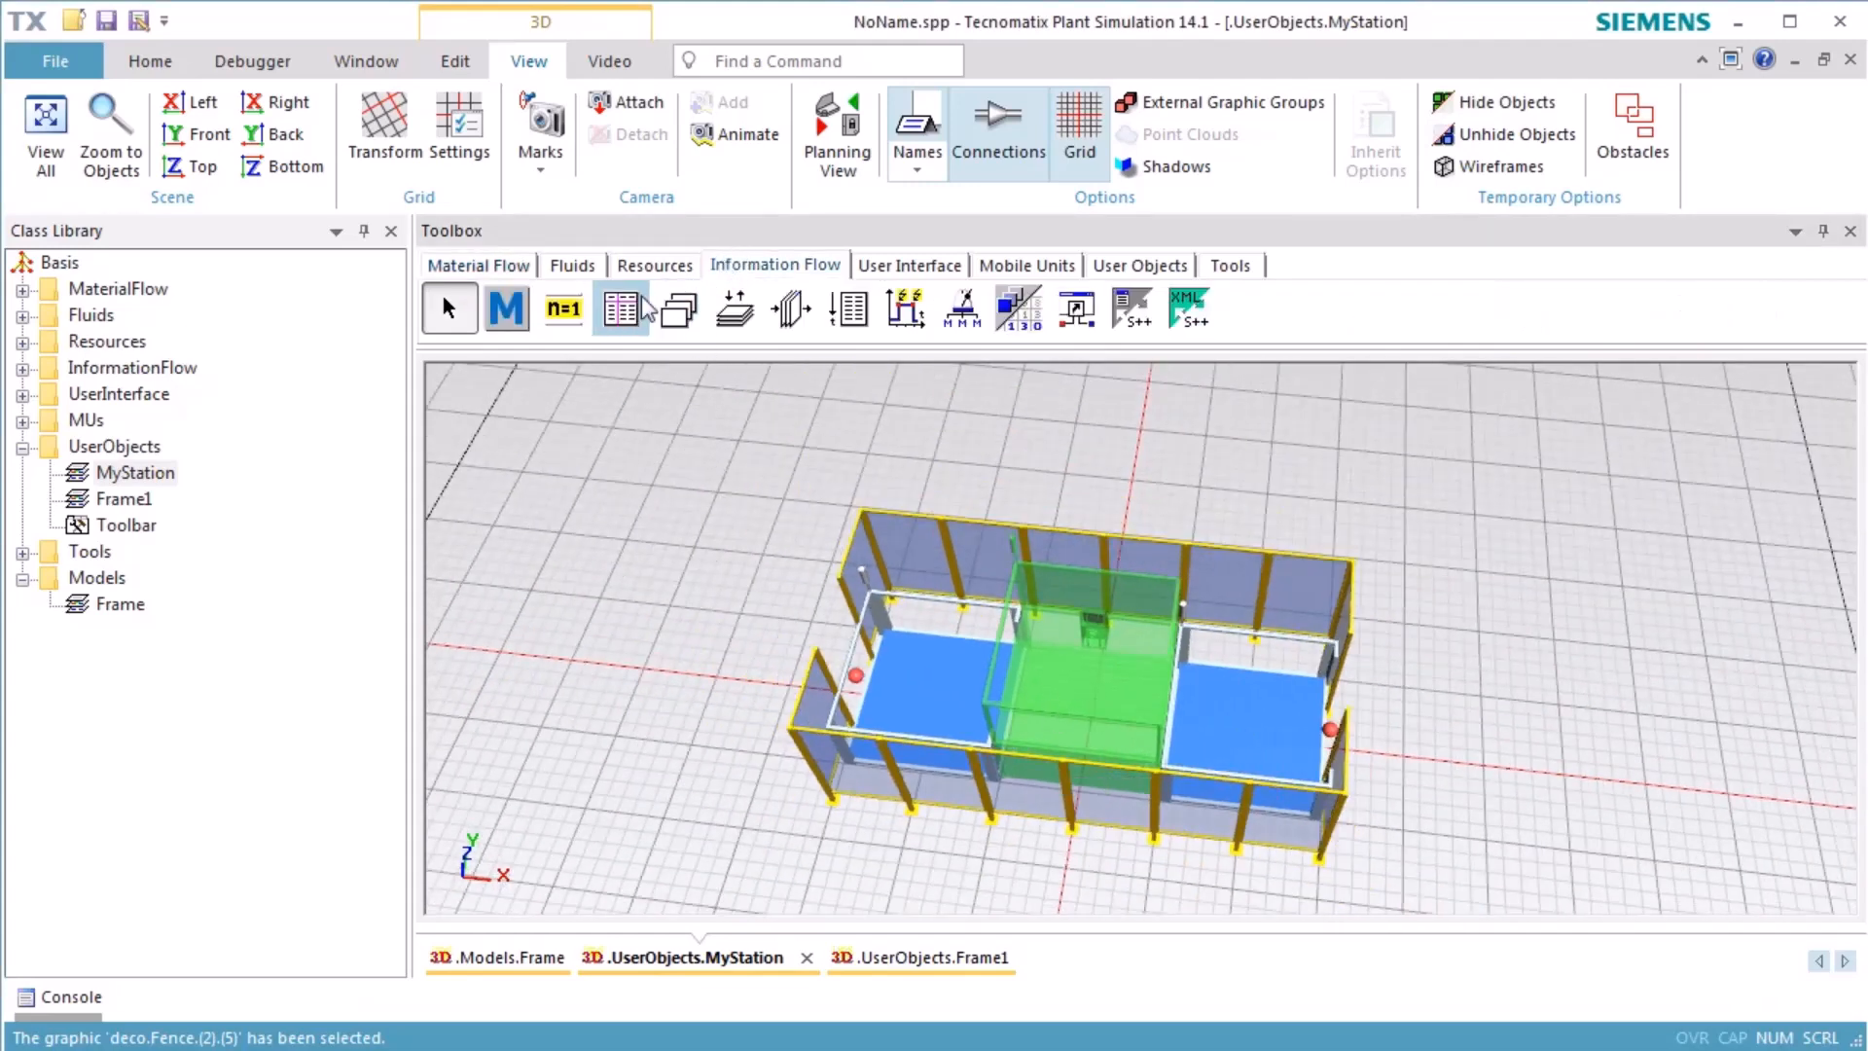
left_click(506, 307)
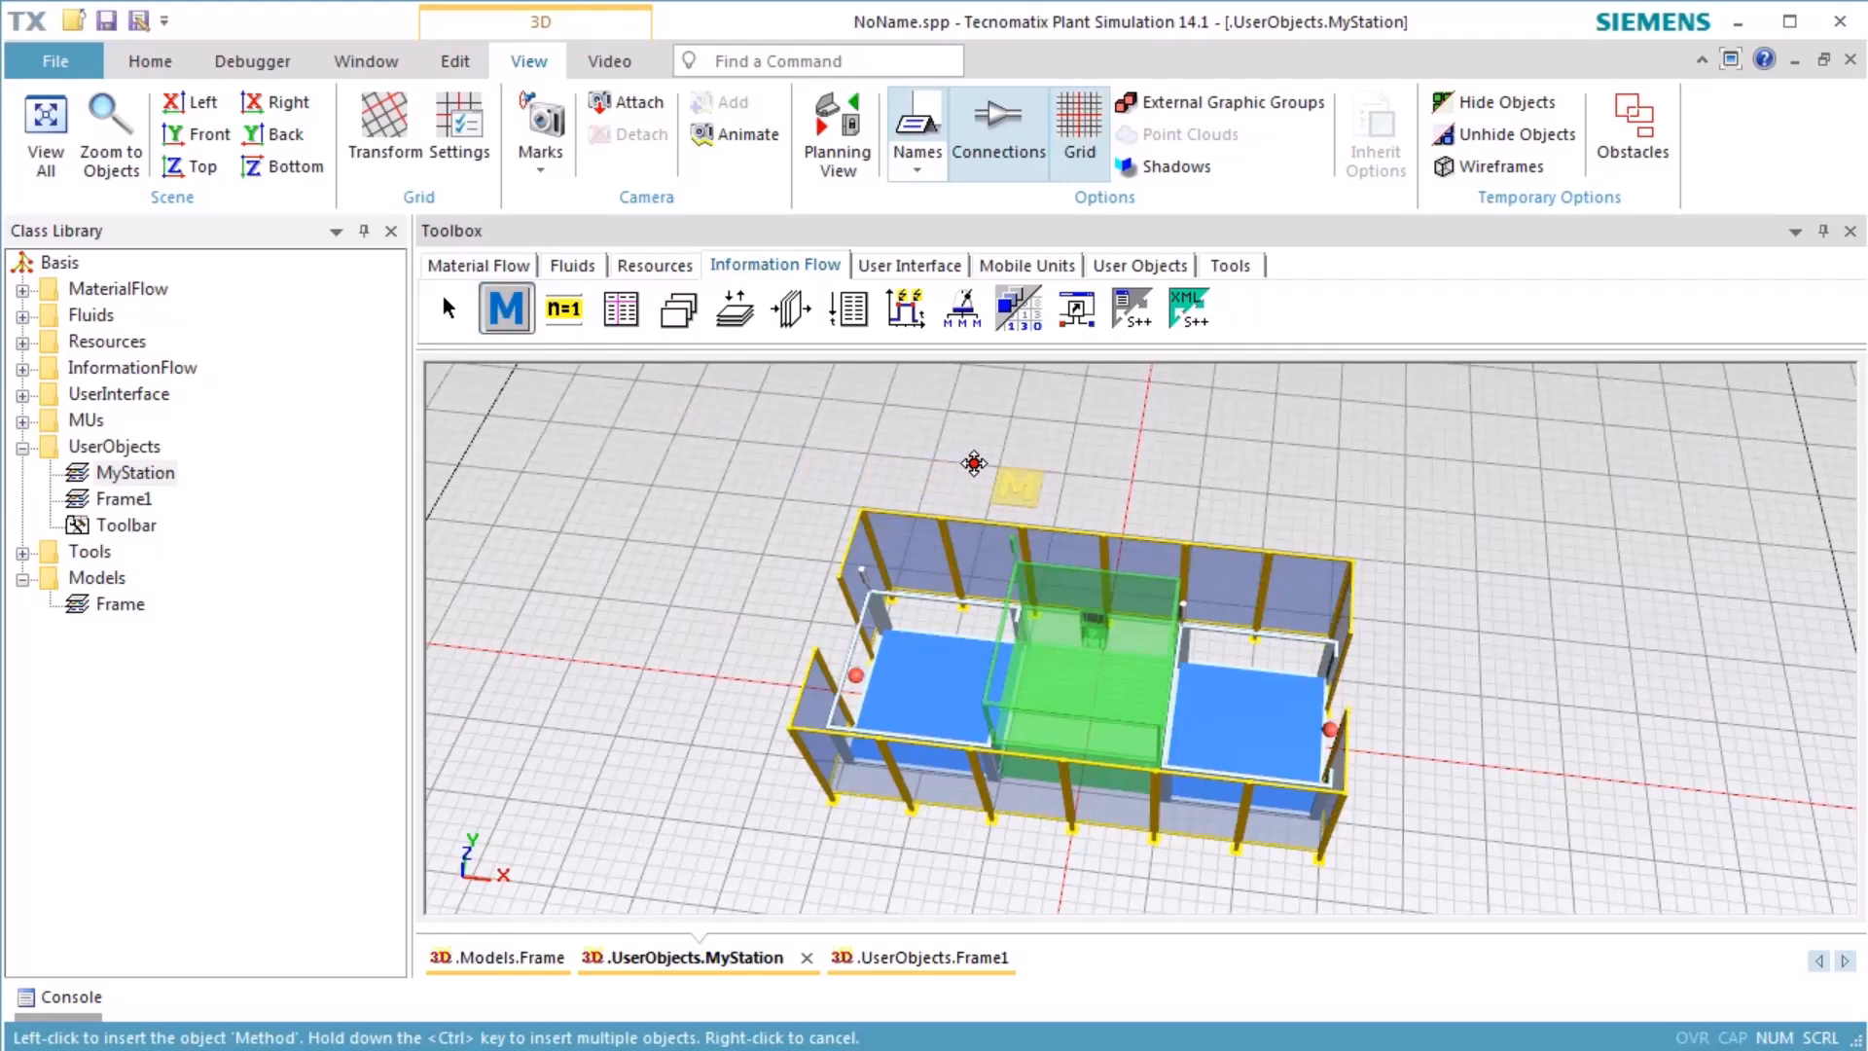
left_click(563, 309)
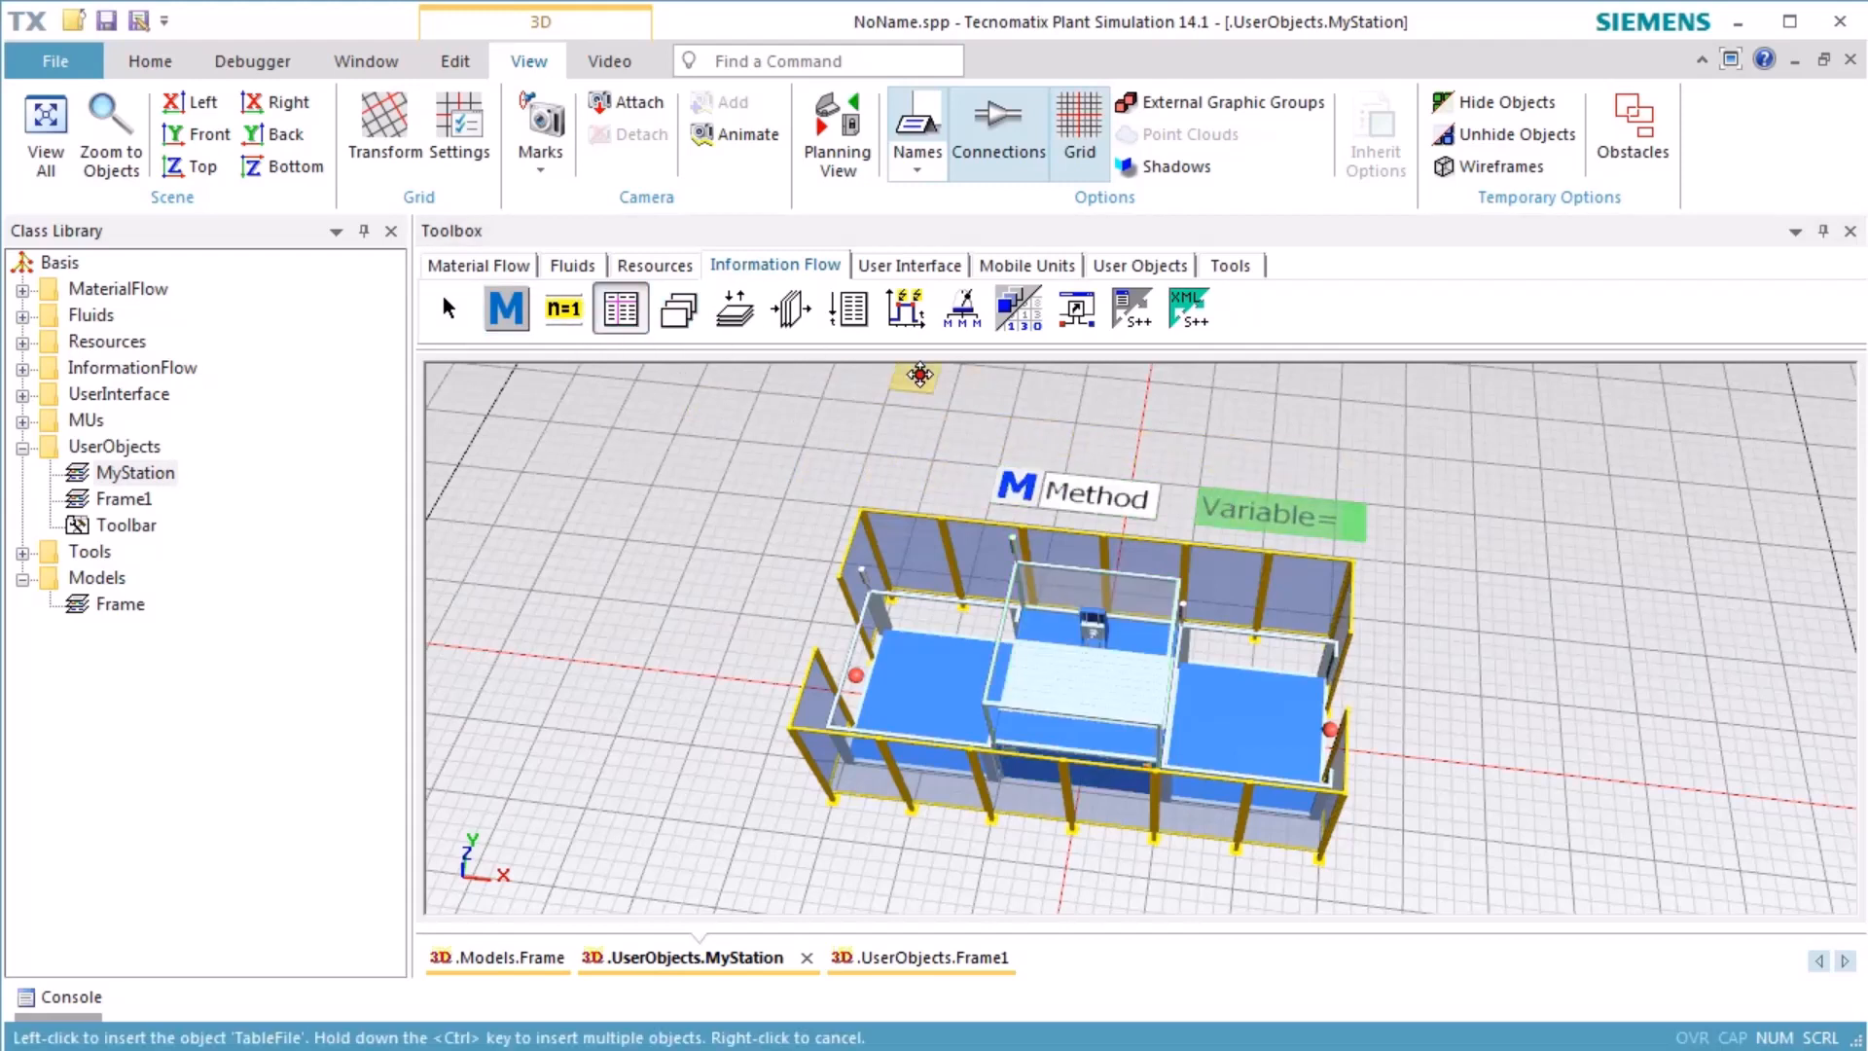
left_click(1499, 593)
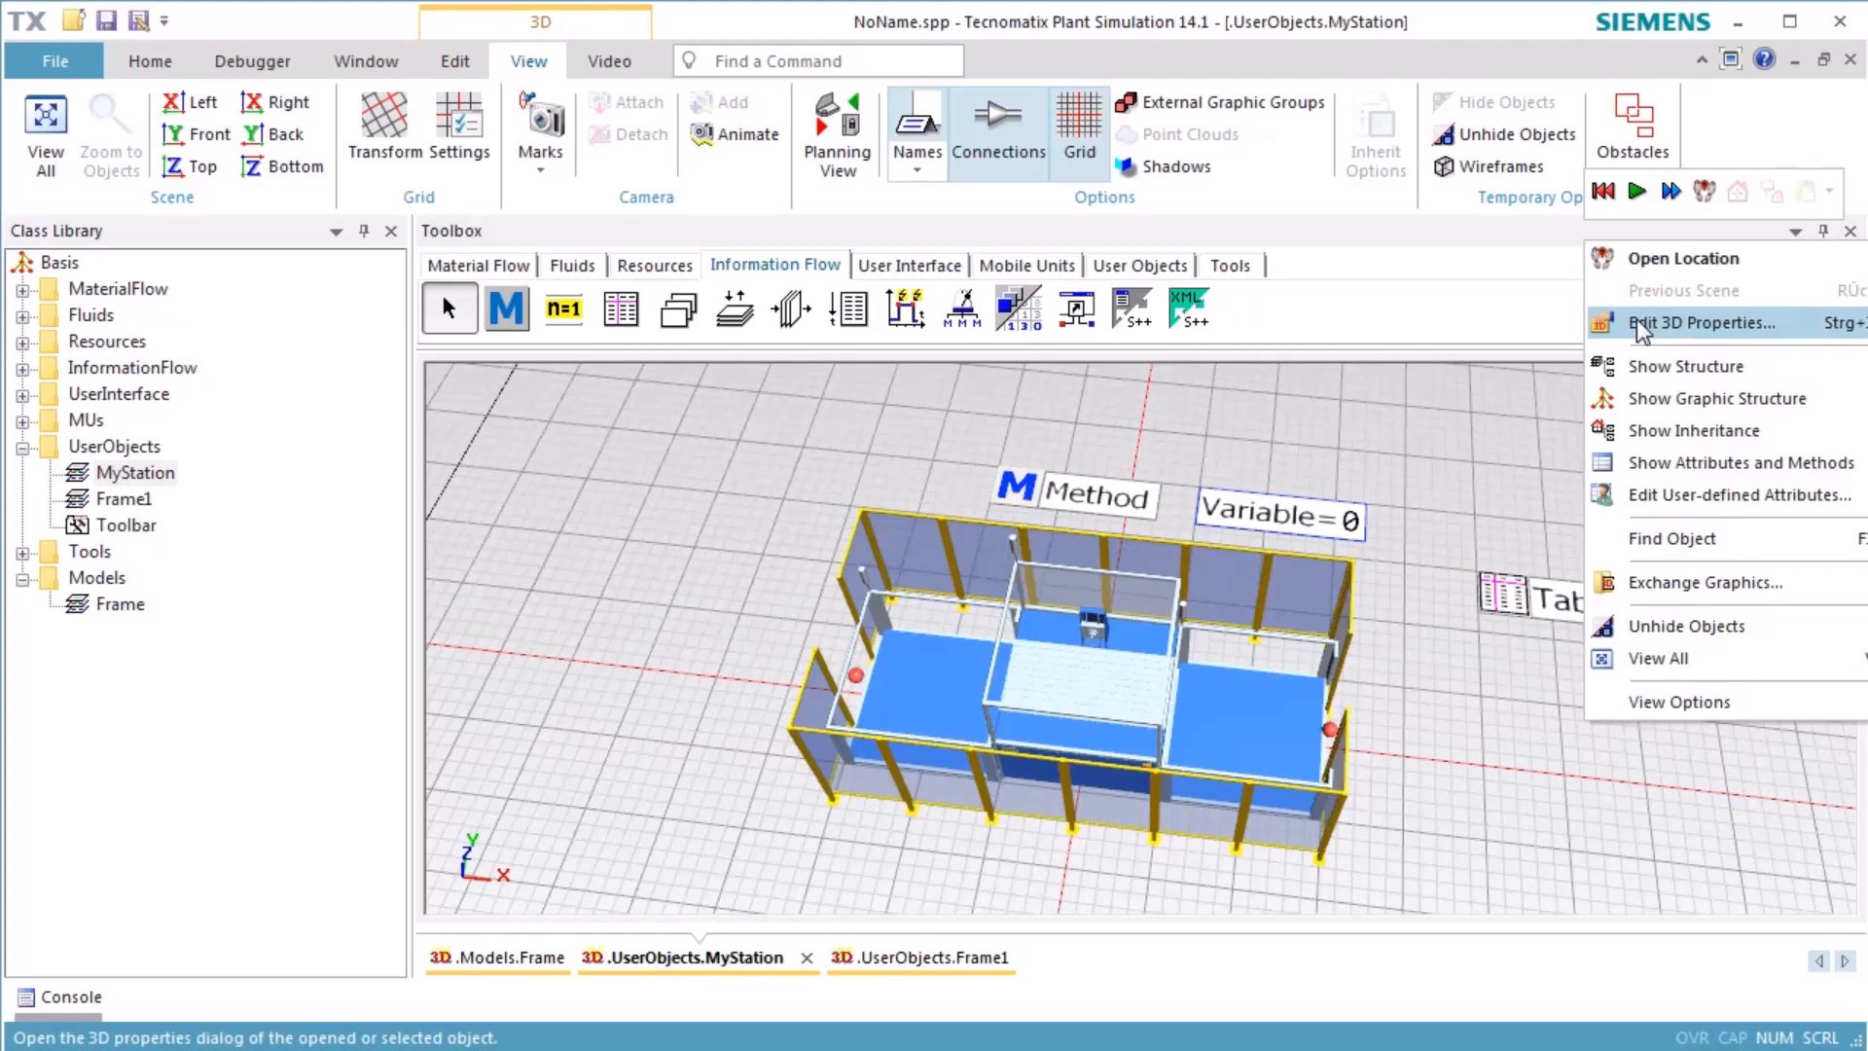
In 3D Properties, hide the default graphics group and enable Show content.
left_click(1691, 322)
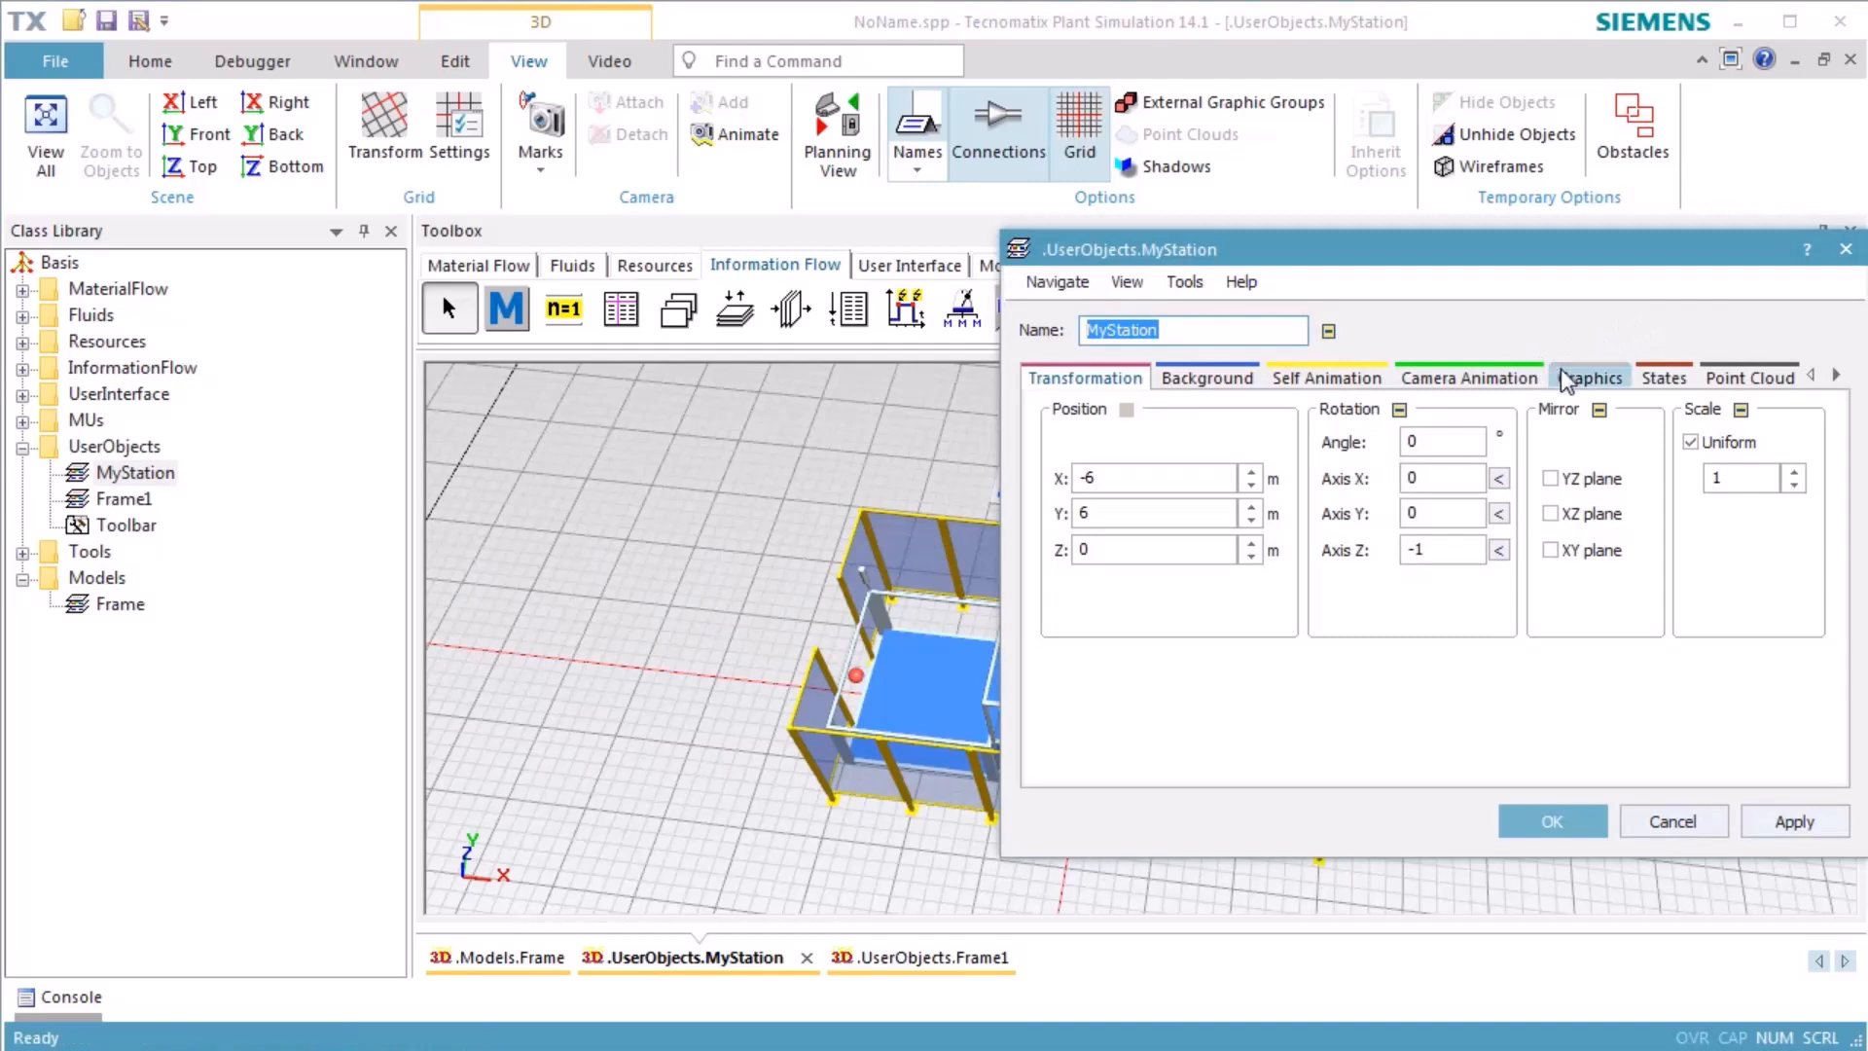
left_click(1590, 377)
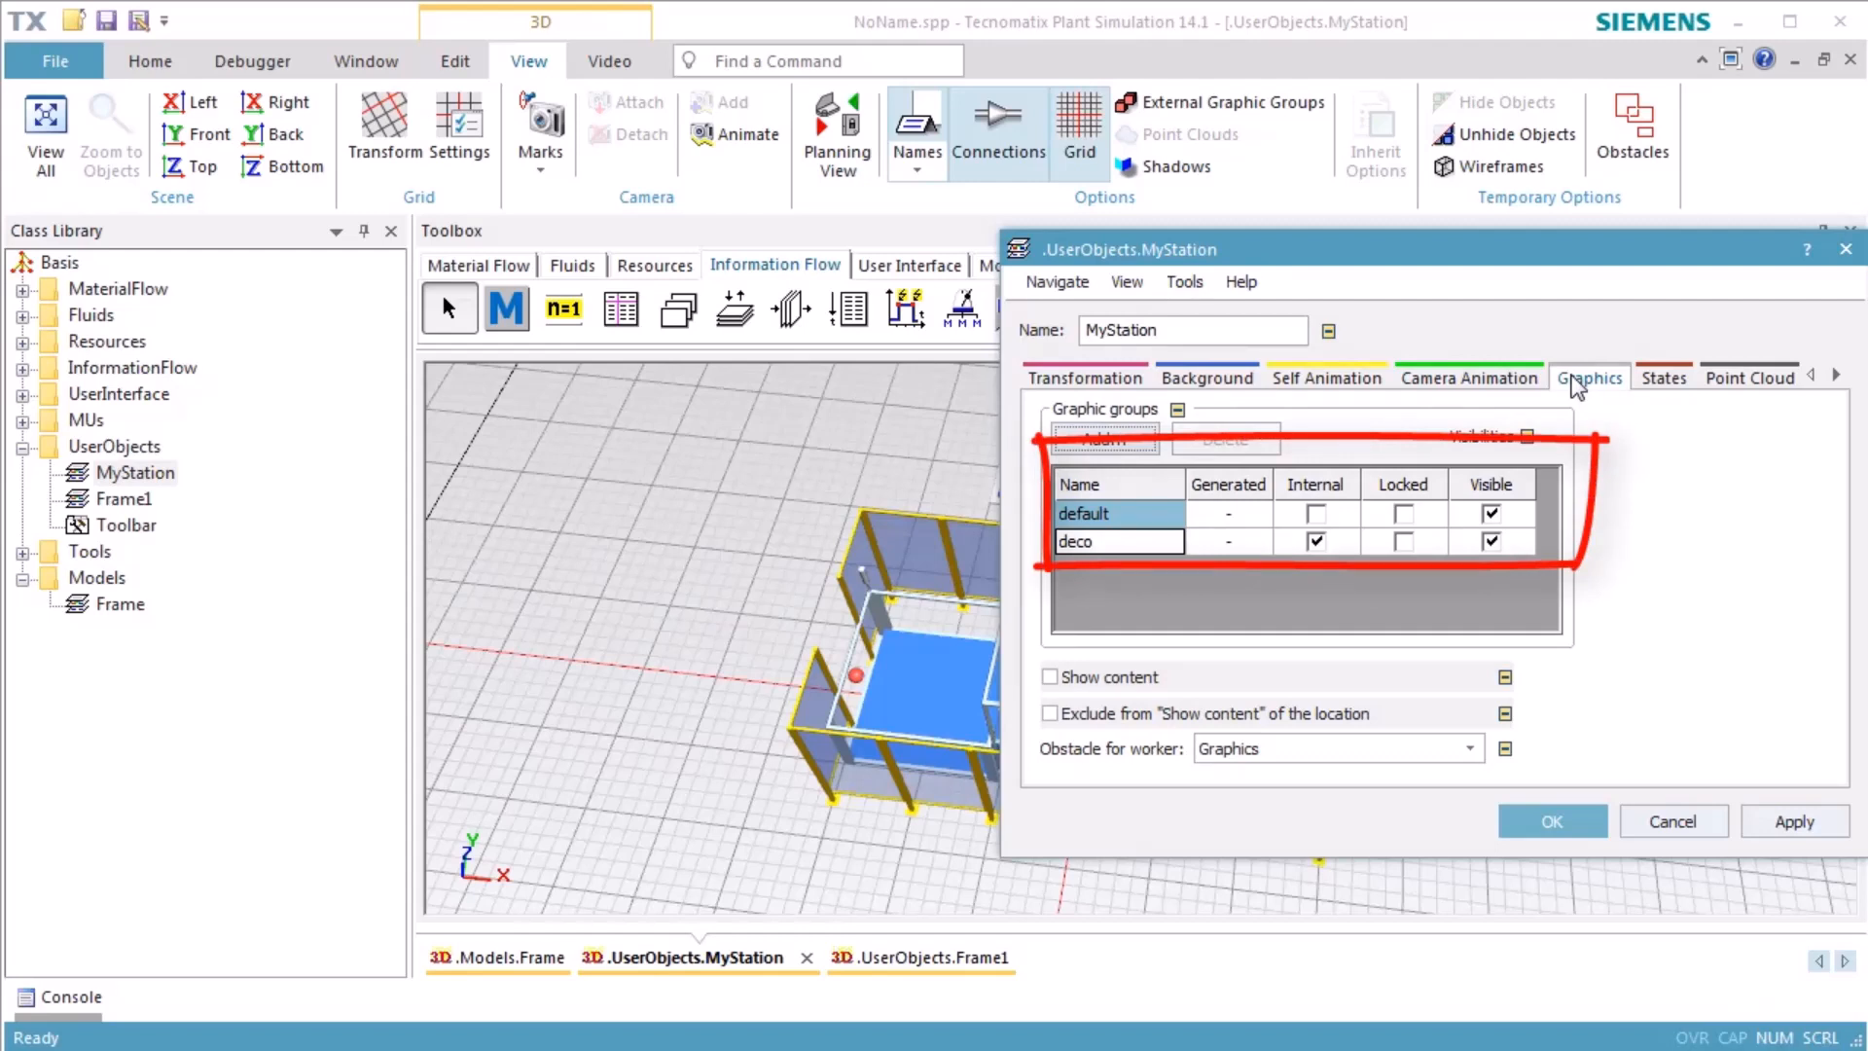
left_click(1490, 512)
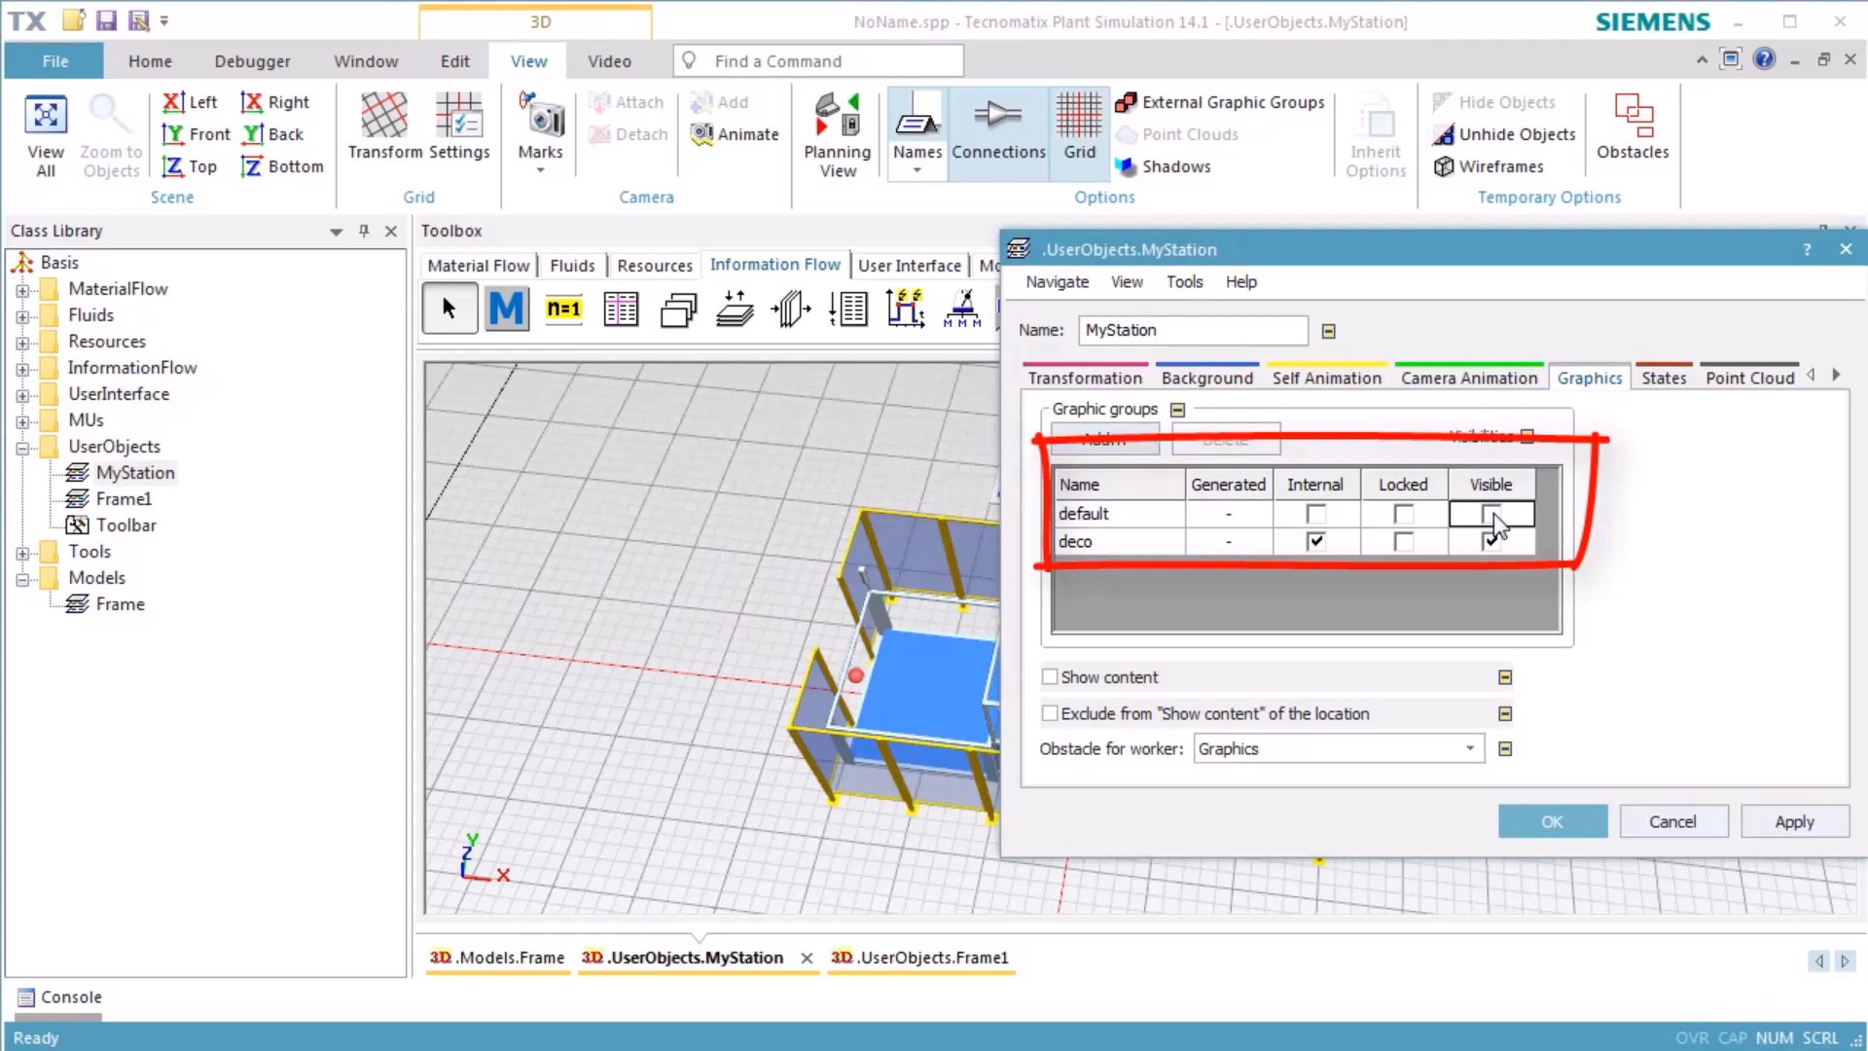
left_click(1490, 540)
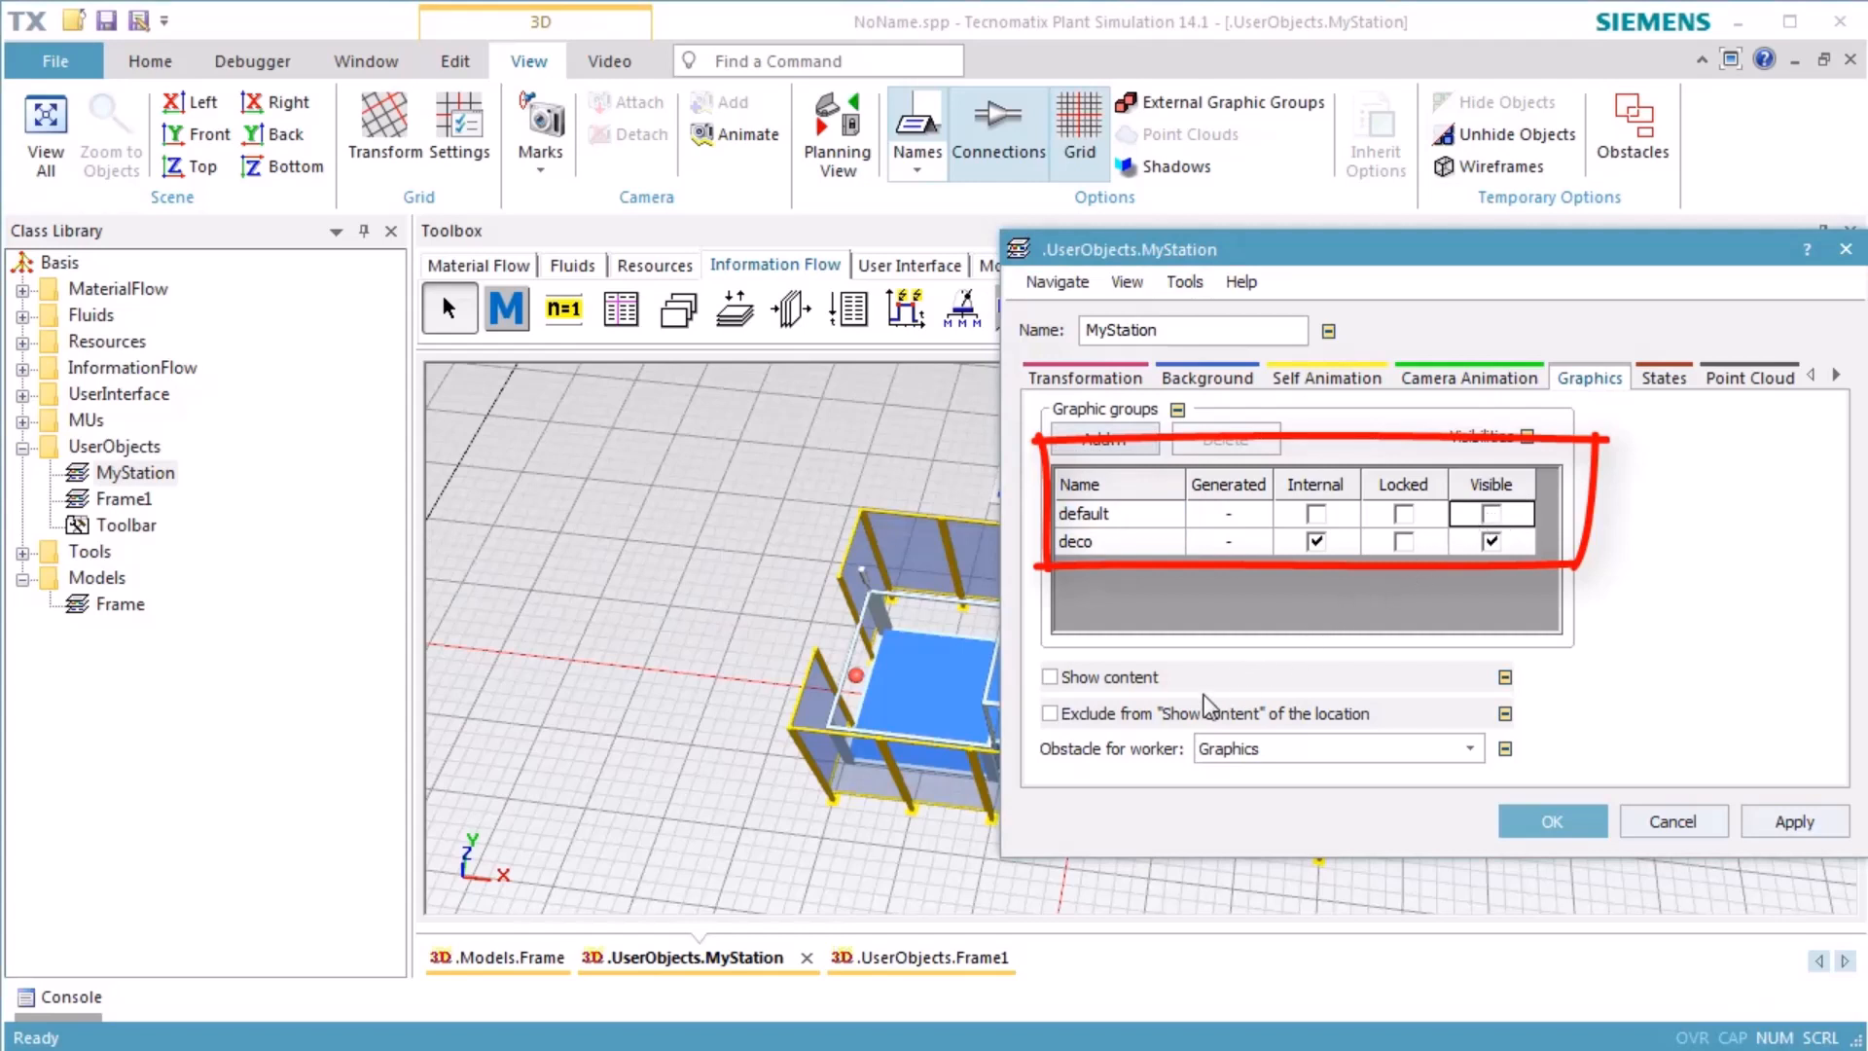
mouse_move(1168, 784)
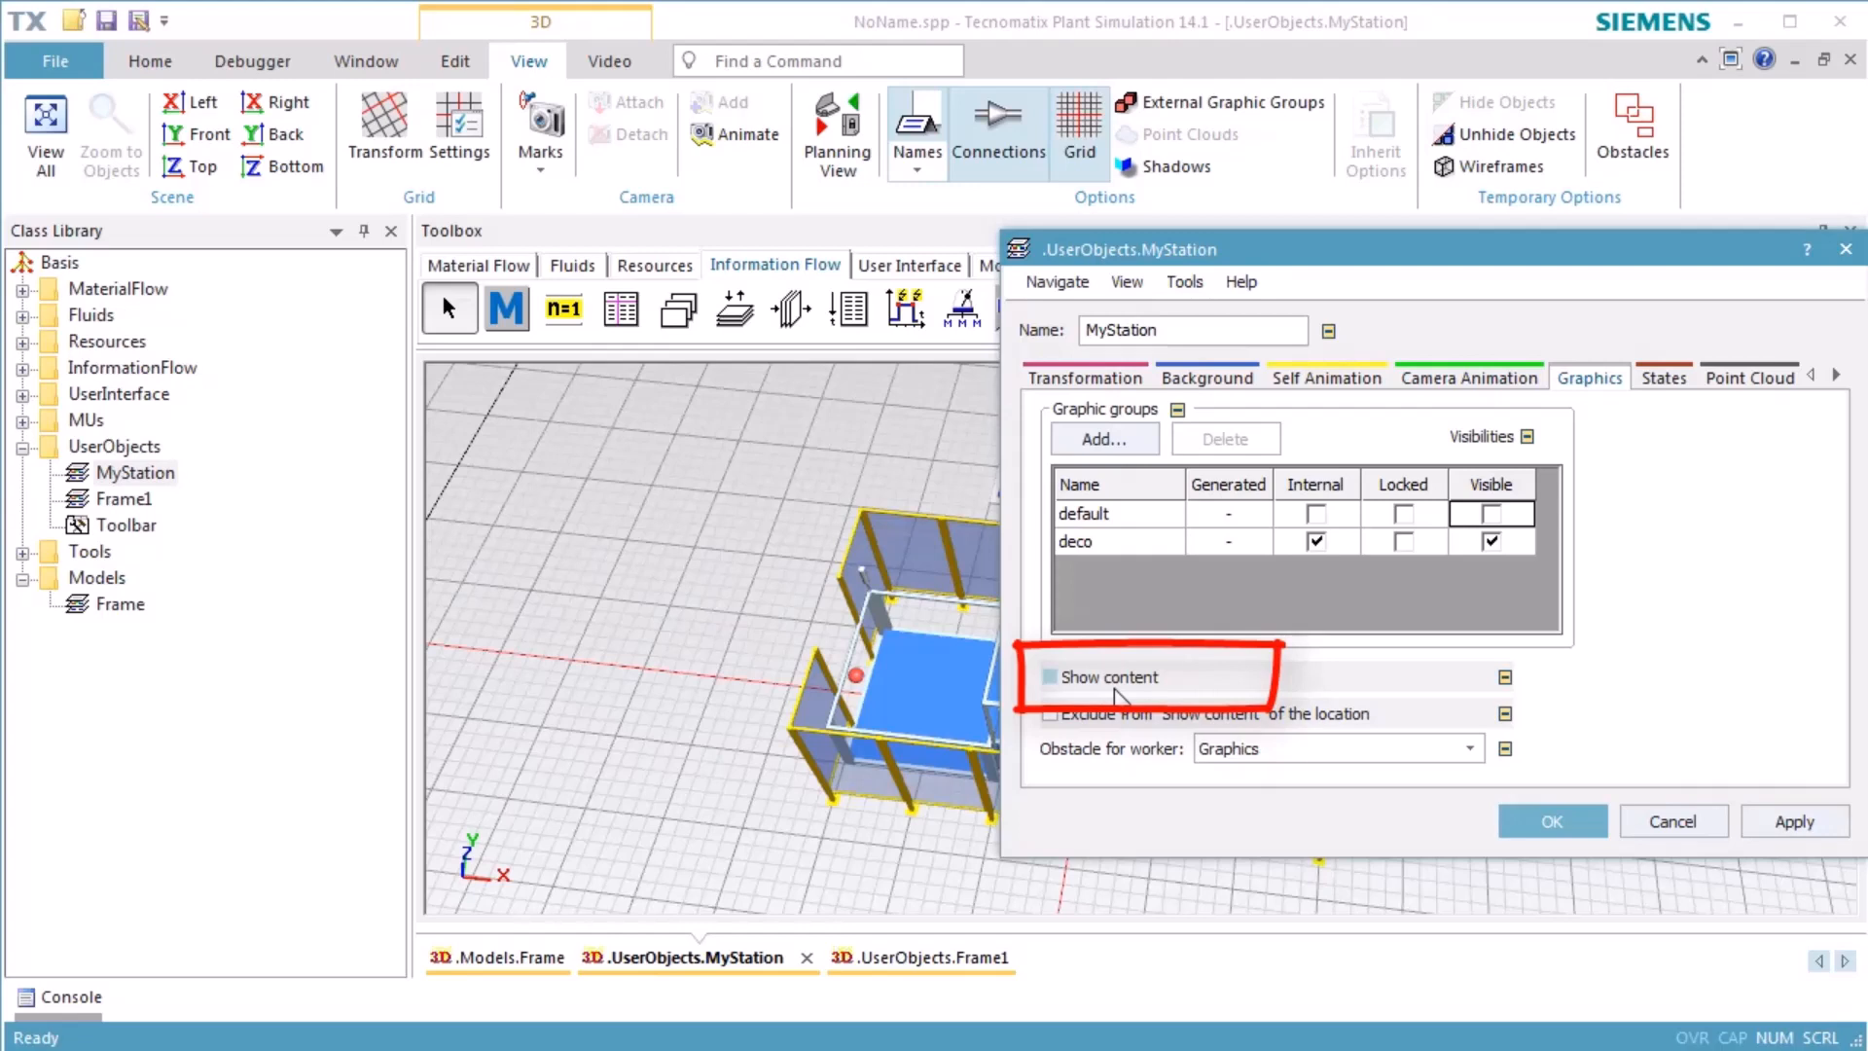
mouse_move(1116, 697)
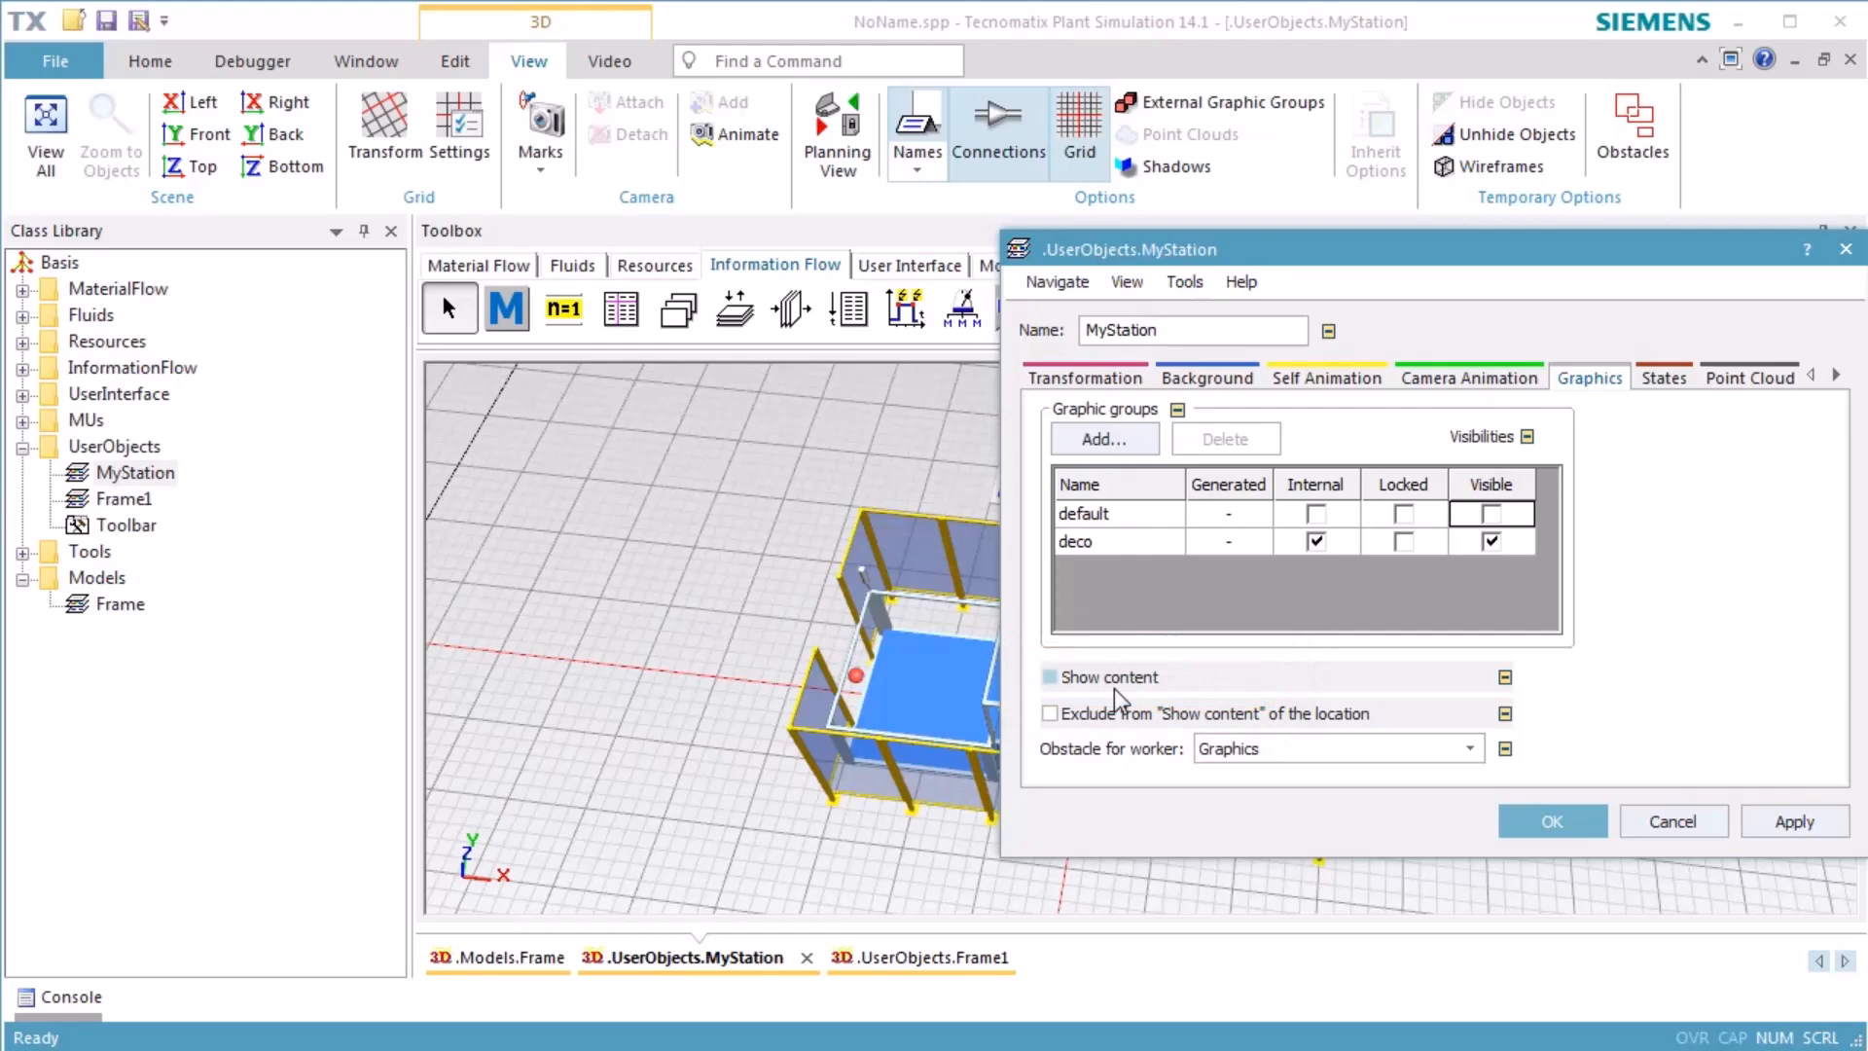
left_click(1049, 678)
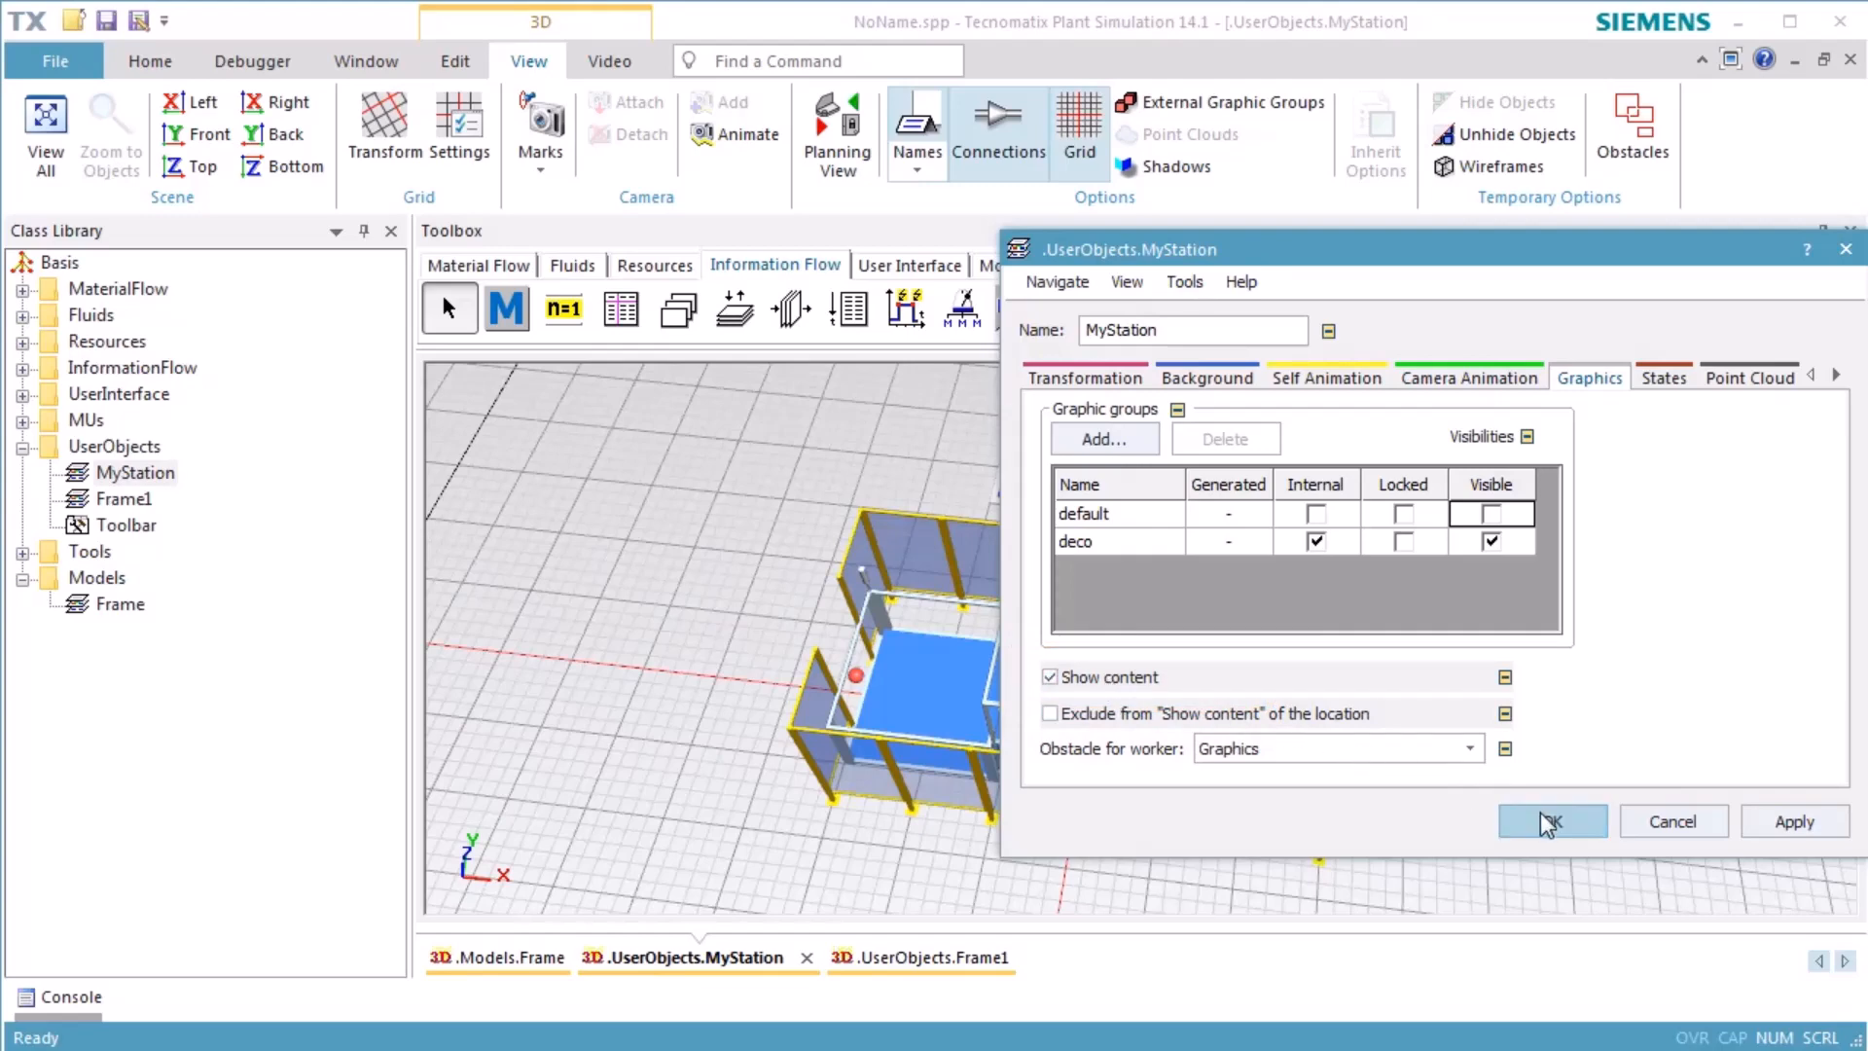
left_click(1551, 820)
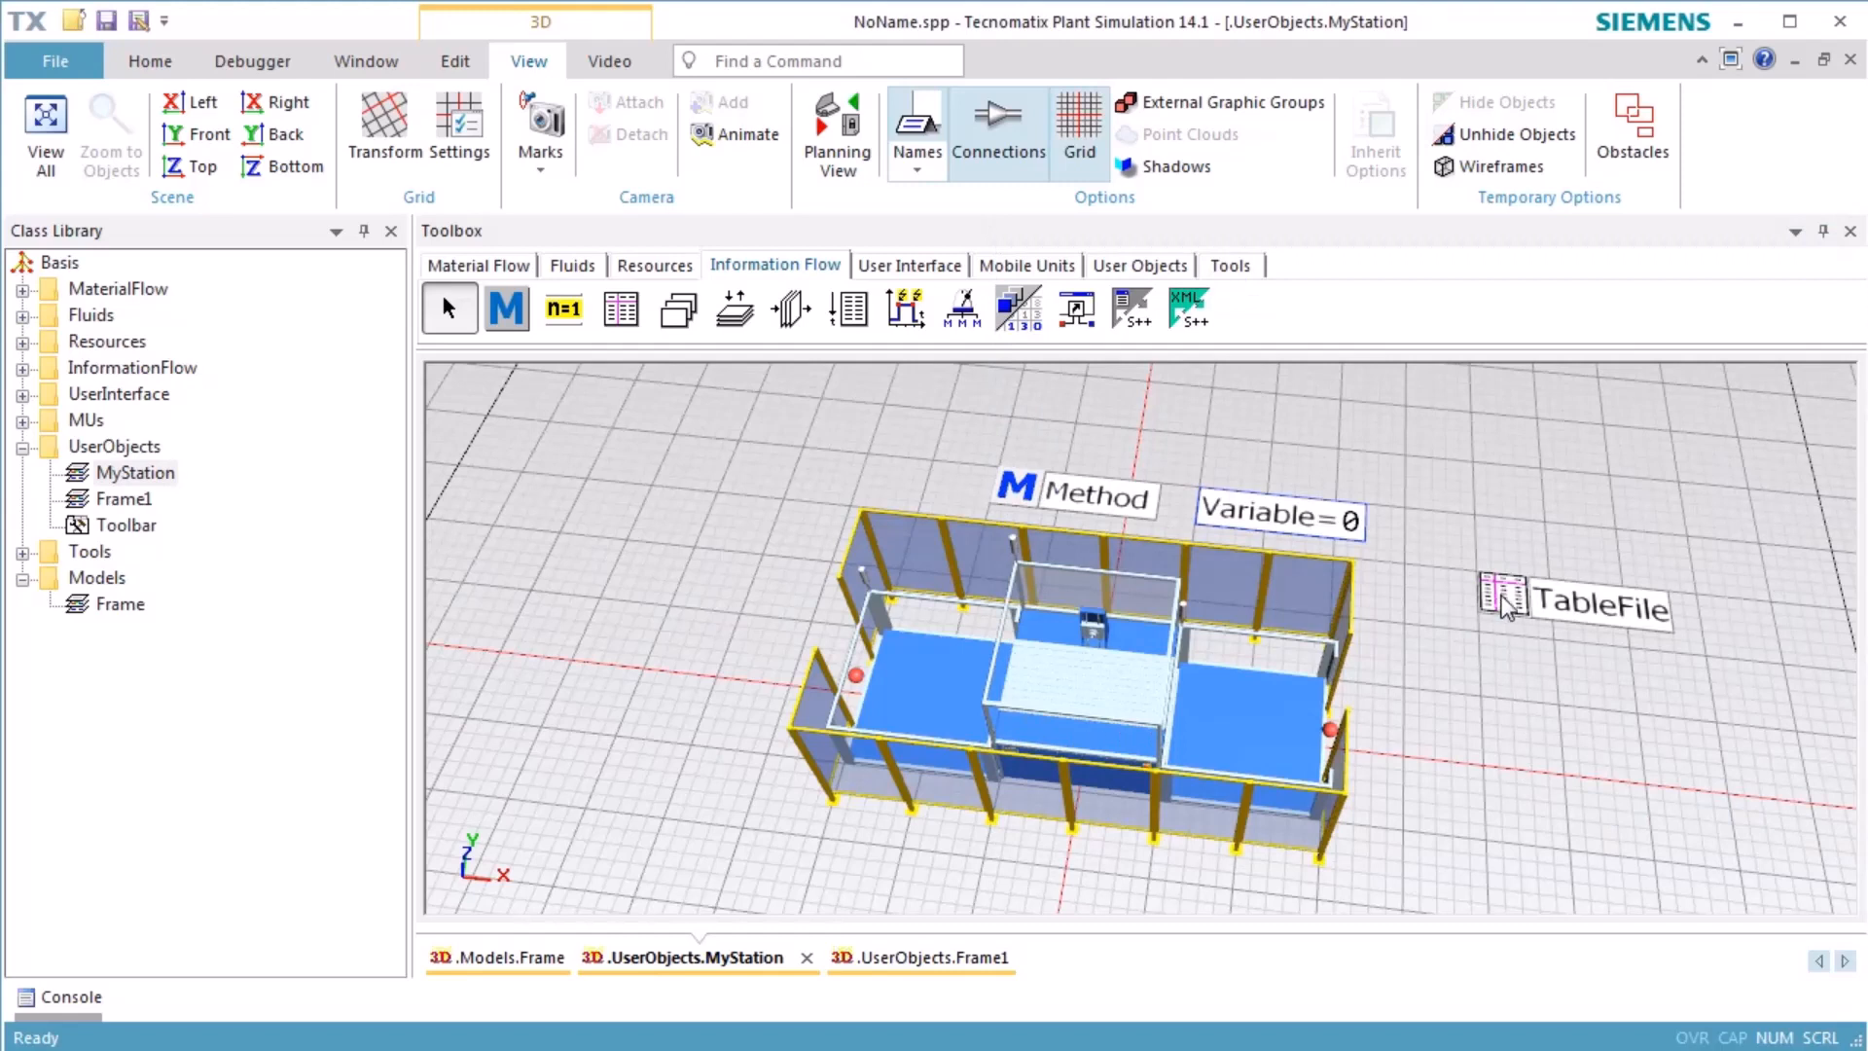
mouse_move(1508, 607)
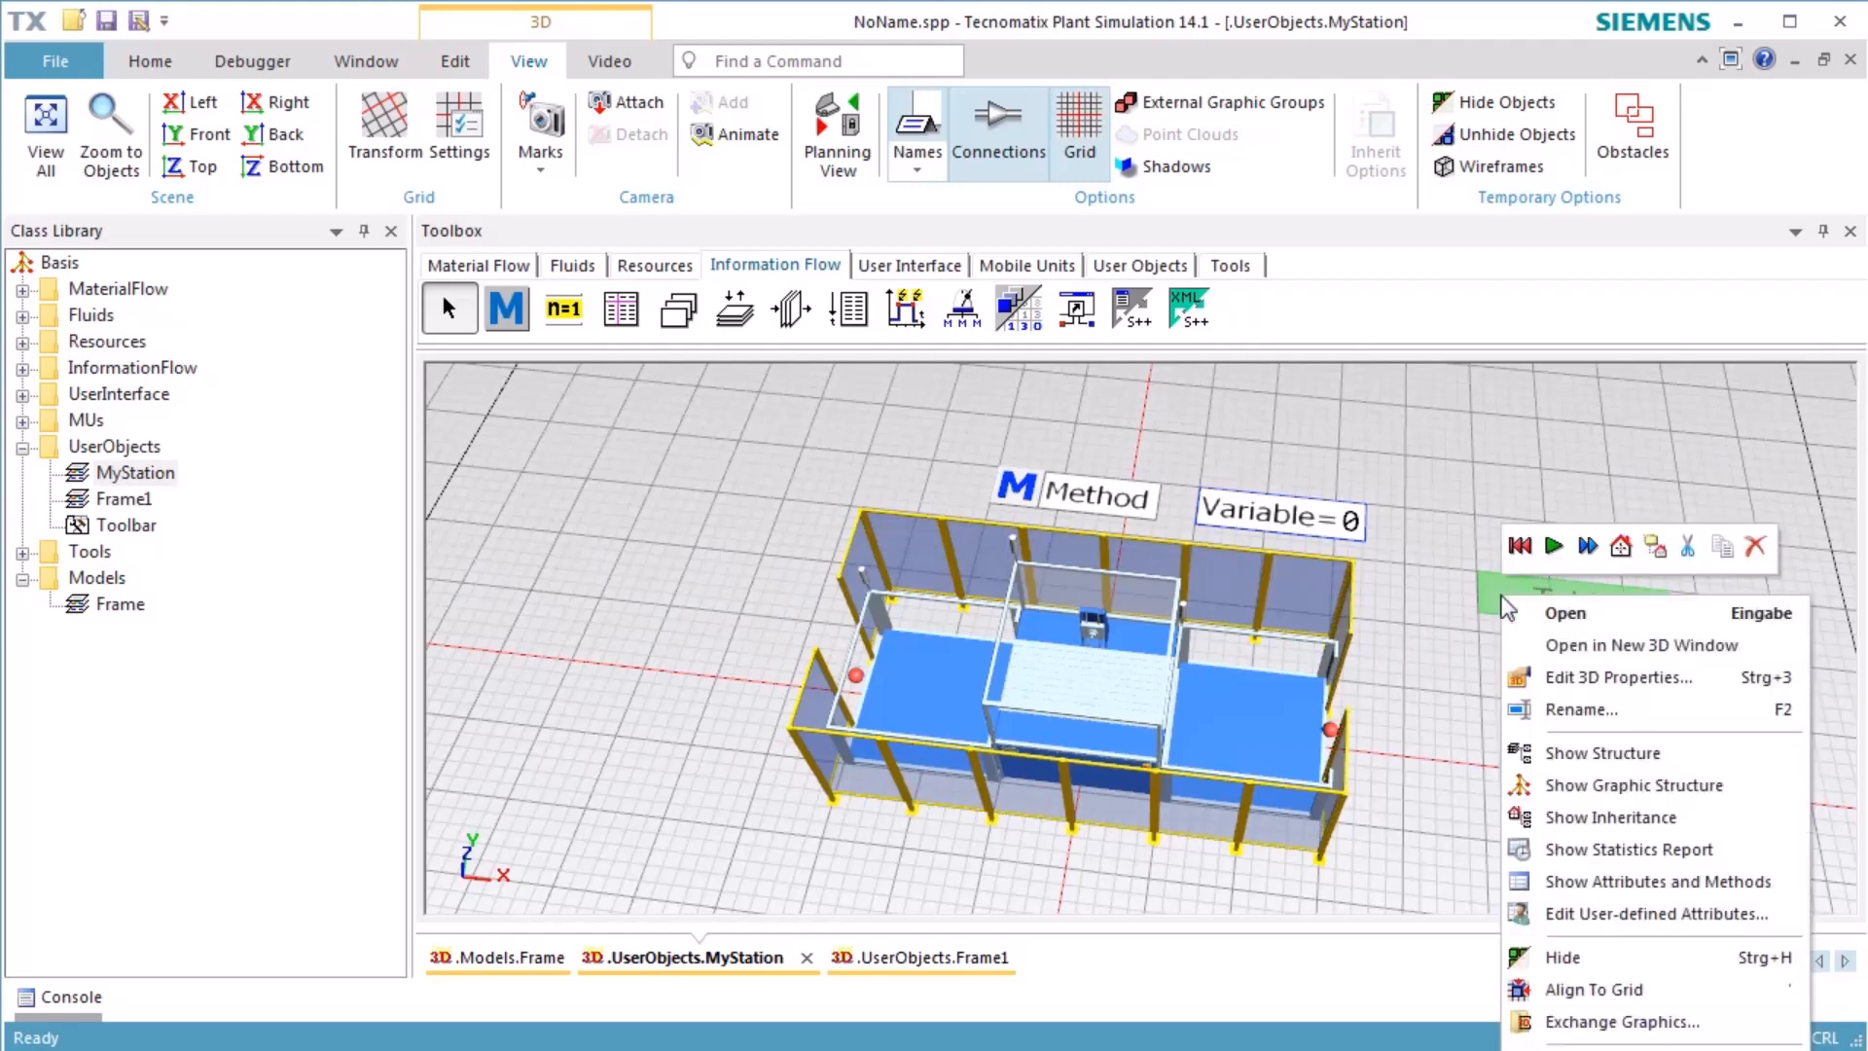
left_click(1619, 677)
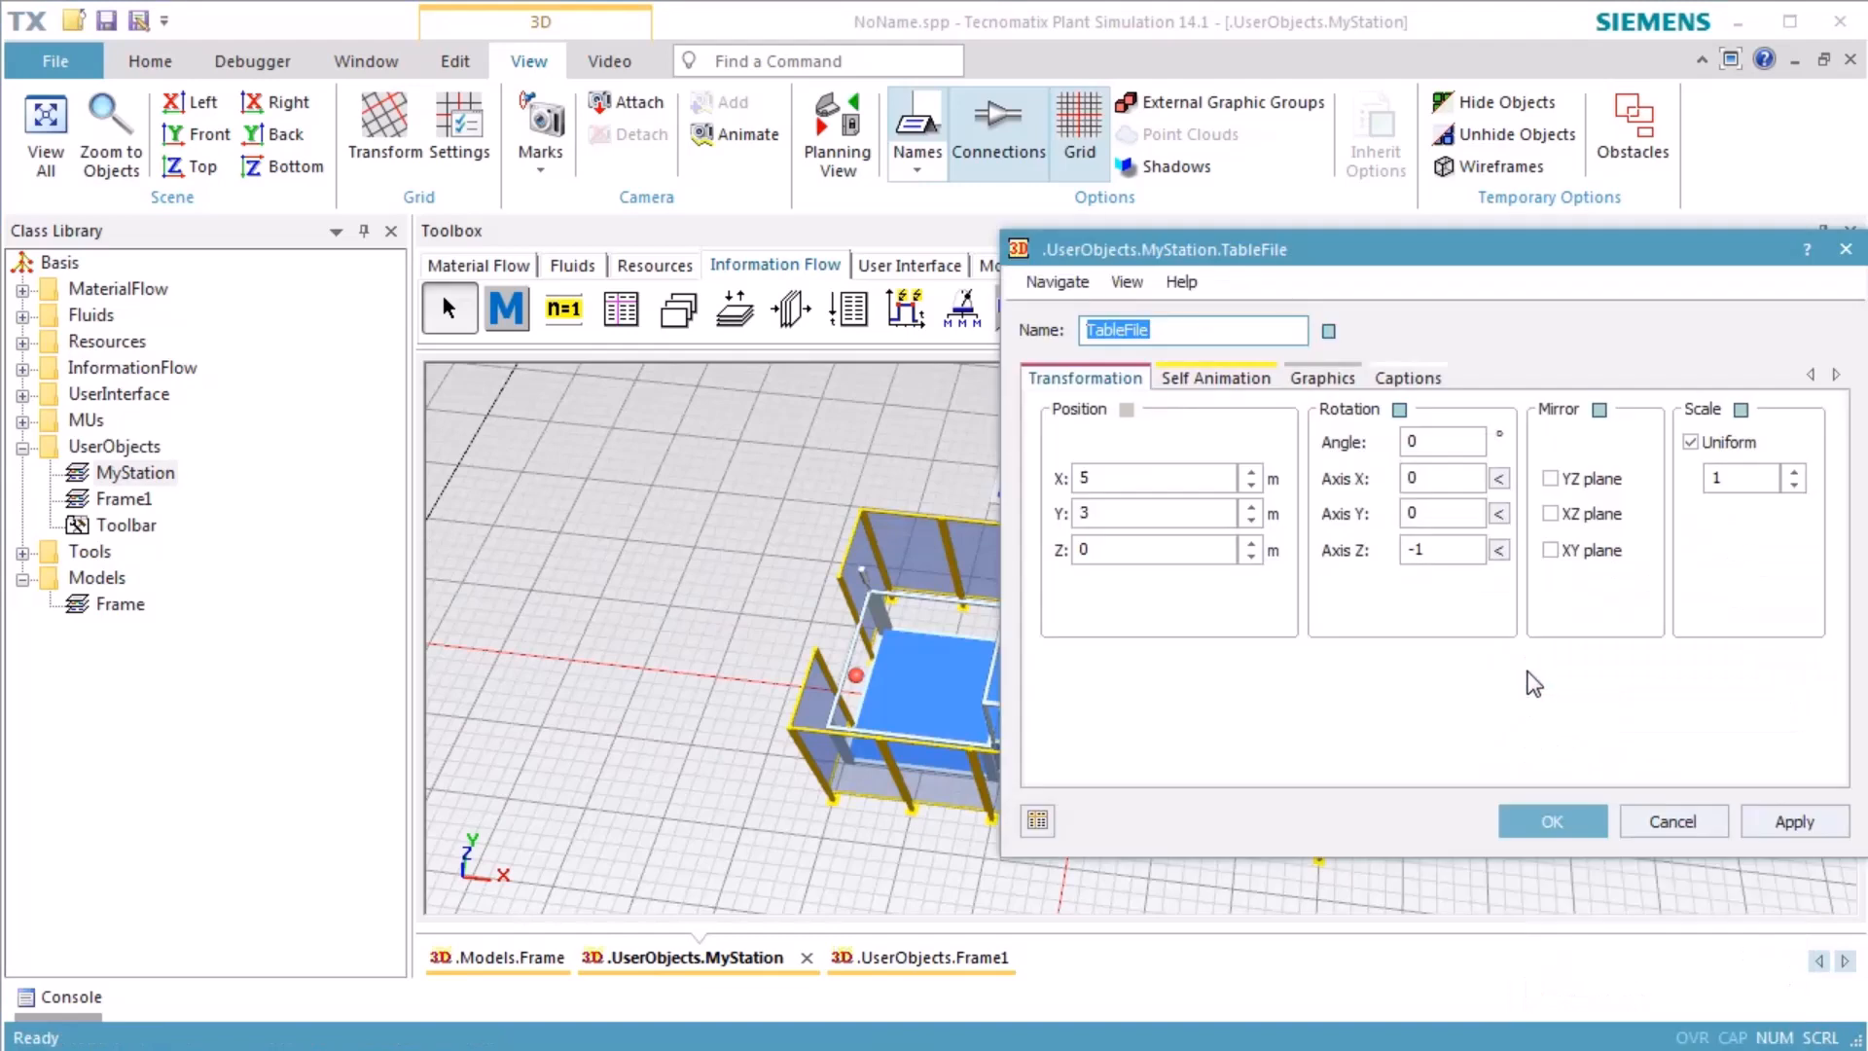
left_click(1322, 378)
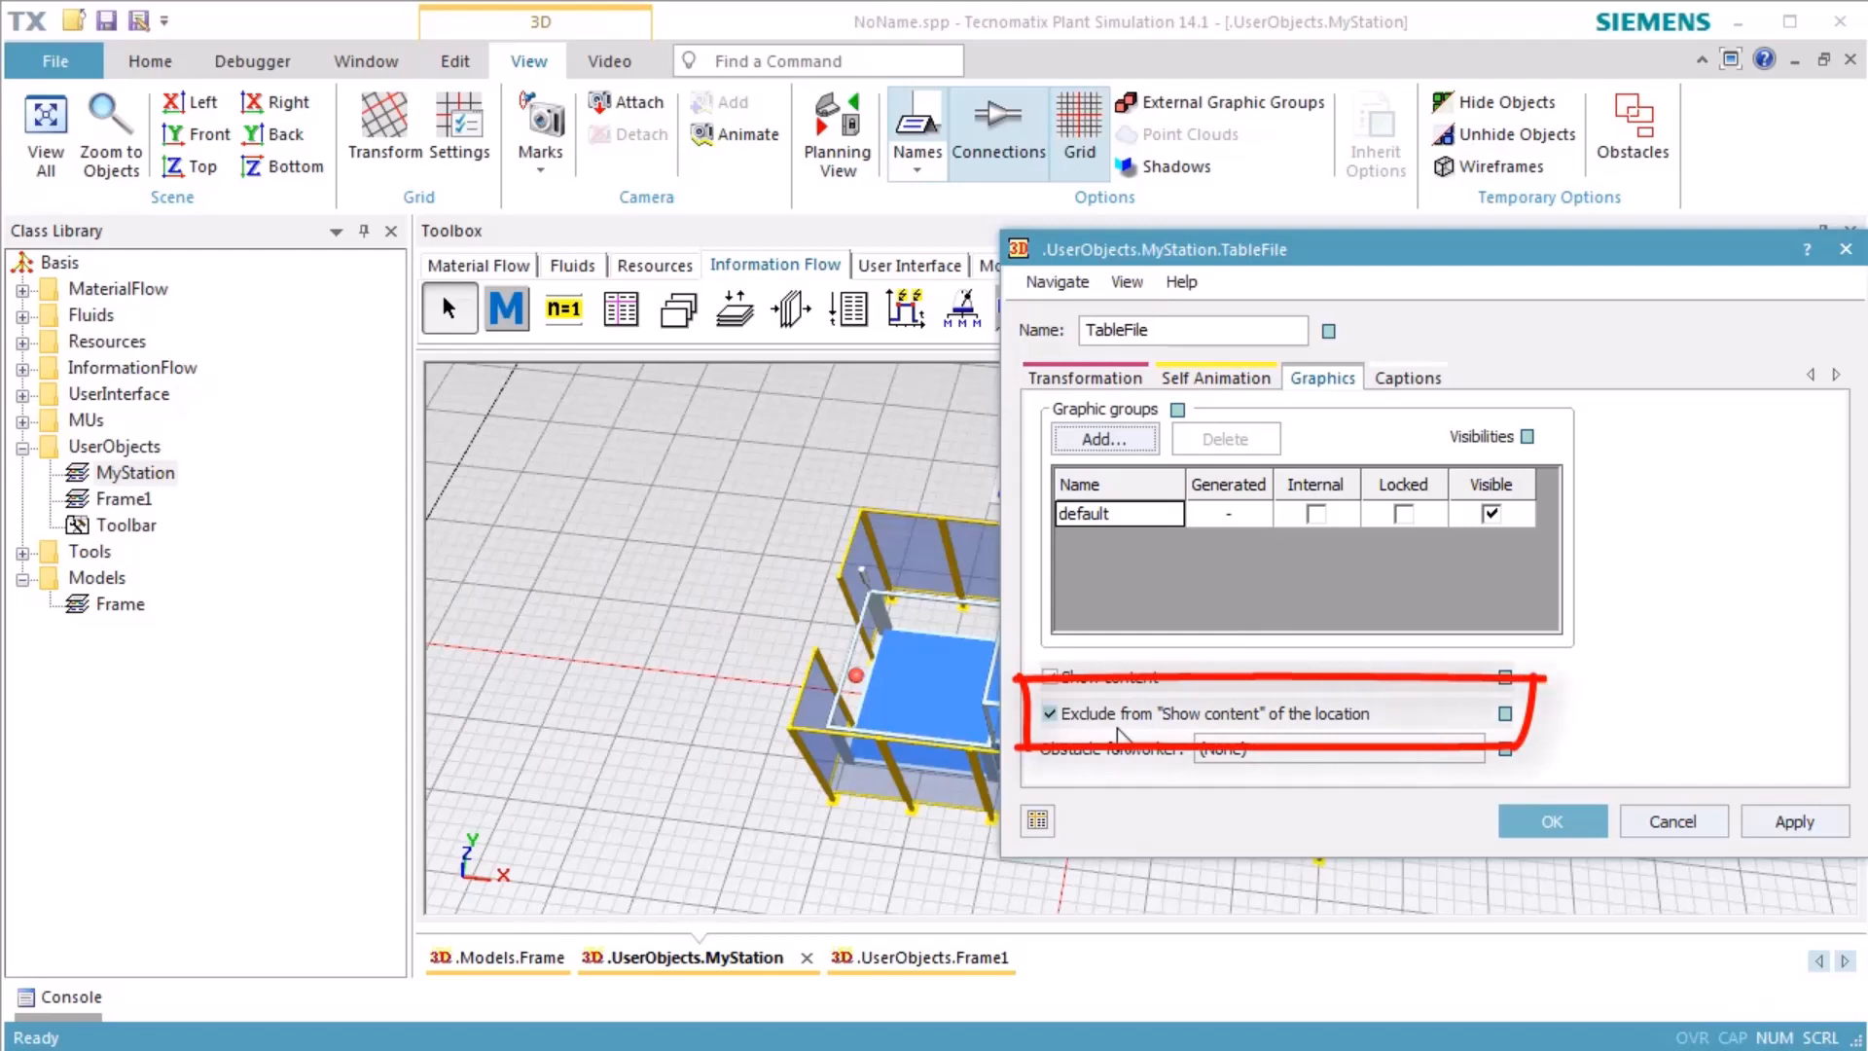
mouse_move(1672, 821)
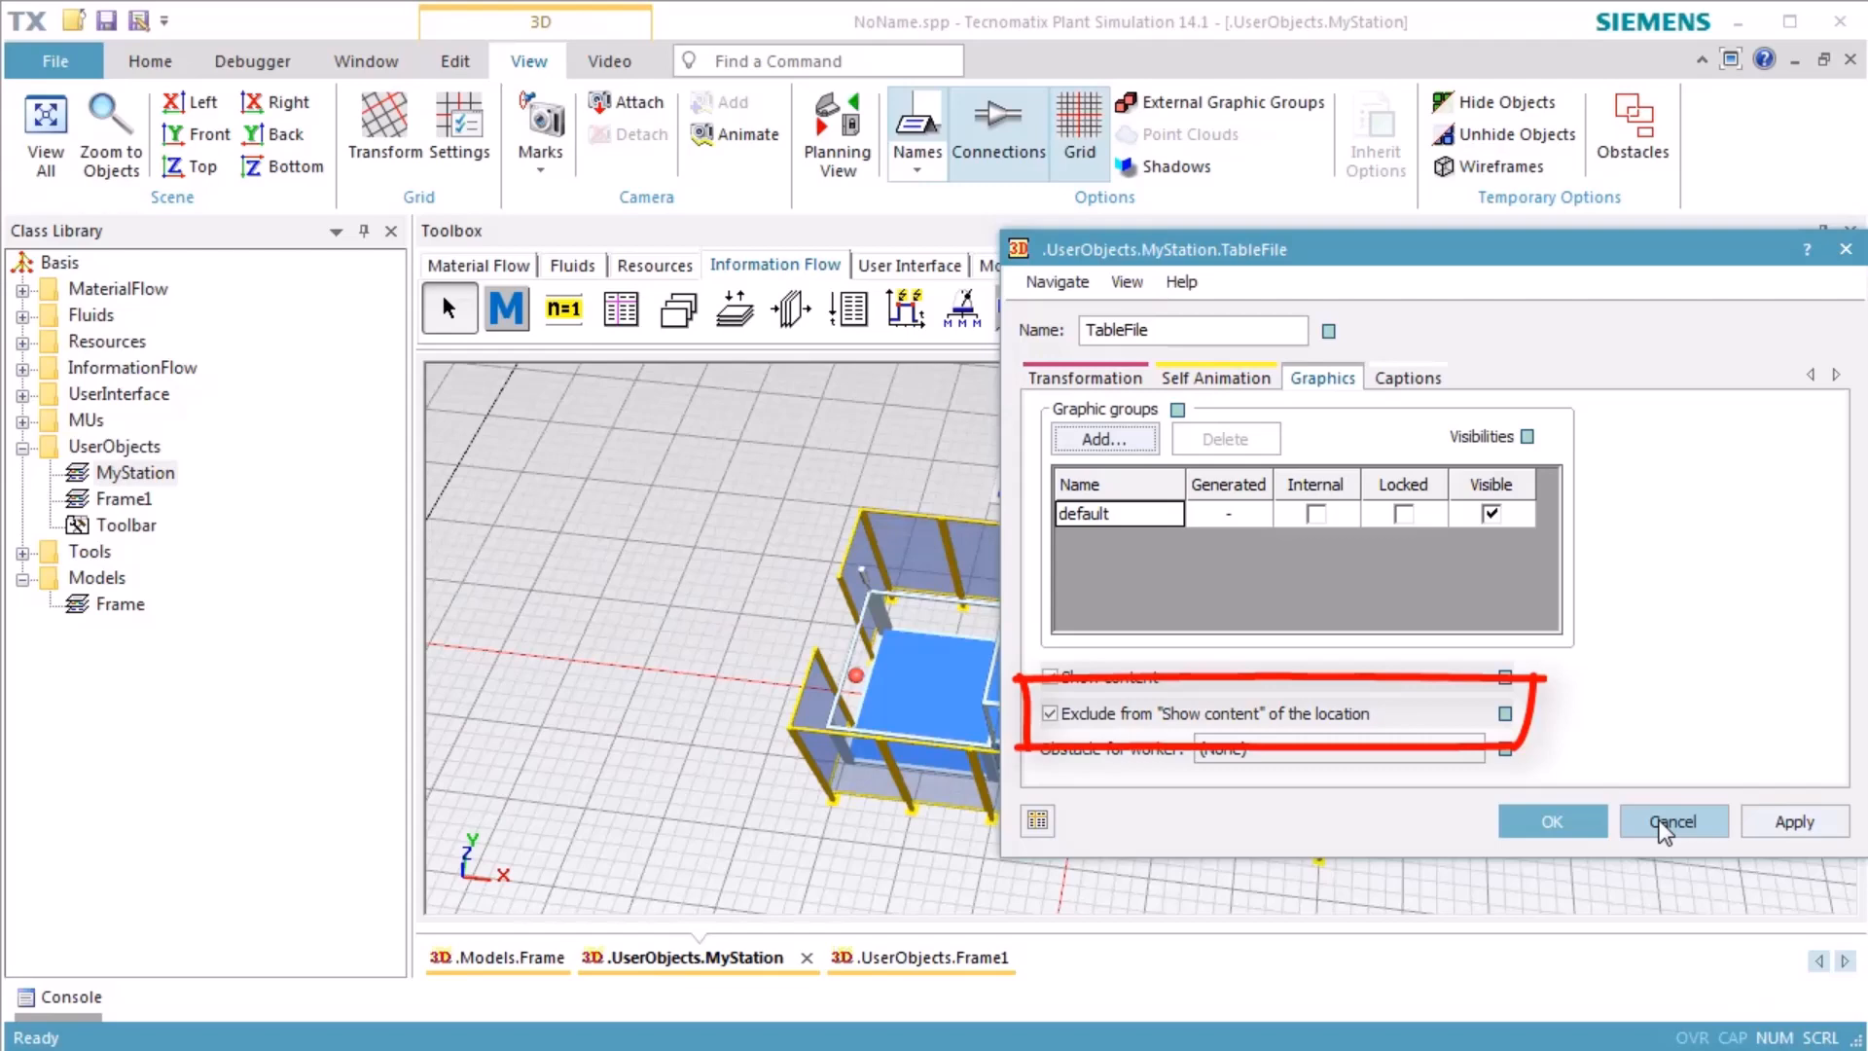
left_click(1673, 821)
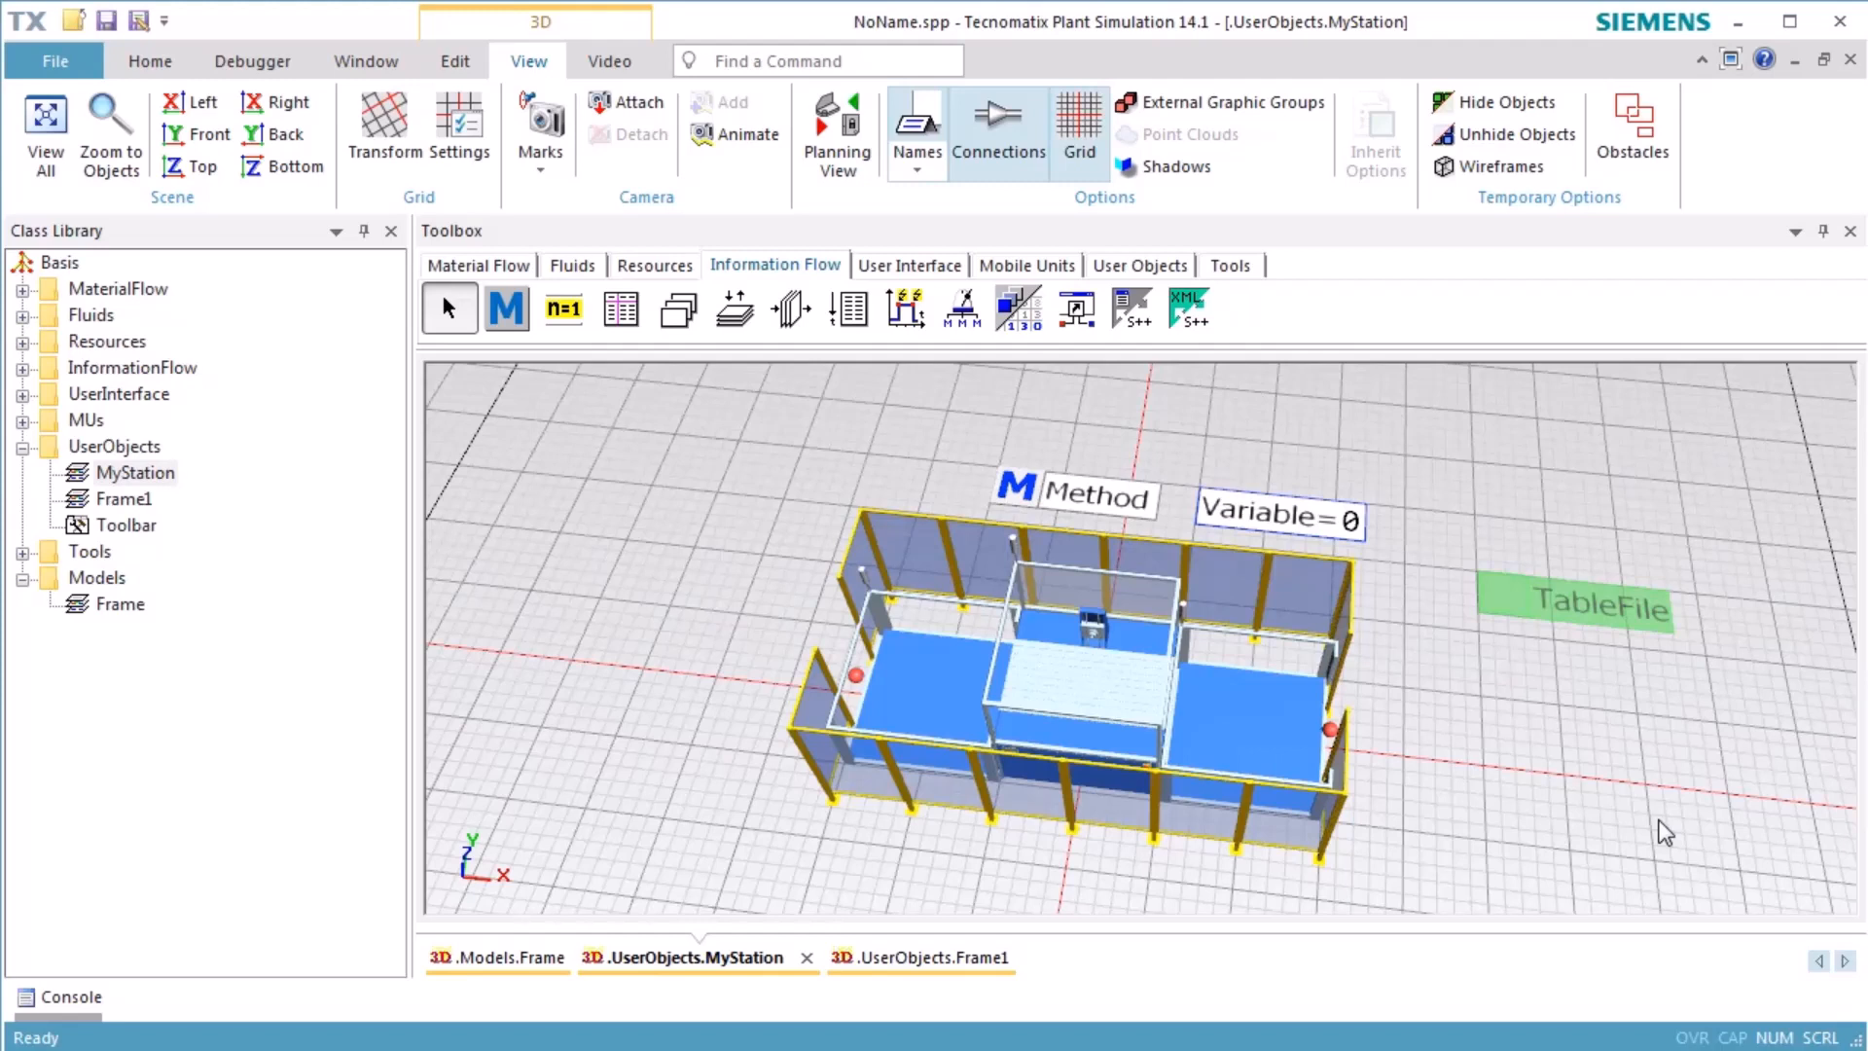
mouse_move(1210, 482)
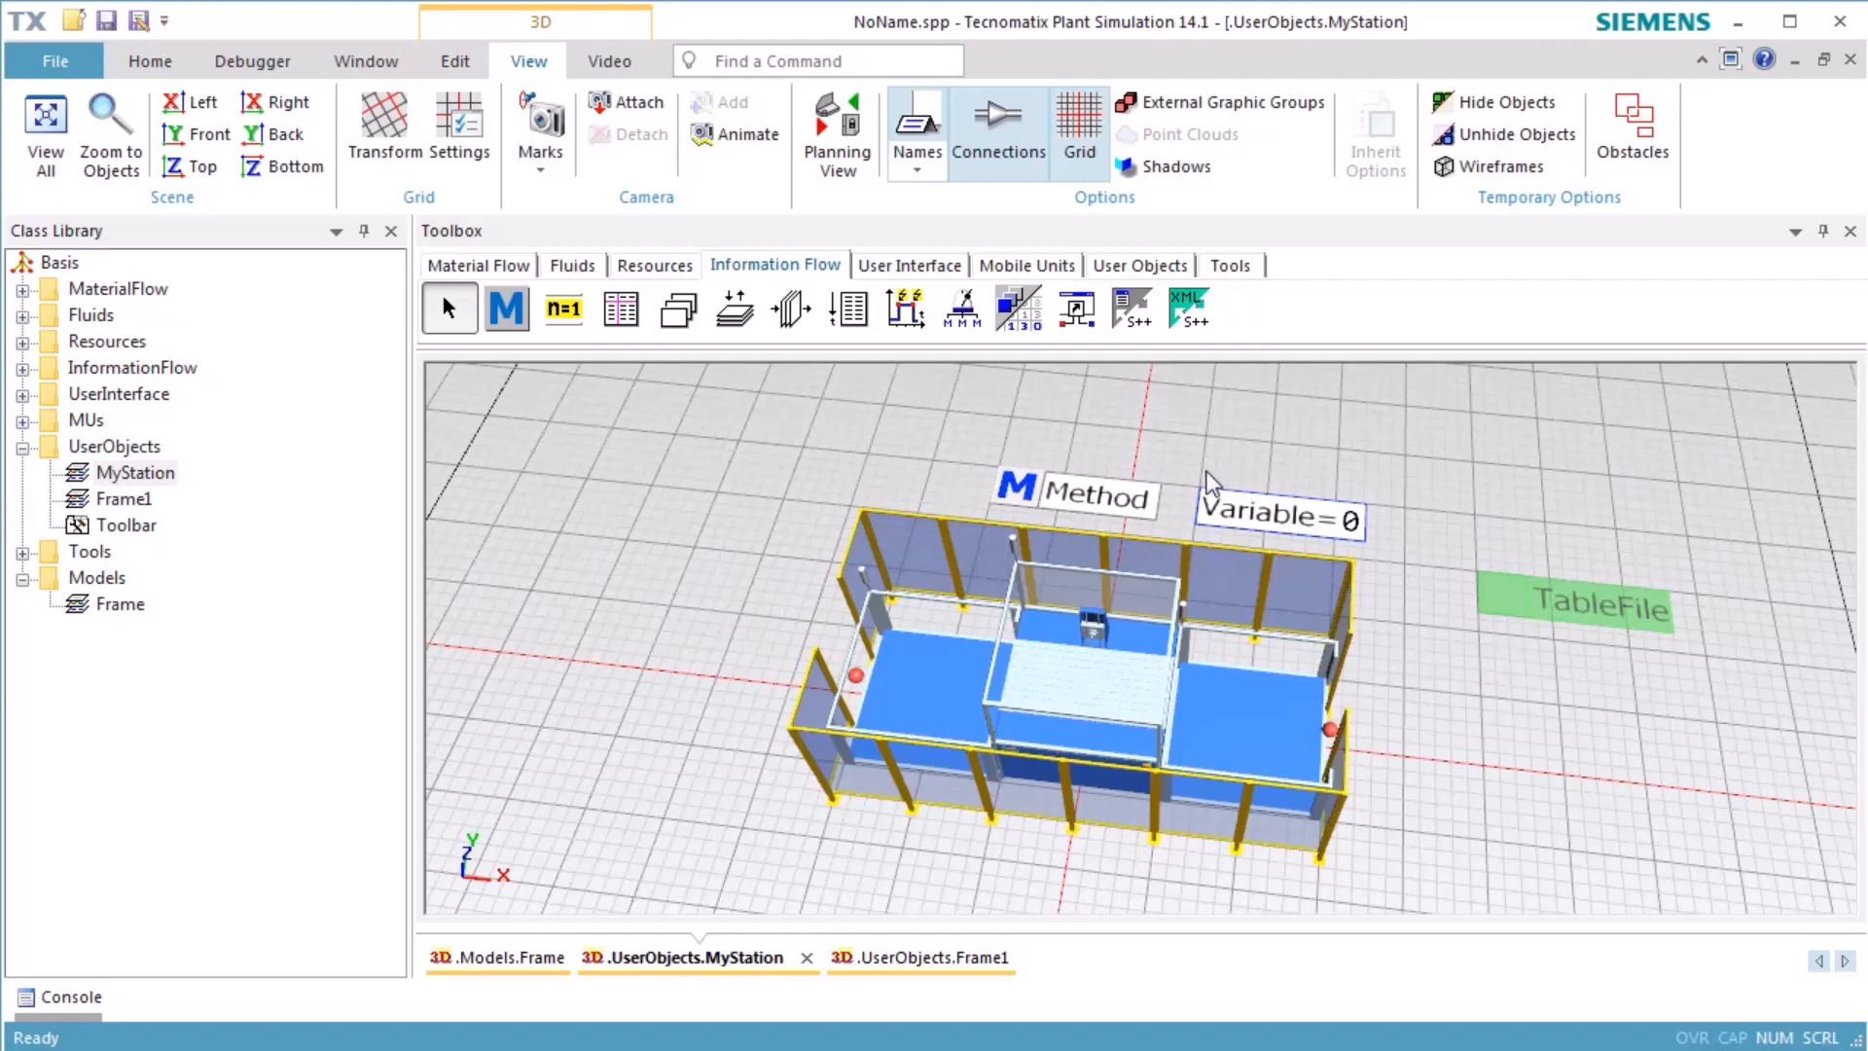
Place a Display in front of the station watching Station.statNumIn, then cancel its dialog.
left_click(909, 265)
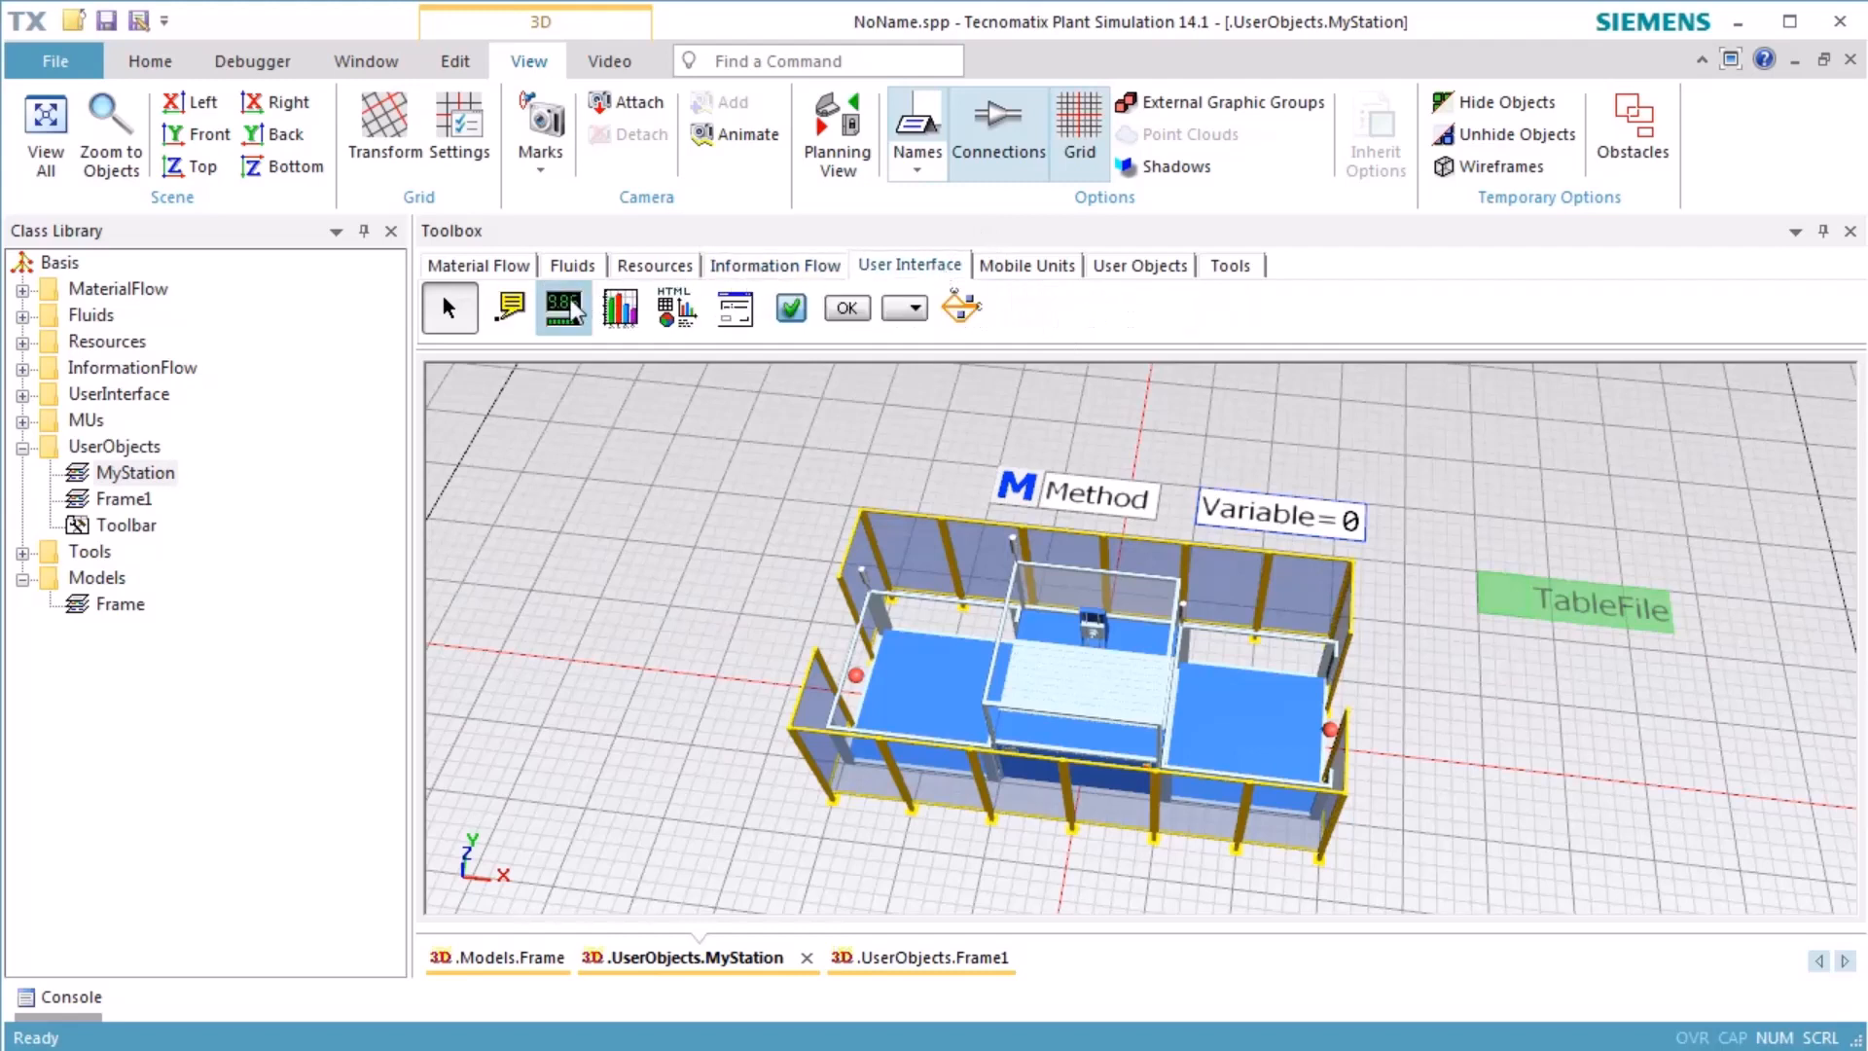
left_click(563, 307)
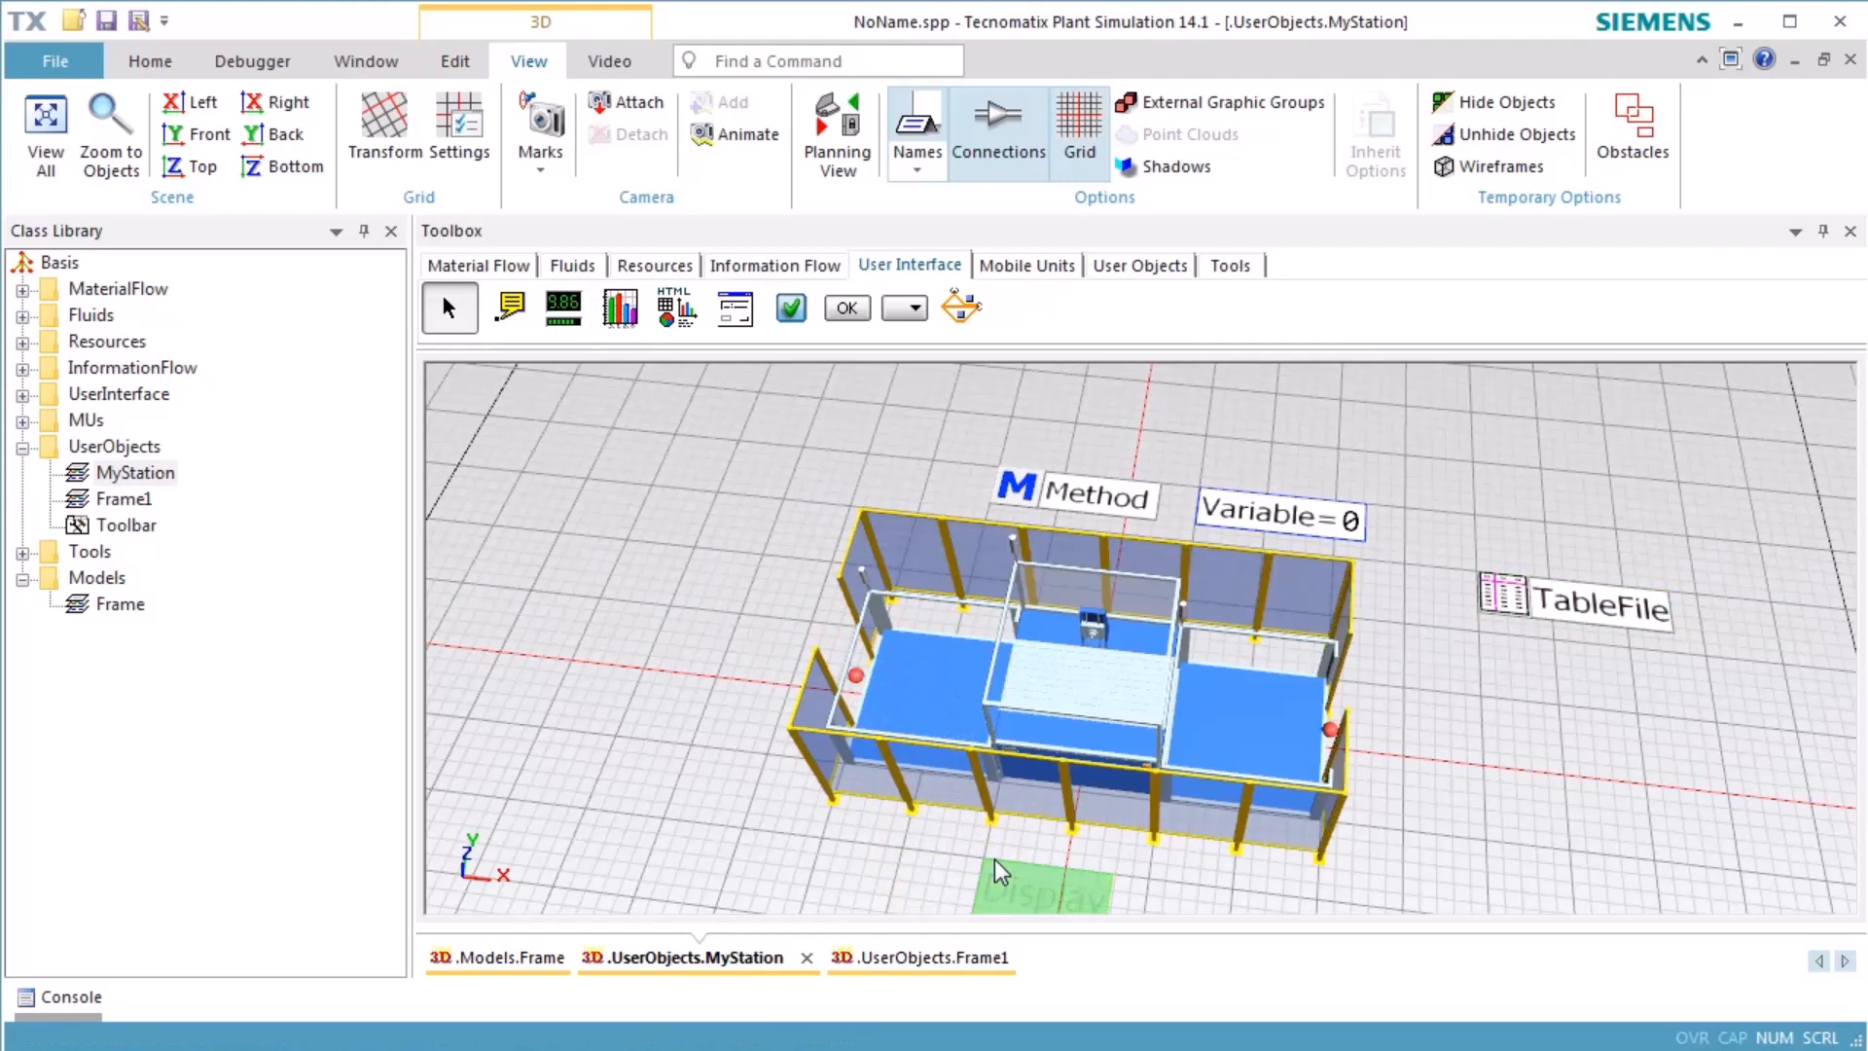
mouse_move(1032, 781)
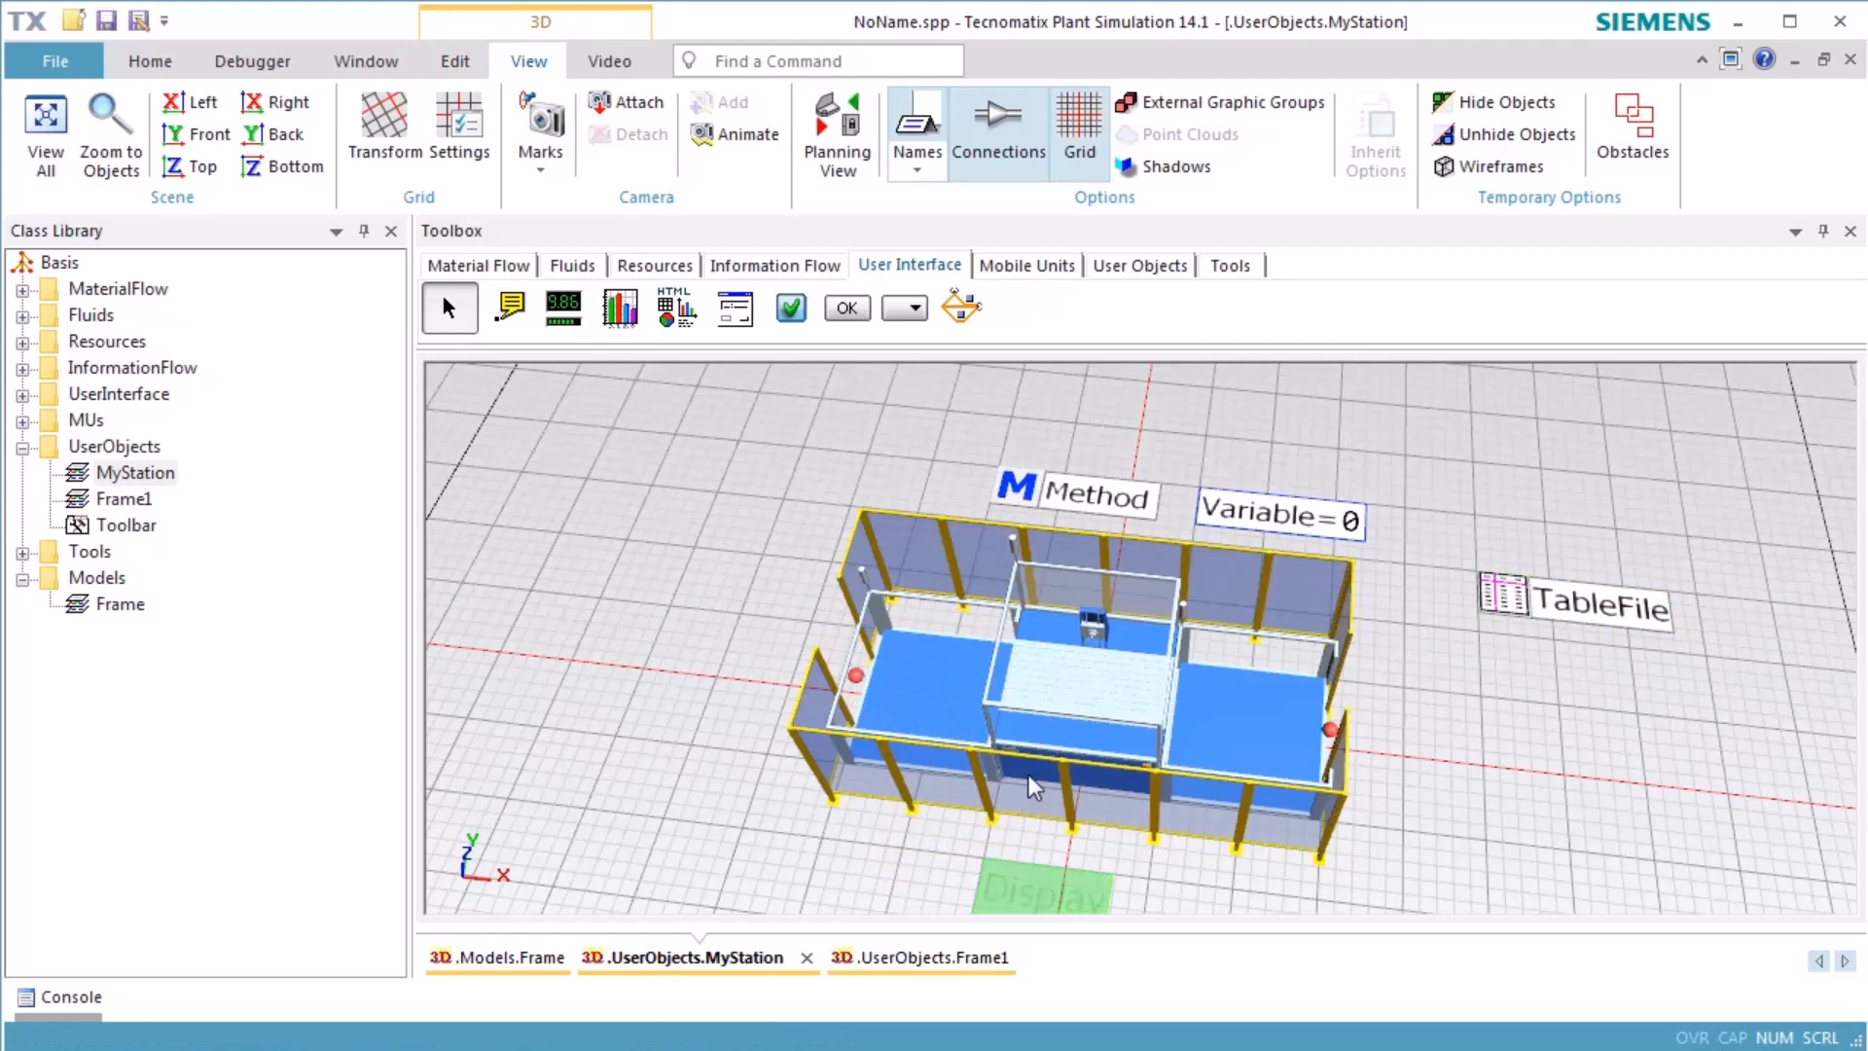
left_click(1053, 791)
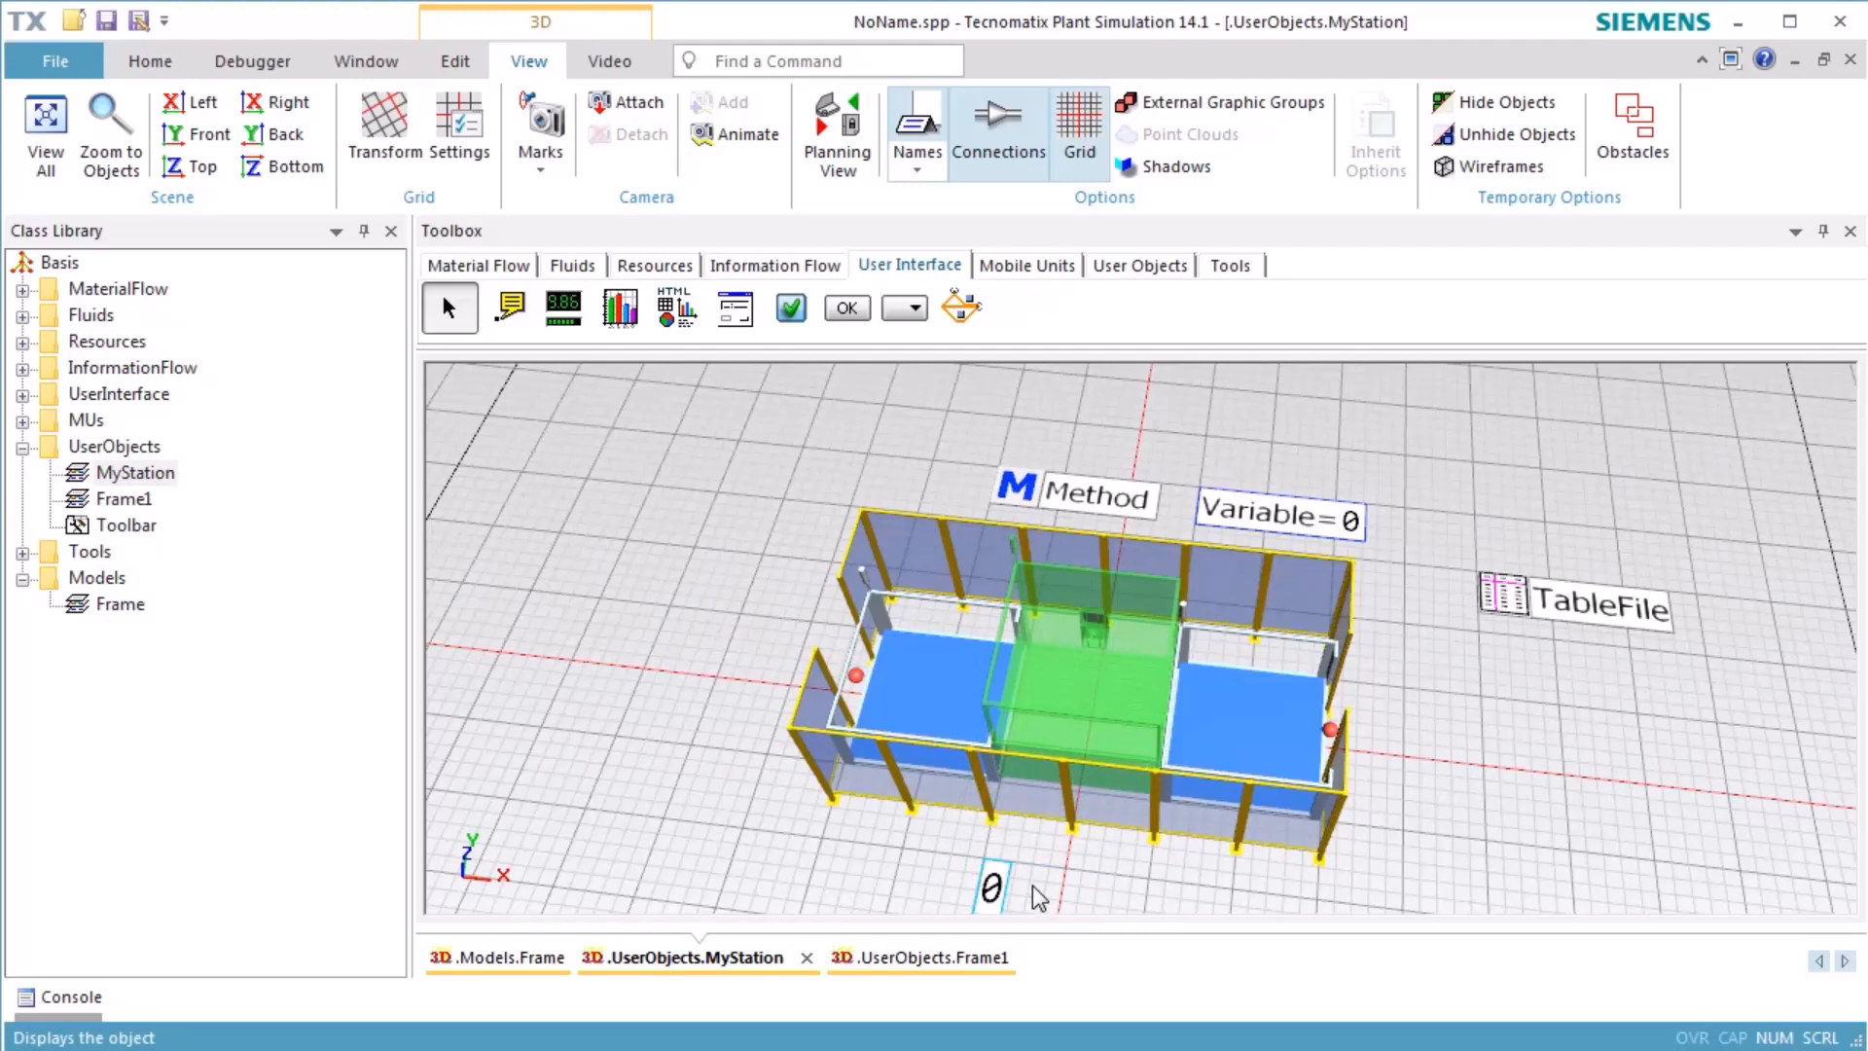
mouse_move(1027, 917)
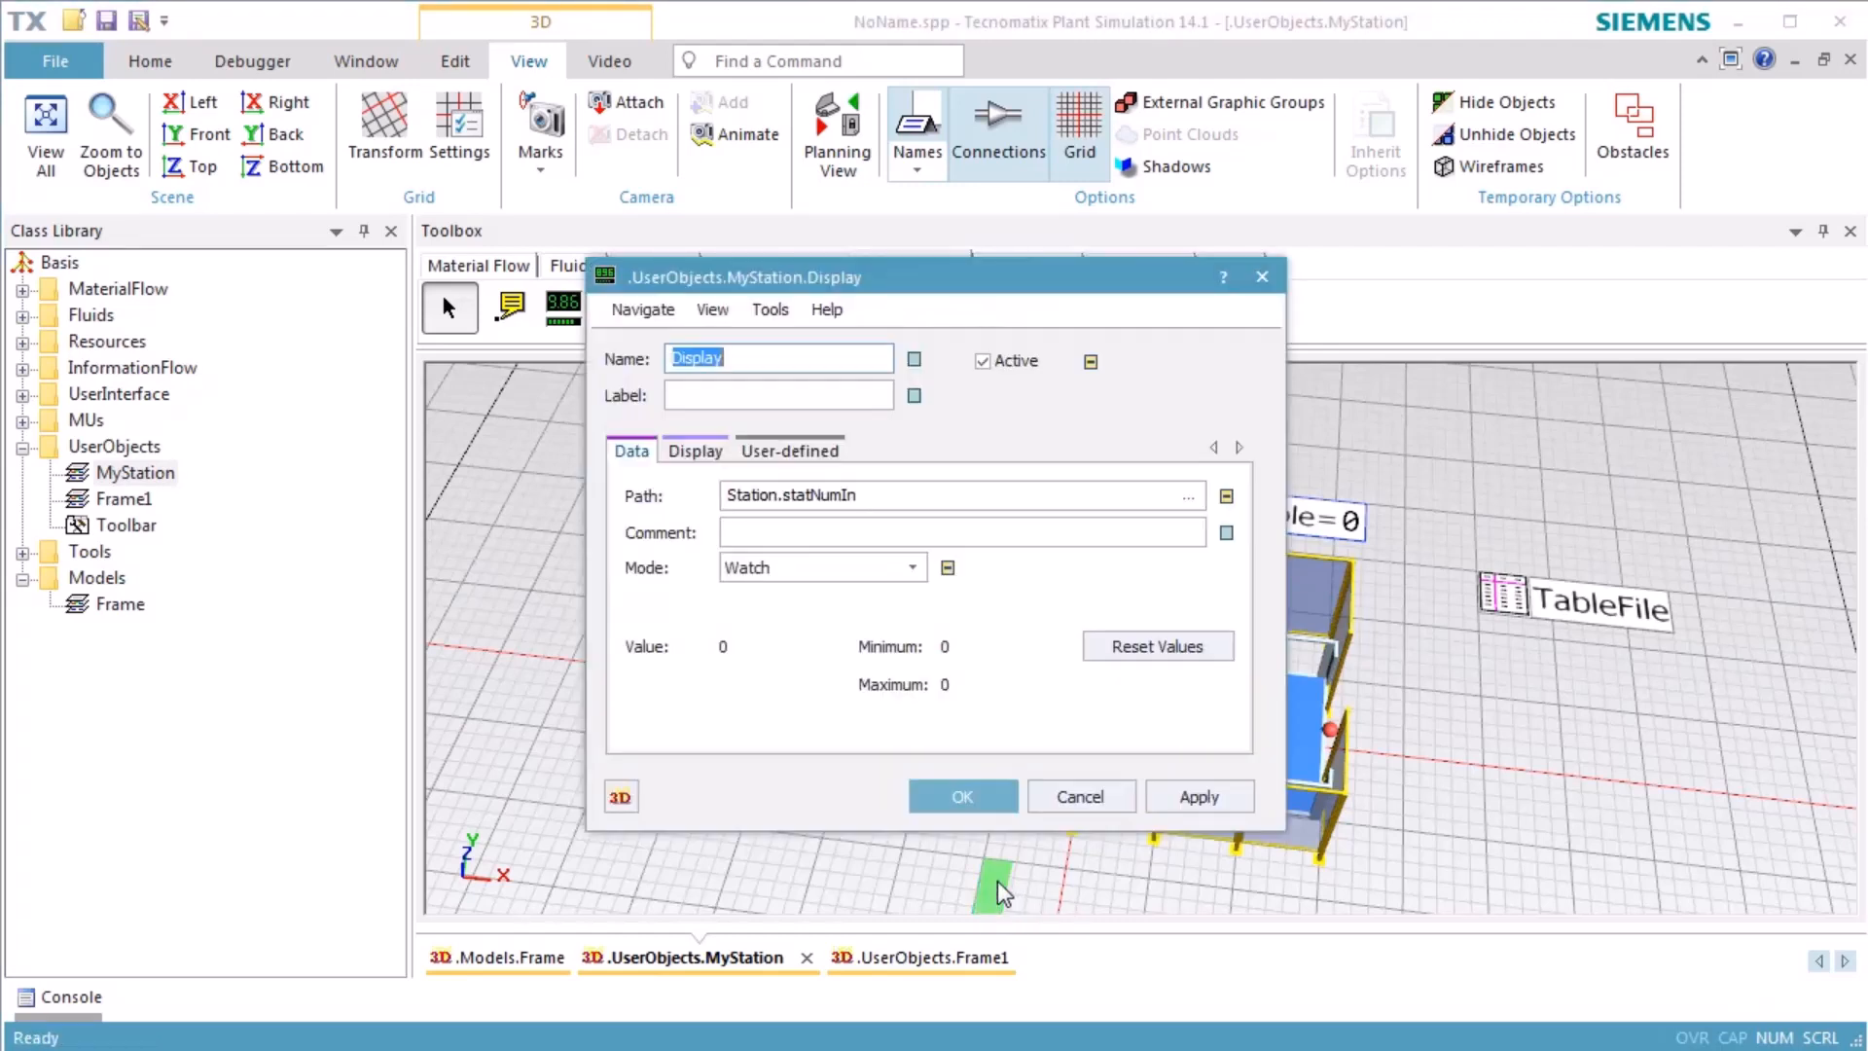
left_click(916, 495)
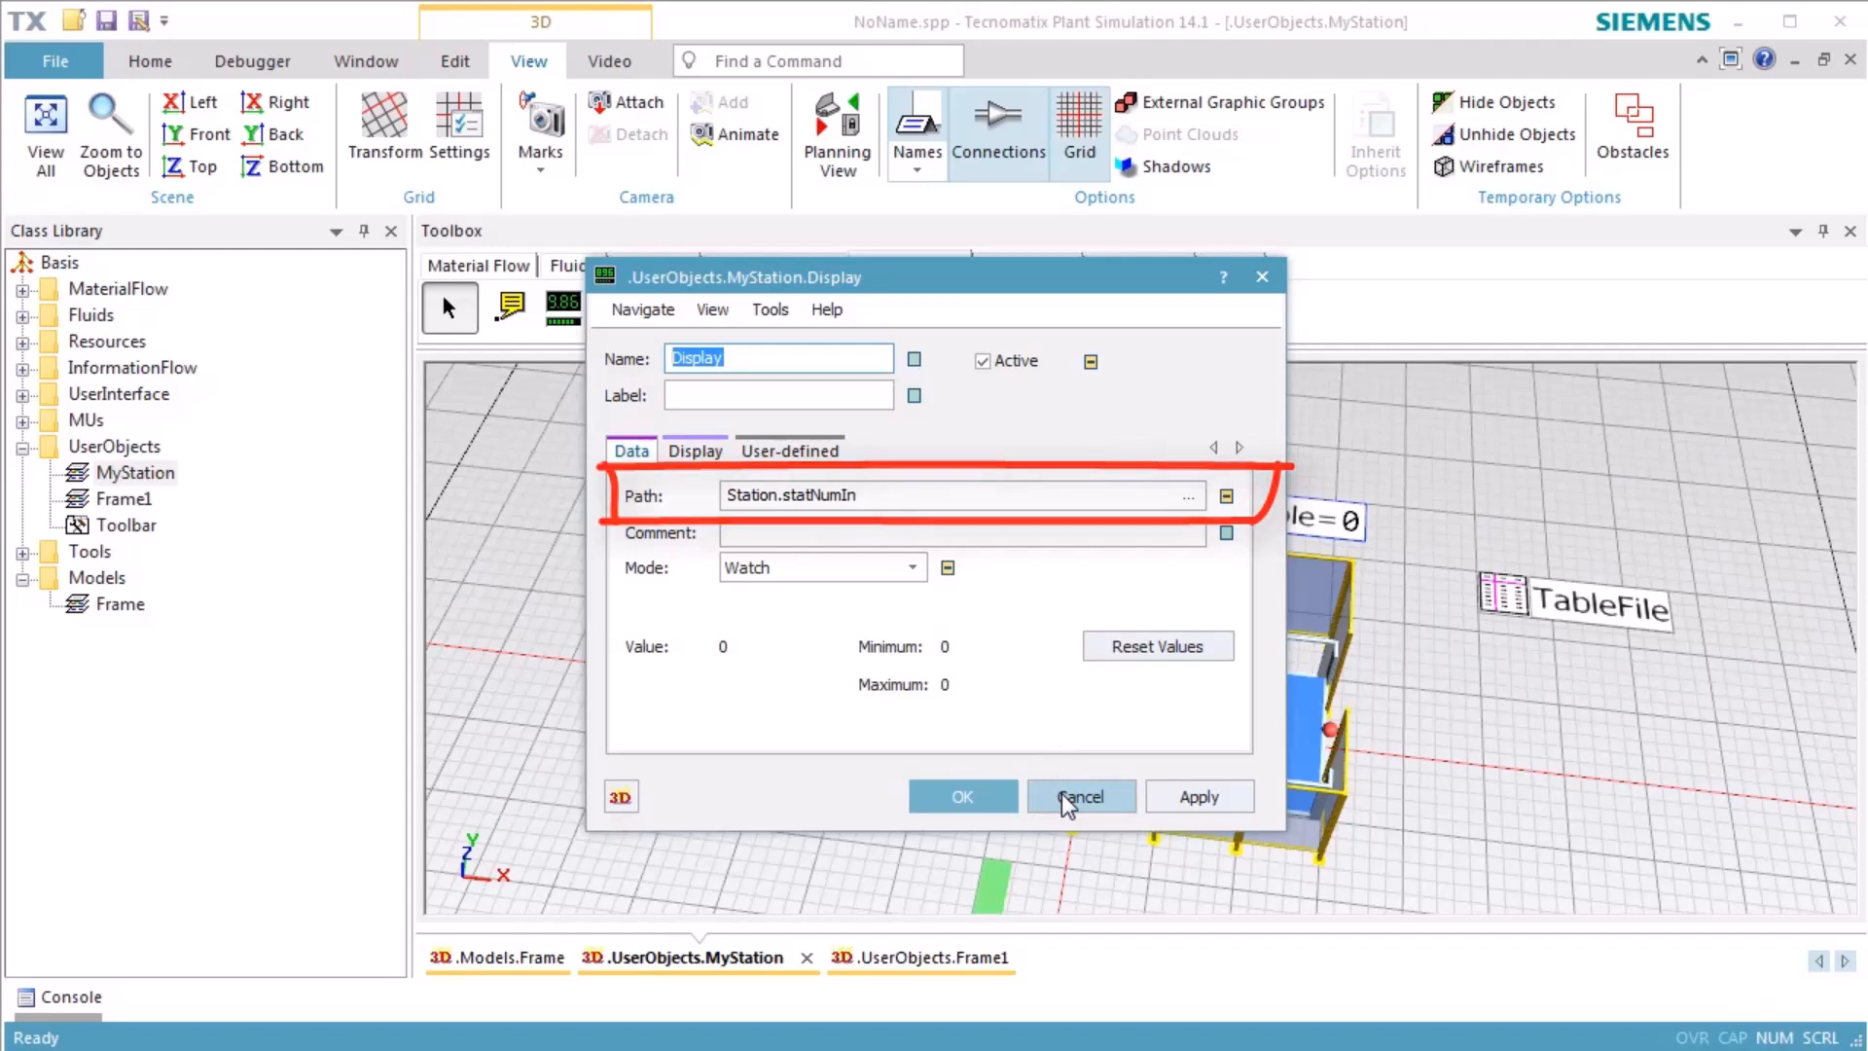
left_click(1080, 796)
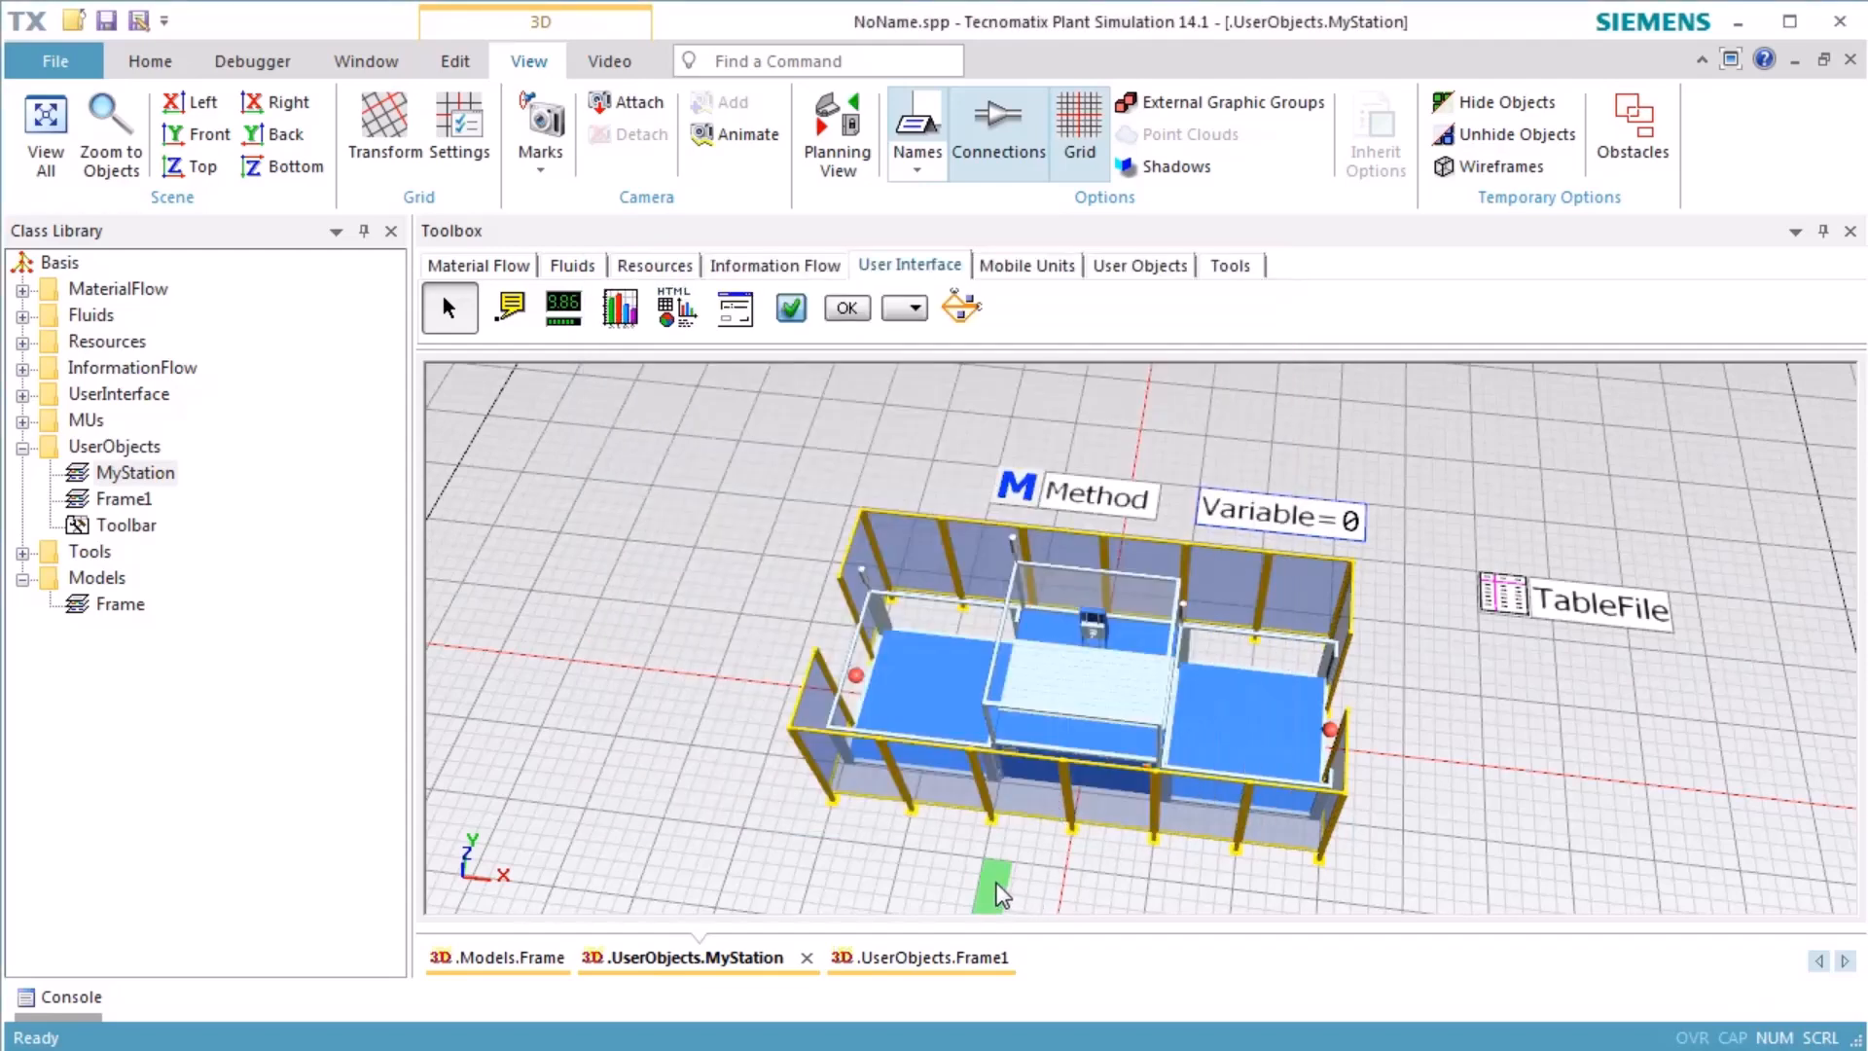
Rotate the Display 90° and raise it to a height of 2 m.
right_click(1072, 636)
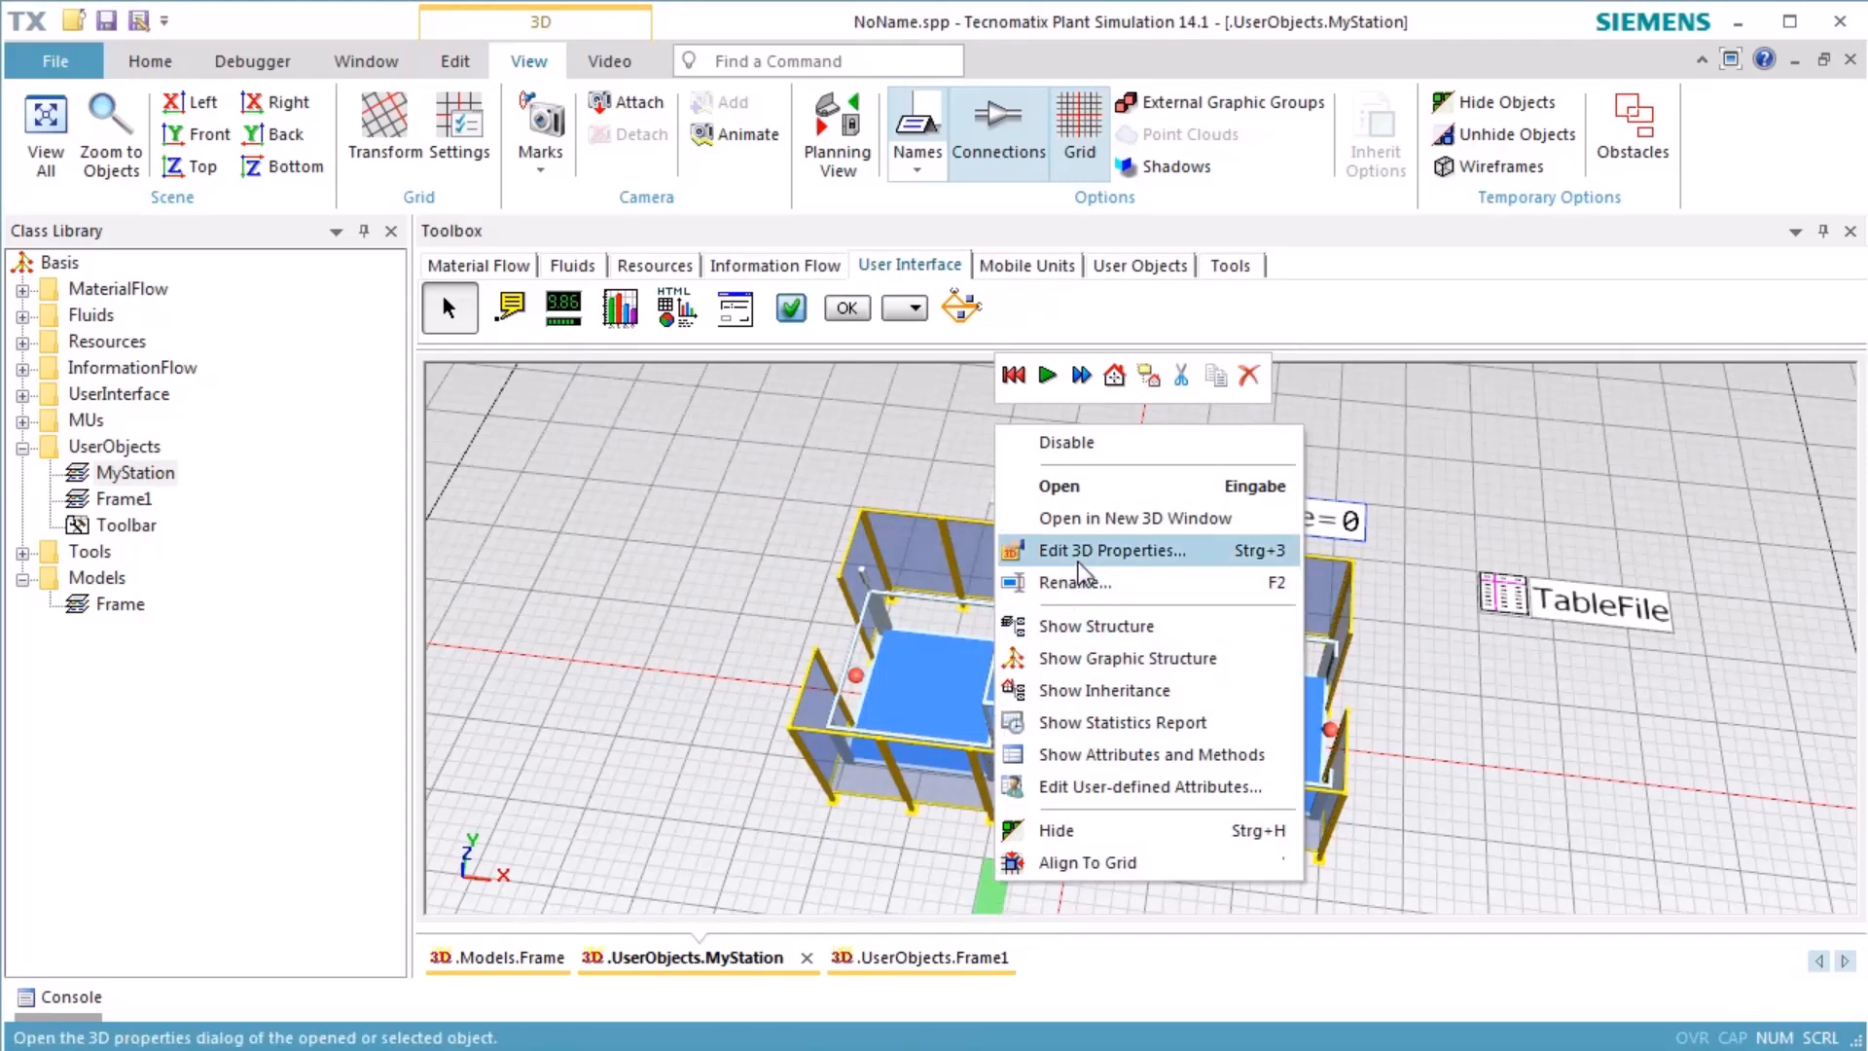
left_click(1112, 549)
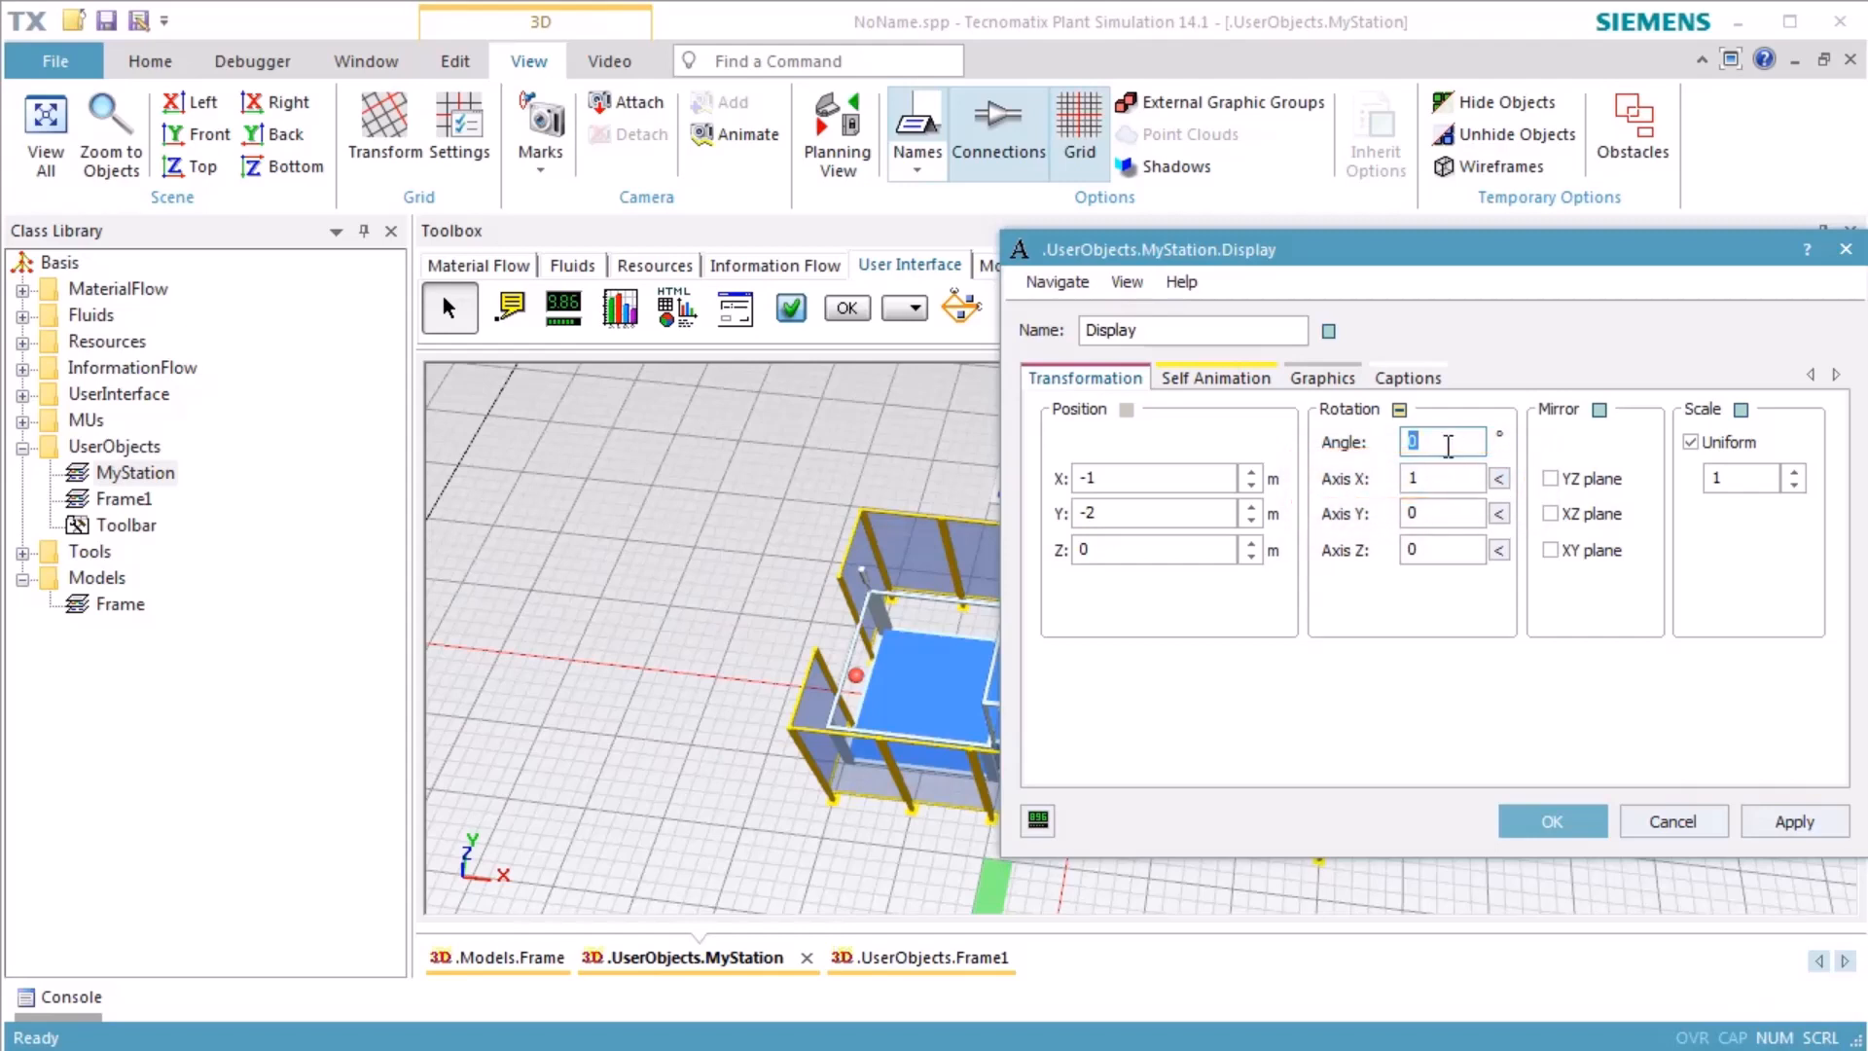
type("90")
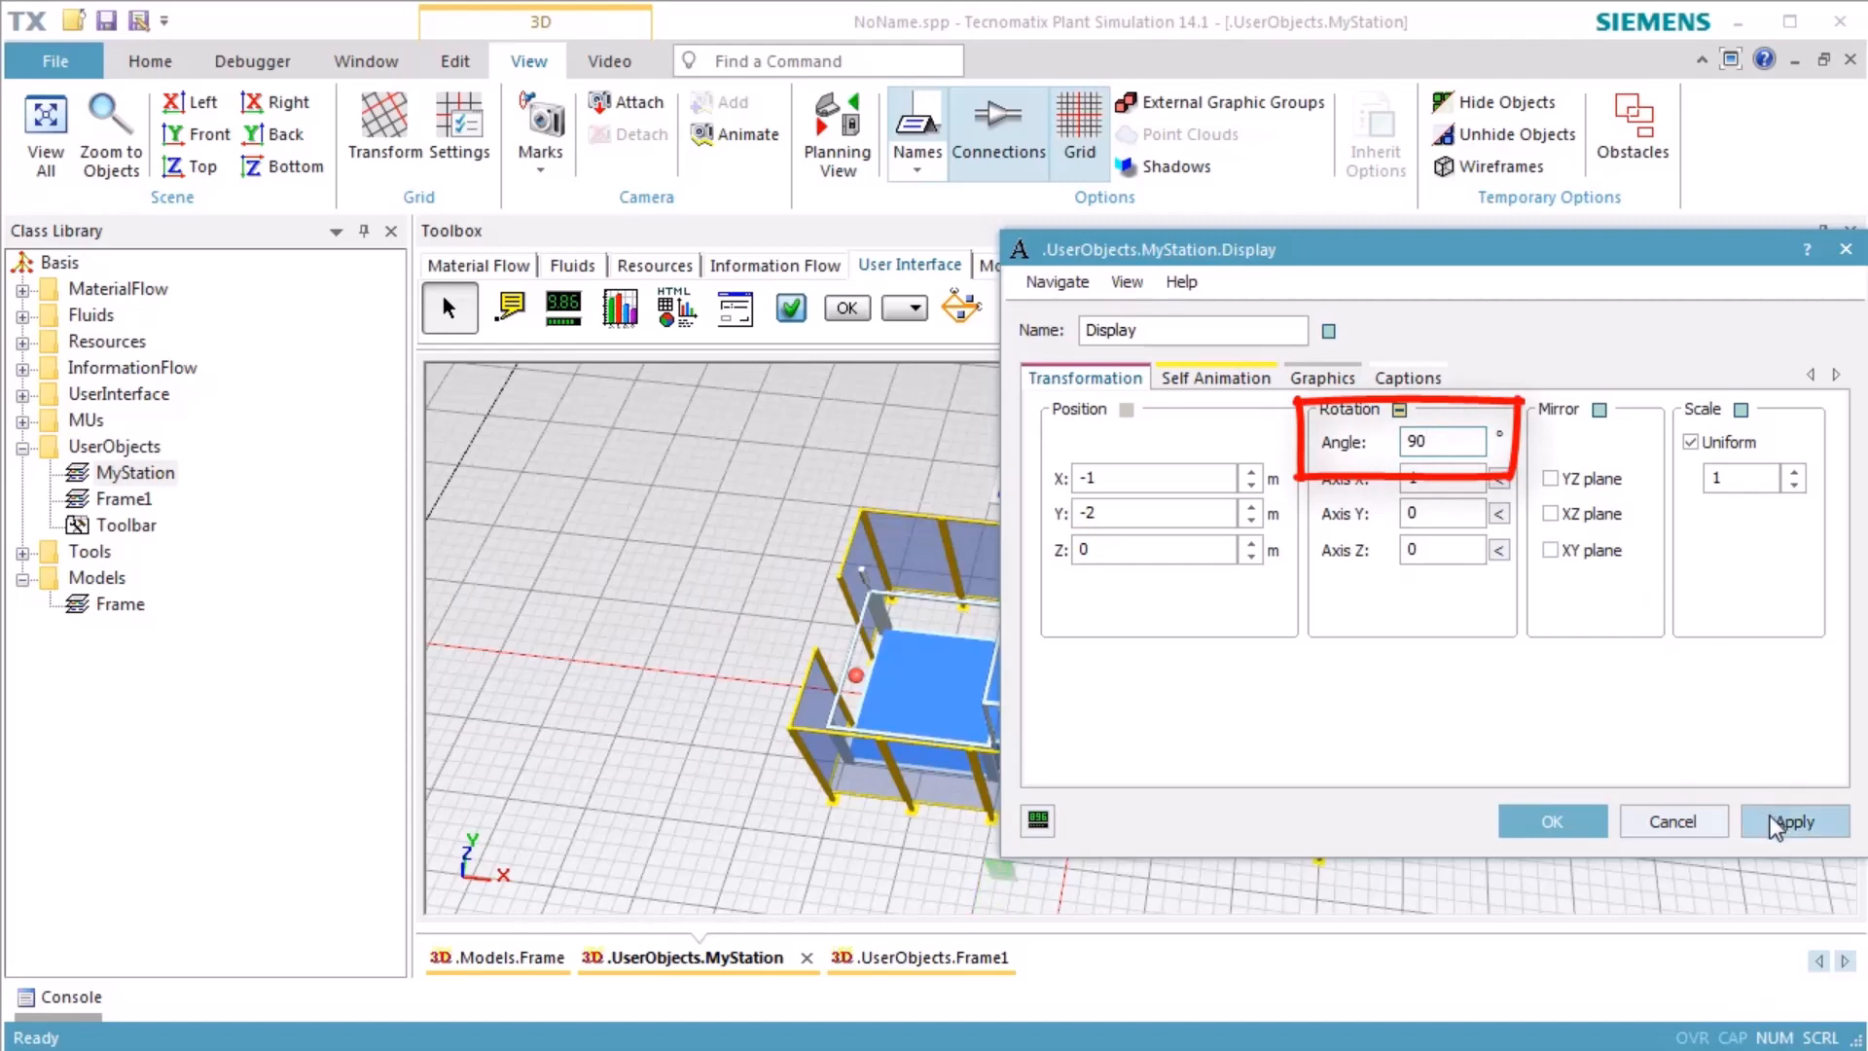
left_click(1794, 821)
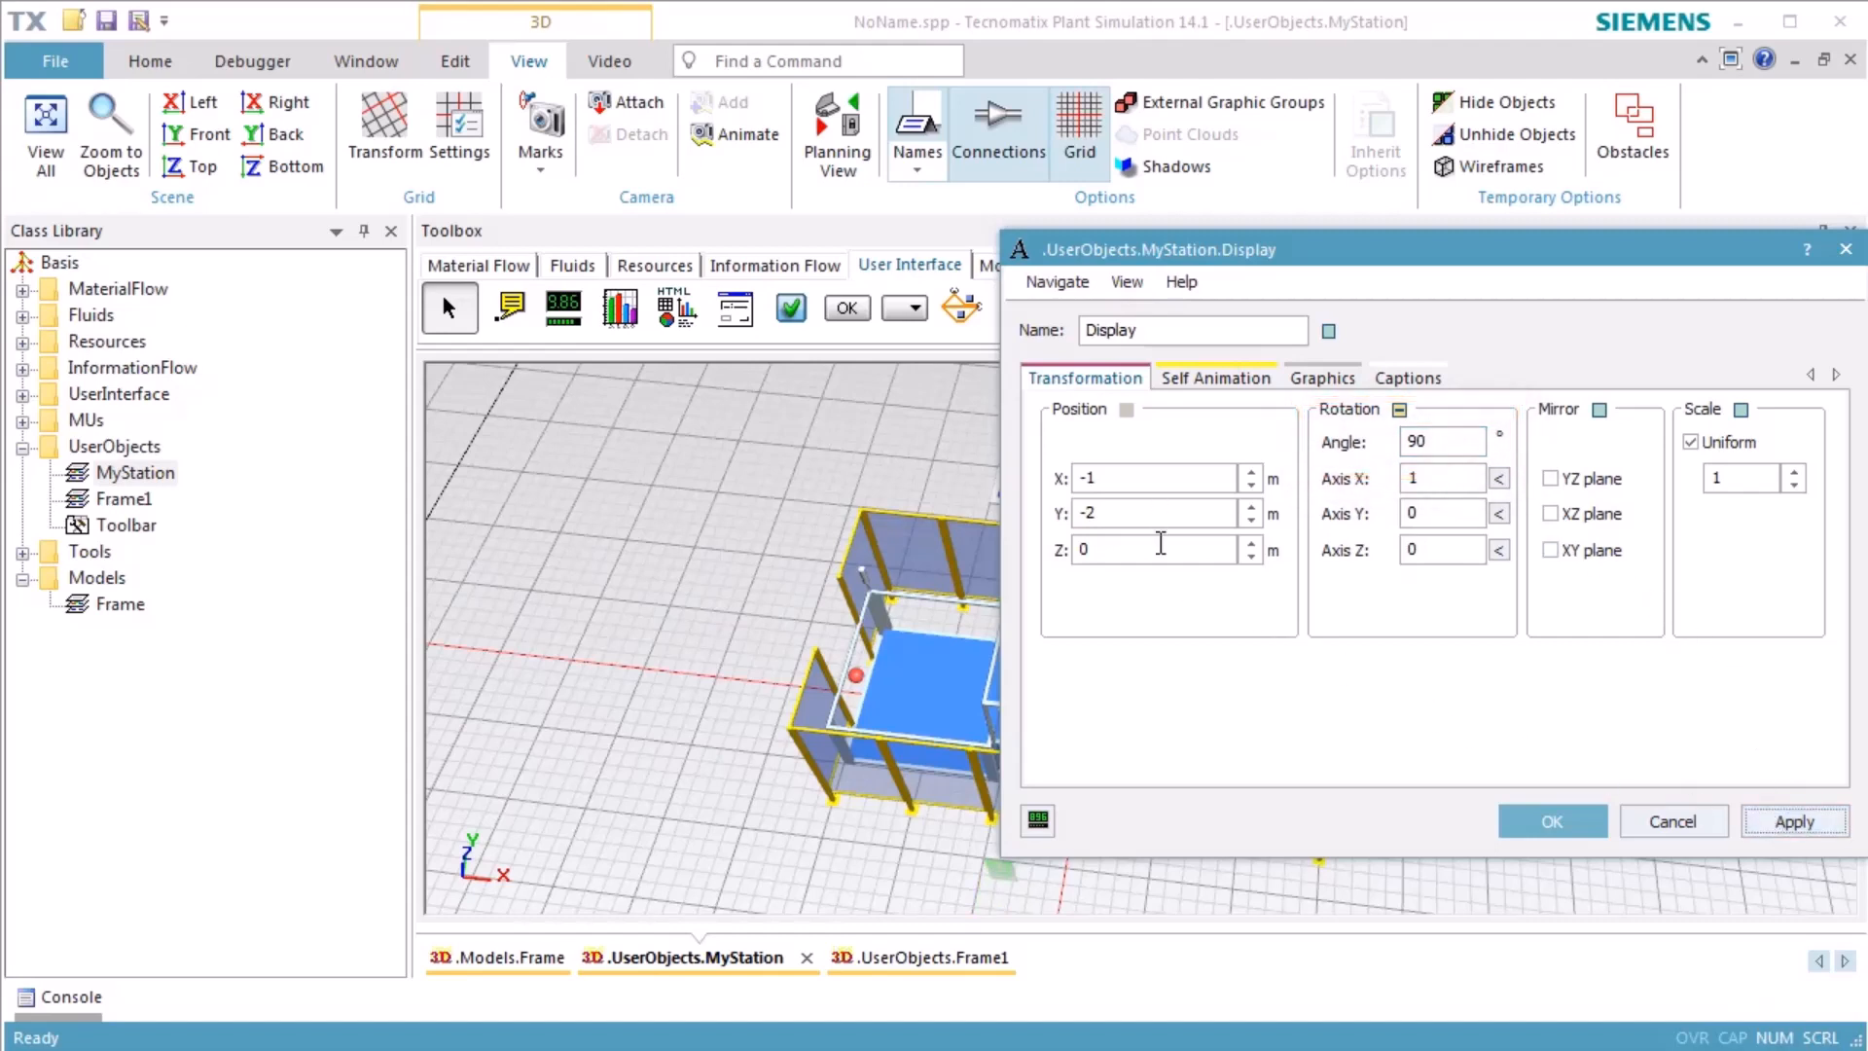
type("2")
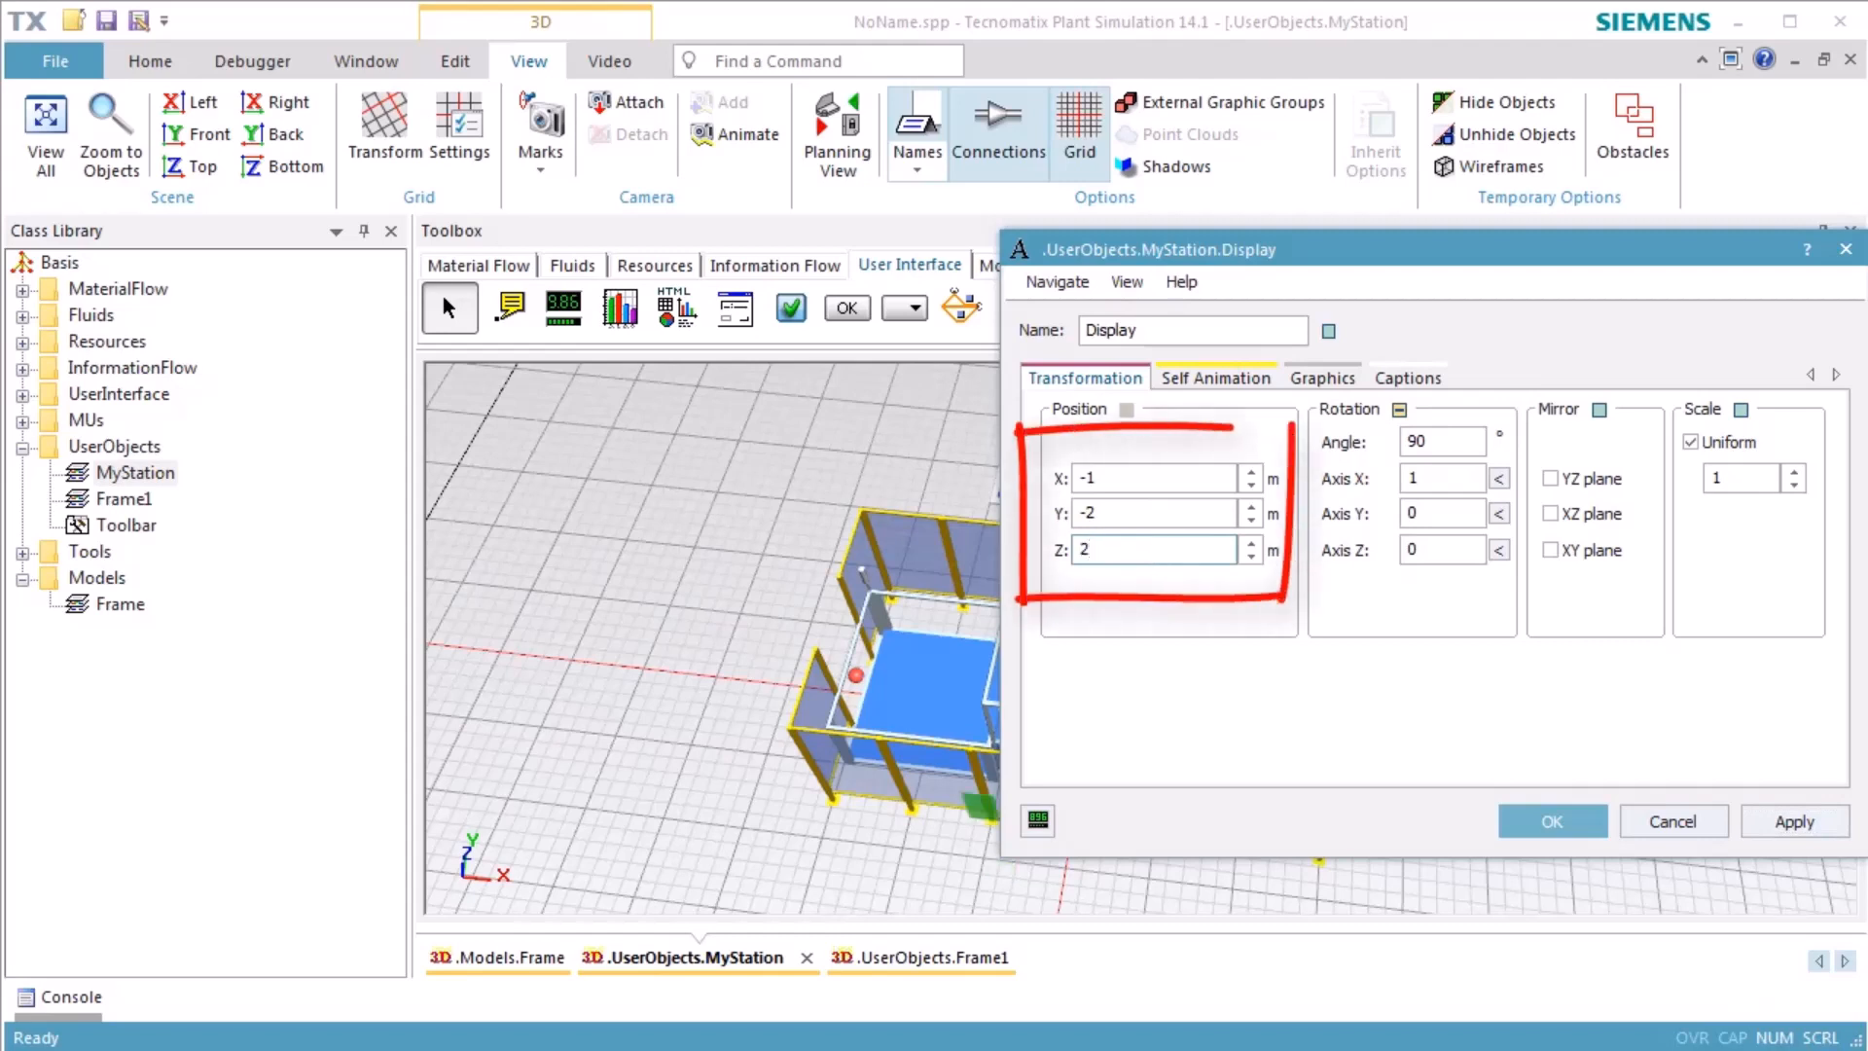
left_click(1152, 513)
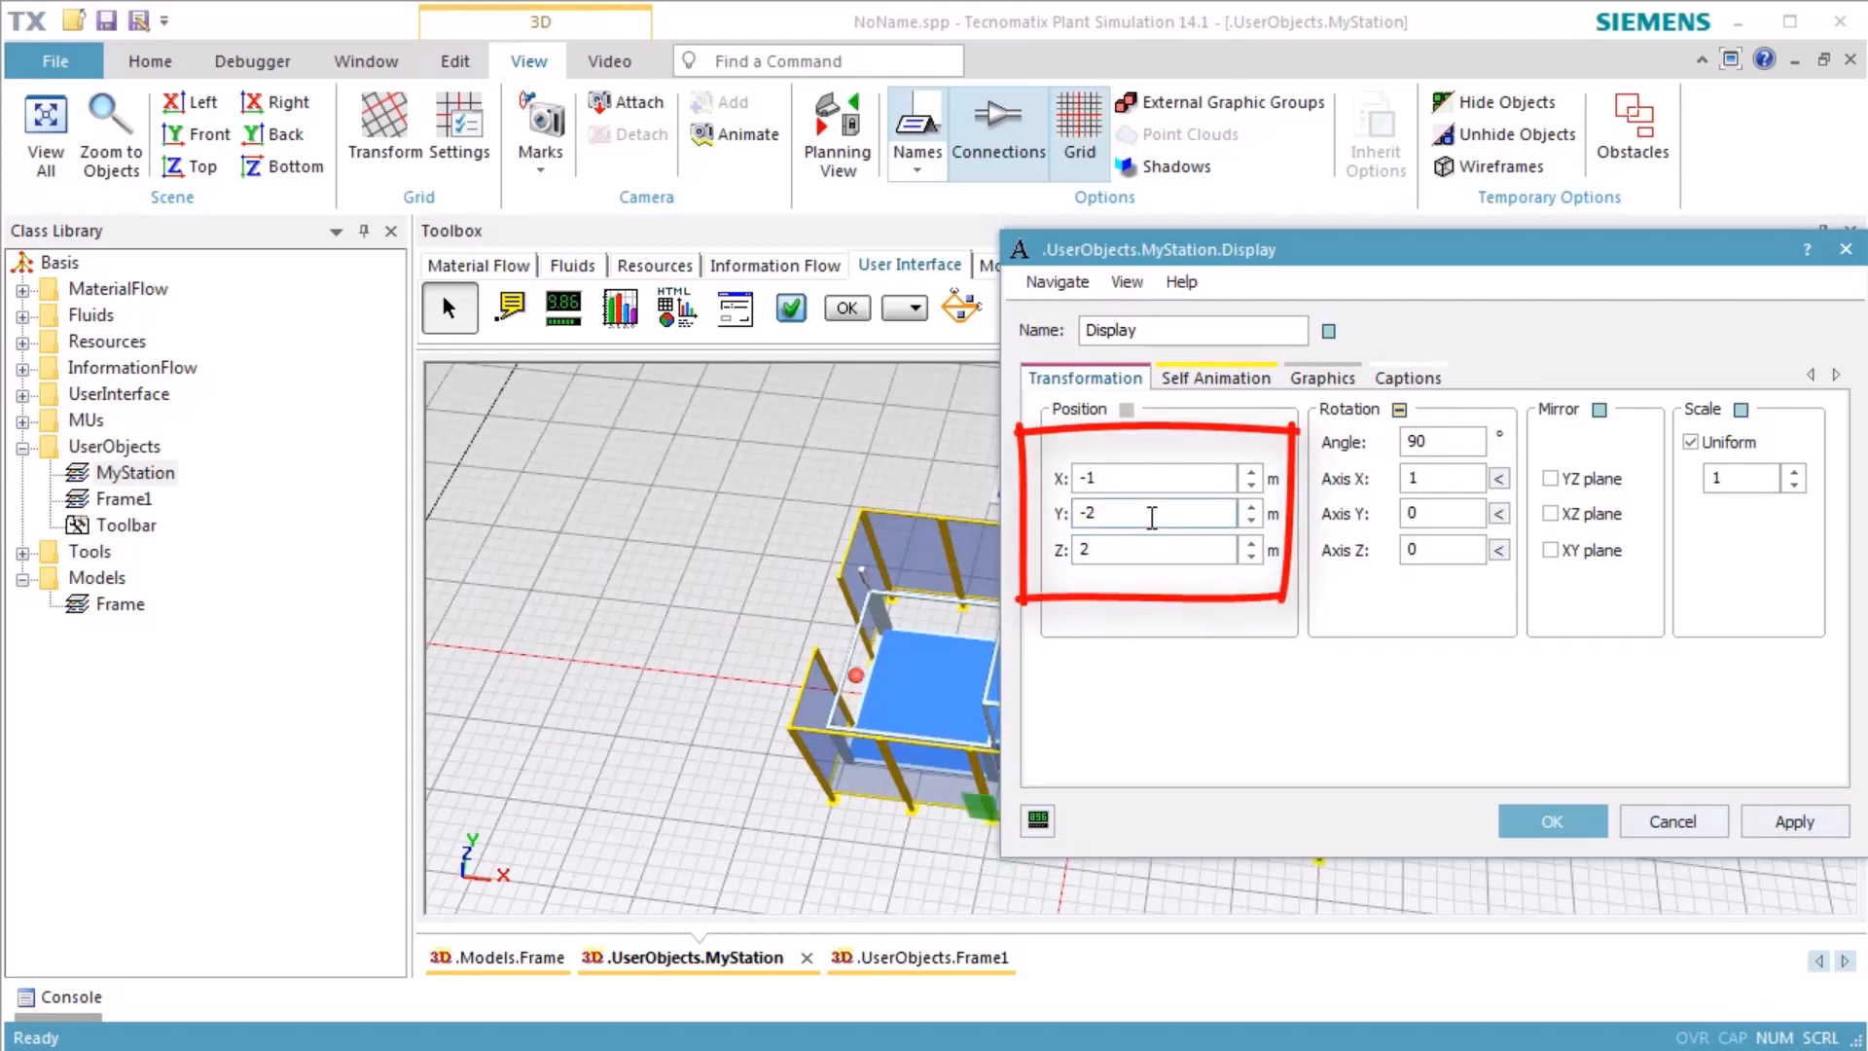
Fine-tune the Display position to about X -0.88, Y -1.51.
left_click(1152, 513)
type("-1.83")
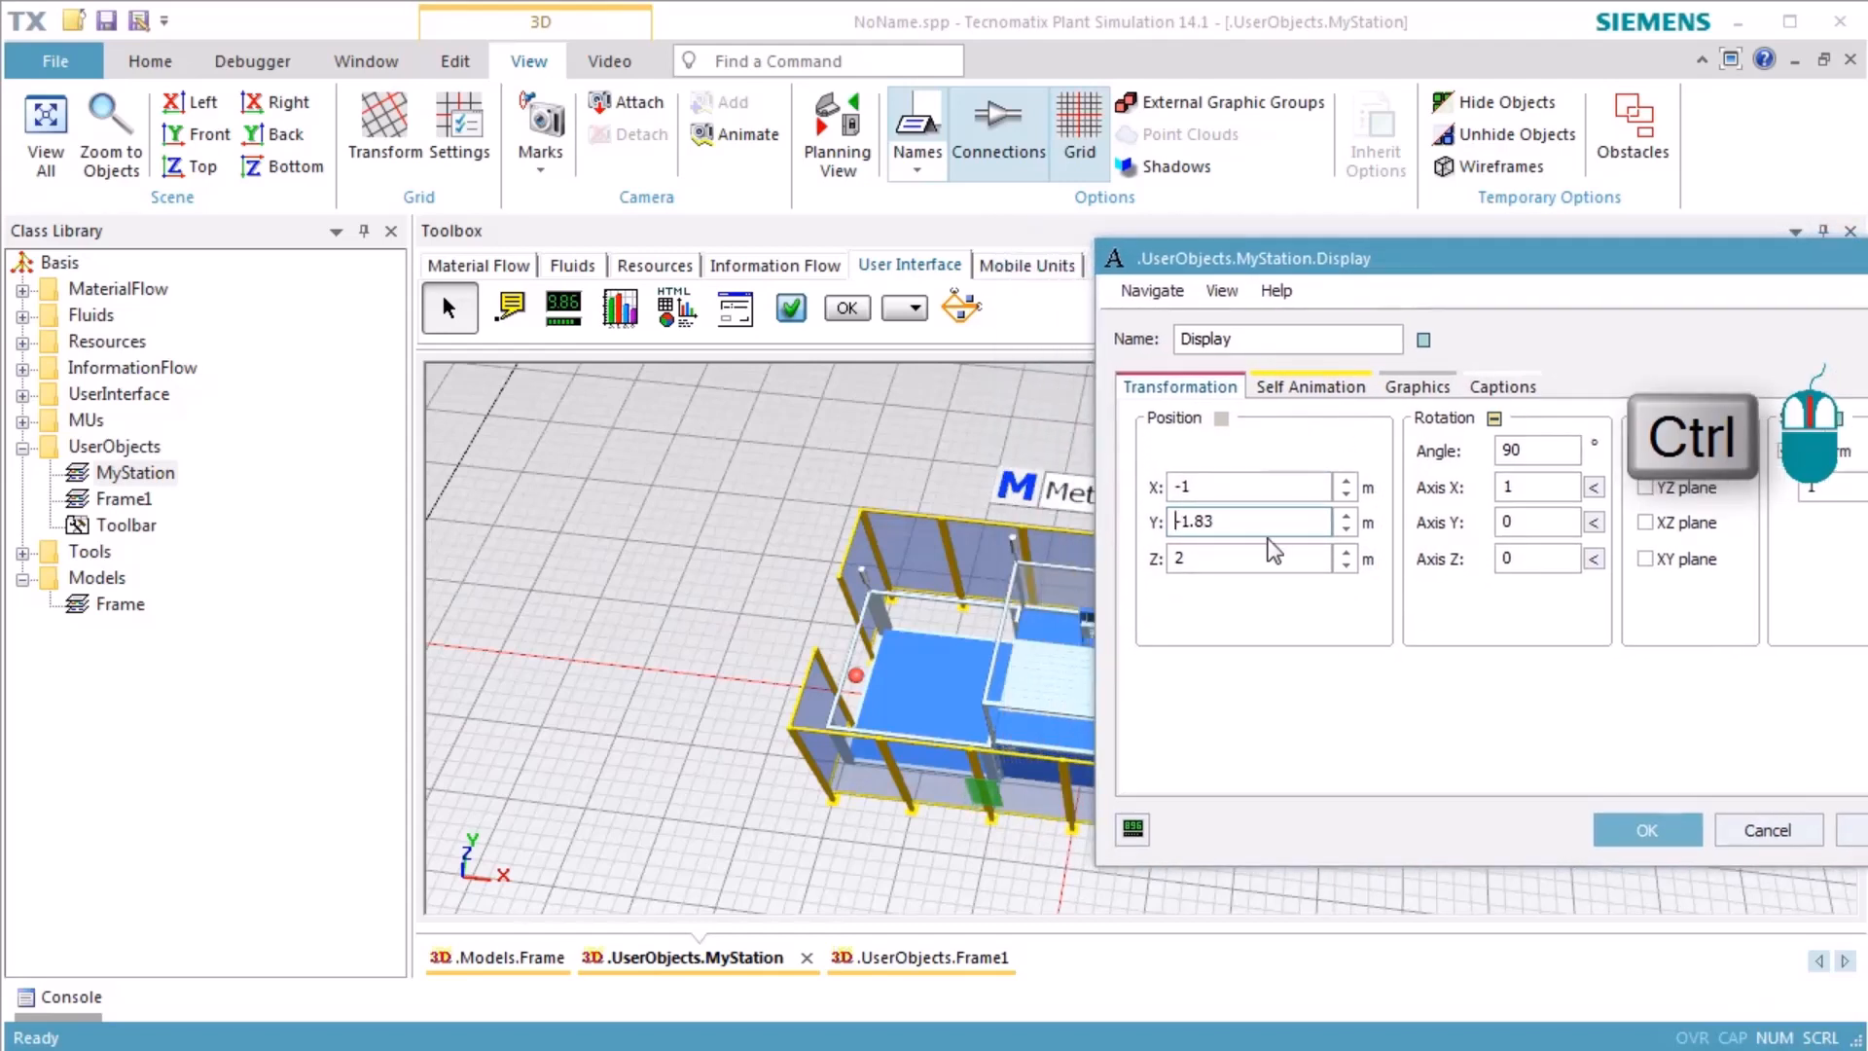
type("-1.7")
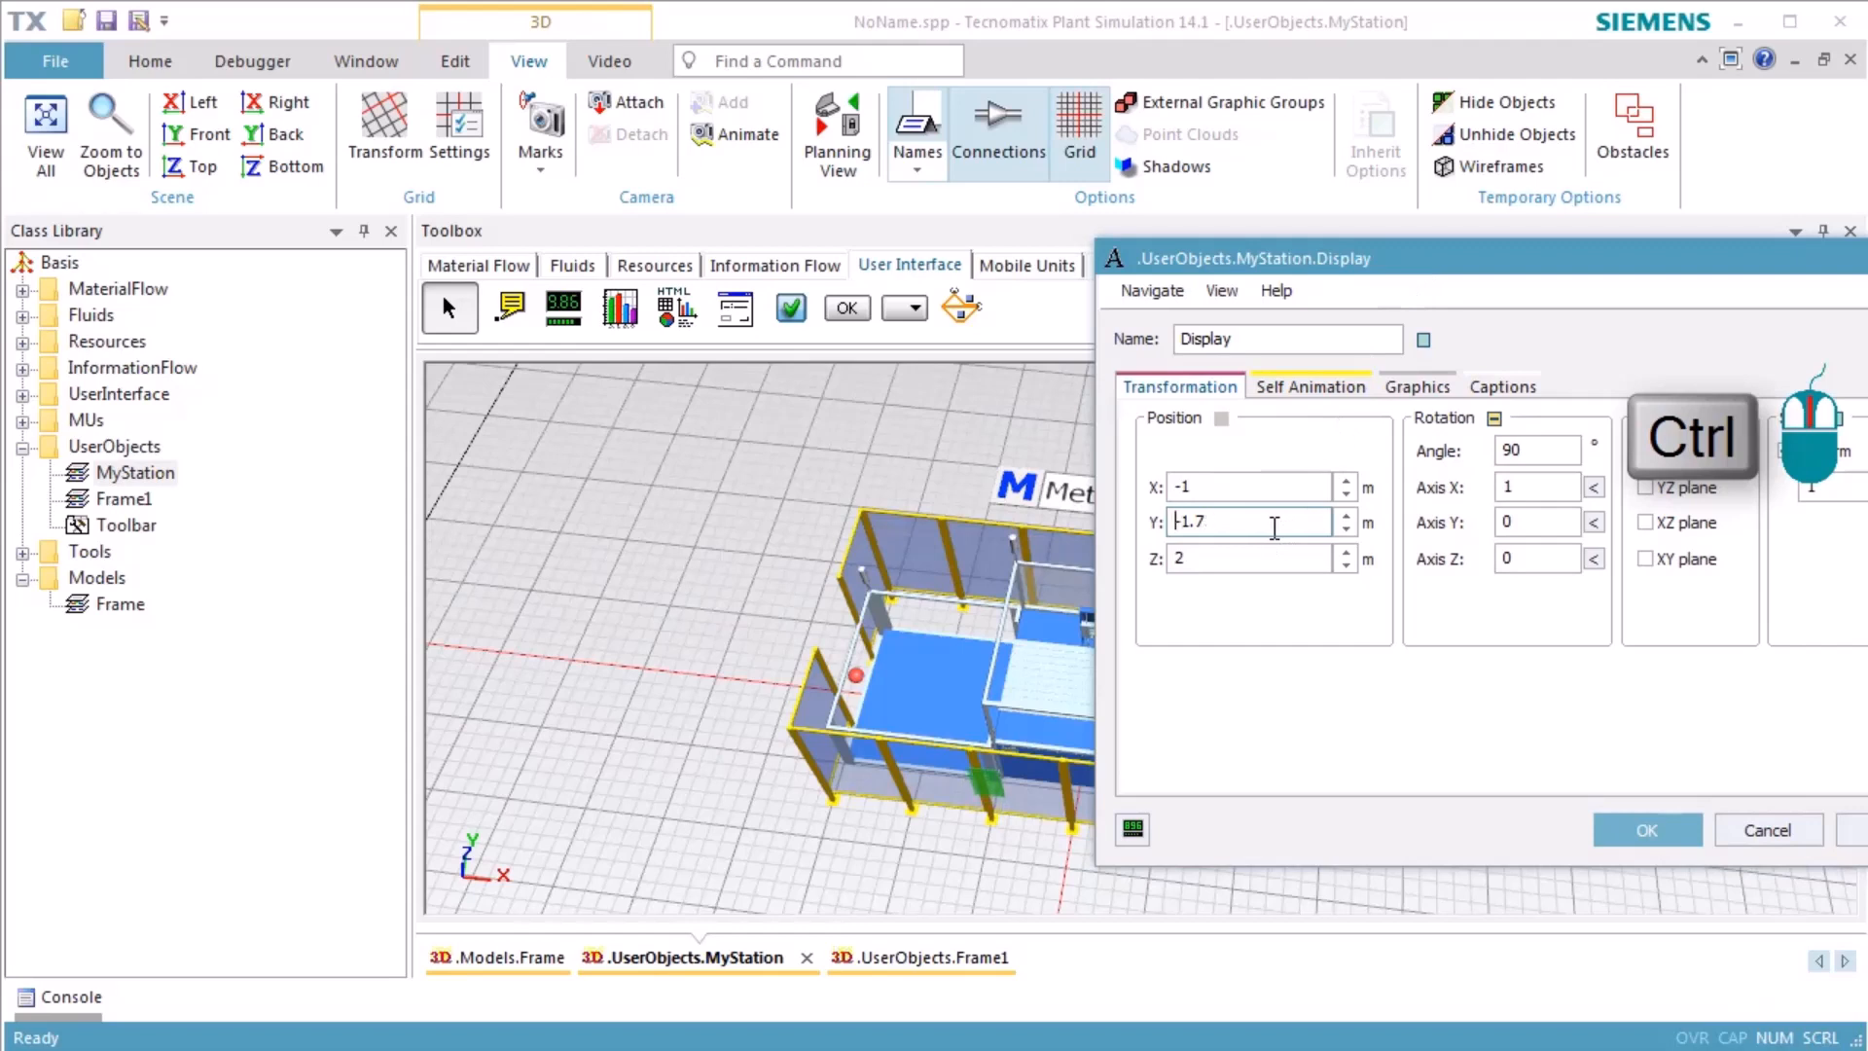
type("-1.54")
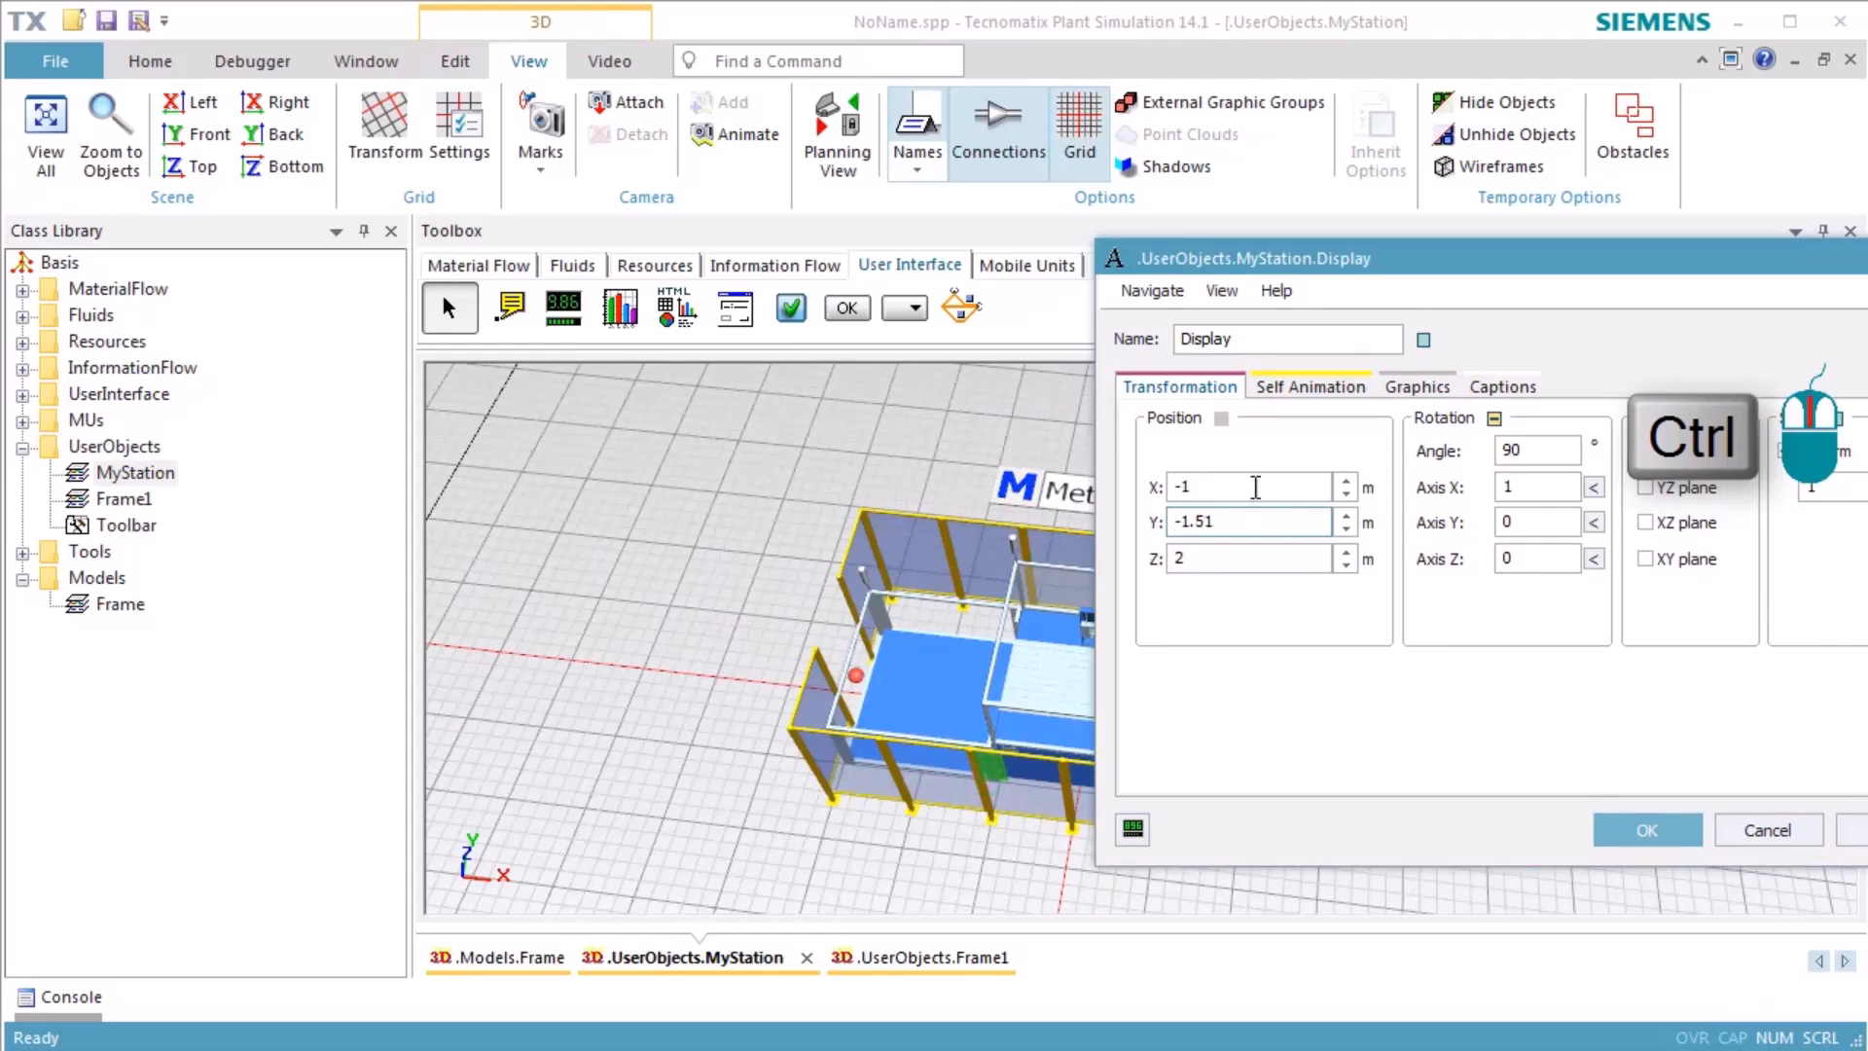
type("-0.95")
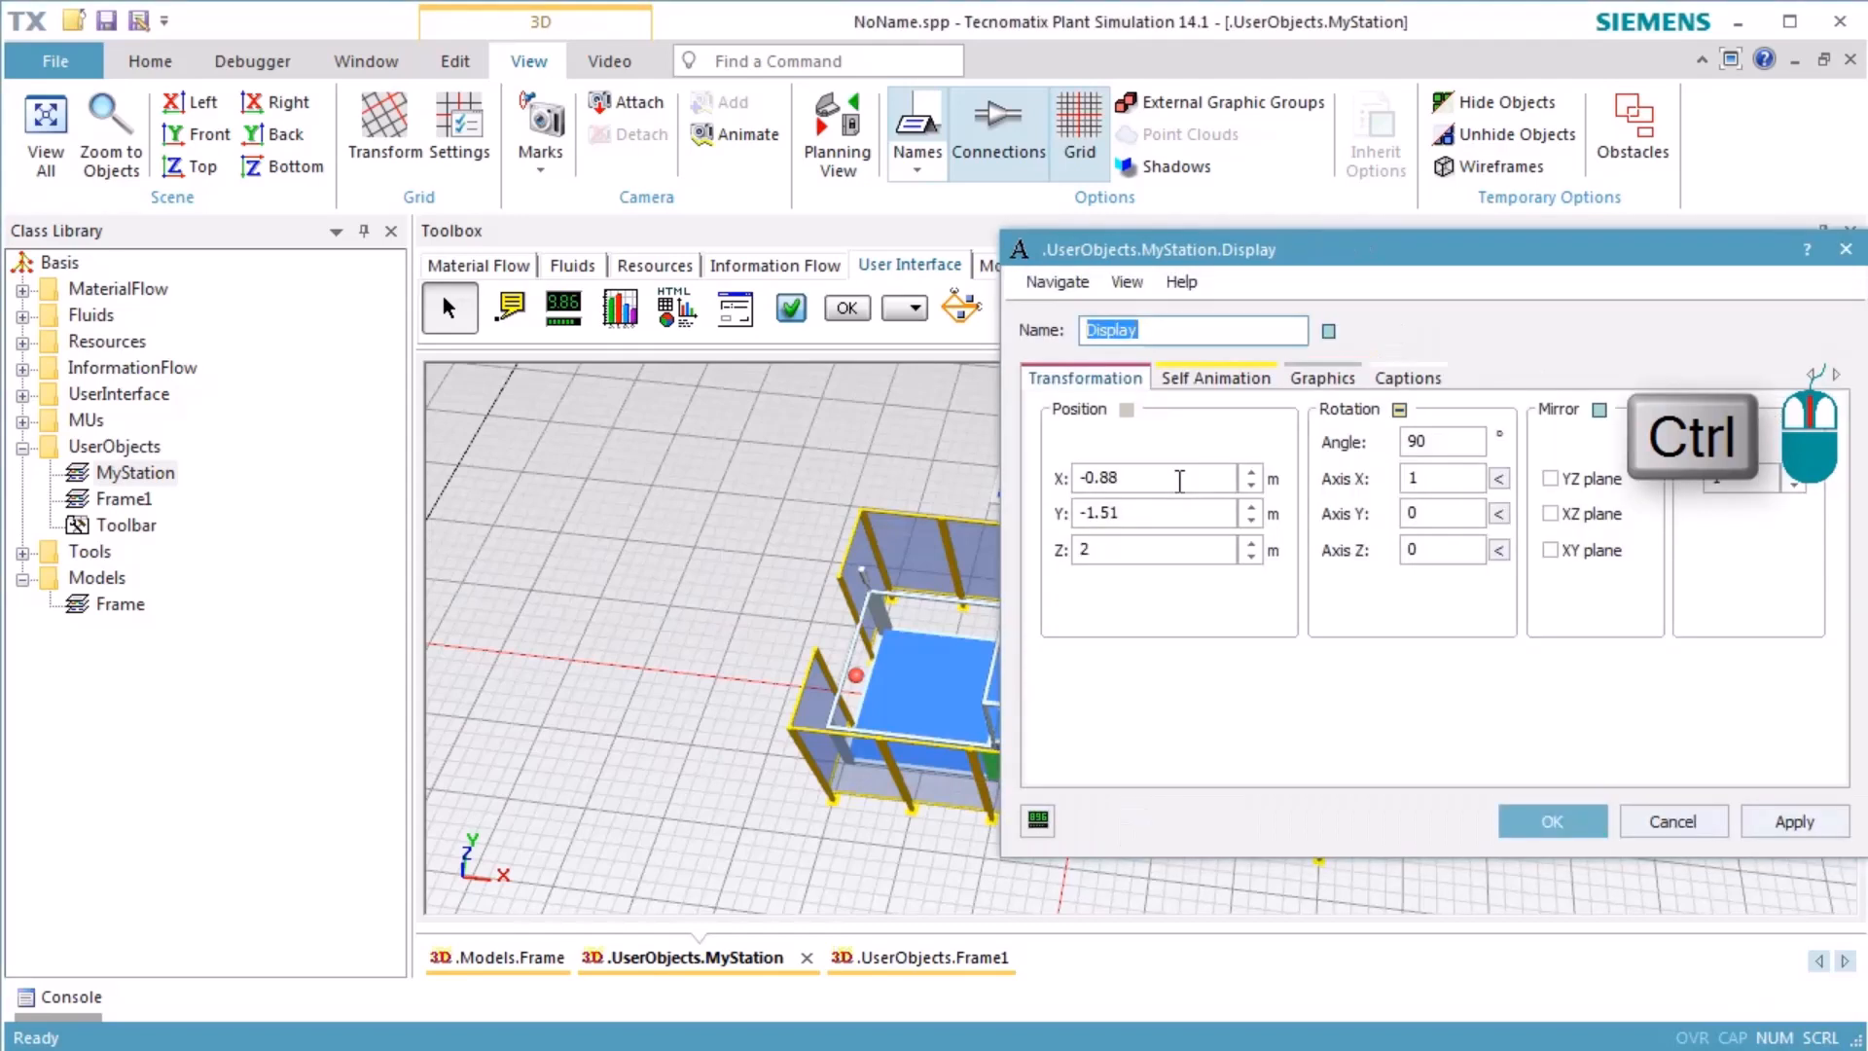
left_click(1322, 377)
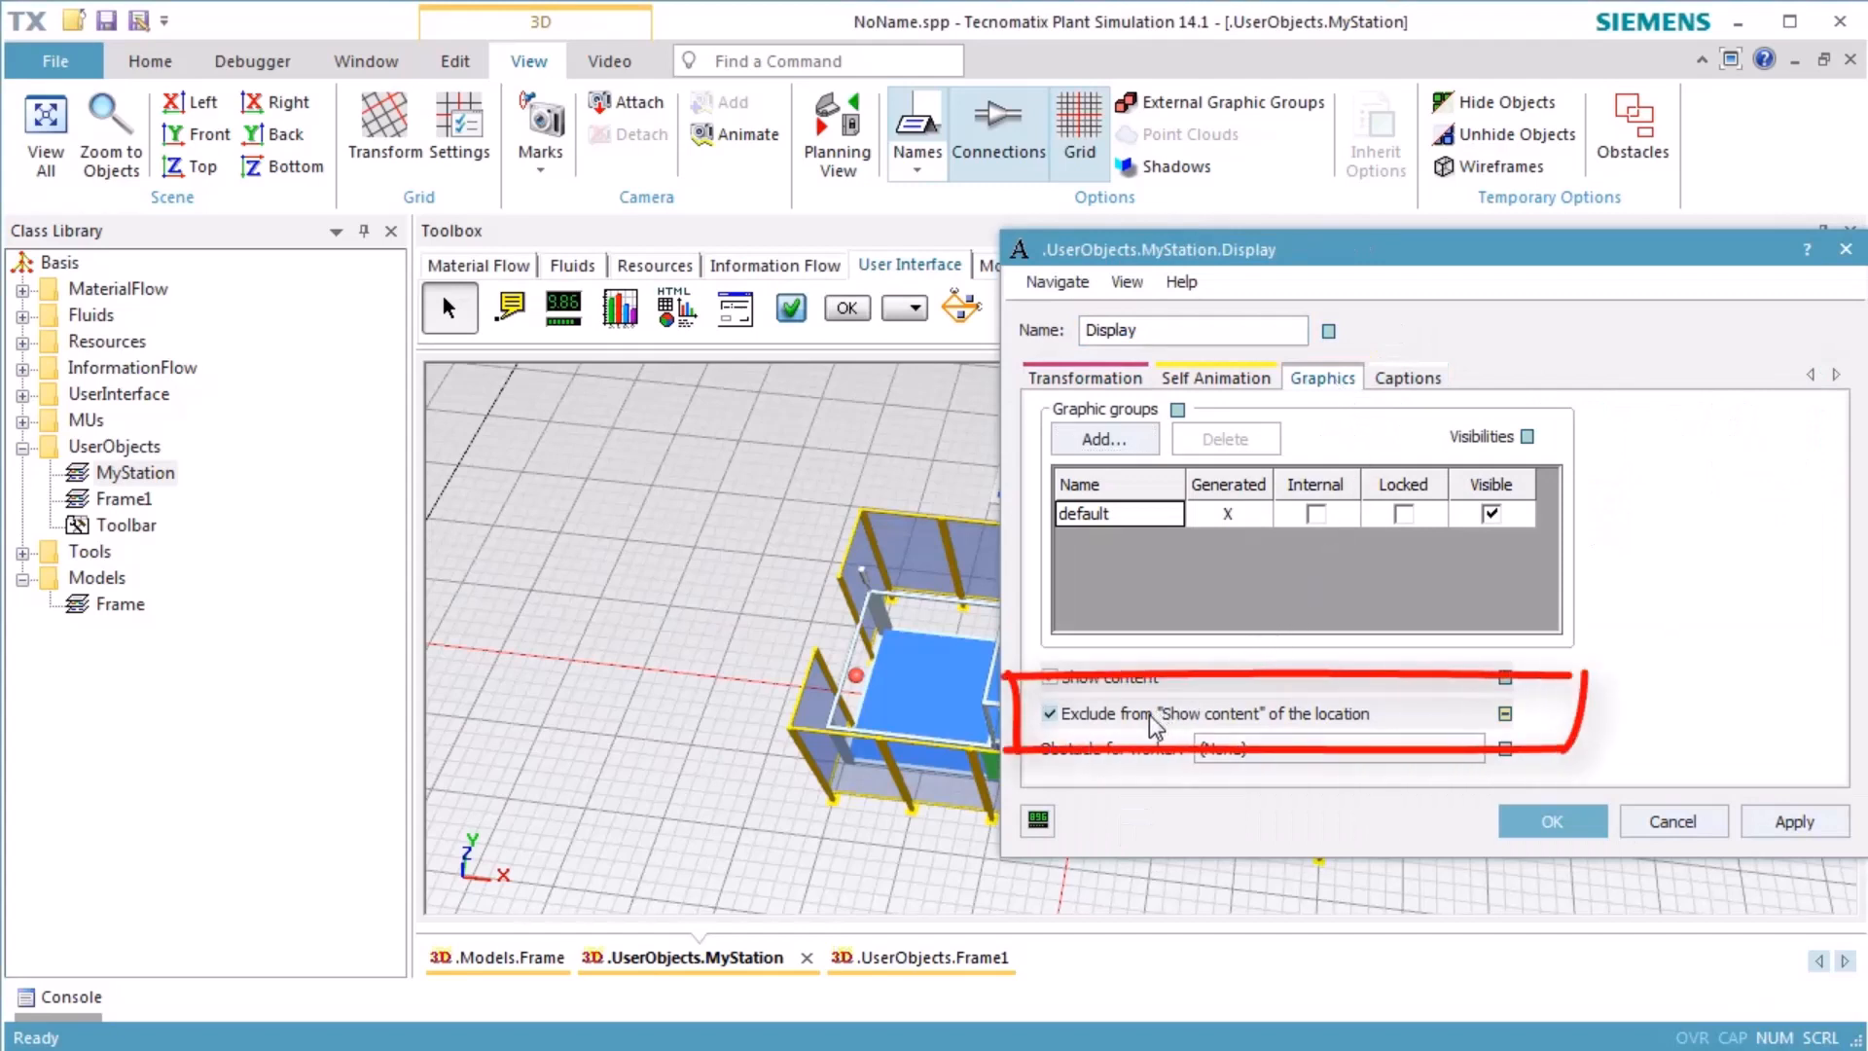
Uncheck the Display's 'Exclude from Show content' option and confirm with OK.
left_click(1048, 713)
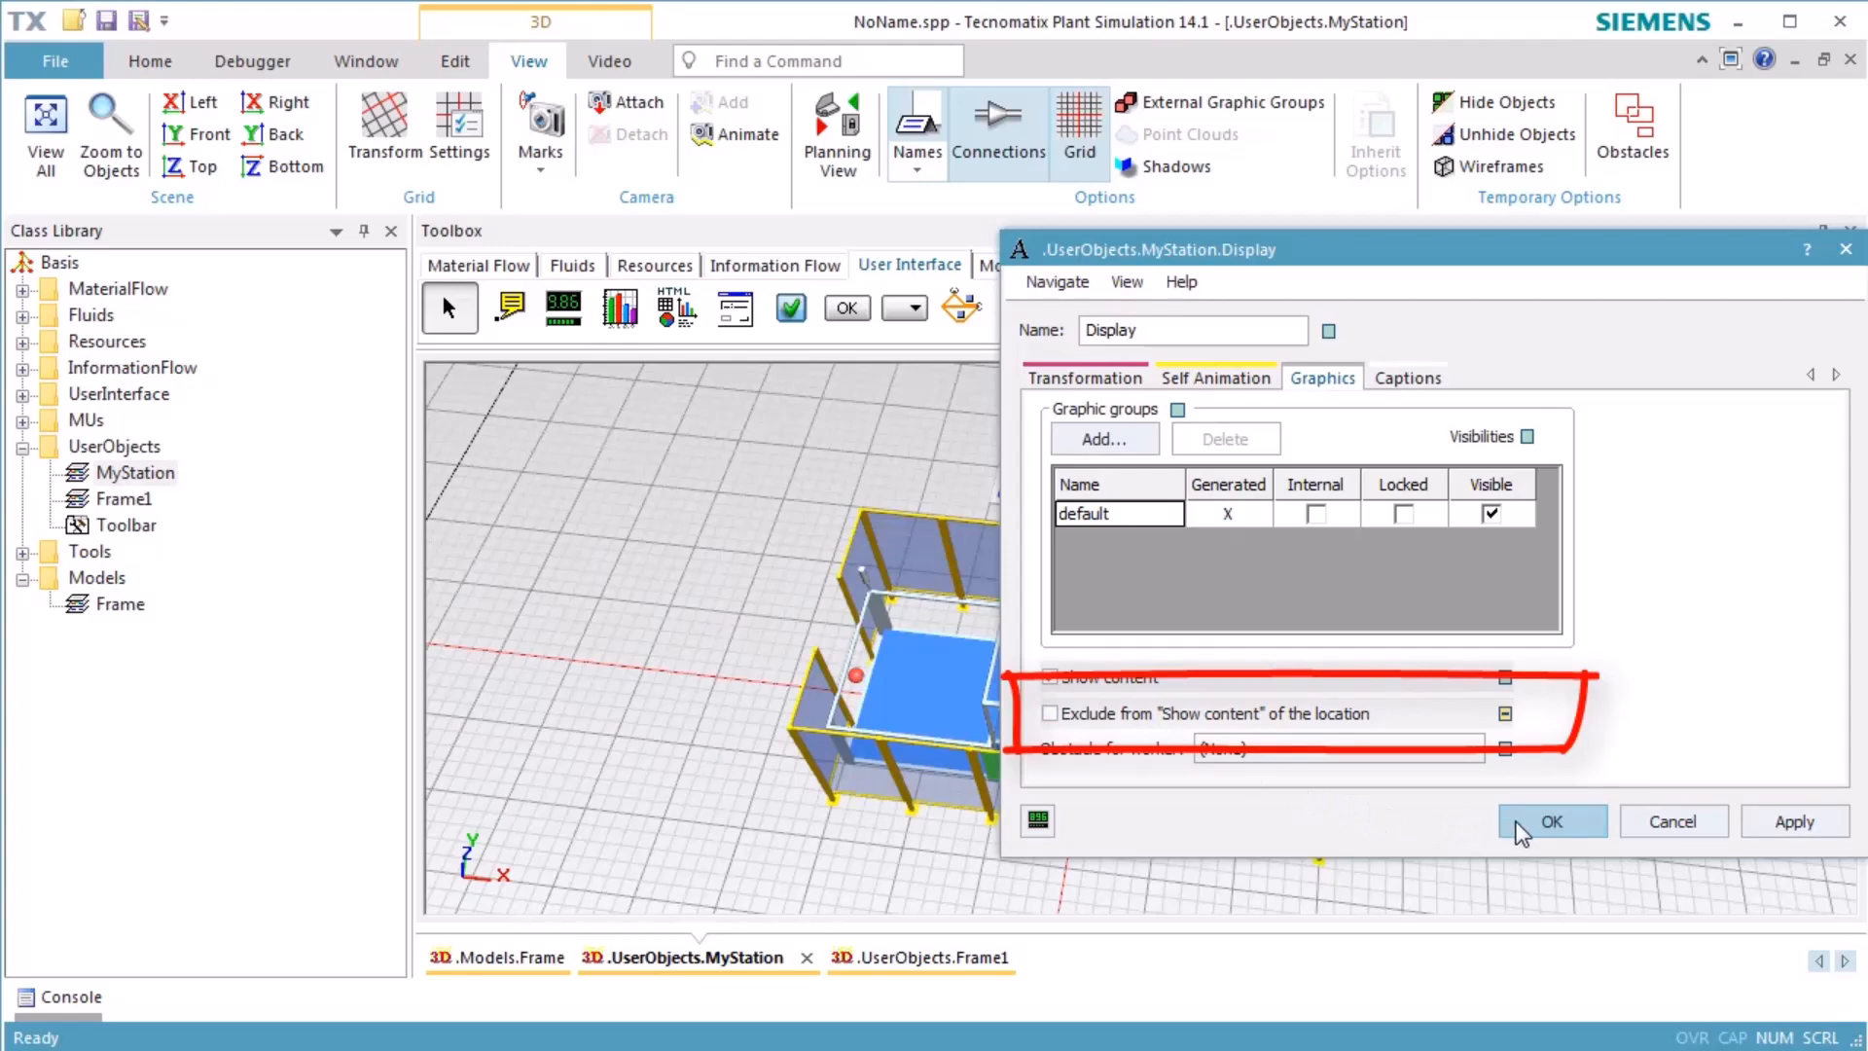
left_click(1552, 821)
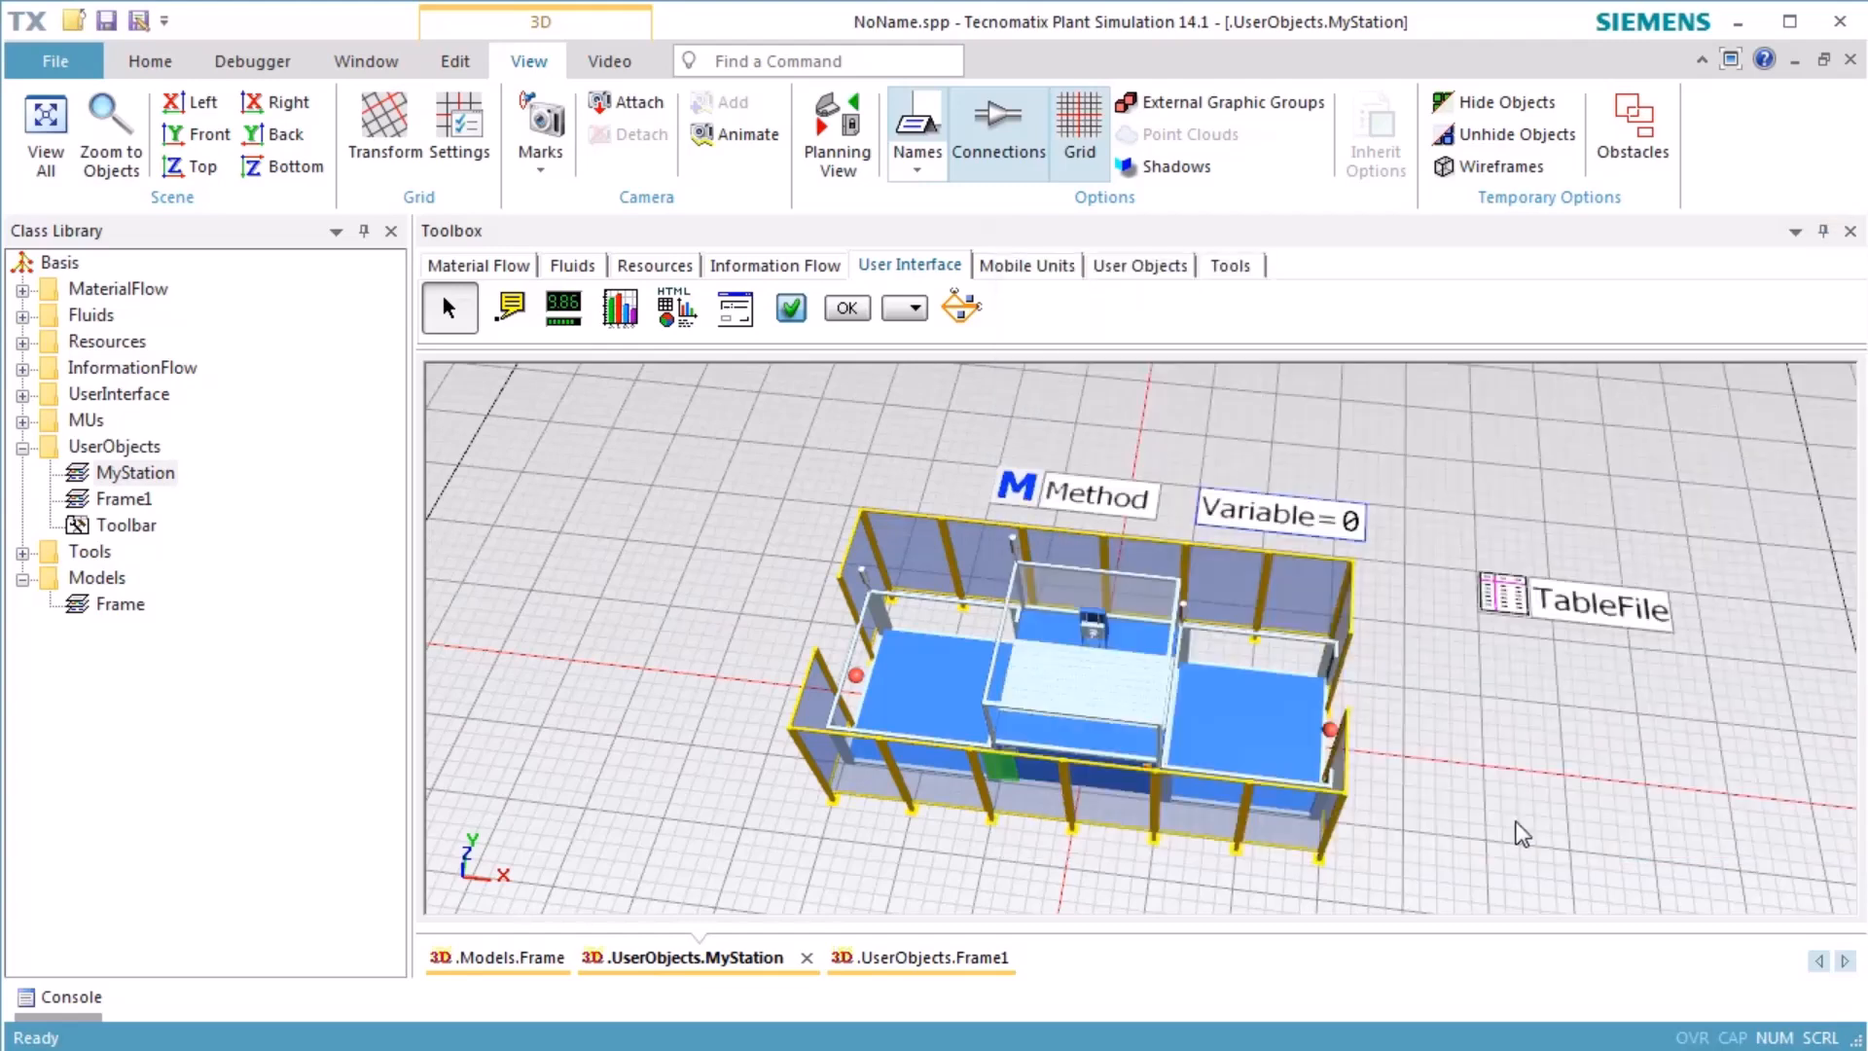
mouse_move(1845, 61)
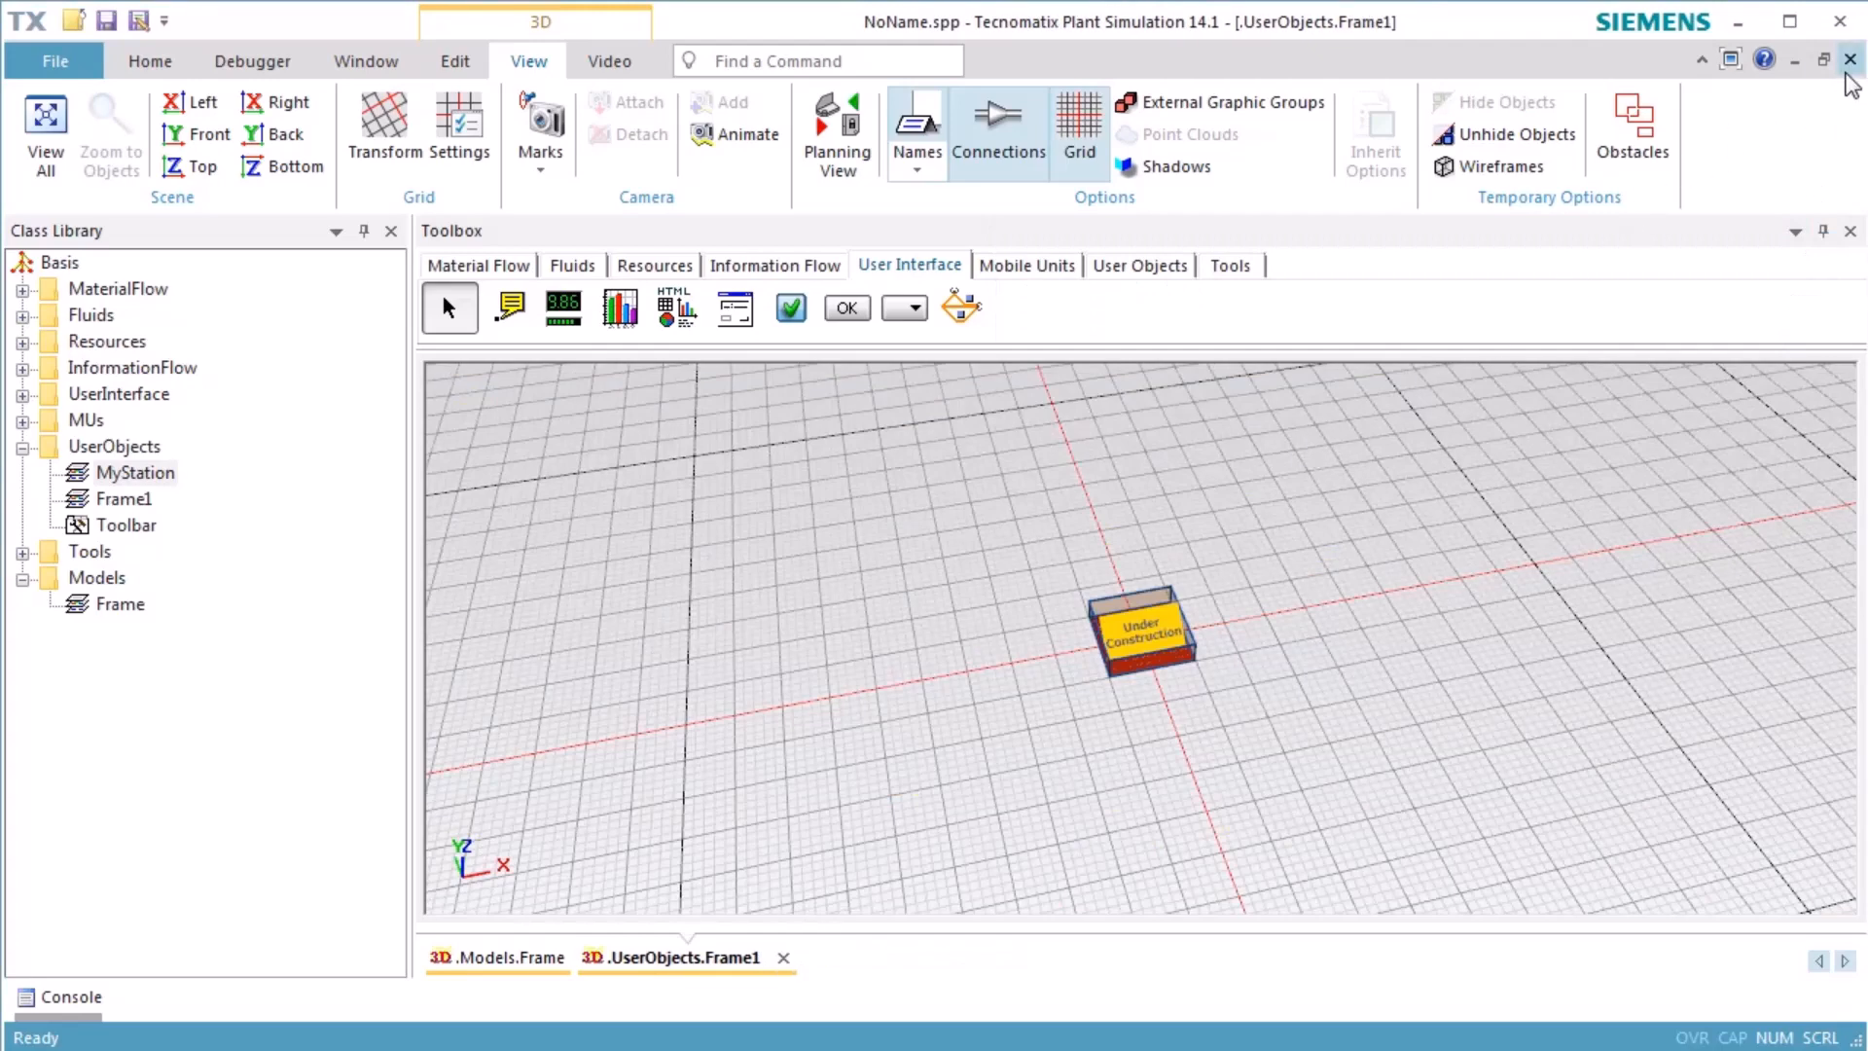
Close Frame1, switch to the 2D Planning View, and place a source, three MyStations and a drain.
left_click(788, 982)
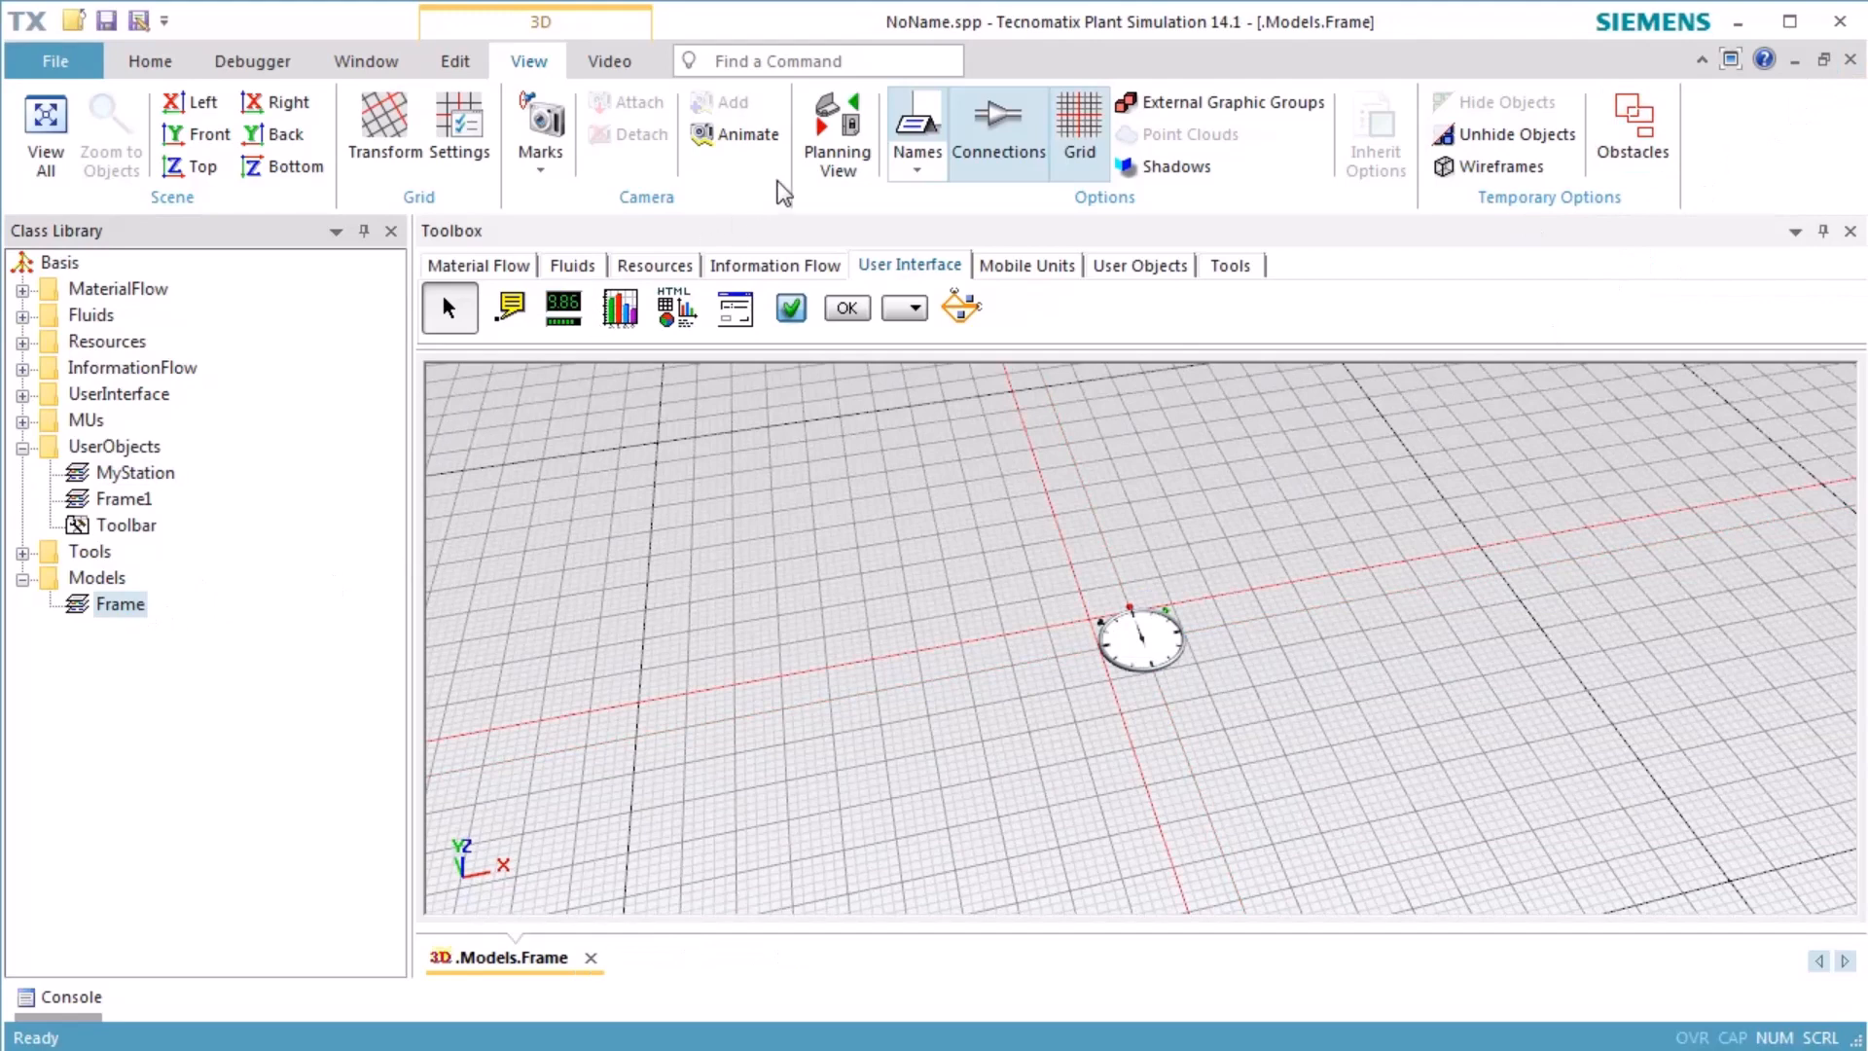
left_click(835, 133)
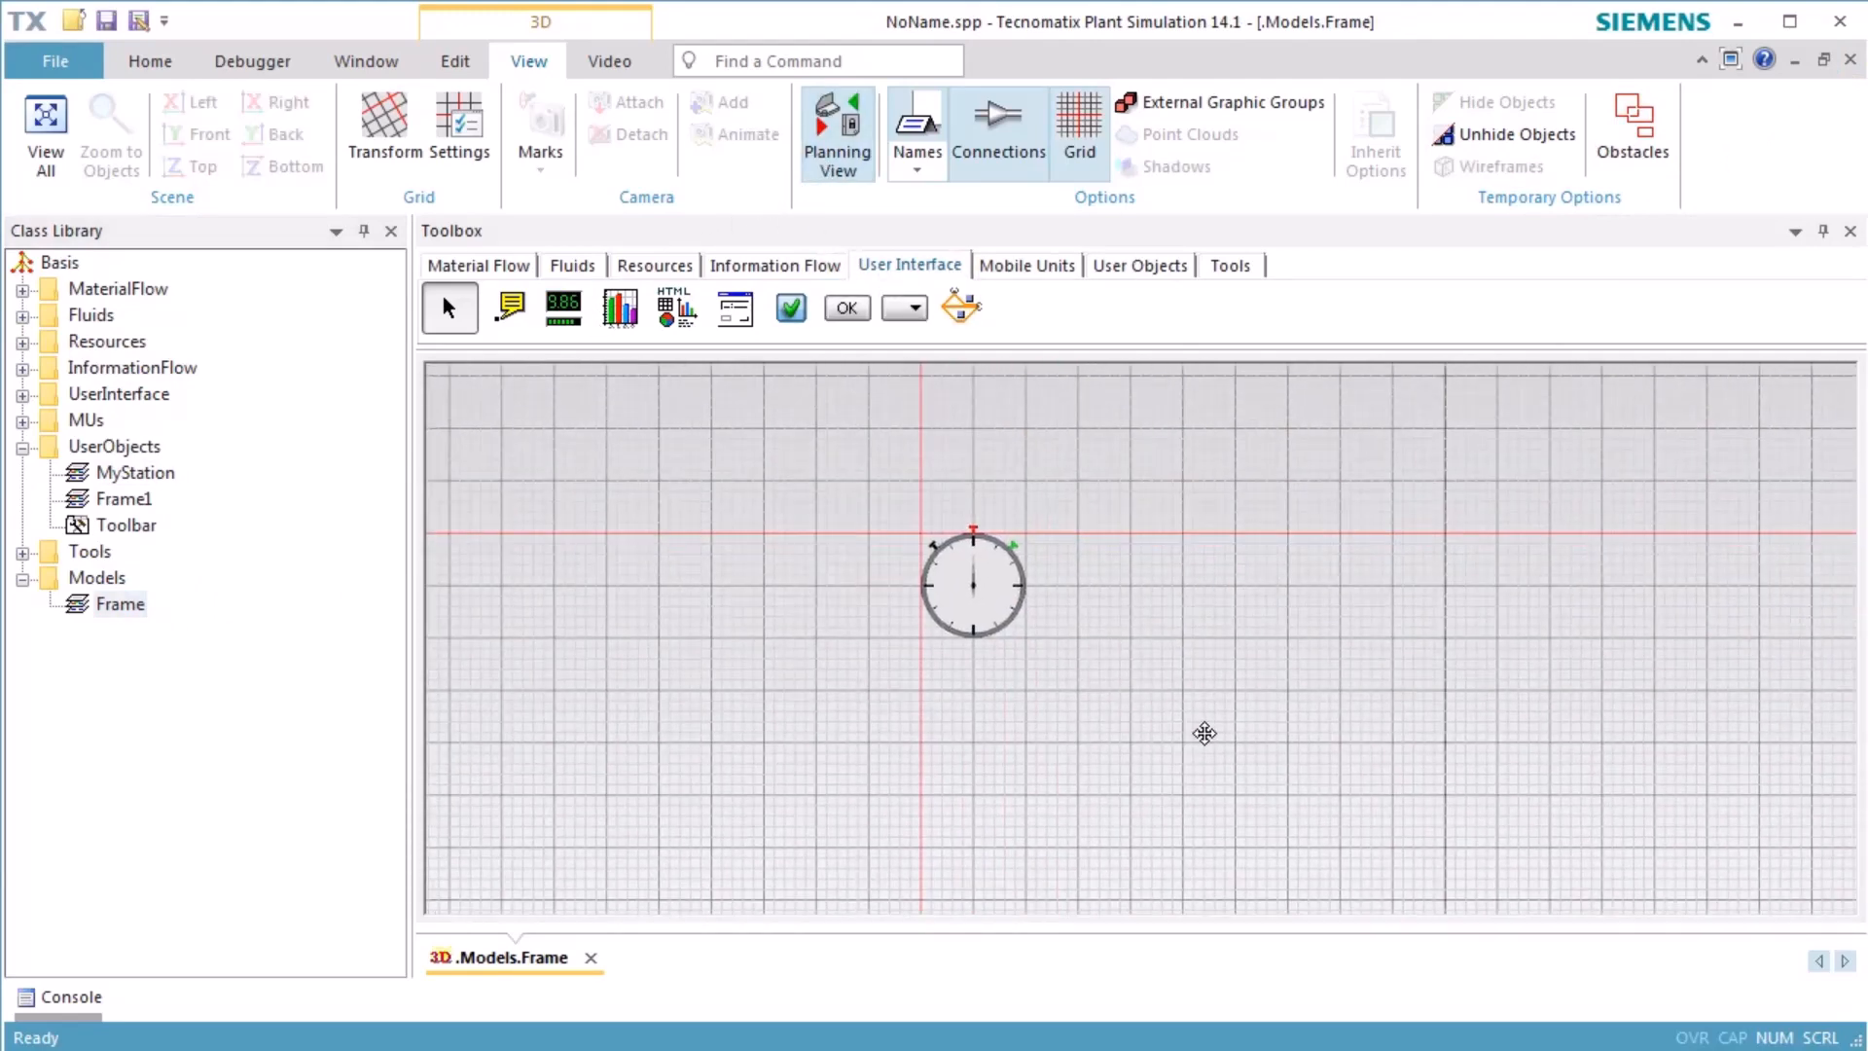
left_click(477, 264)
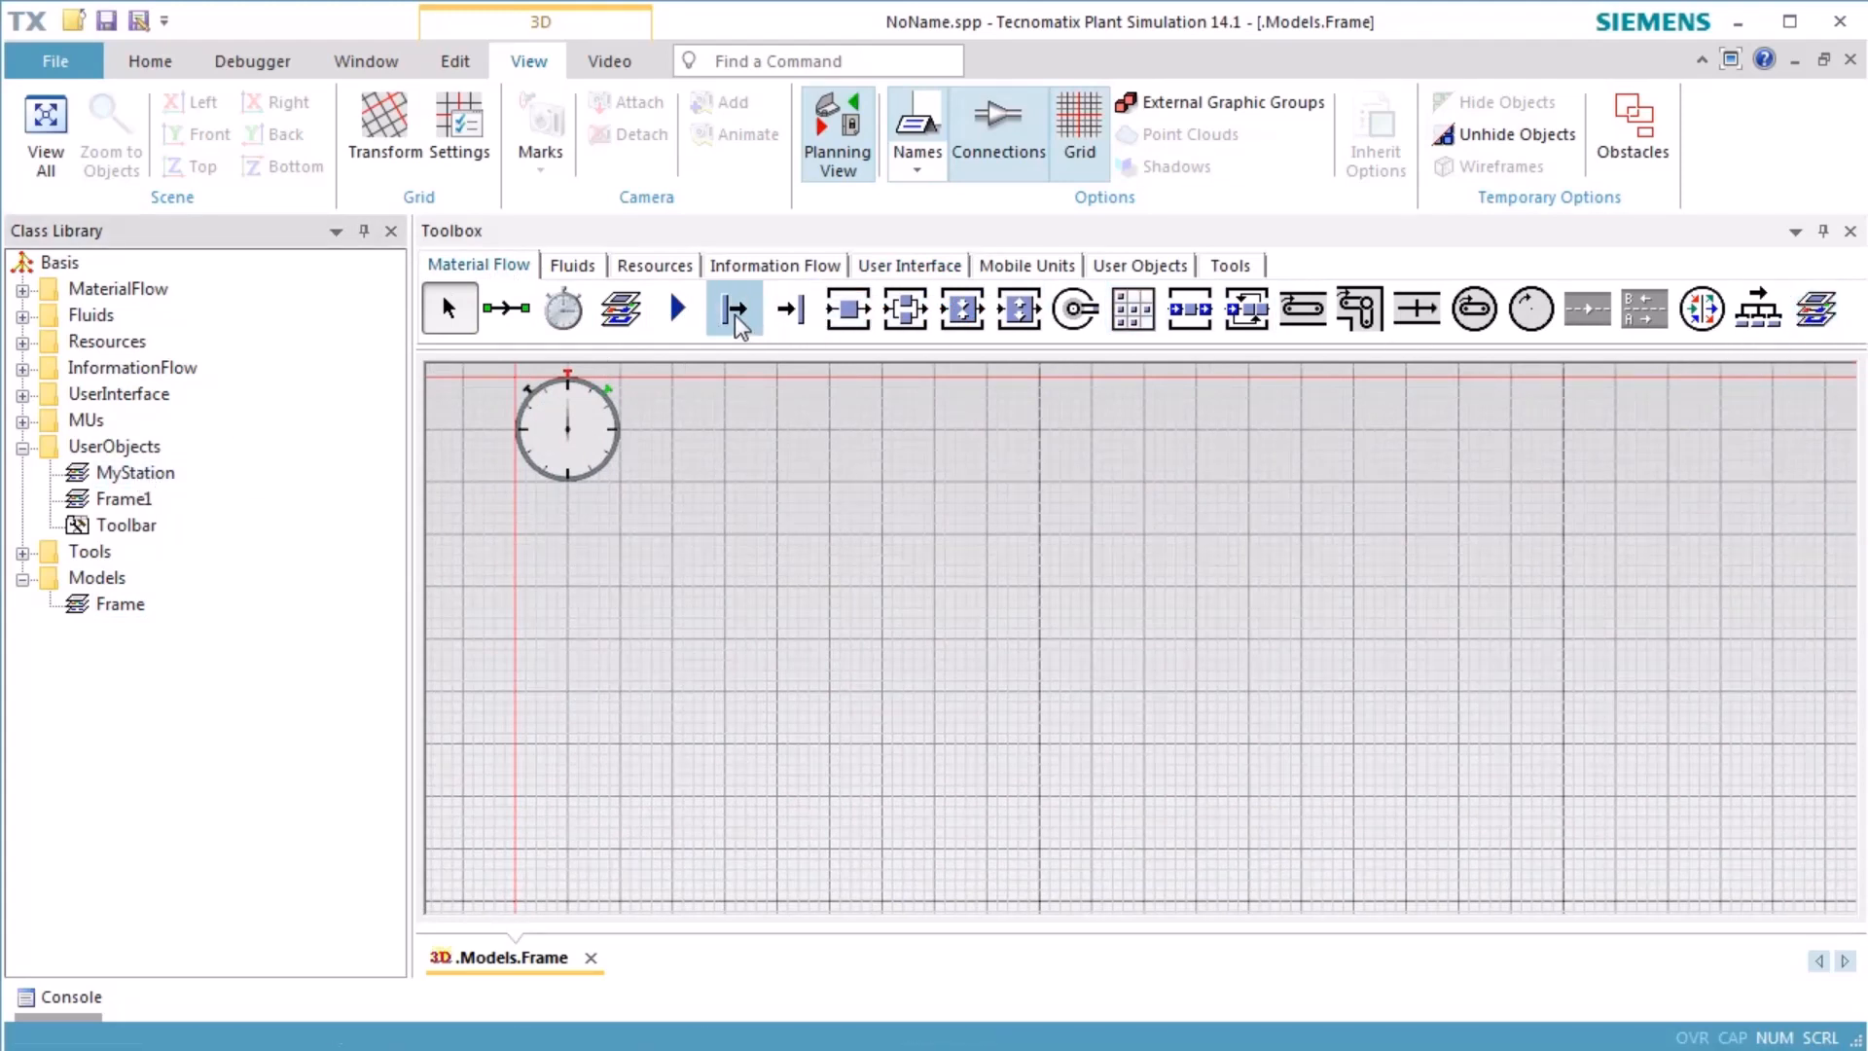
left_click(734, 308)
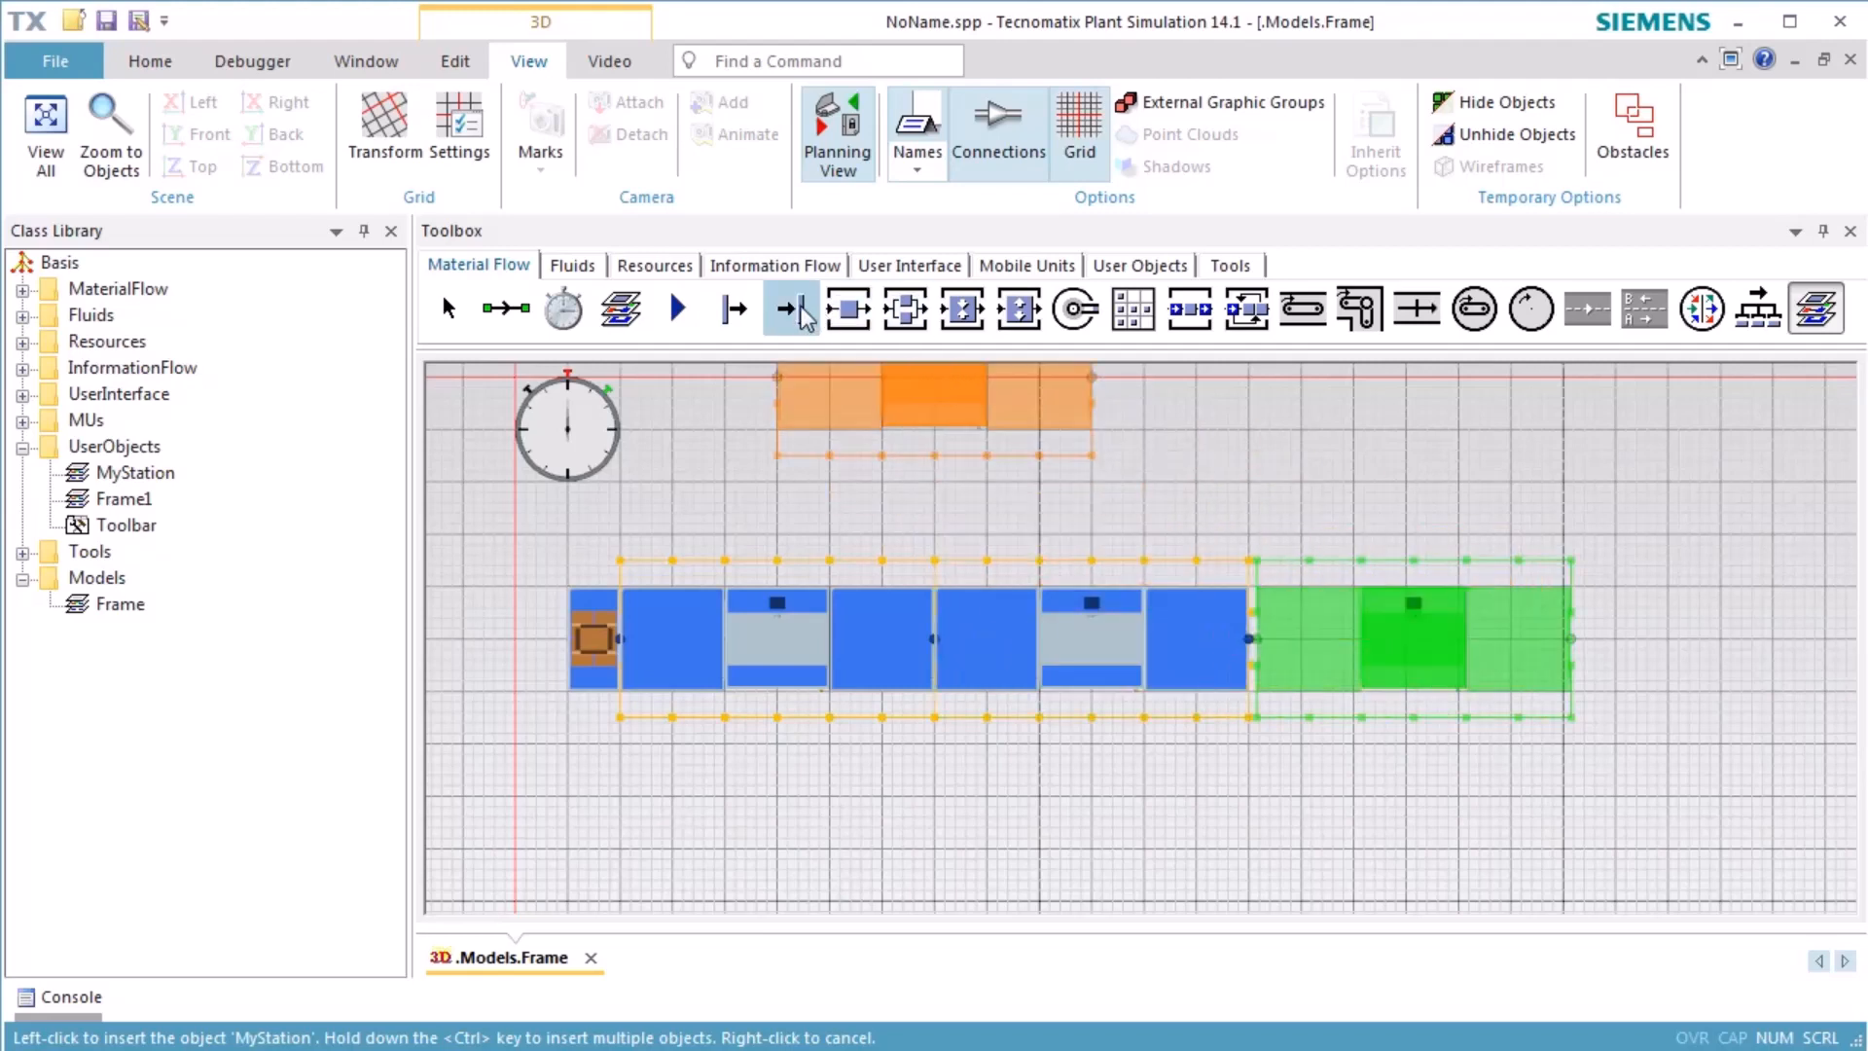
left_click(791, 309)
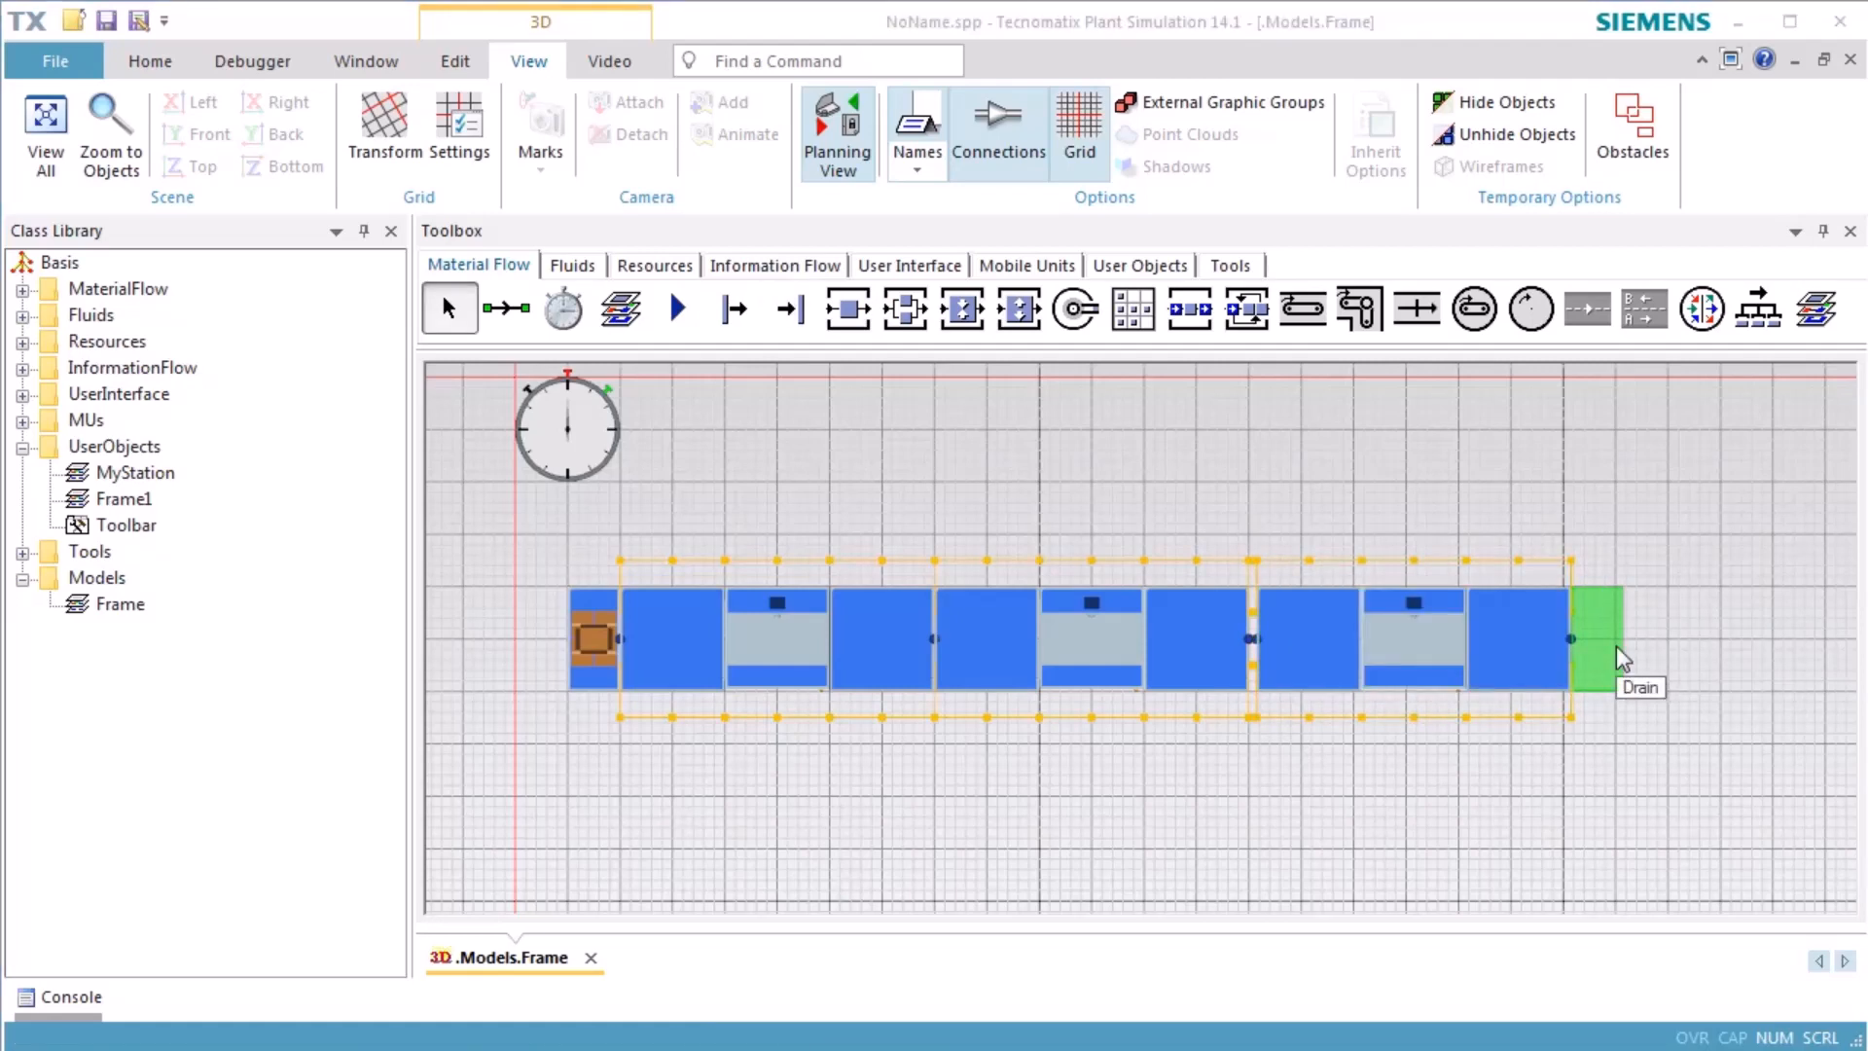
mouse_move(936, 230)
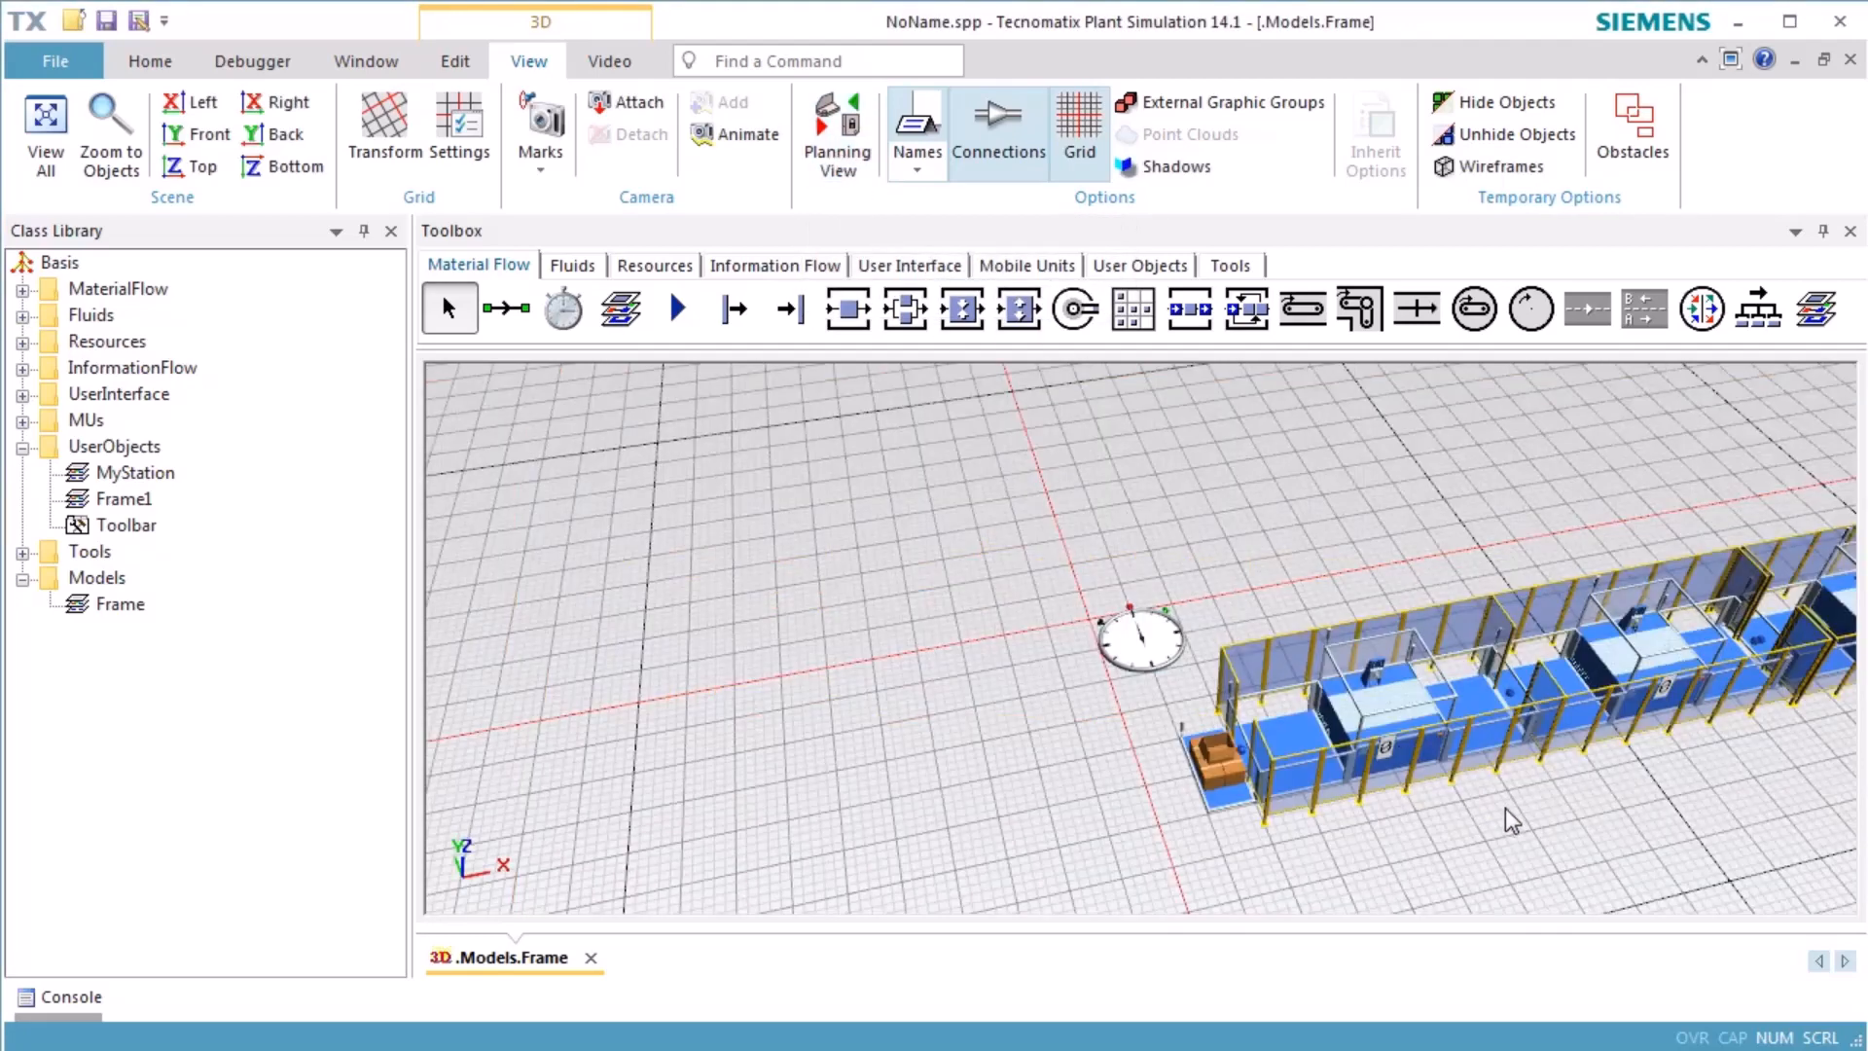
Orbit to show the whole line, start the simulation, and set real-time speed x10.
left_click_drag(1513, 819, 875, 706)
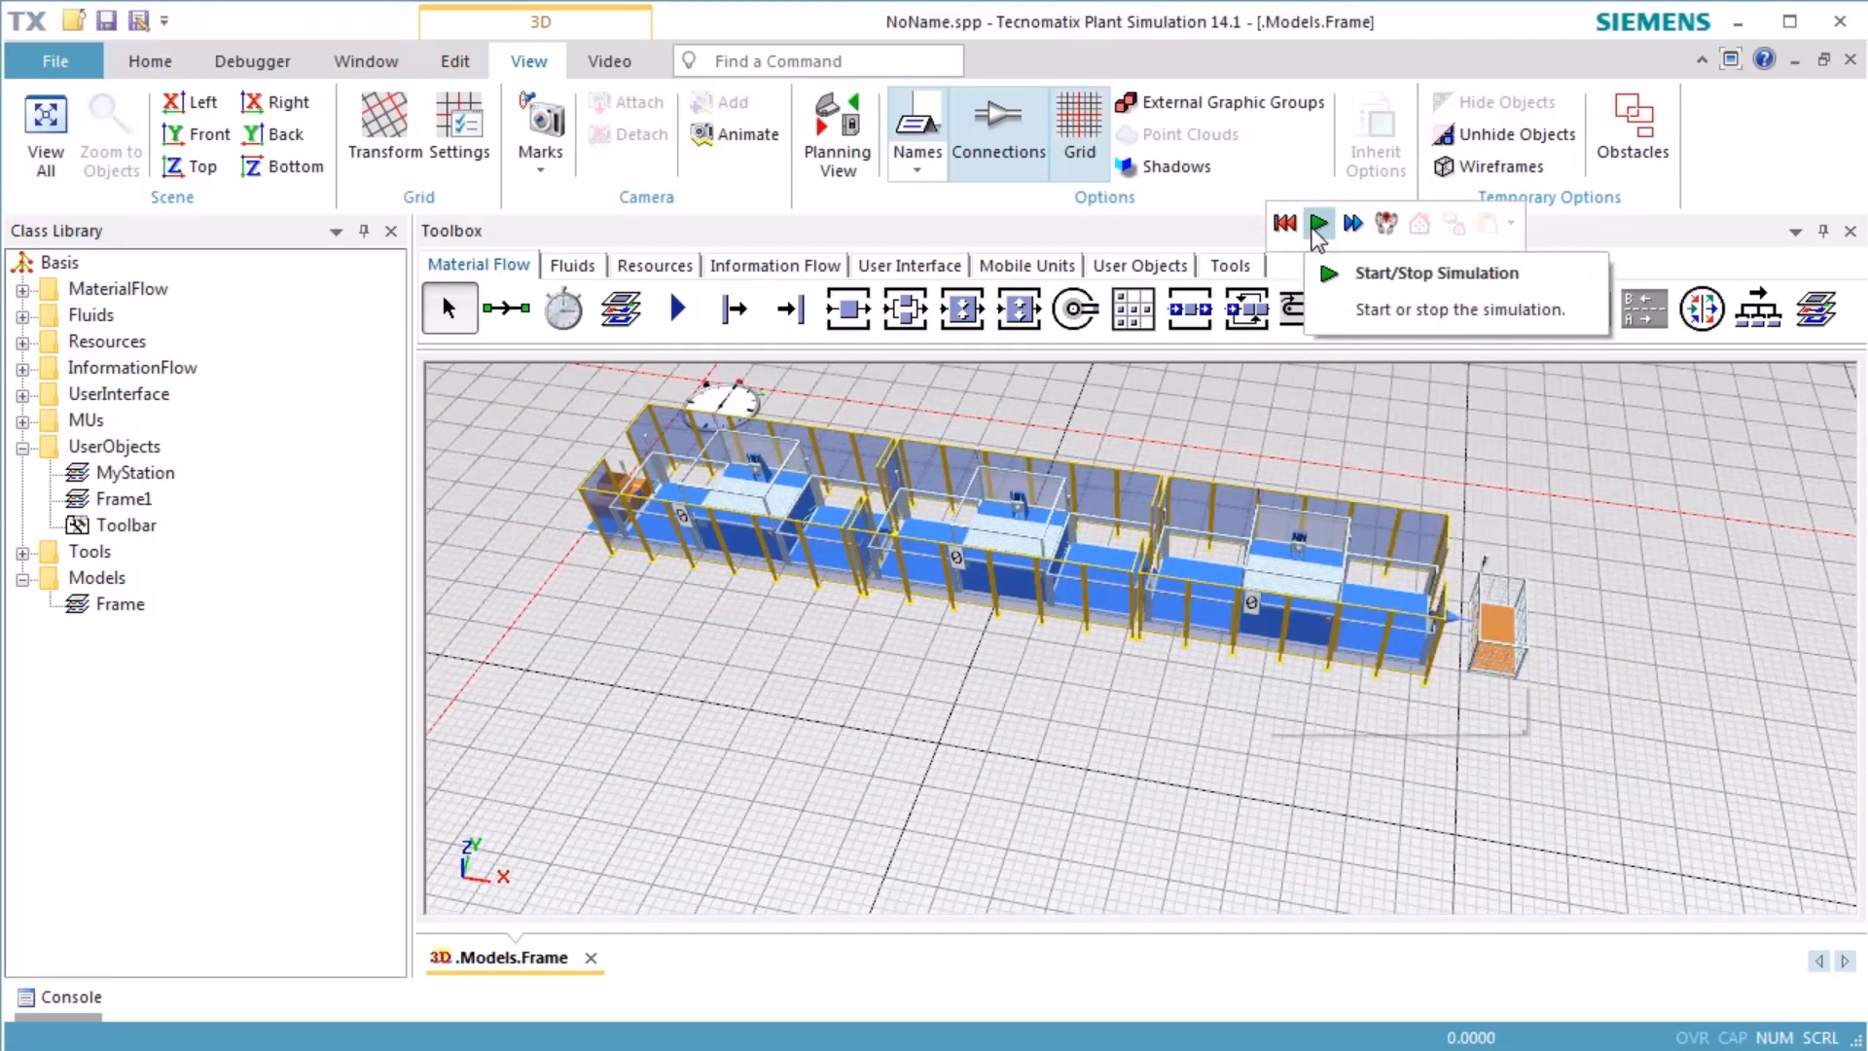
left_click(1320, 221)
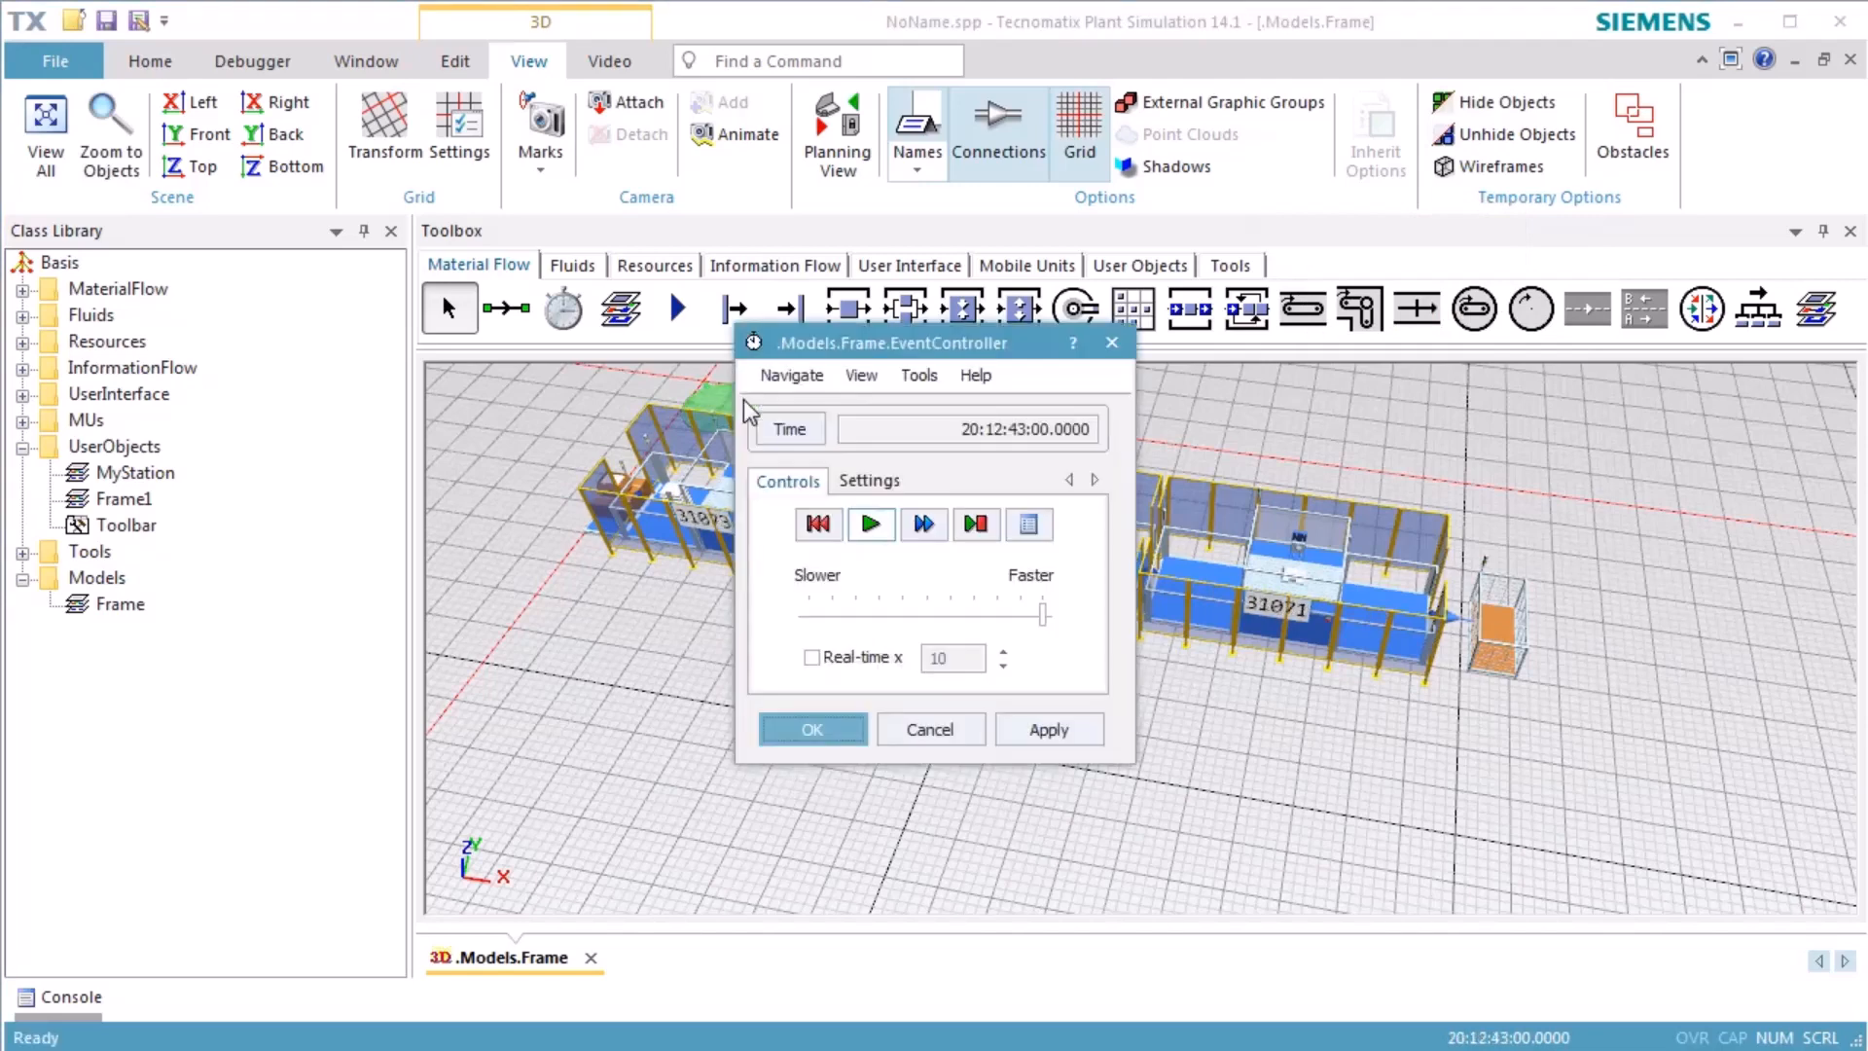
left_click(1049, 728)
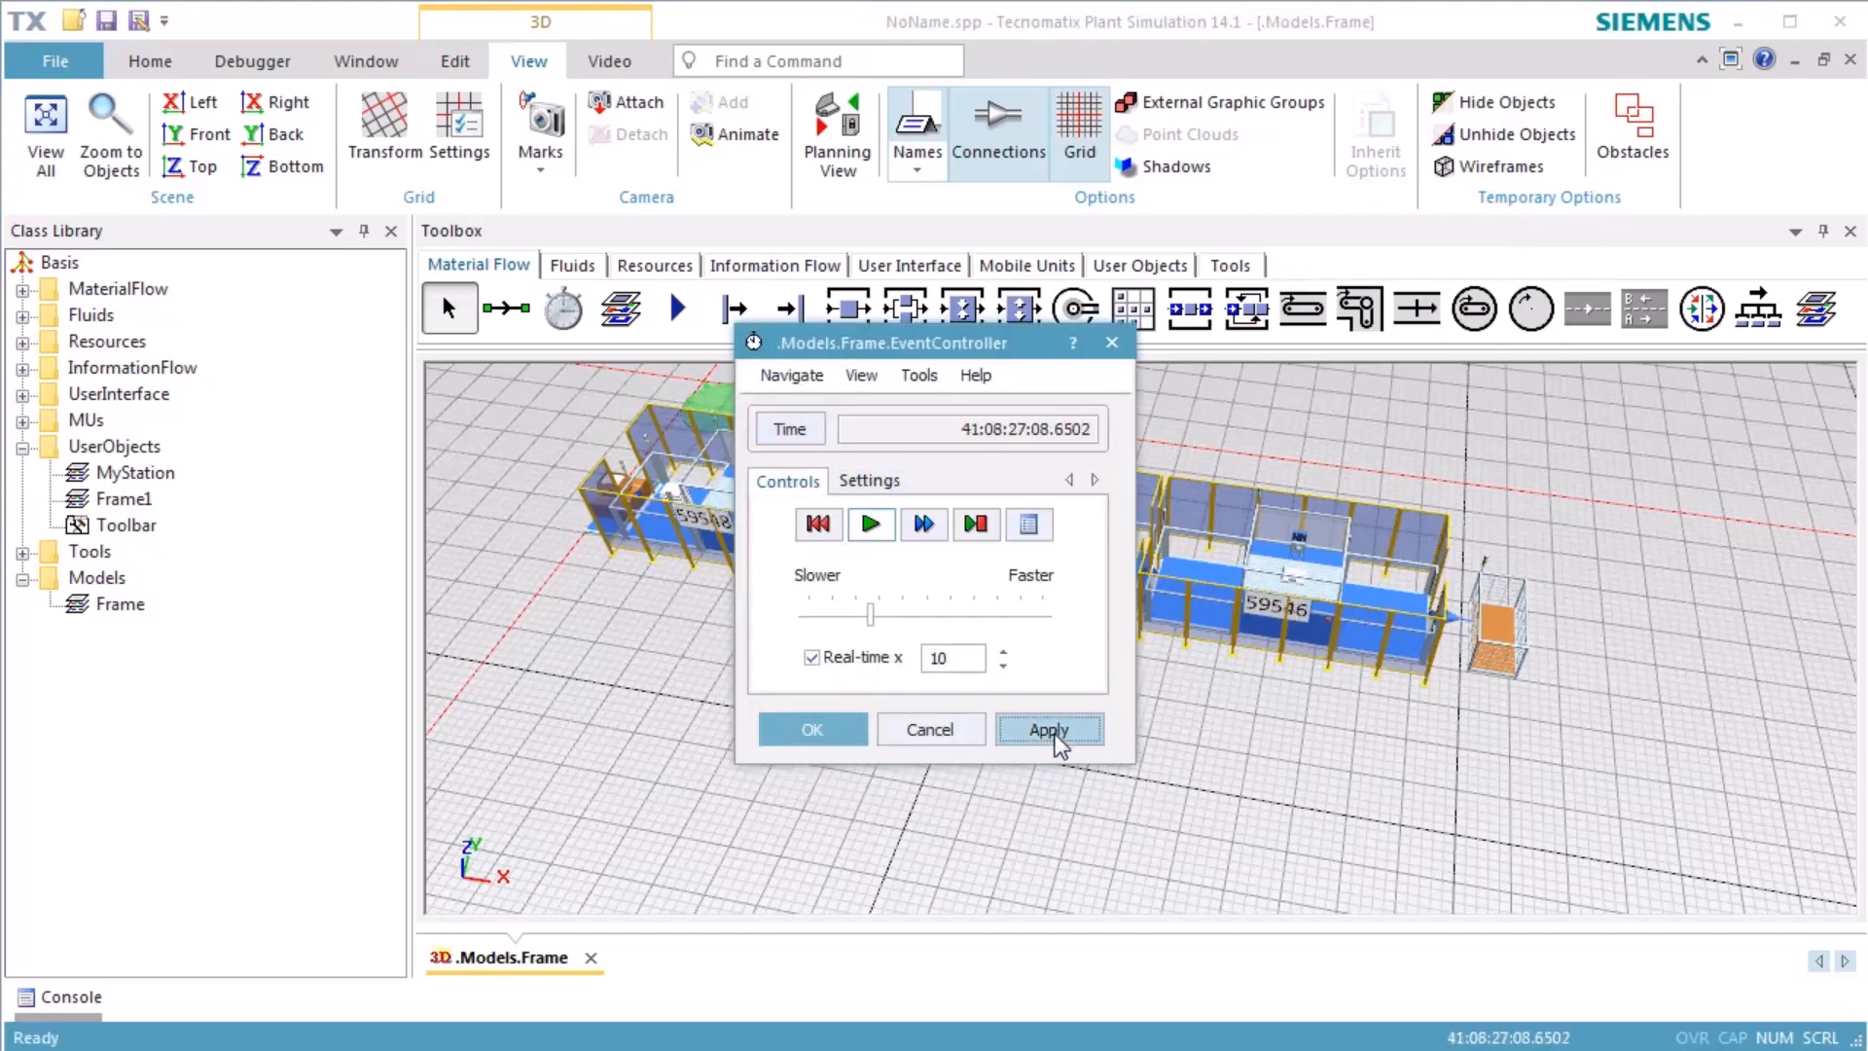